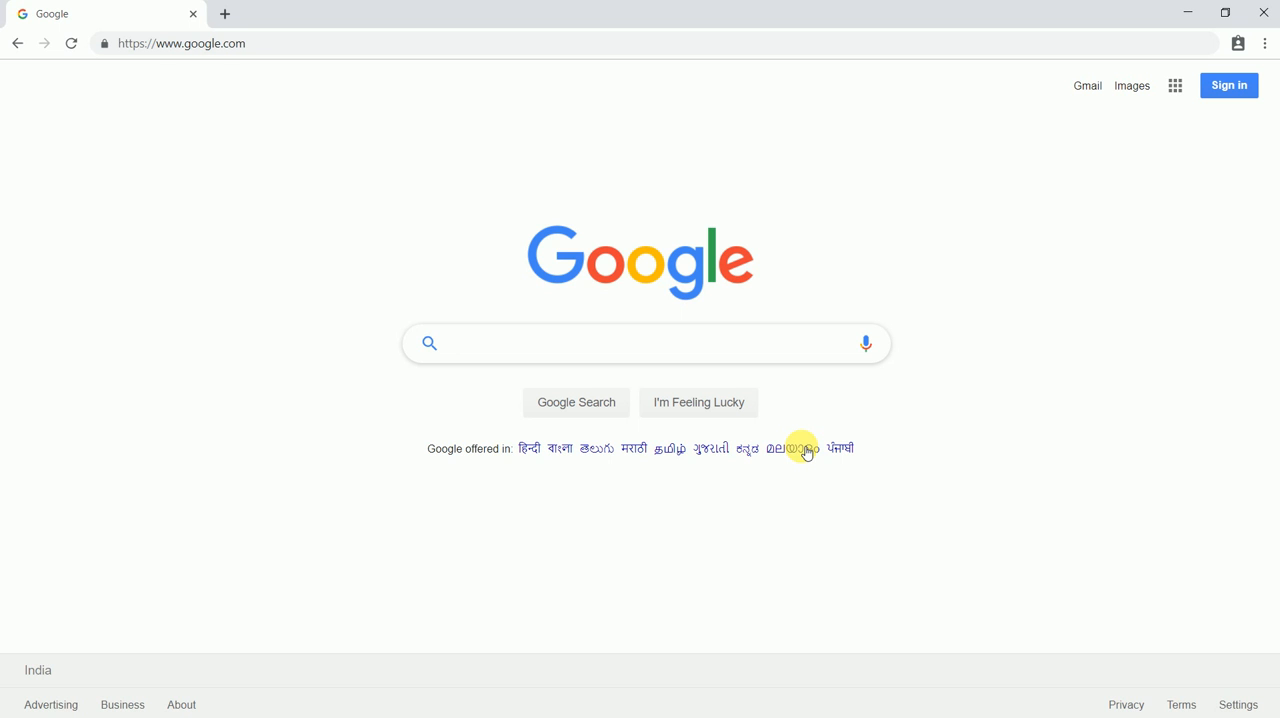
- Search Google for 'IEEE' to reach the IEEE website
{"action": "left_click", "coordinate": [640, 344]}
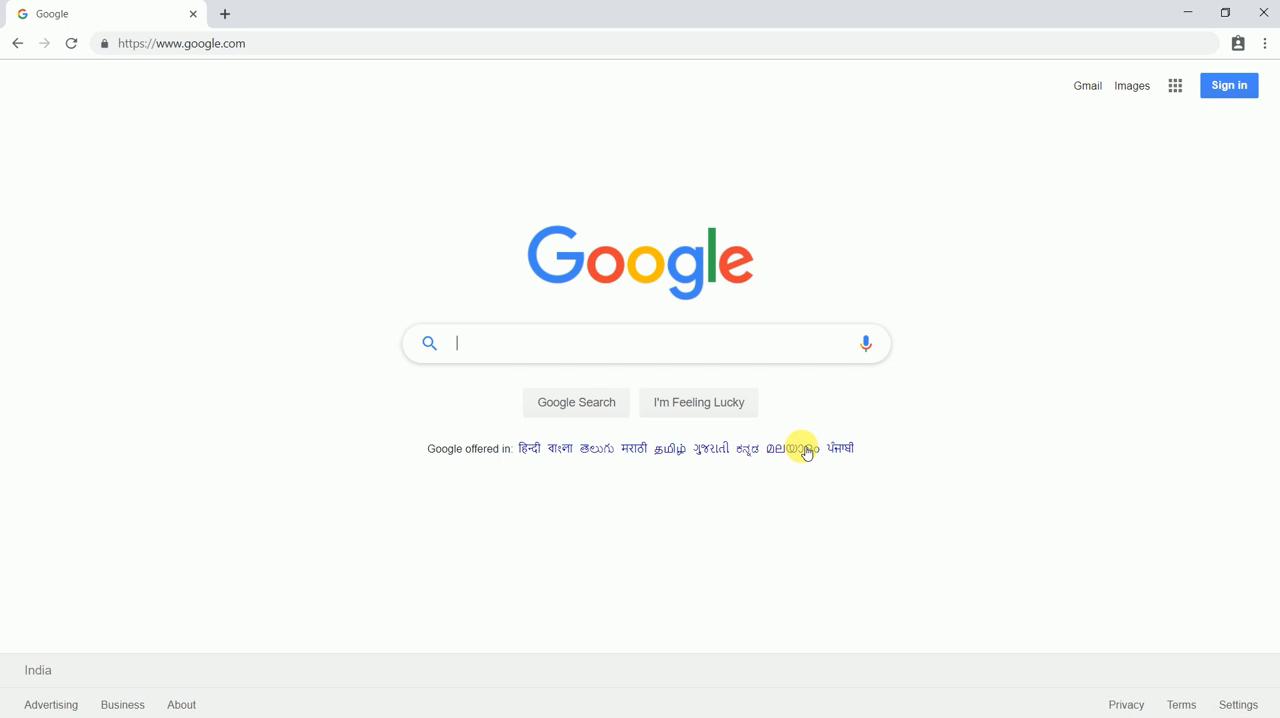
{"action": "type", "text": "IEEE"}
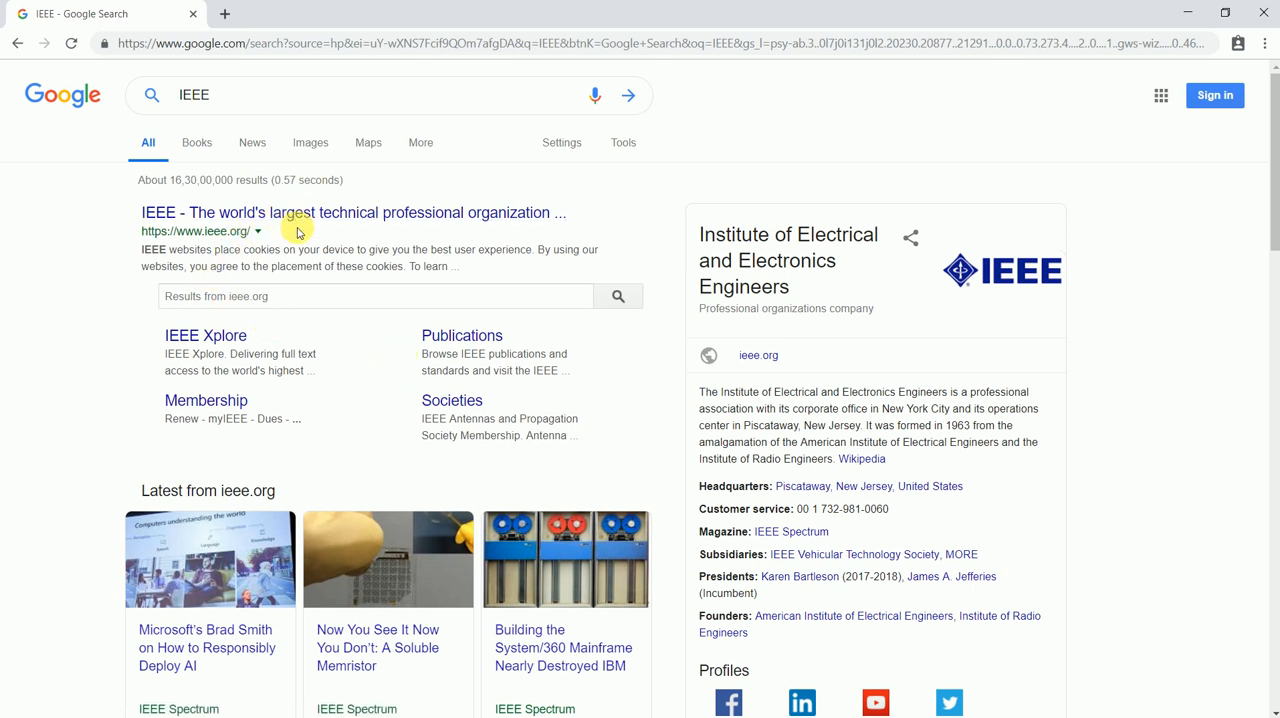
{"action": "mouse_move", "coordinate": [248, 232]}
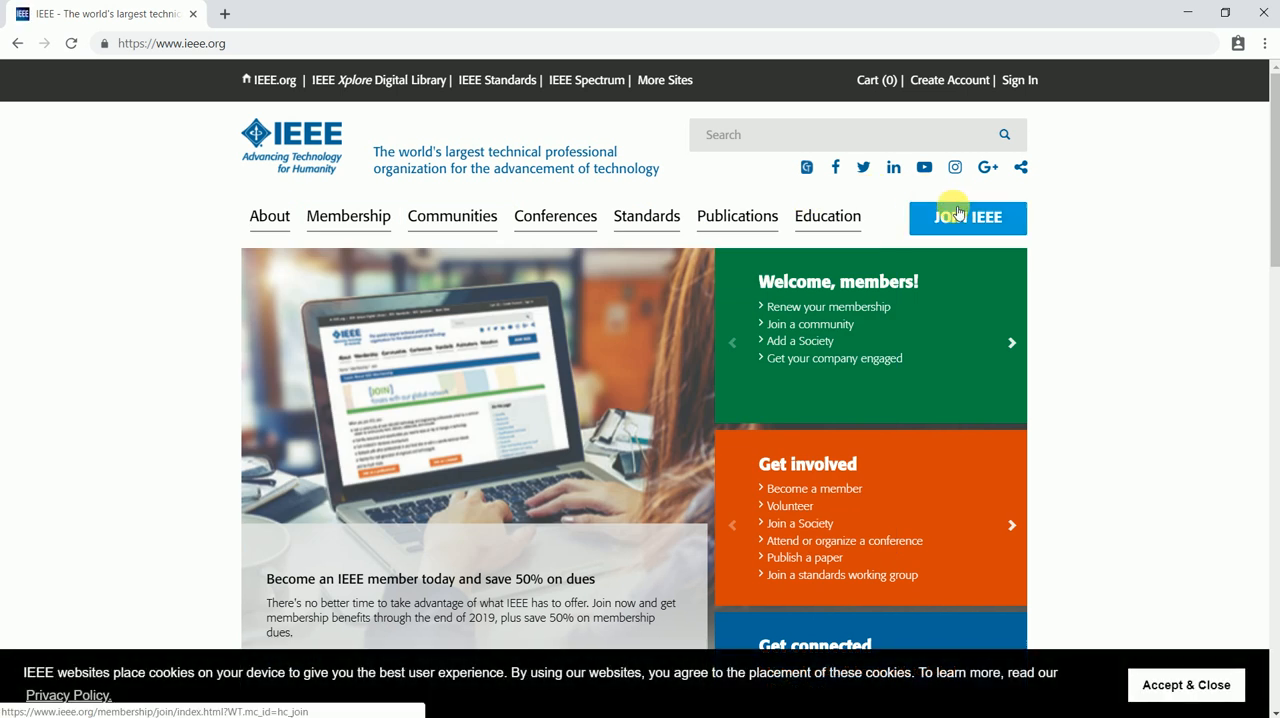
- Go to the IEEE membership join page and choose to join as a student
{"action": "left_click", "coordinate": [968, 216]}
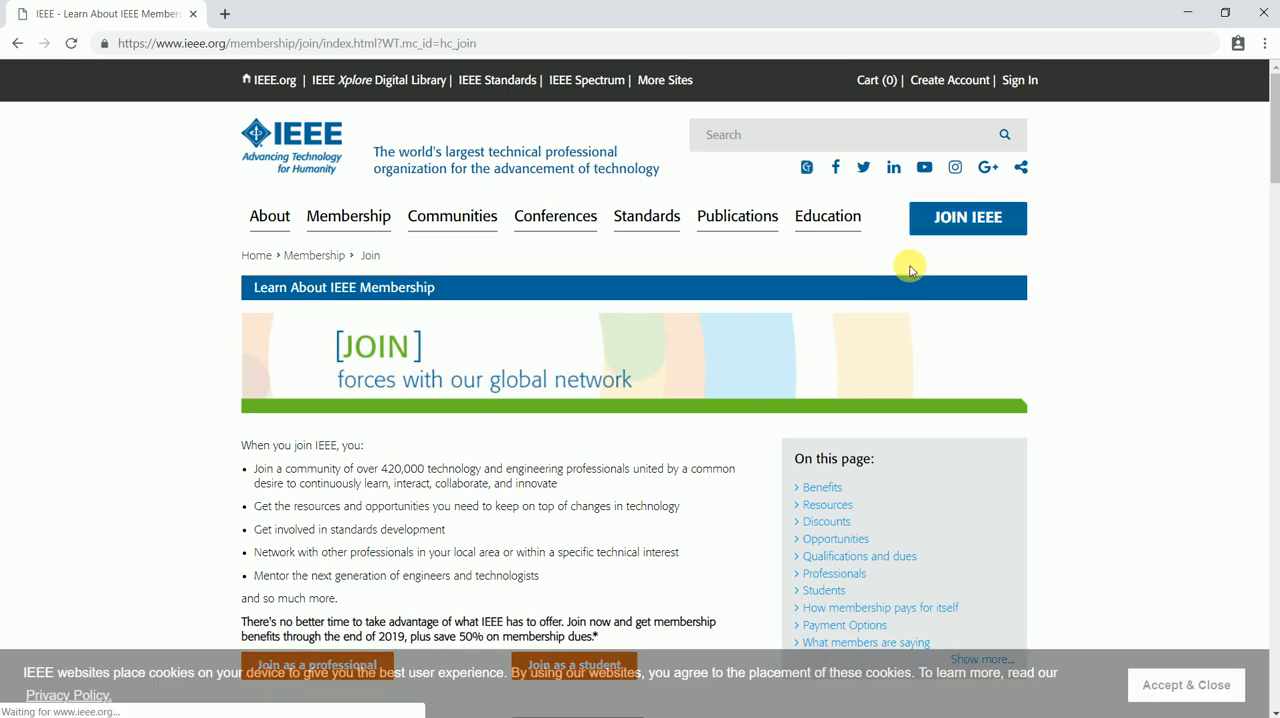
{"action": "scroll", "scroll_direction": "down", "scroll_amount": 3}
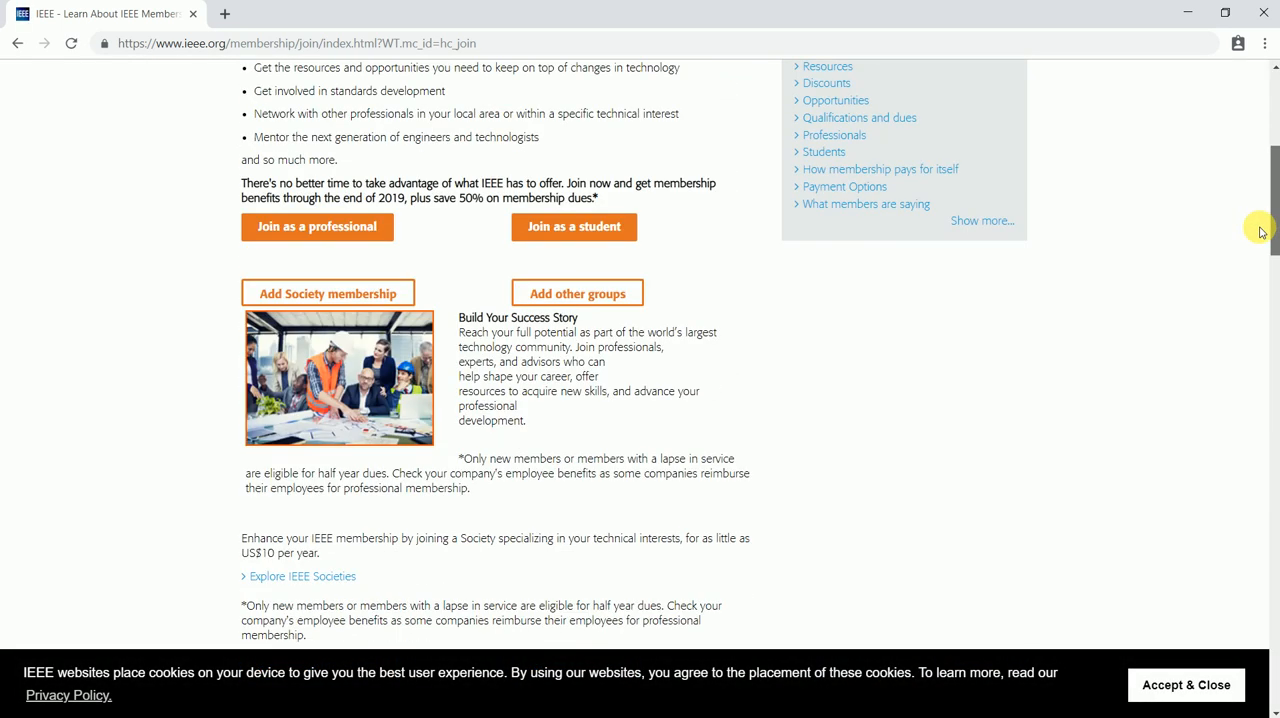
{"action": "mouse_move", "coordinate": [318, 198]}
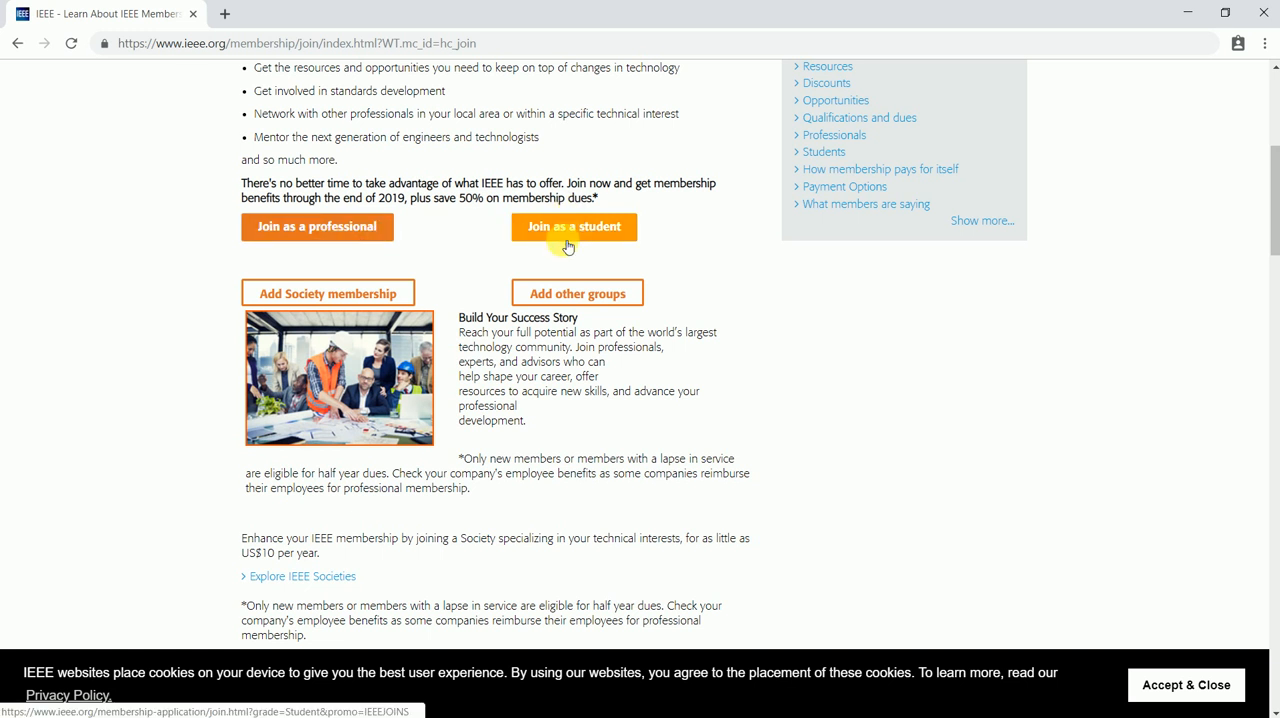
{"action": "mouse_move", "coordinate": [520, 260]}
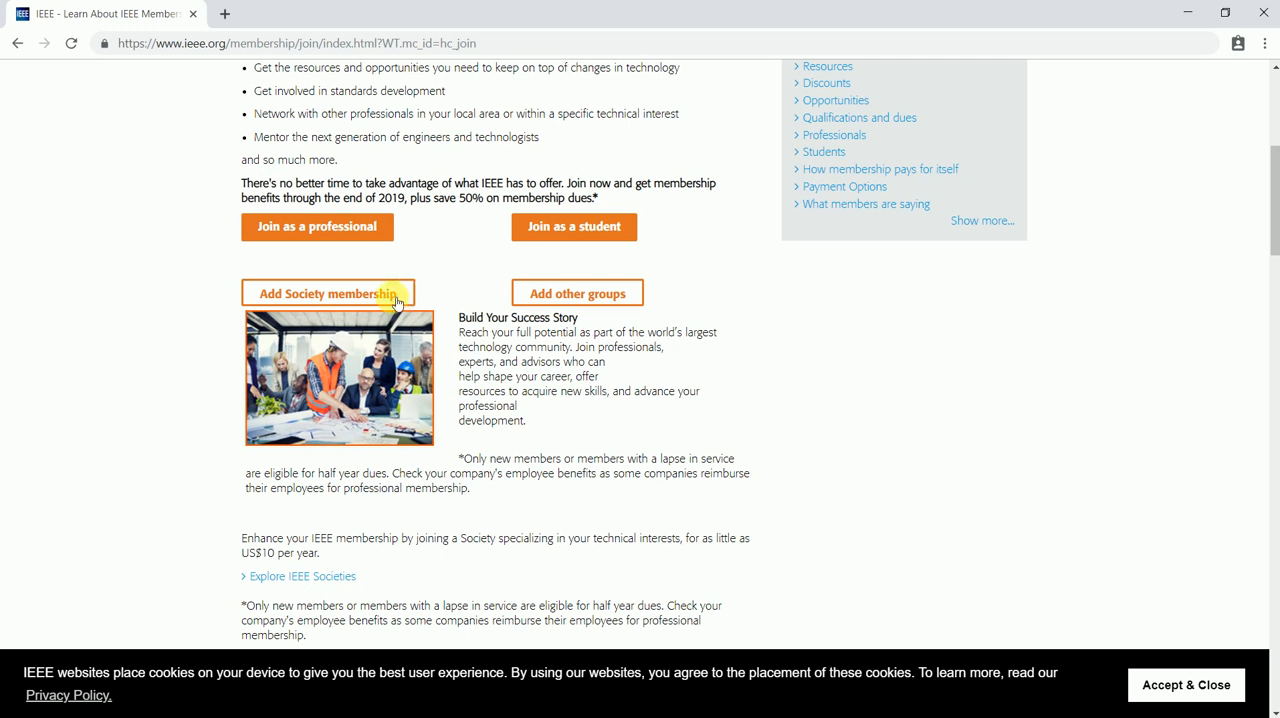
{"action": "mouse_move", "coordinate": [350, 292]}
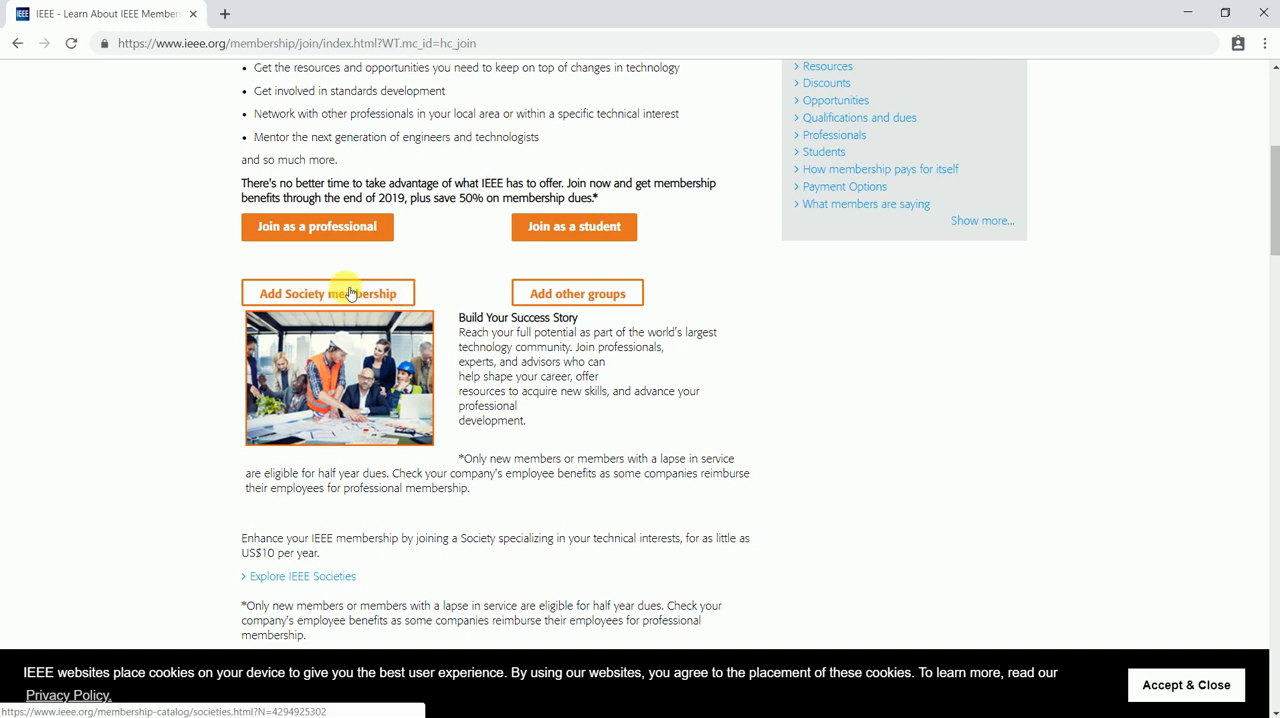
{"action": "mouse_move", "coordinate": [490, 276]}
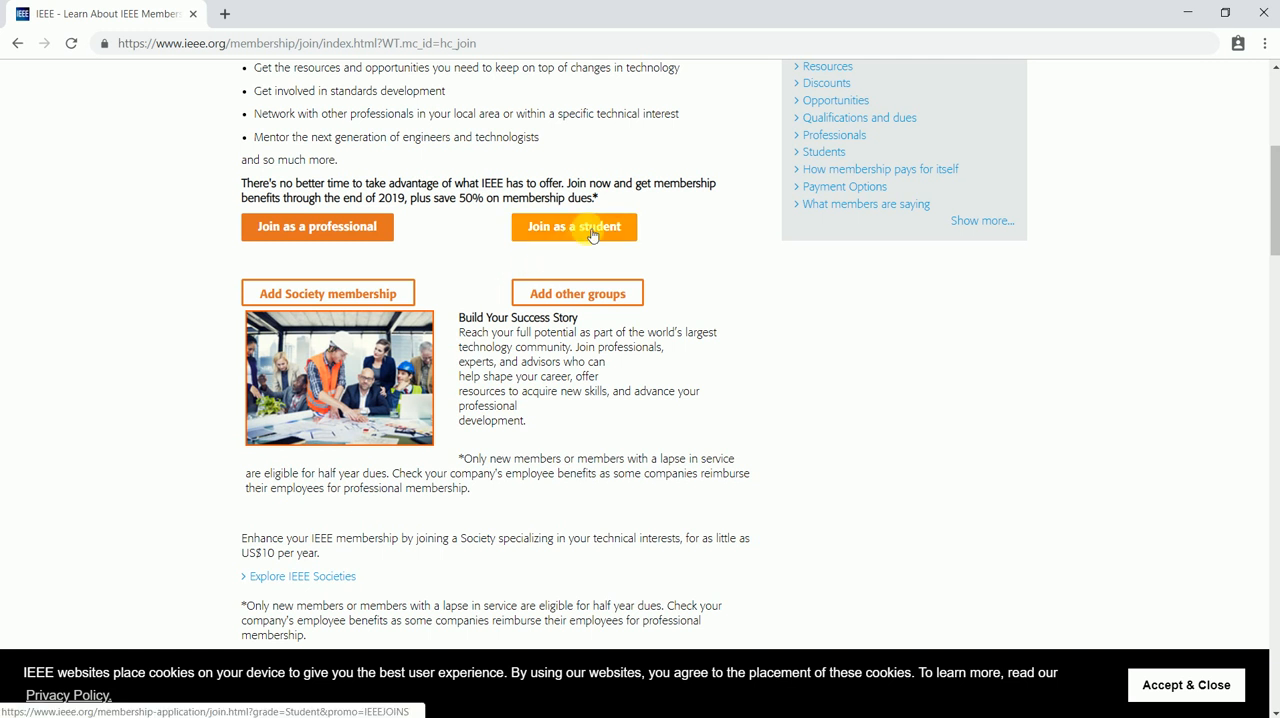
{"action": "left_click", "coordinate": [574, 228]}
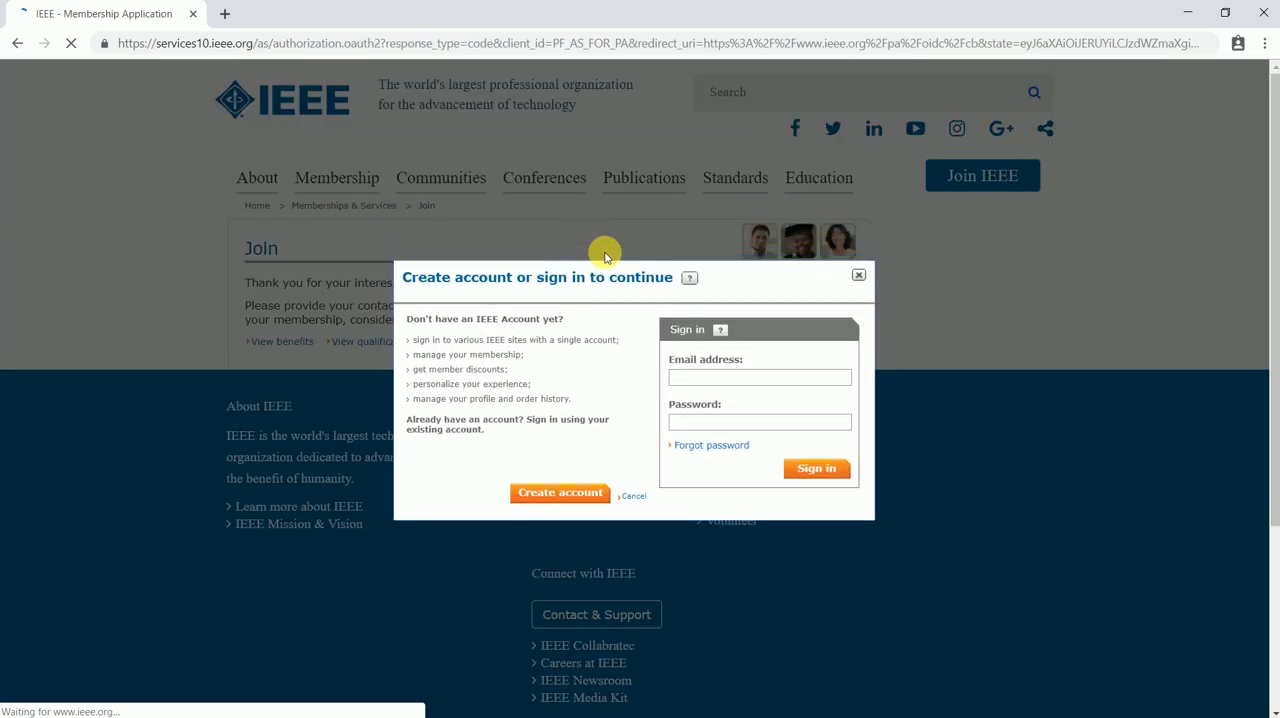
{"action": "mouse_move", "coordinate": [560, 492]}
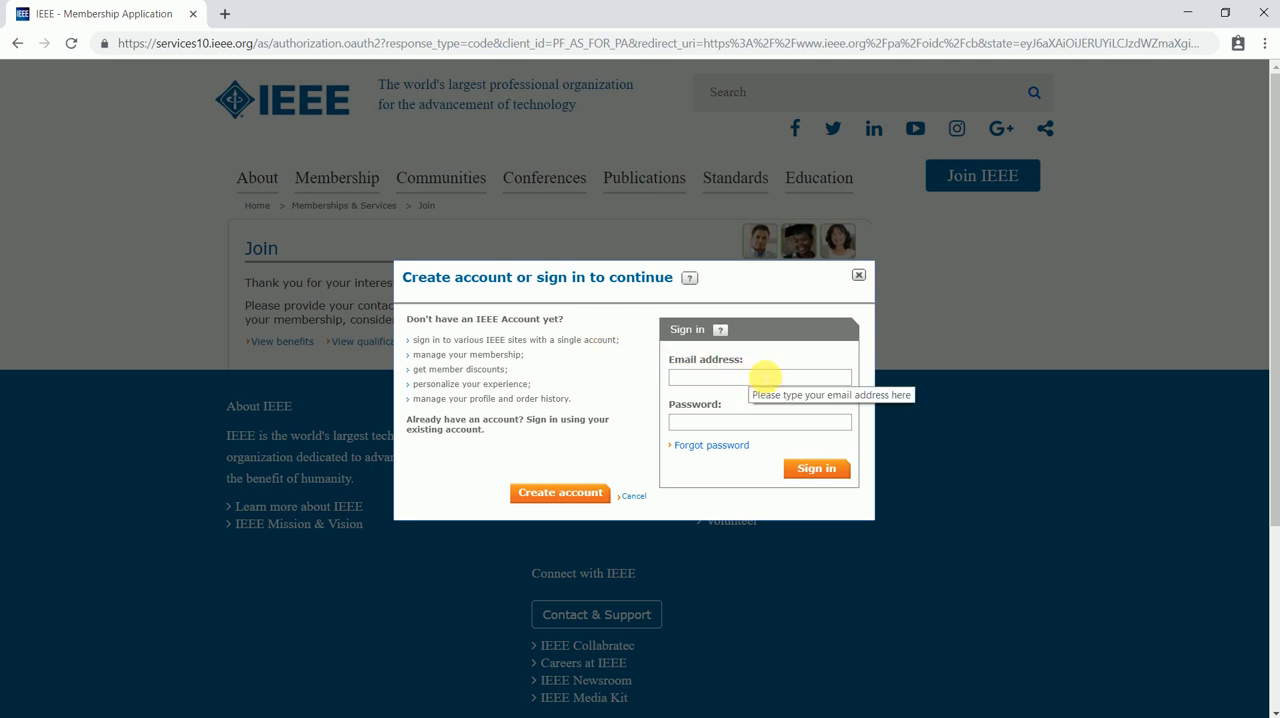
{"action": "mouse_move", "coordinate": [816, 468]}
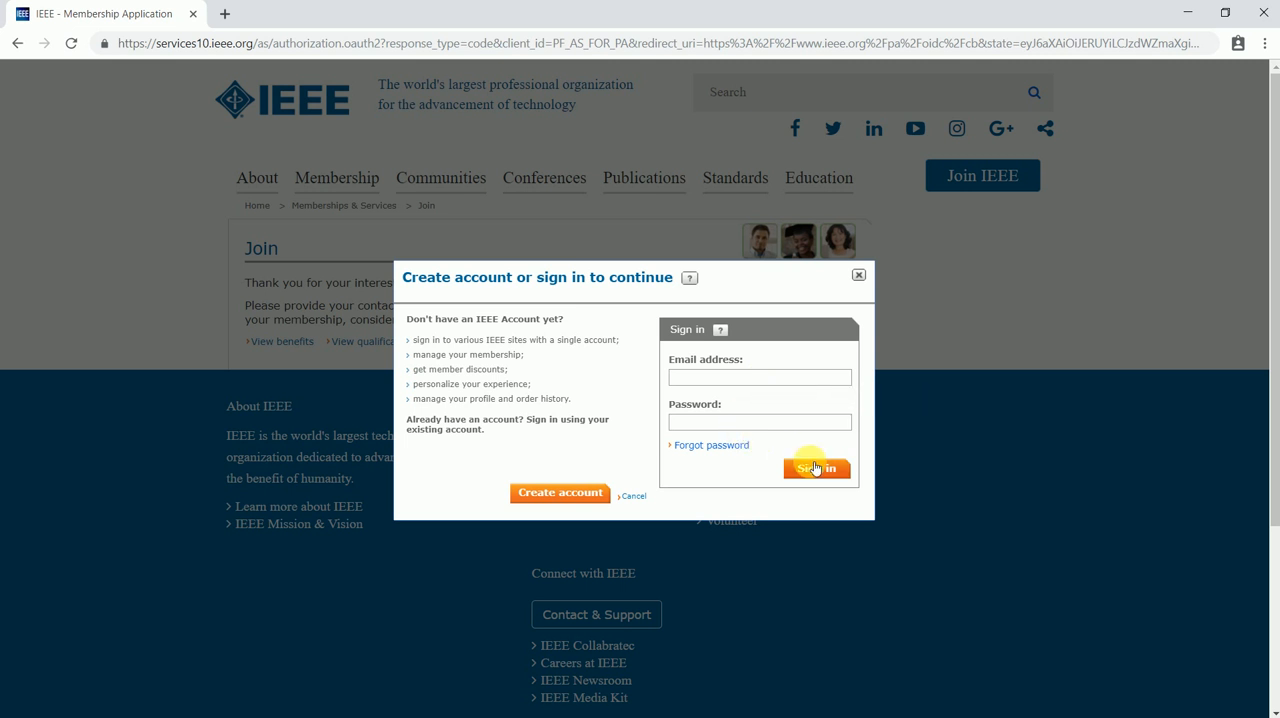
- Switch from the sign-in prompt to the Create an IEEE Account form
{"action": "left_click", "coordinate": [560, 492]}
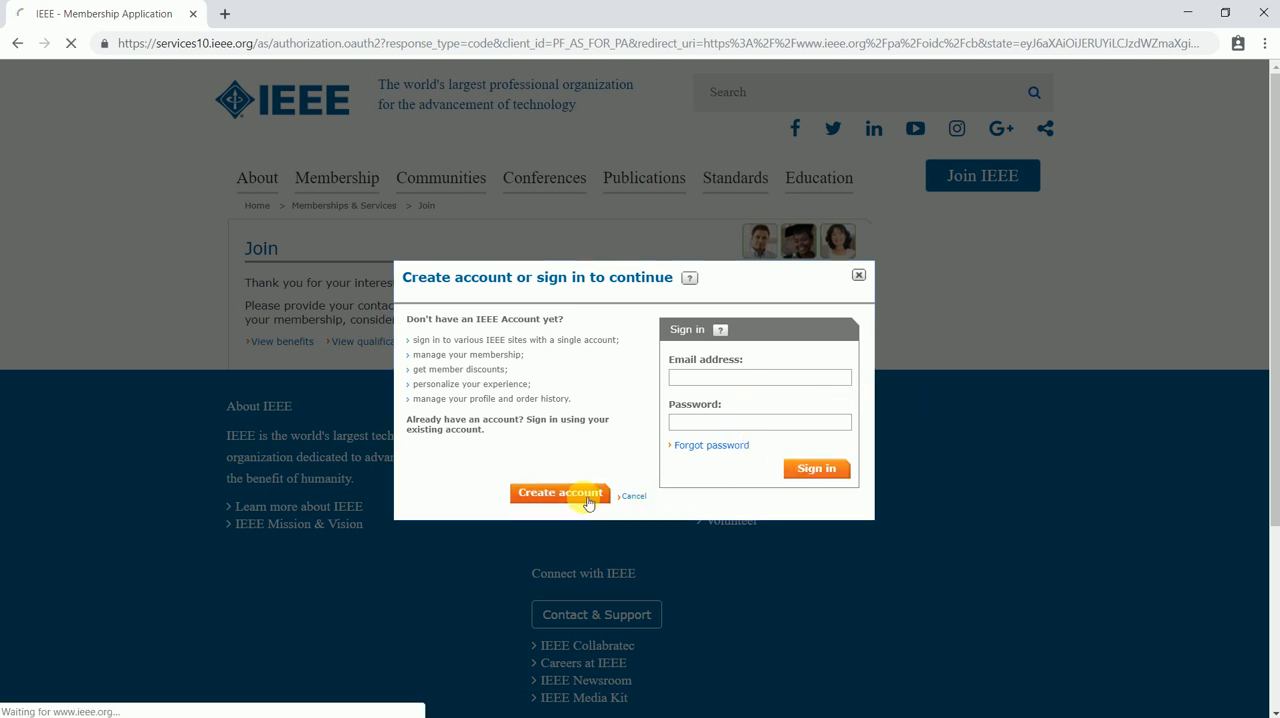
{"action": "left_click", "coordinate": [560, 492]}
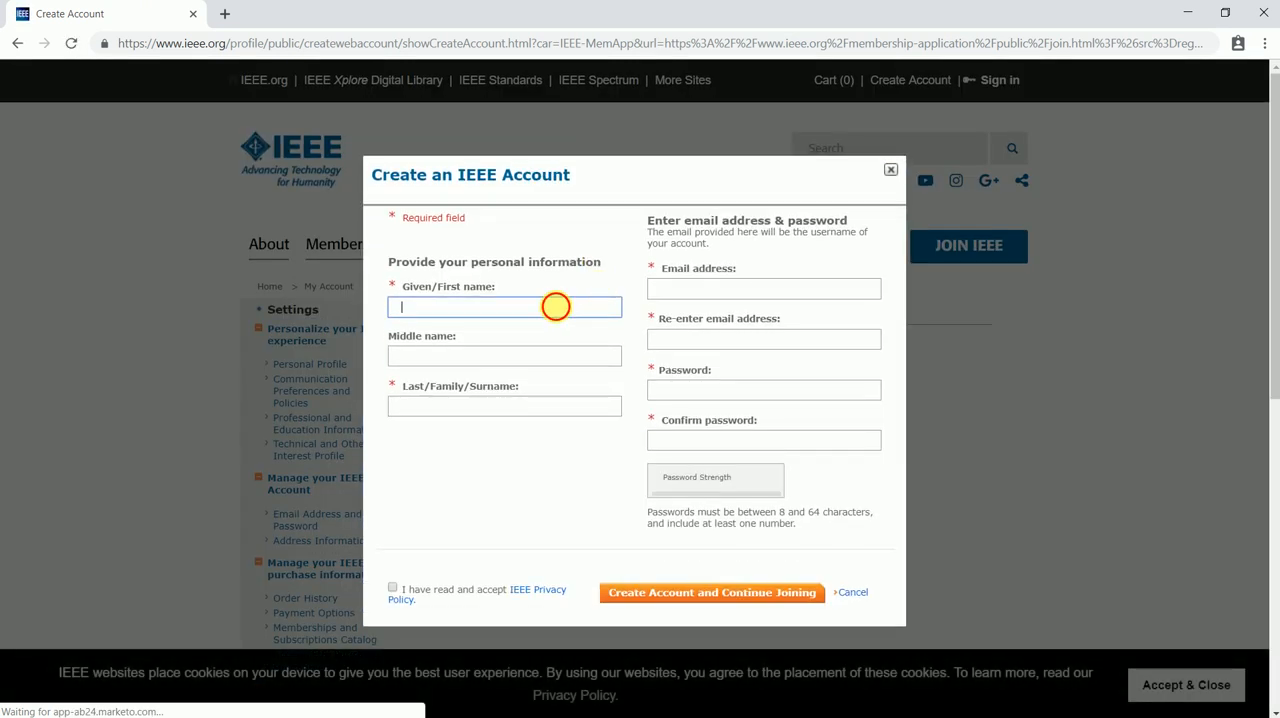
- Enter first name 'MSFY' and surname 'E' in the new account form
{"action": "type", "text": "ms"}
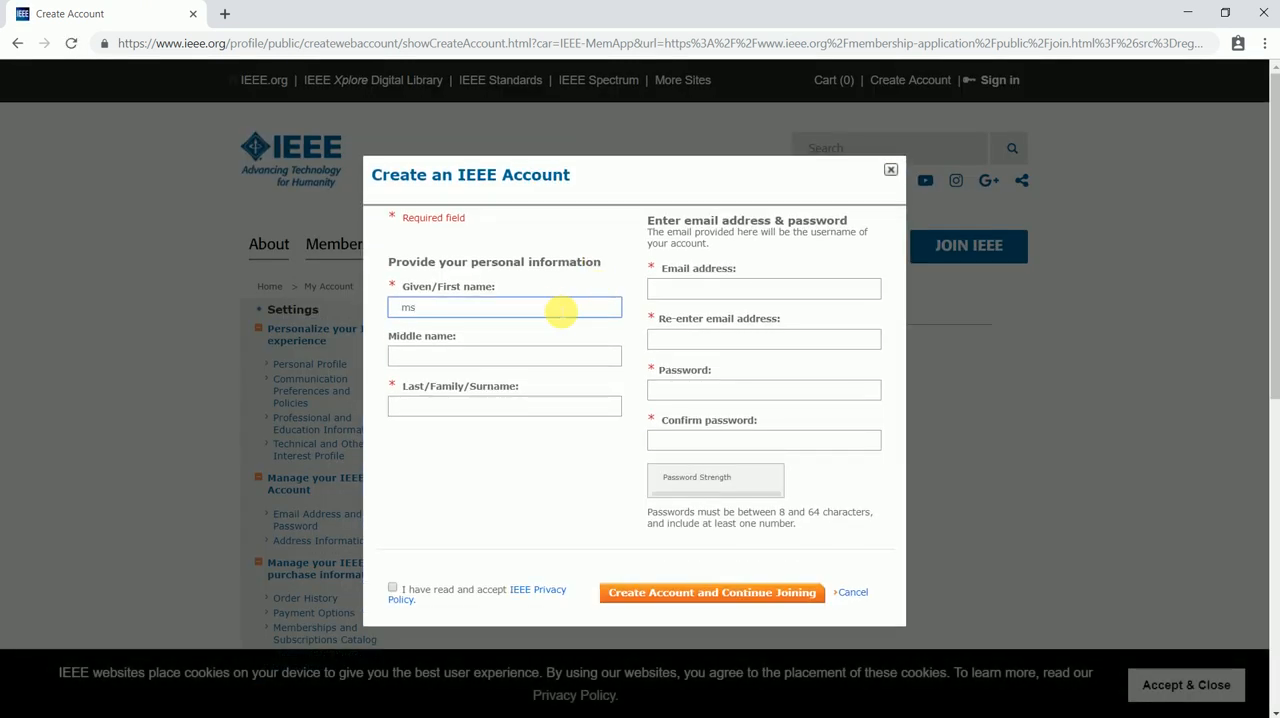
{"action": "type", "text": "MSFY"}
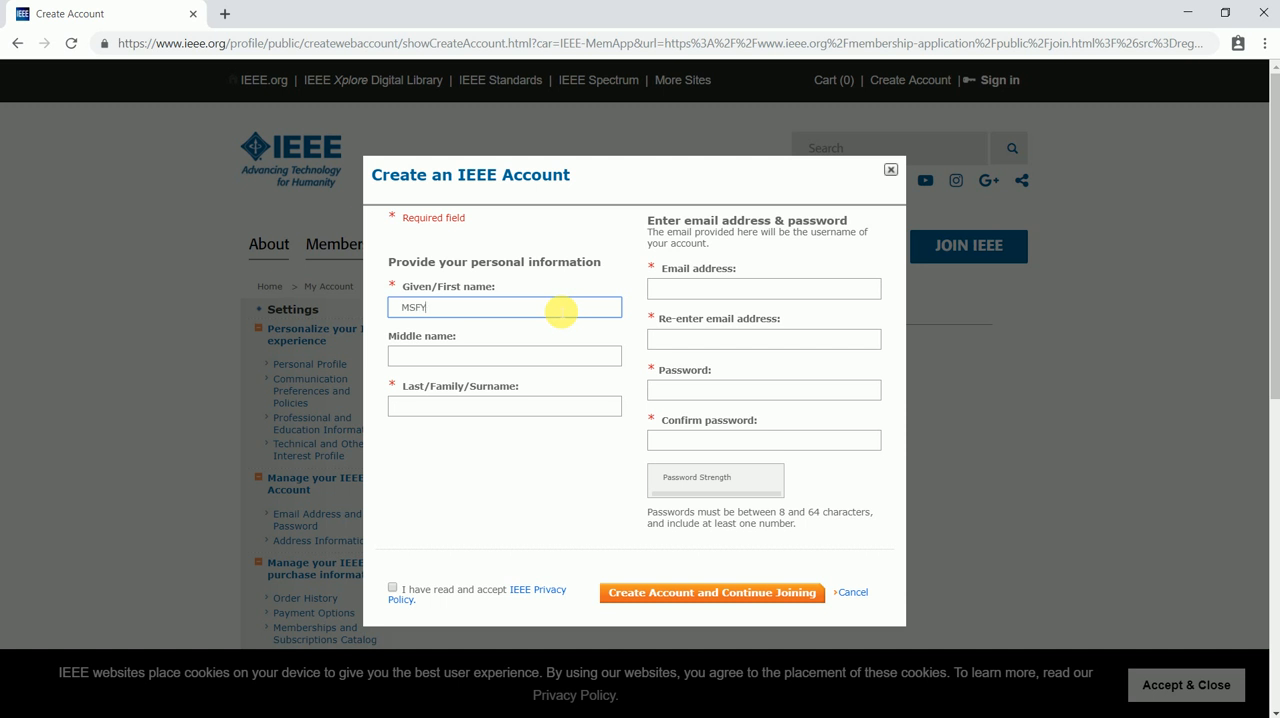
{"action": "left_click", "coordinate": [504, 404]}
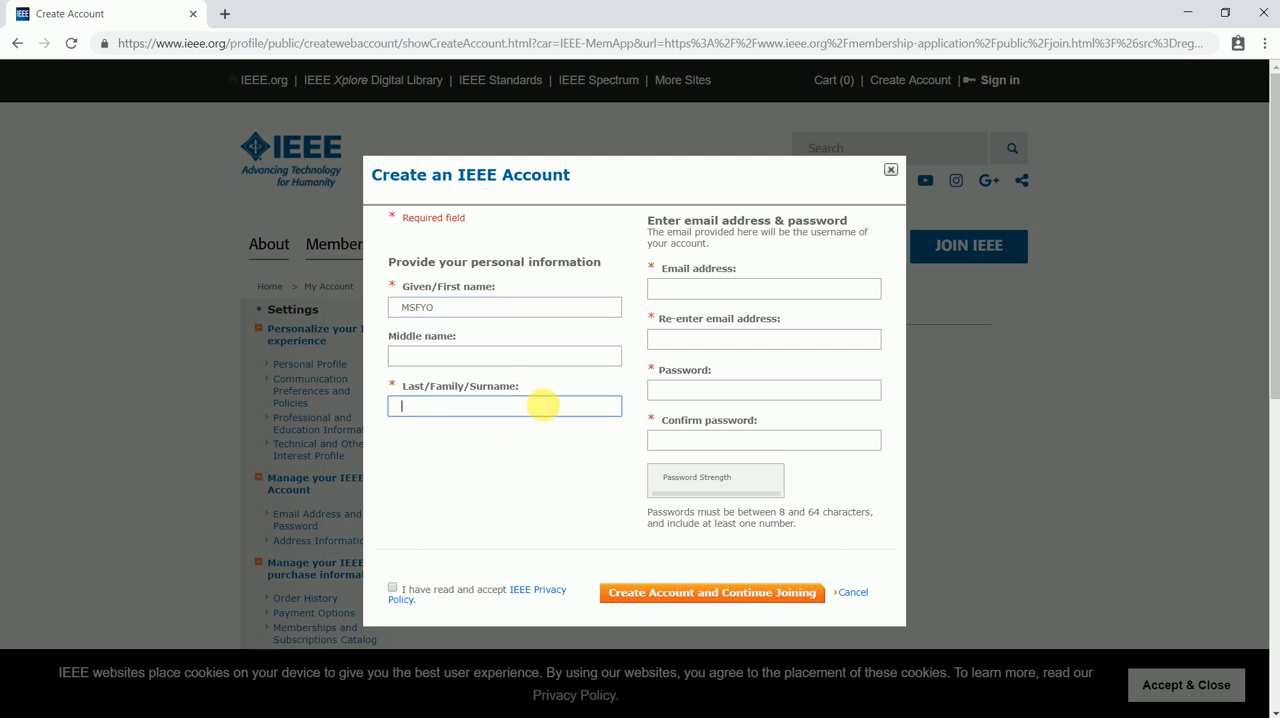
{"action": "type", "text": "E"}
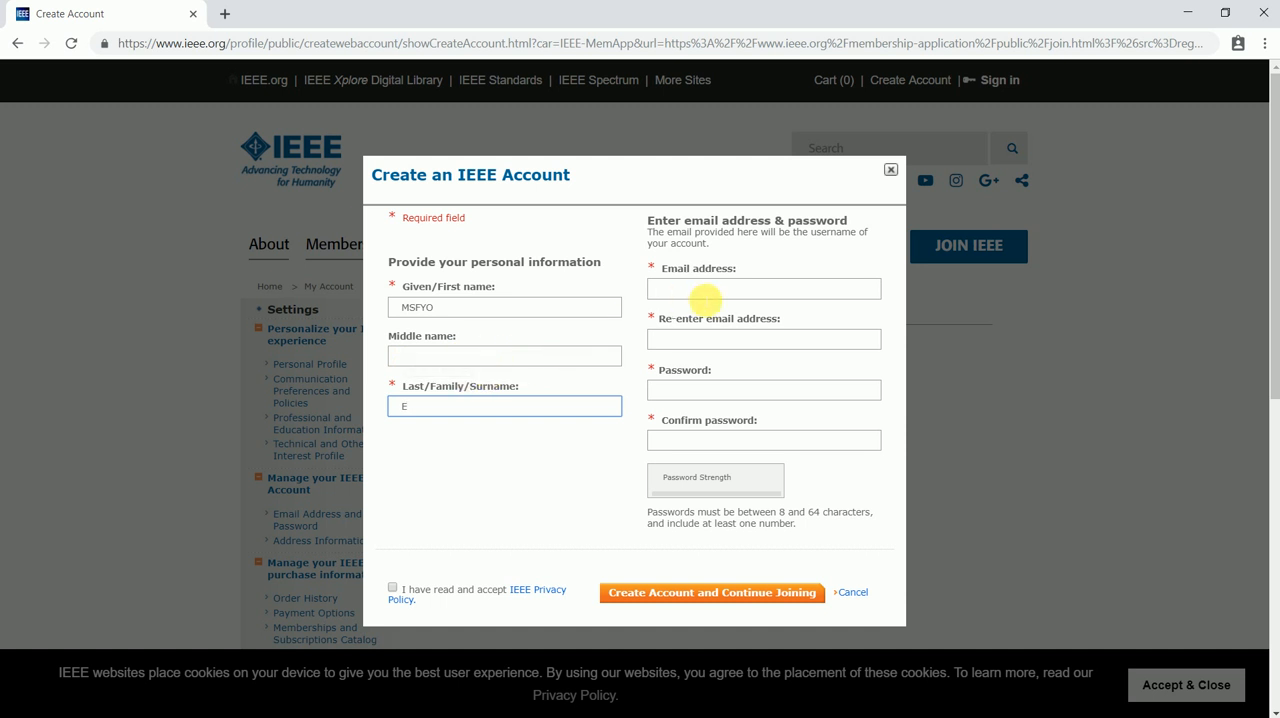
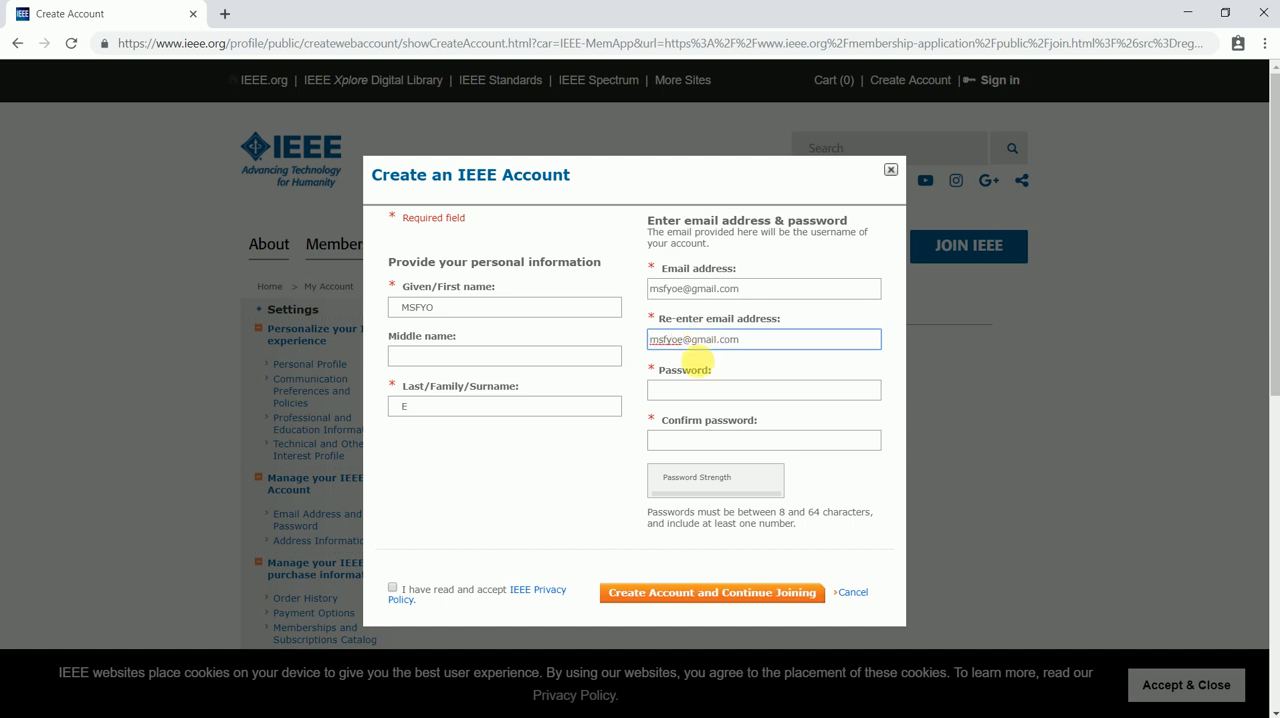
{"action": "left_click", "coordinate": [764, 390]}
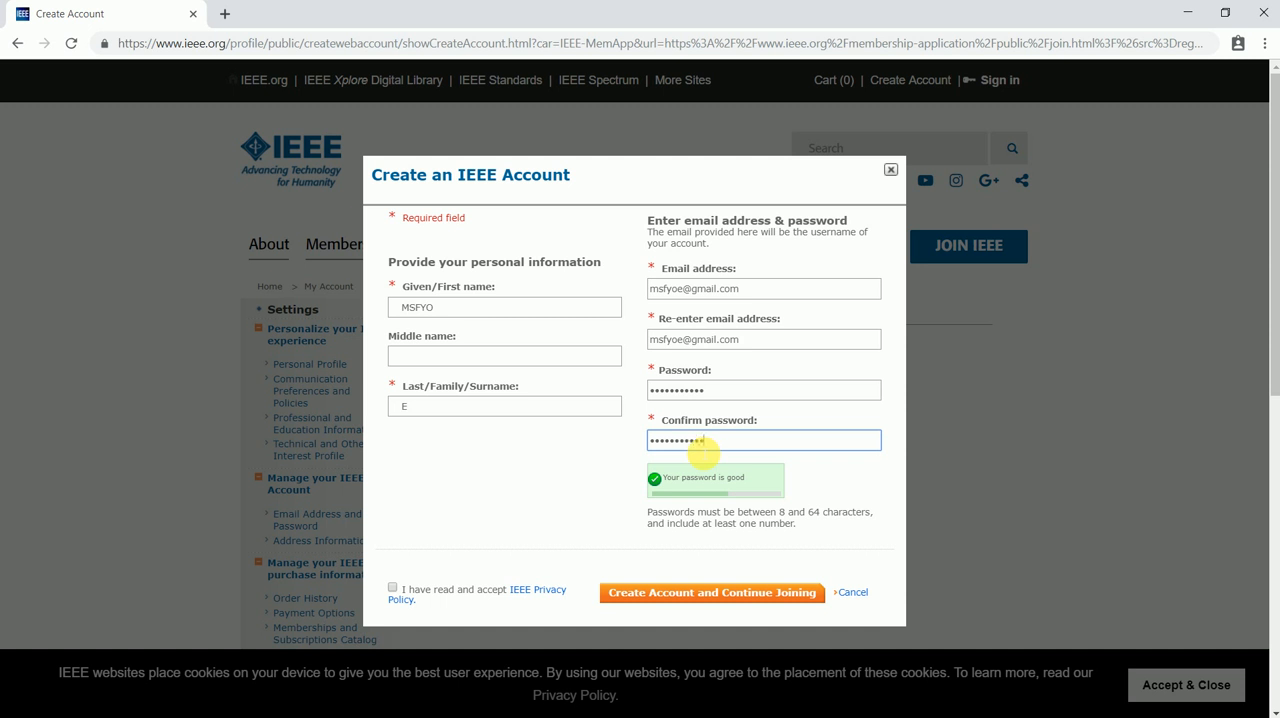
{"action": "mouse_move", "coordinate": [392, 588]}
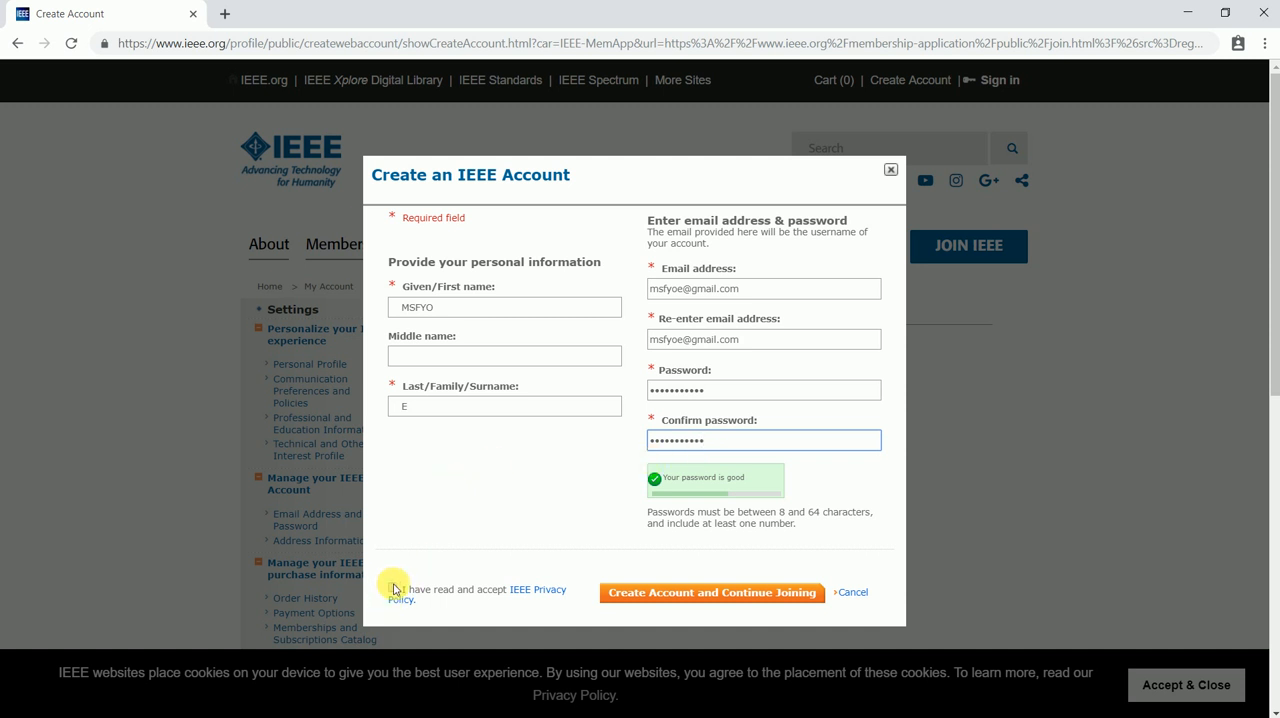
{"action": "left_click", "coordinate": [392, 588]}
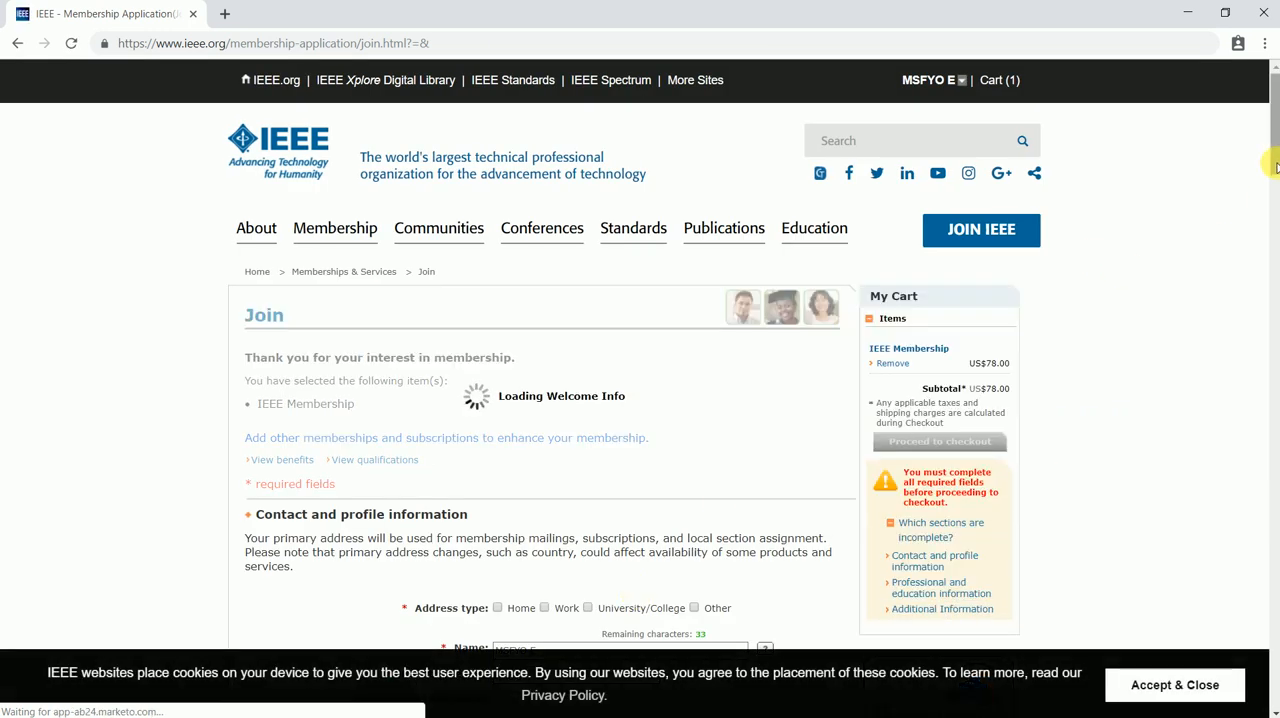
{"action": "scroll", "scroll_direction": "down", "scroll_amount": 3}
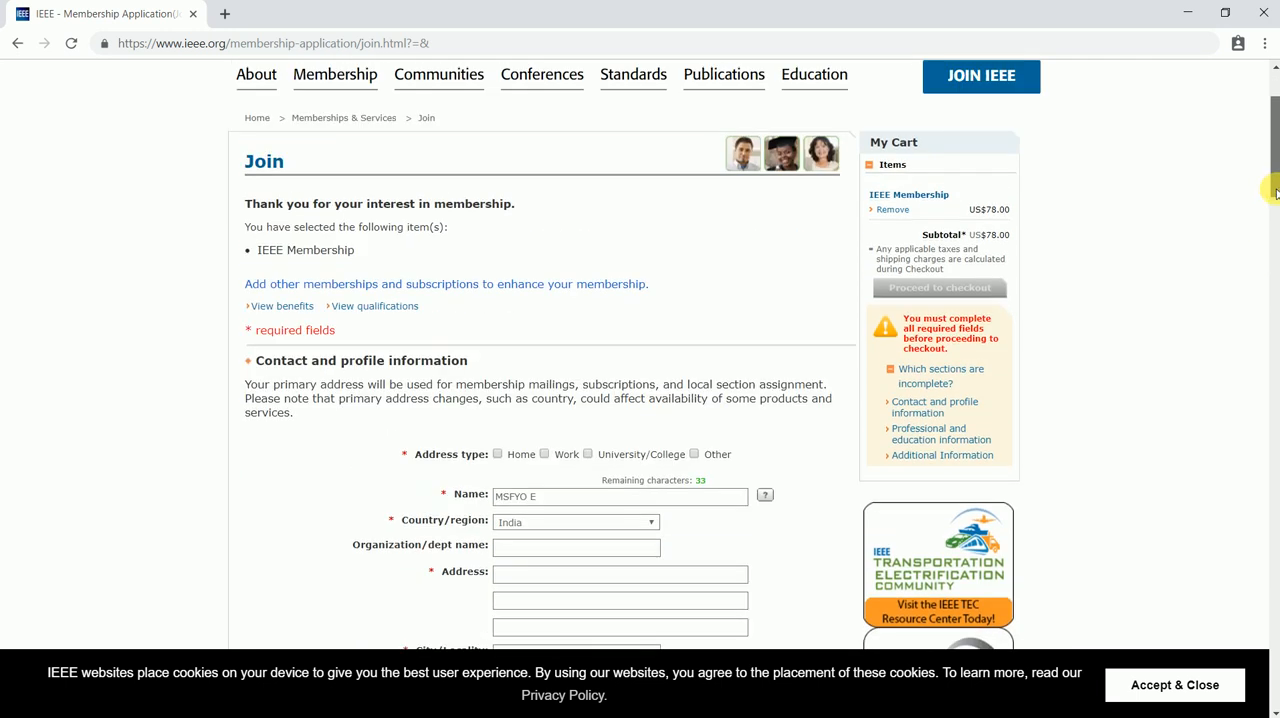
{"action": "scroll", "scroll_direction": "down", "scroll_amount": 3}
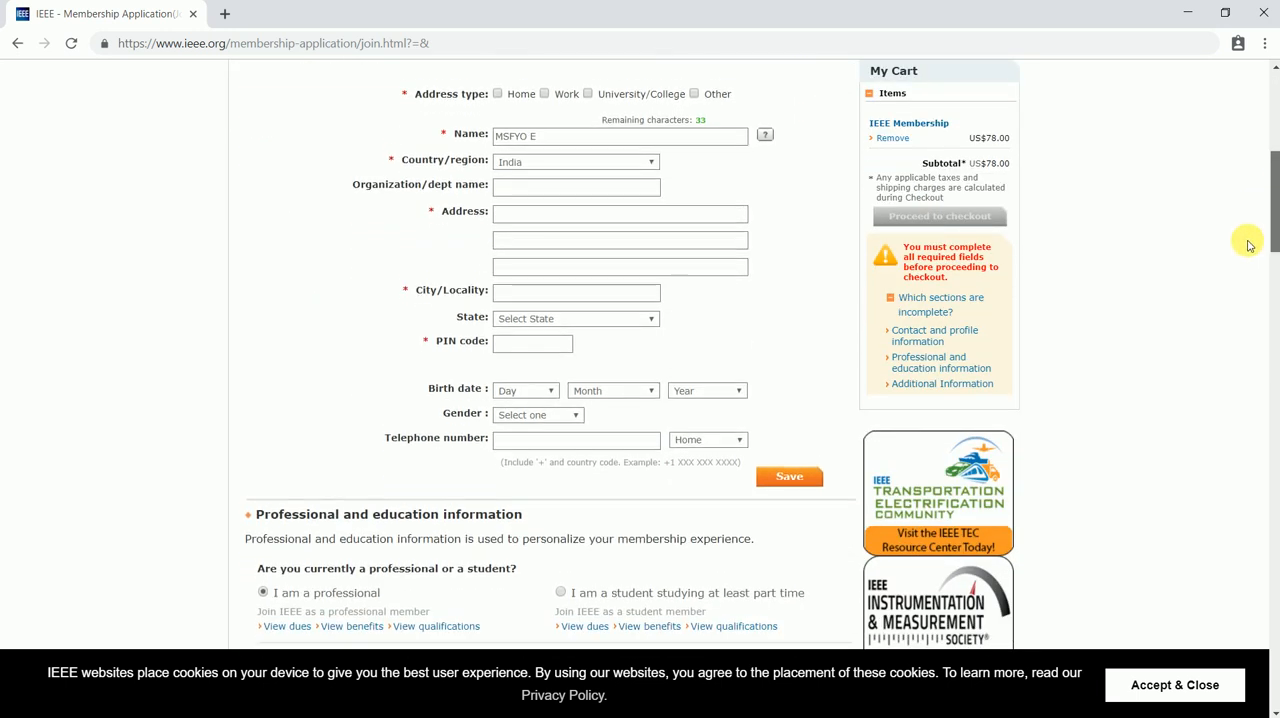
{"action": "scroll", "scroll_direction": "down", "scroll_amount": 3}
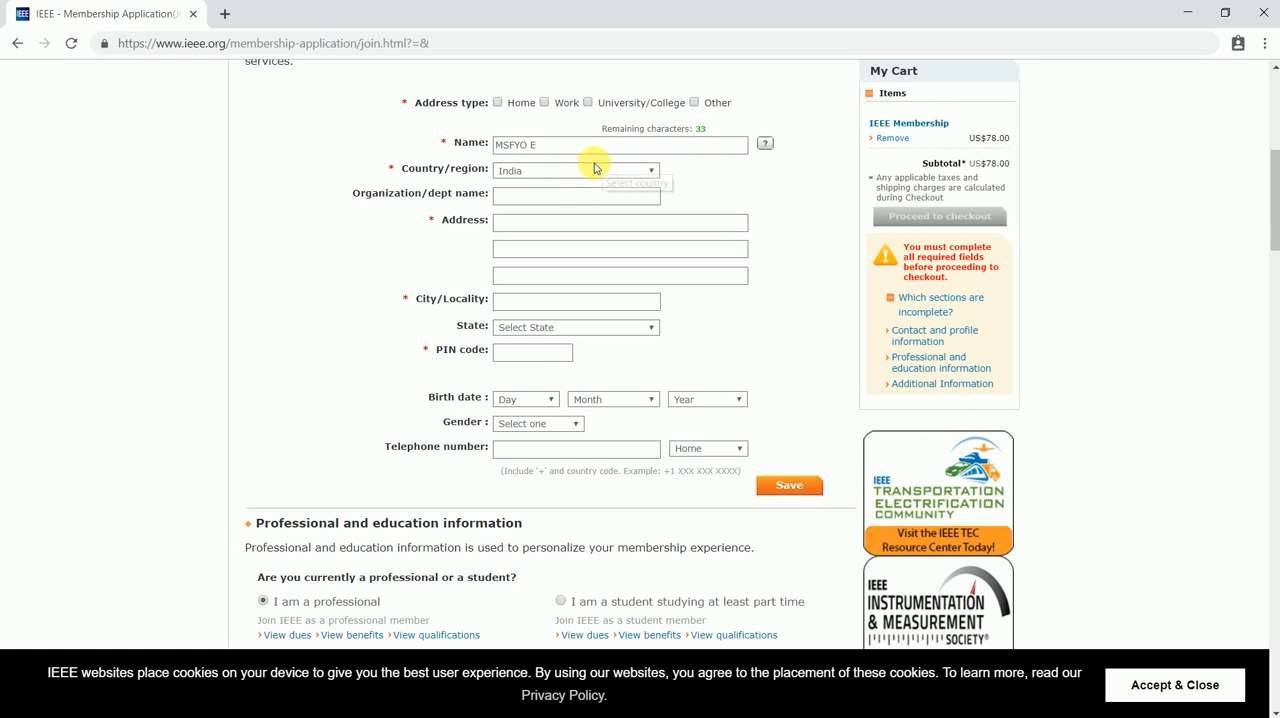
{"action": "mouse_move", "coordinate": [496, 104]}
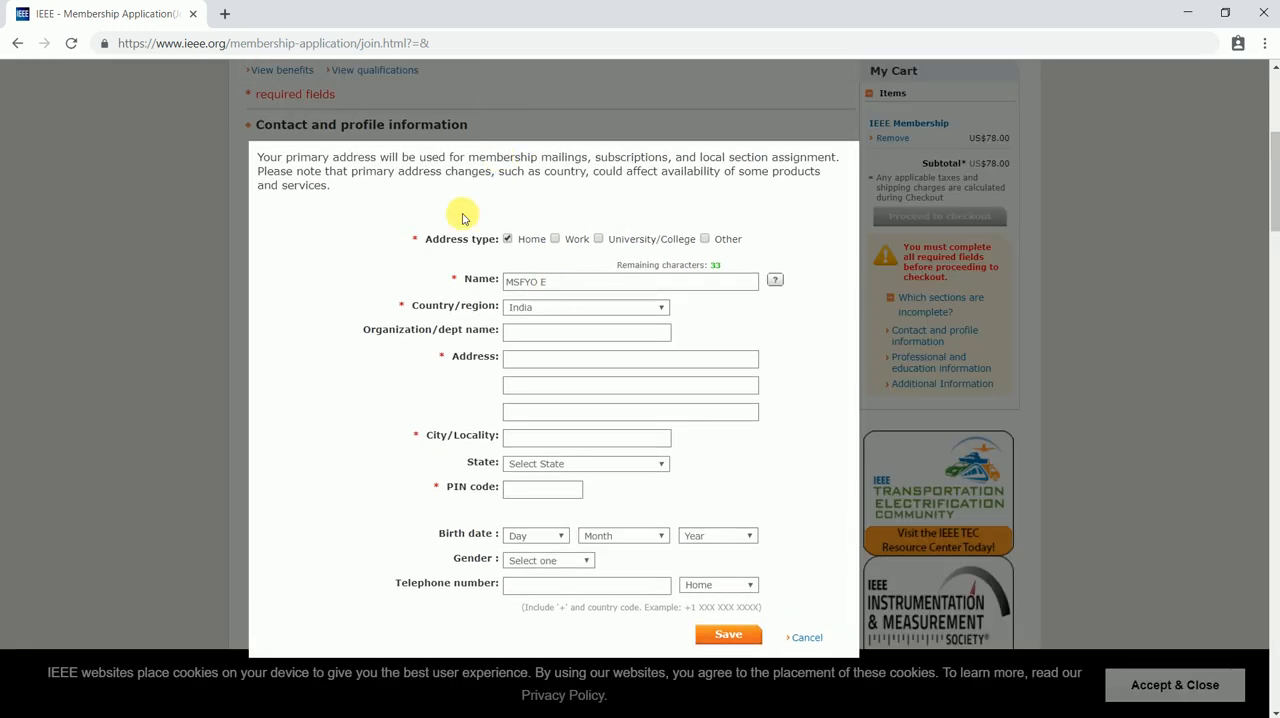
{"action": "mouse_move", "coordinate": [520, 304]}
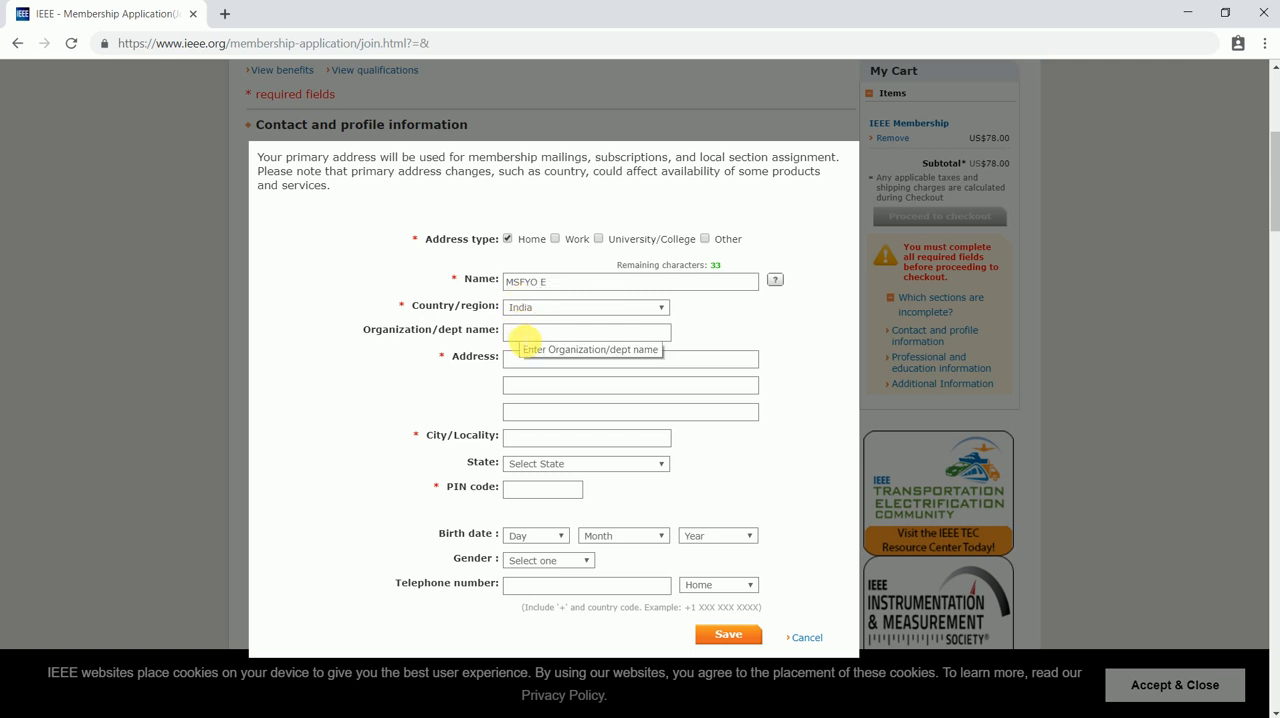
- Enter 'Sai Vidya Institute of Technology' as the organization
{"action": "left_click", "coordinate": [588, 332]}
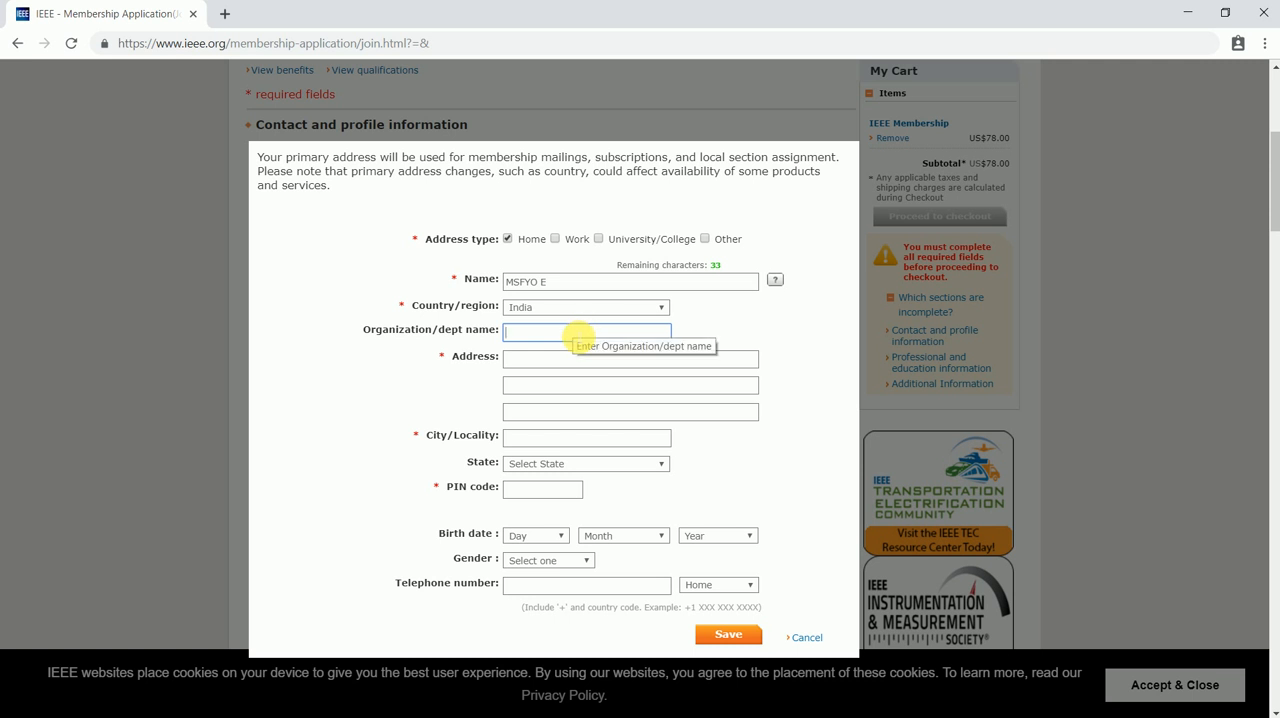
{"action": "mouse_move", "coordinate": [836, 208]}
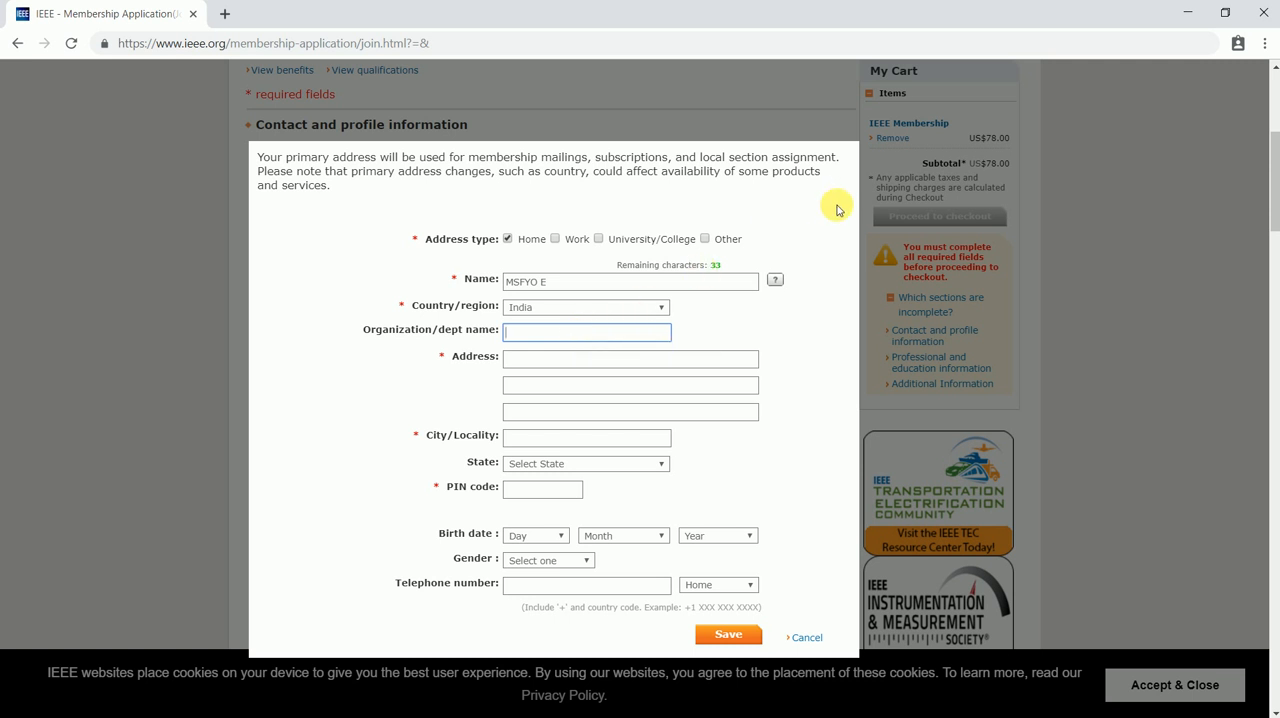
{"action": "mouse_move", "coordinate": [764, 270]}
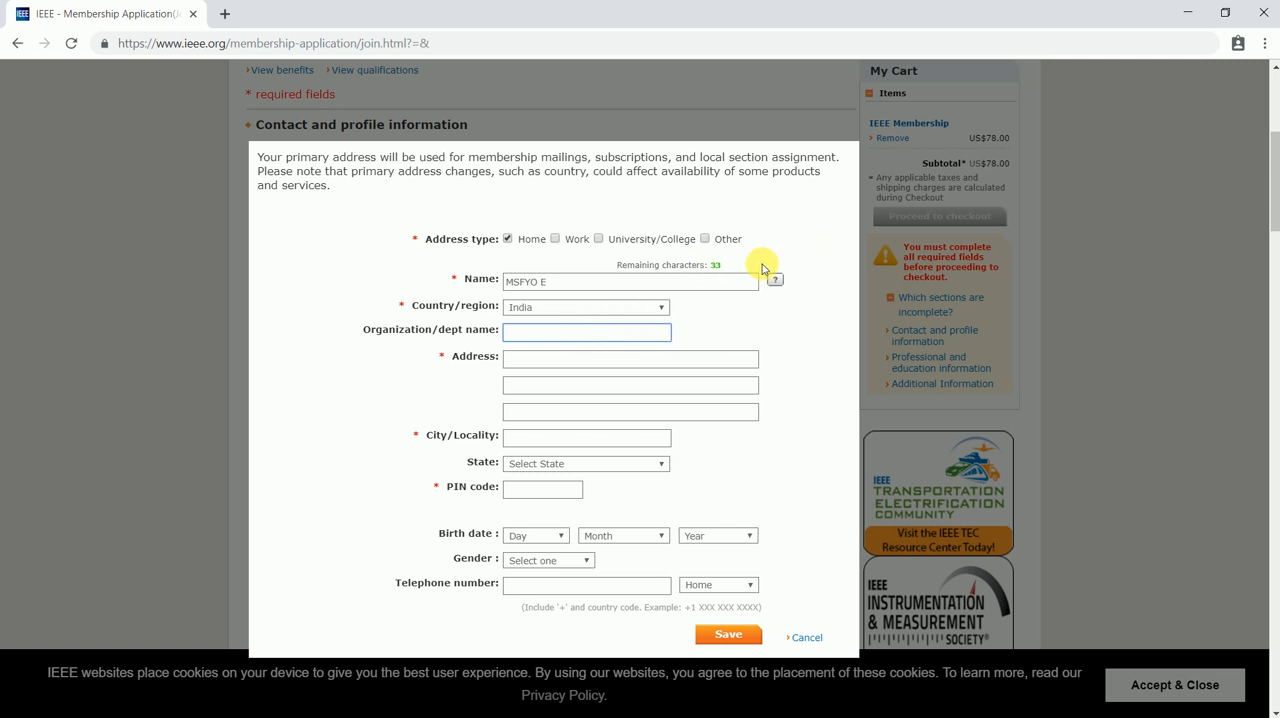
{"action": "type", "text": "s"}
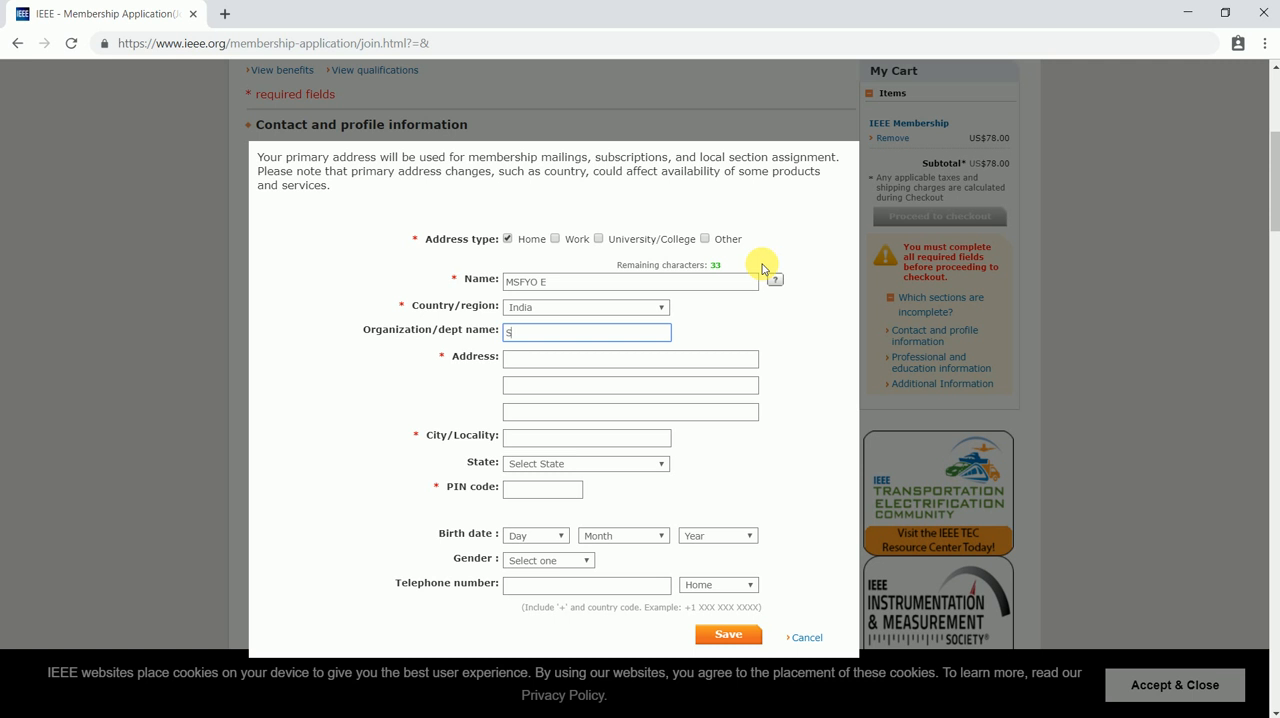
{"action": "key", "text": "Backspace"}
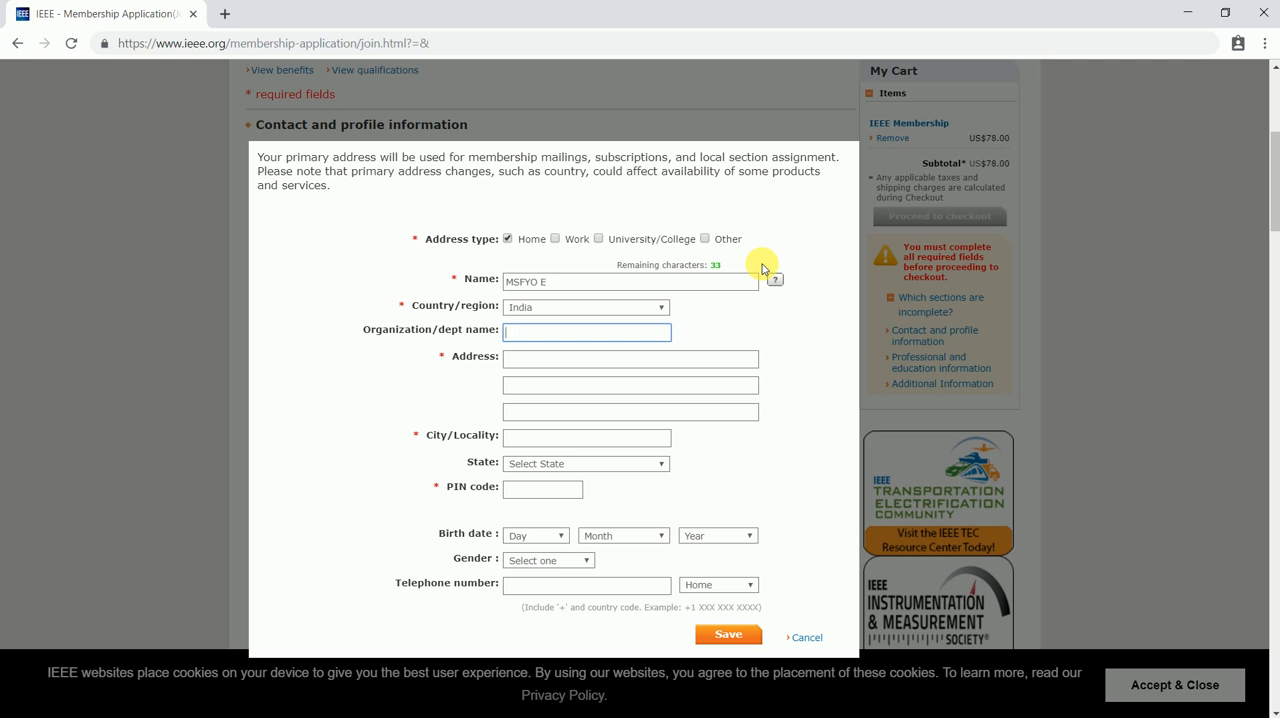
{"action": "type", "text": "Sai"}
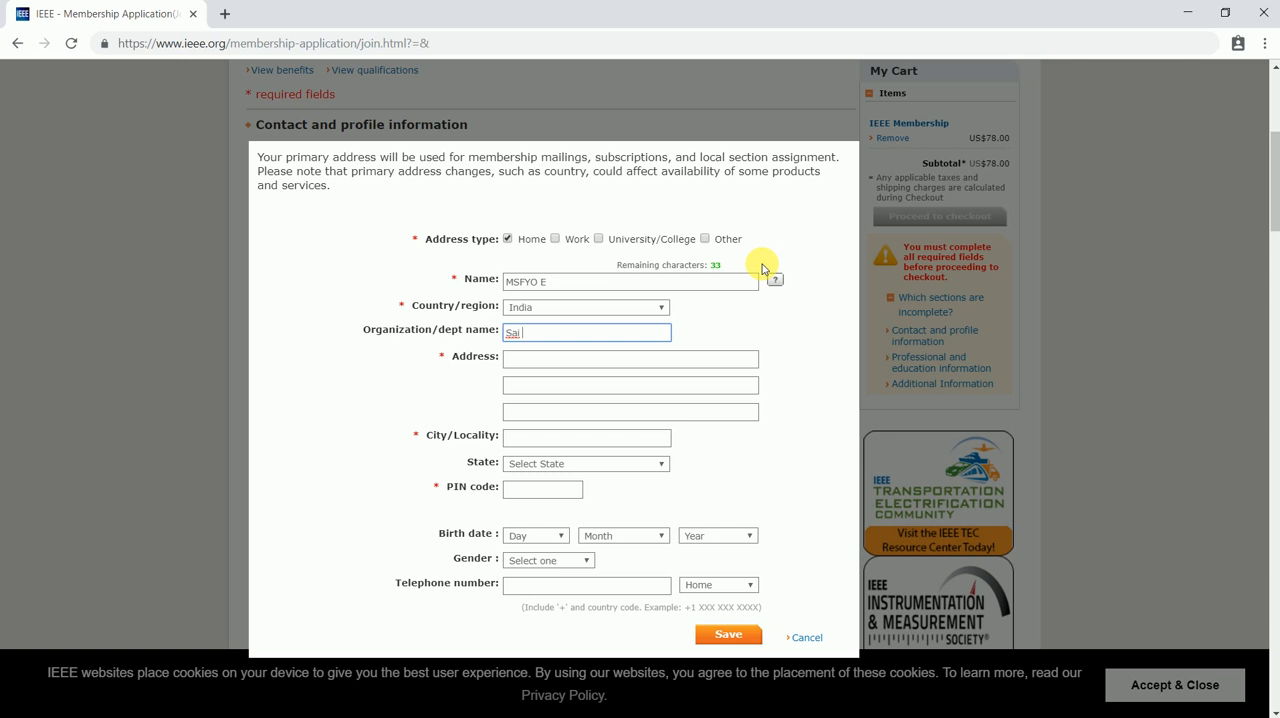
{"action": "type", "text": "Vidya Institute of"}
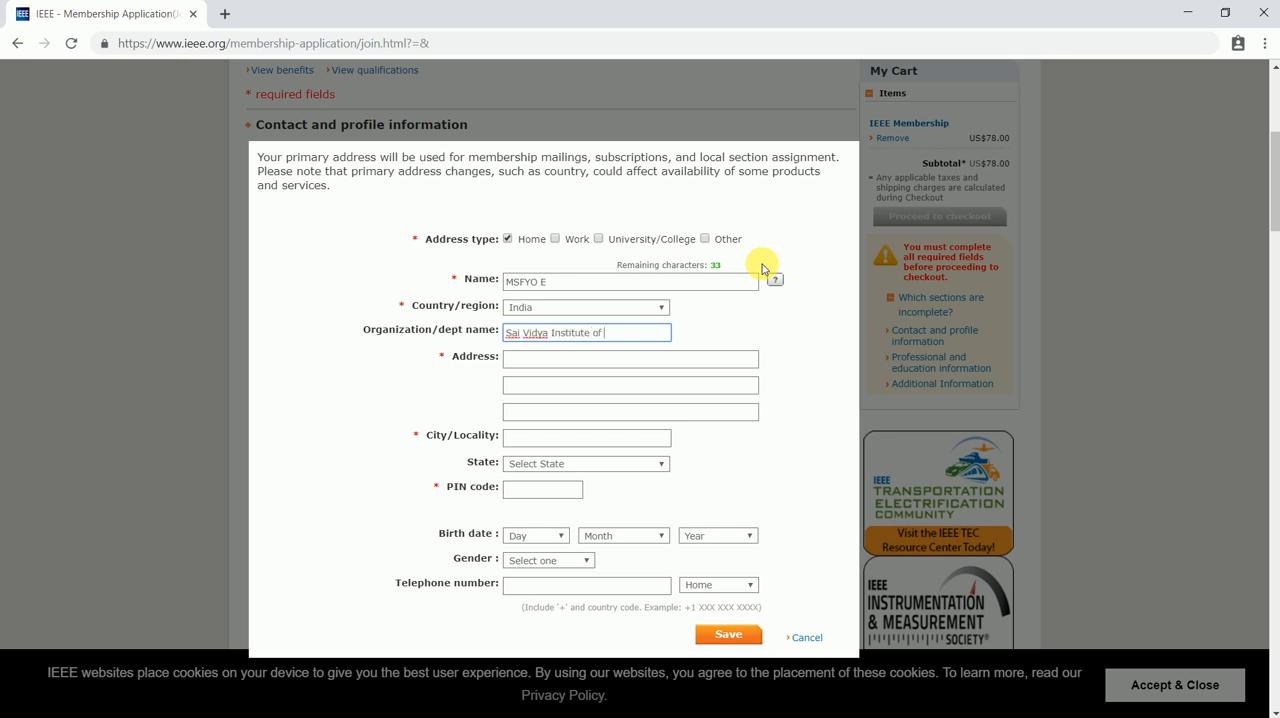
{"action": "type", "text": "Technolog"}
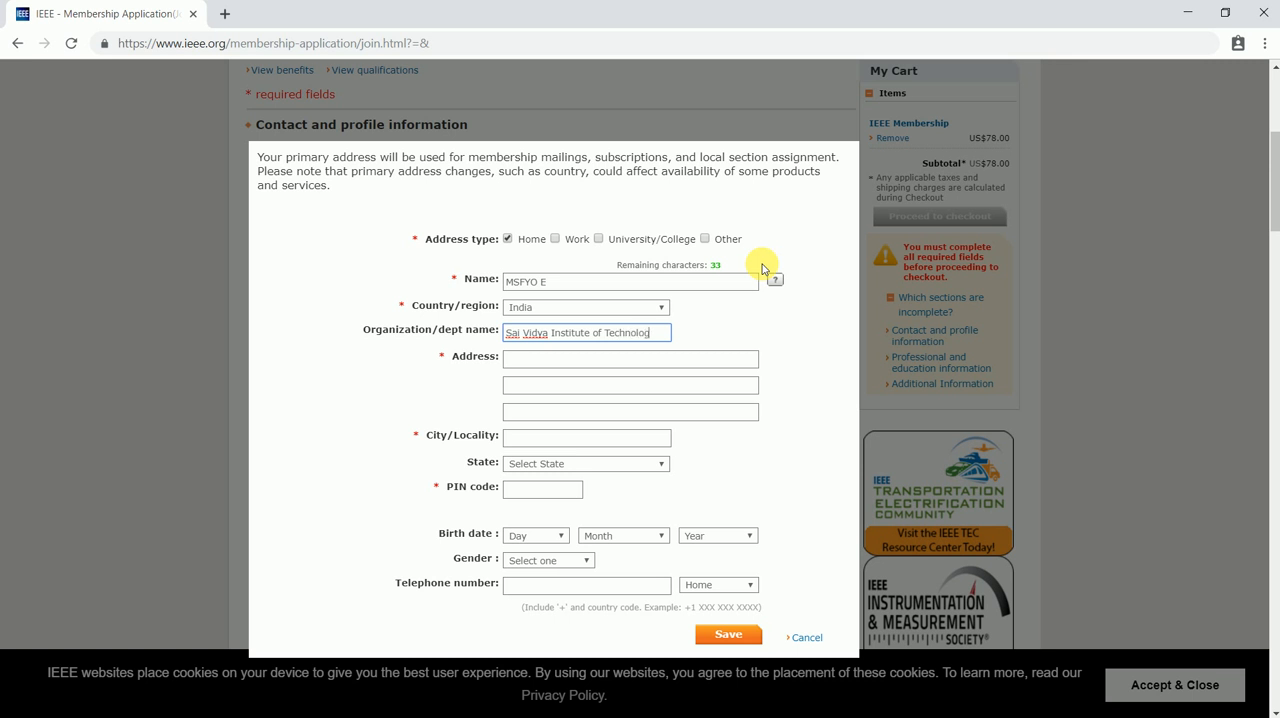
{"action": "left_click", "coordinate": [630, 358]}
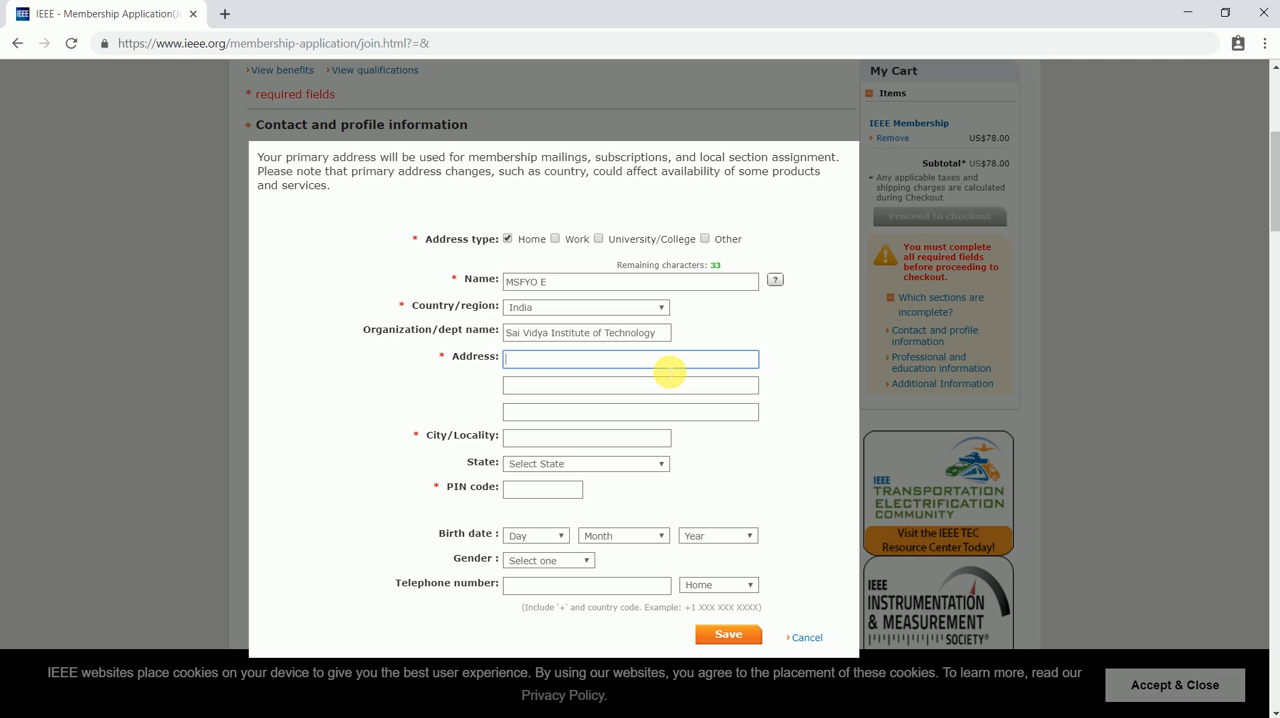
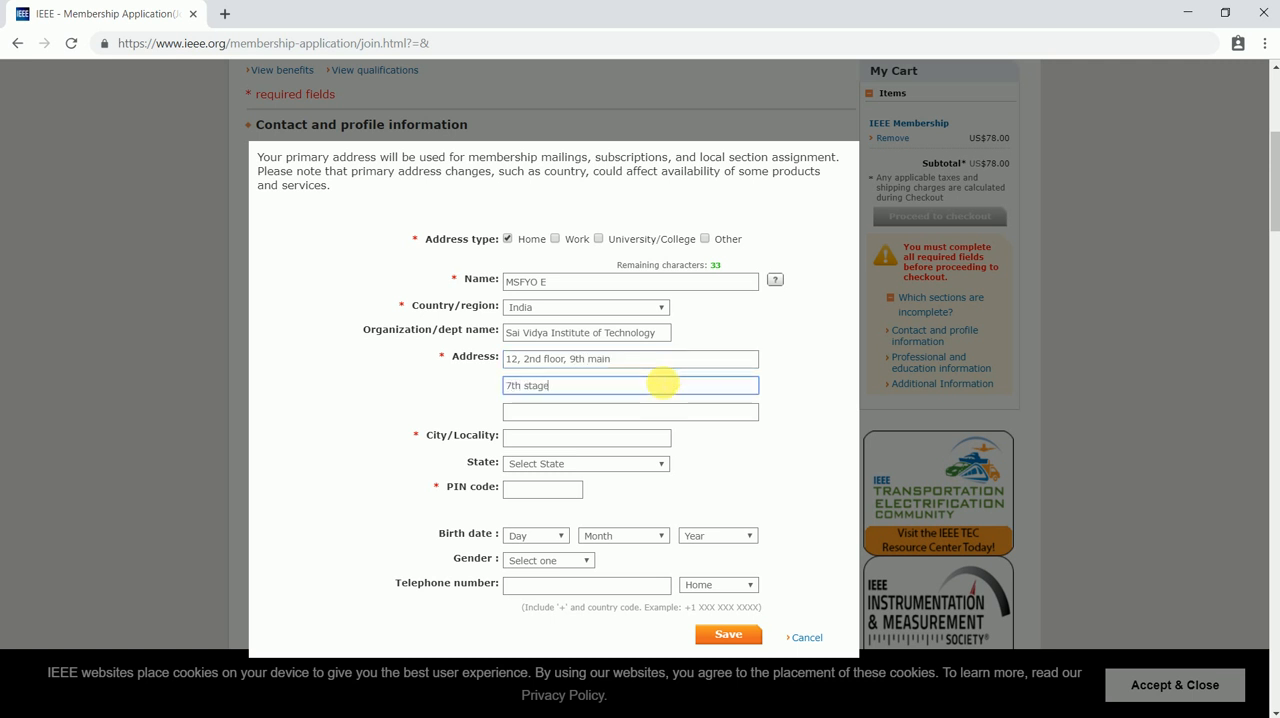
{"action": "left_click", "coordinate": [630, 412]}
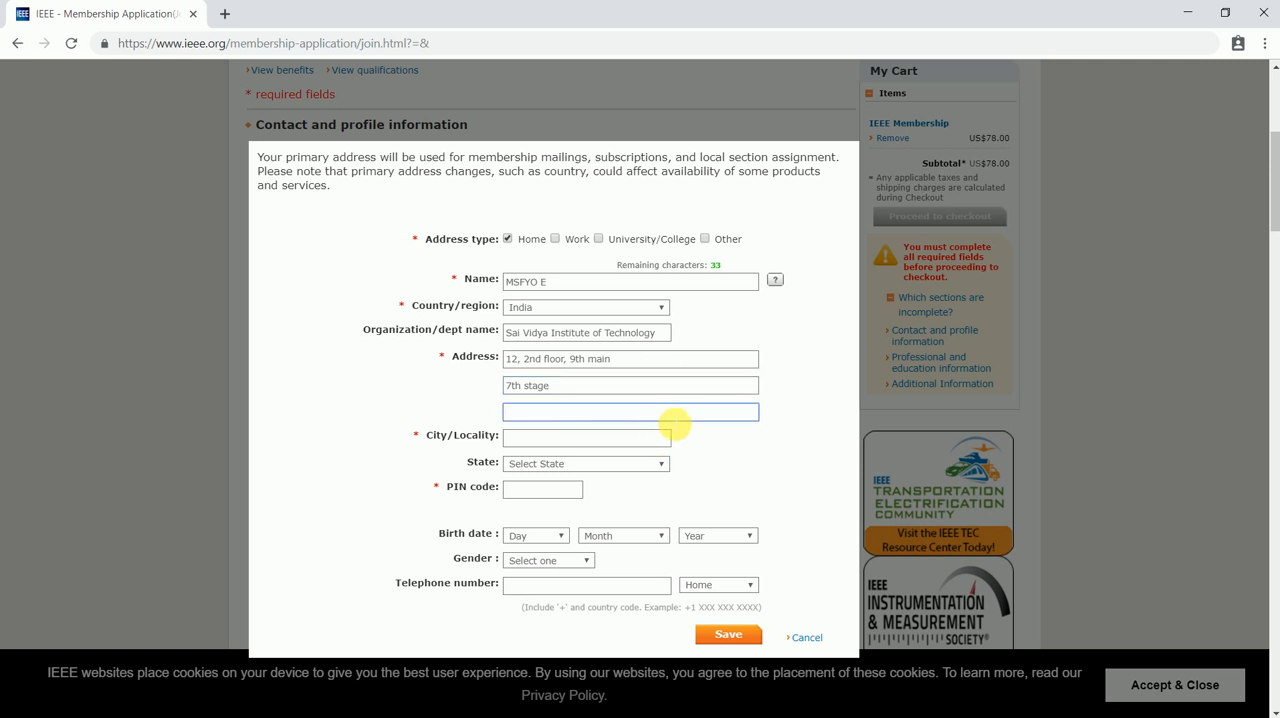
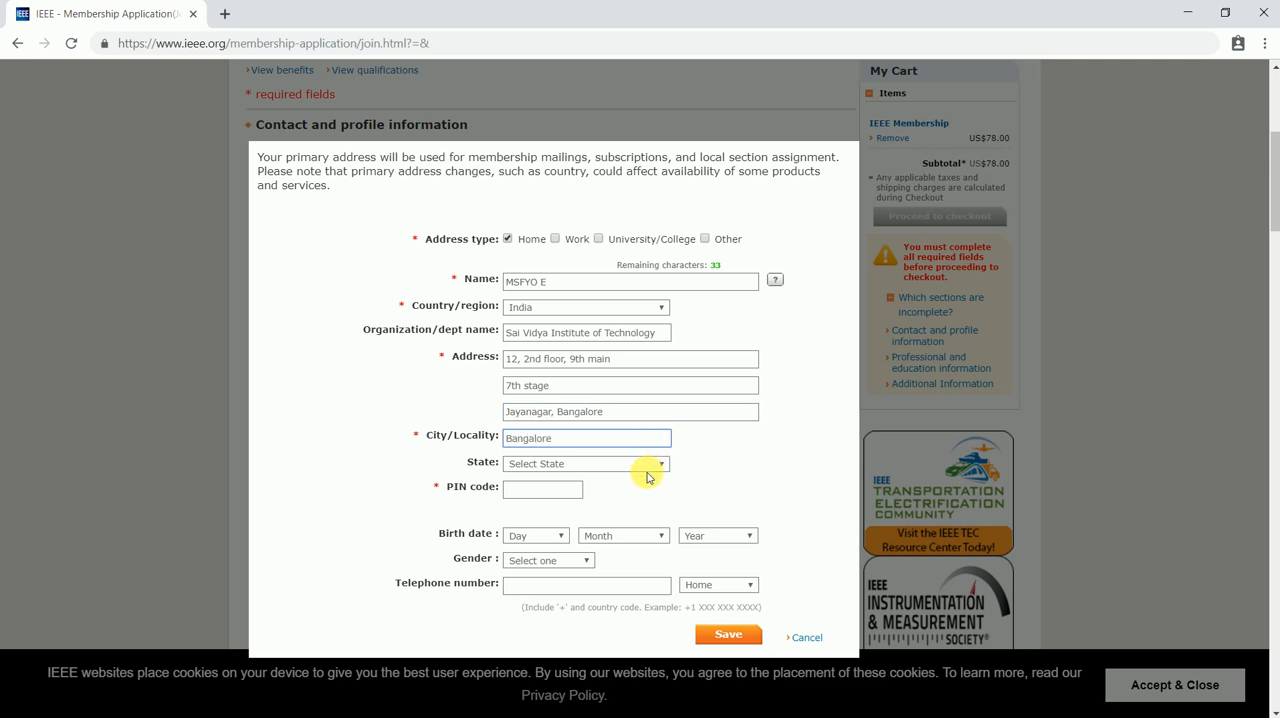
{"action": "mouse_move", "coordinate": [650, 464]}
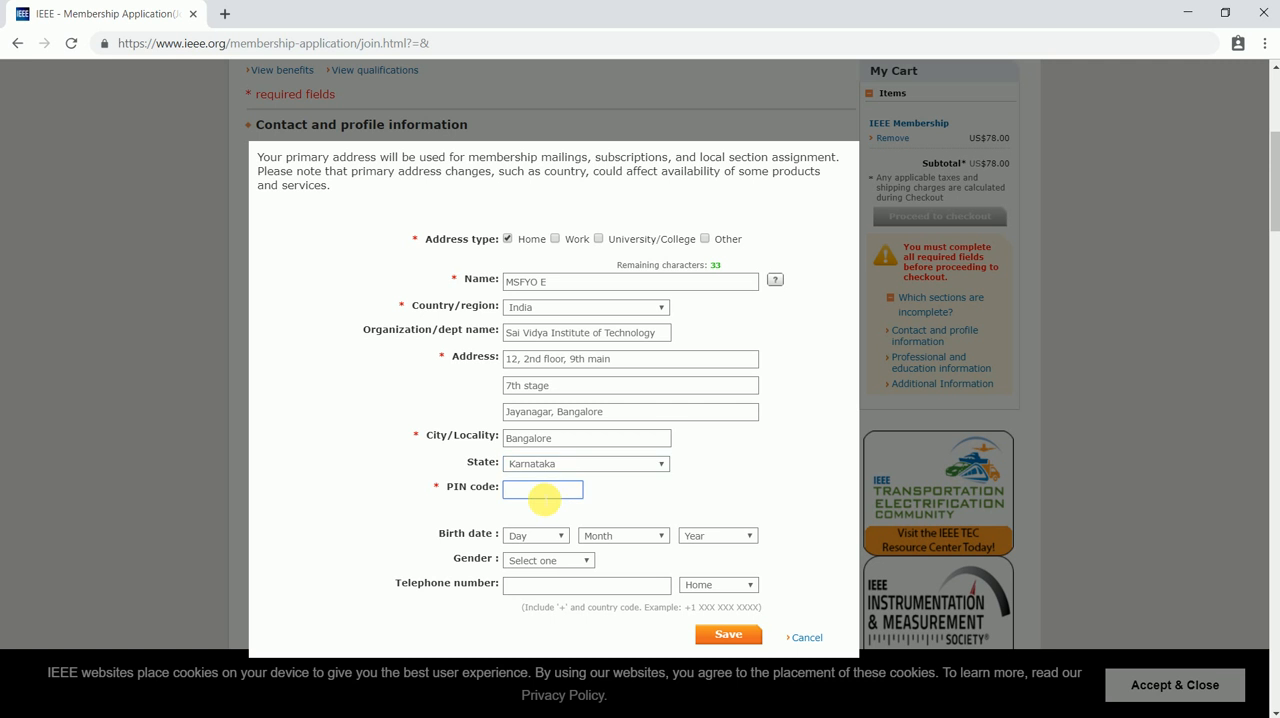
{"action": "type", "text": "560084"}
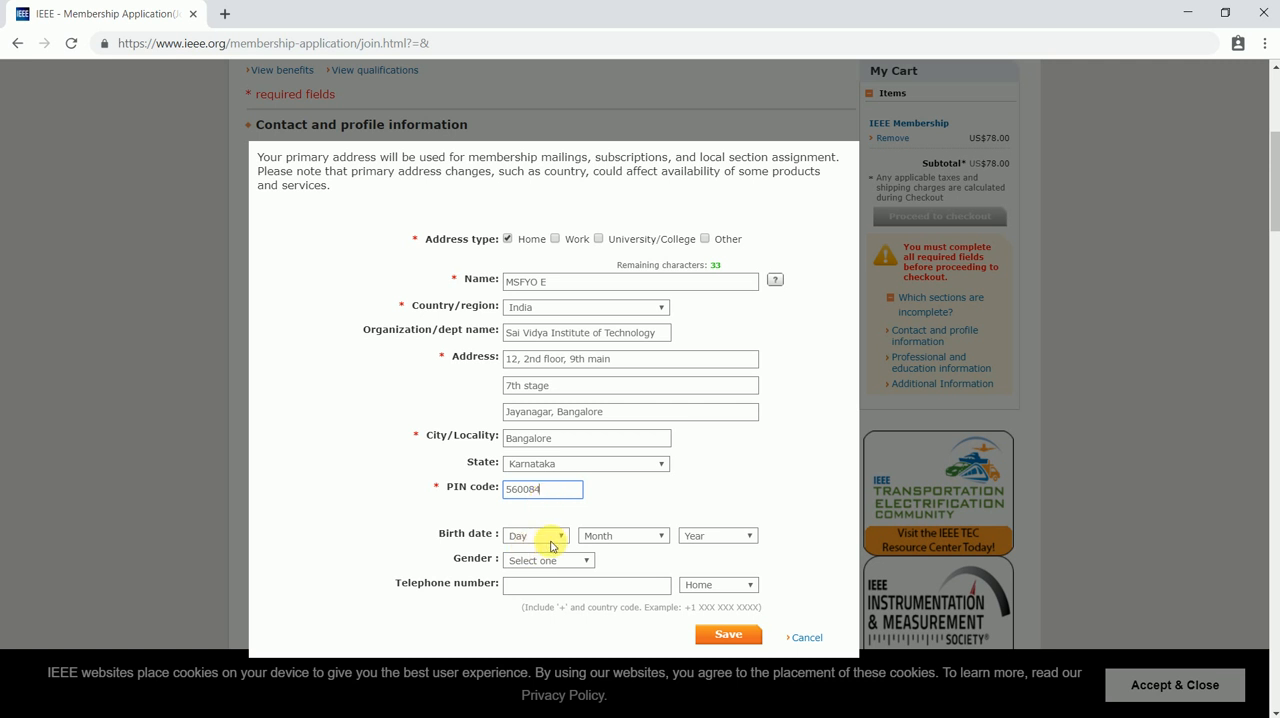
{"action": "left_click", "coordinate": [560, 536]}
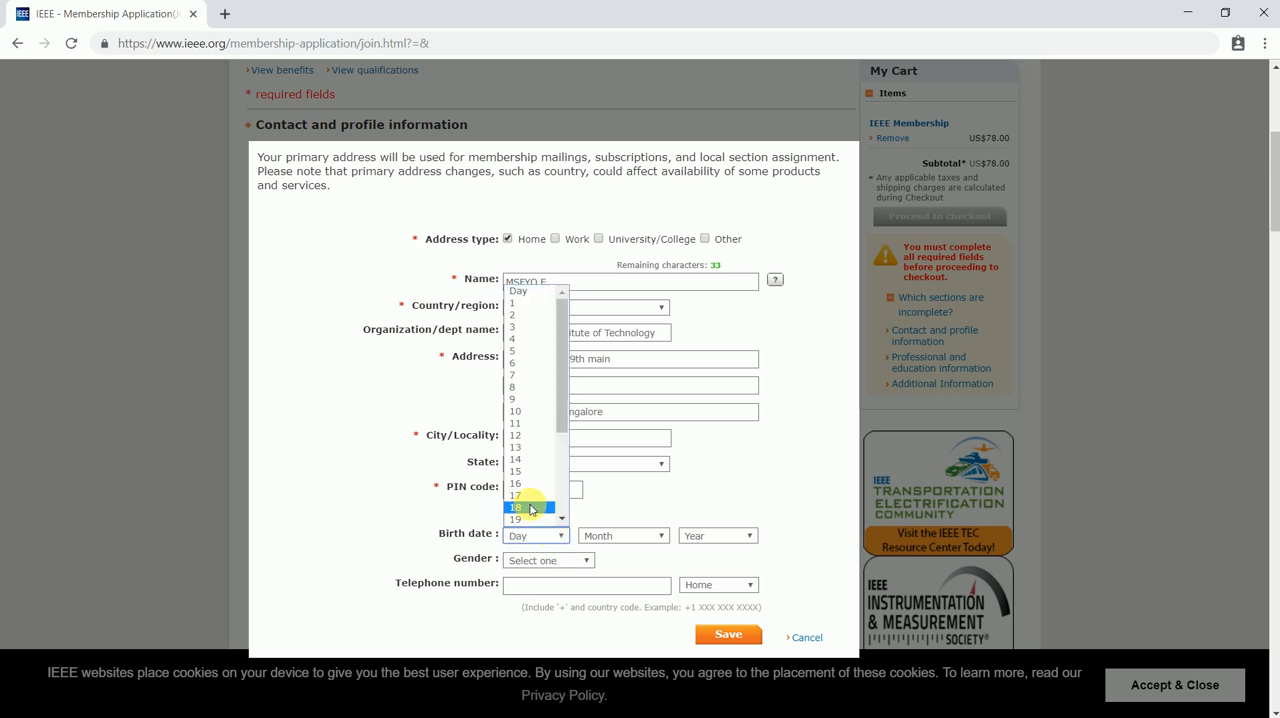
{"action": "left_click", "coordinate": [624, 536]}
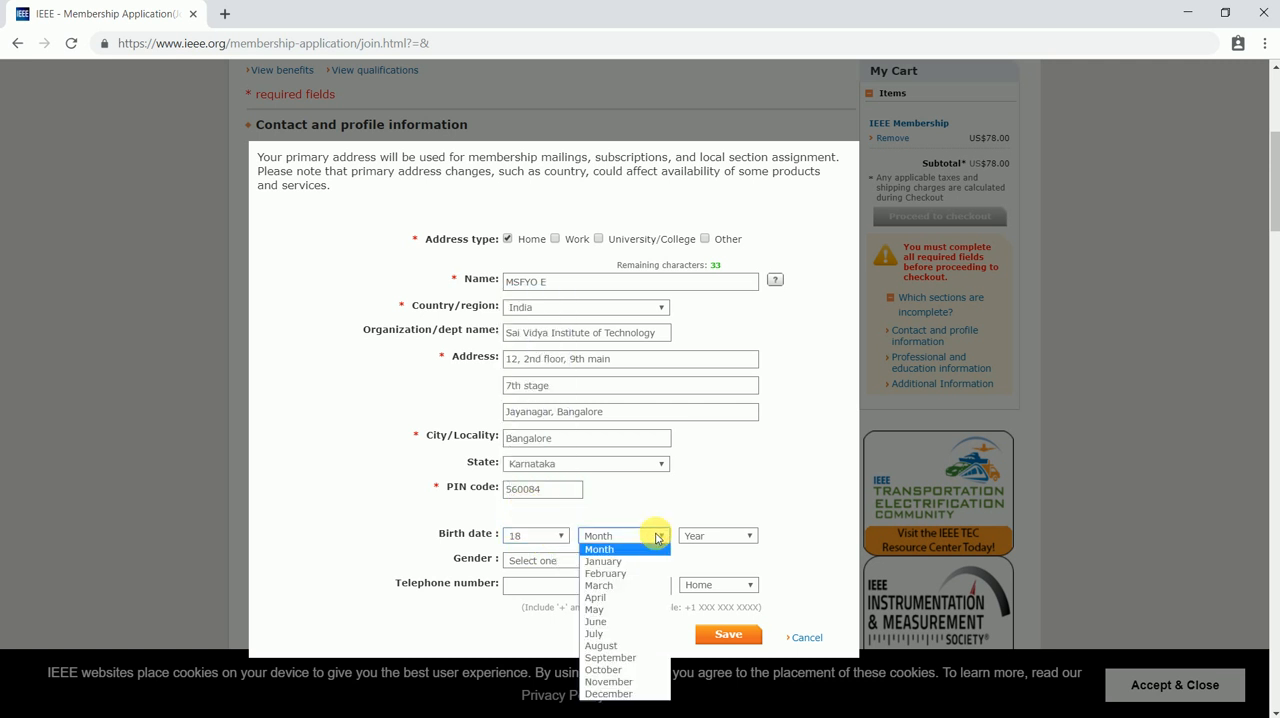
{"action": "left_click", "coordinate": [596, 596]}
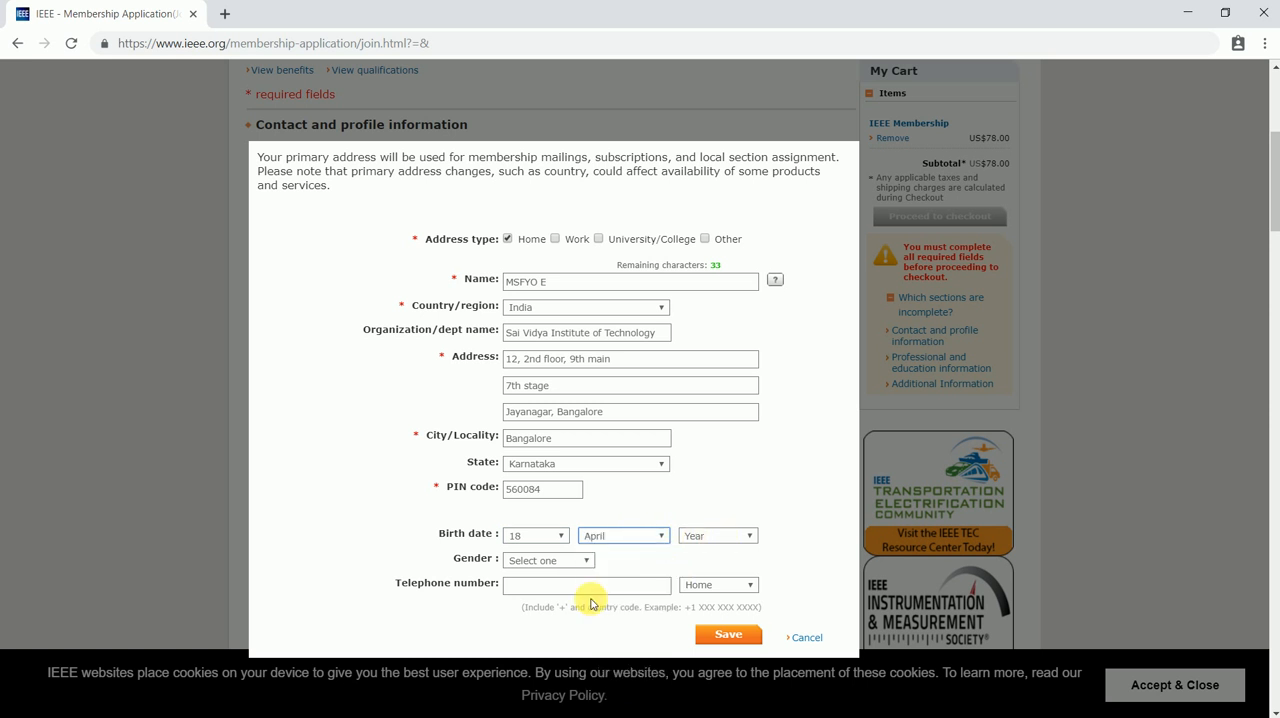
{"action": "left_click", "coordinate": [716, 536]}
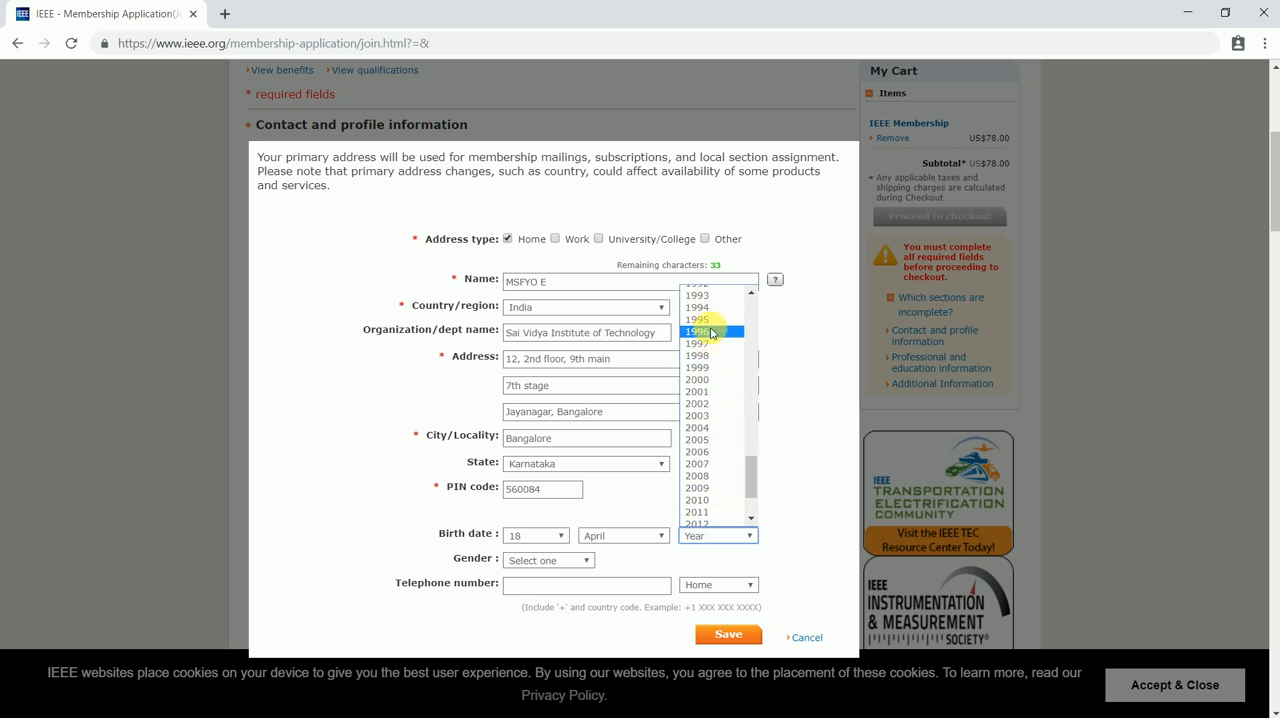
{"action": "left_click", "coordinate": [696, 380]}
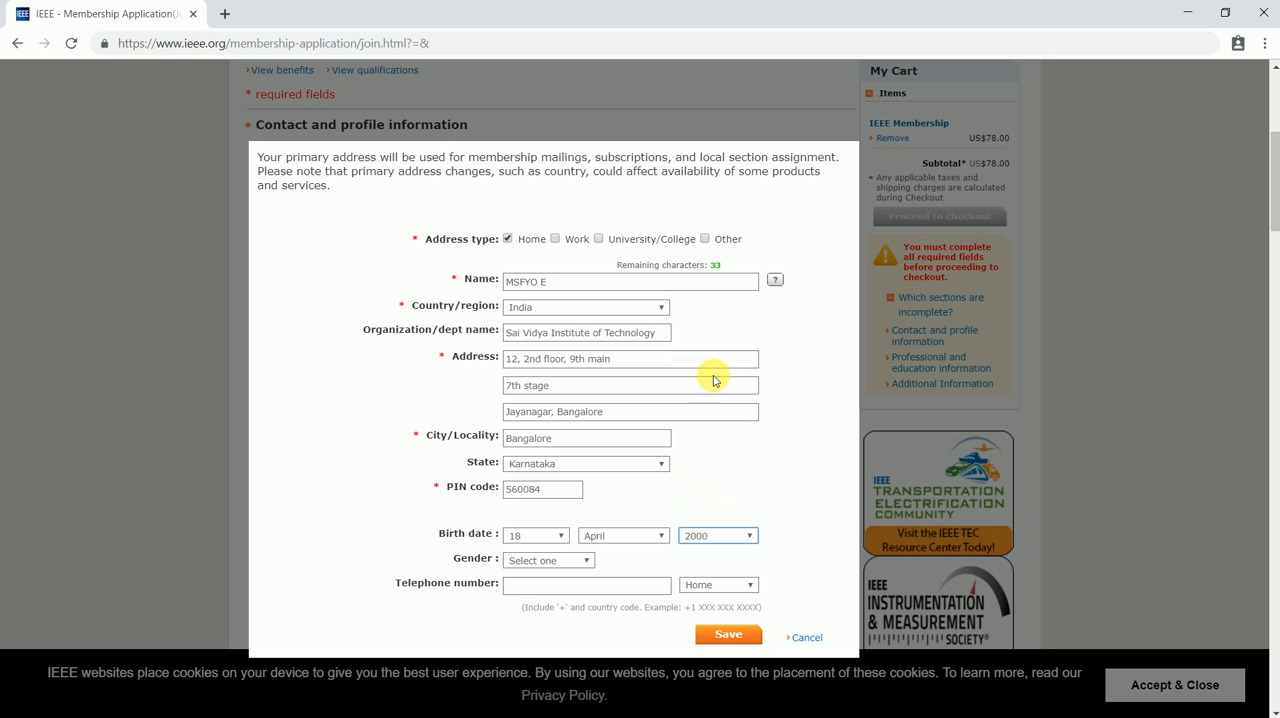
{"action": "left_click", "coordinate": [548, 560]}
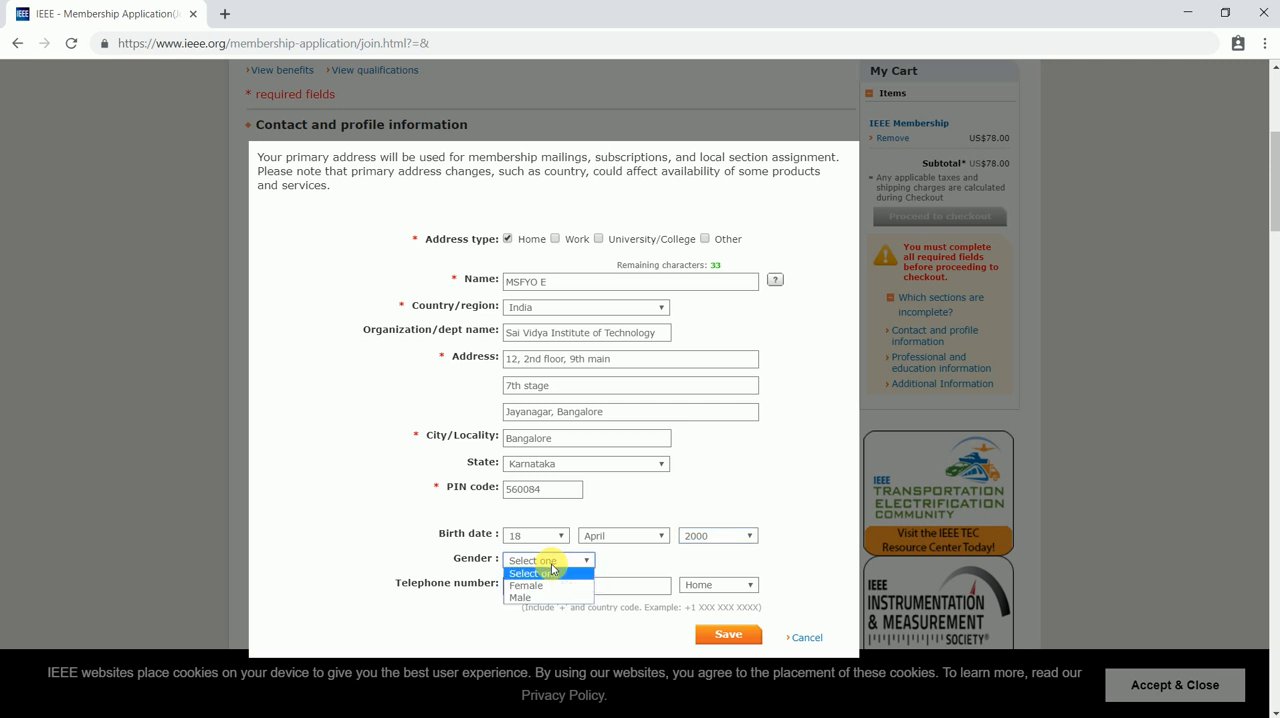
{"action": "left_click", "coordinate": [520, 596]}
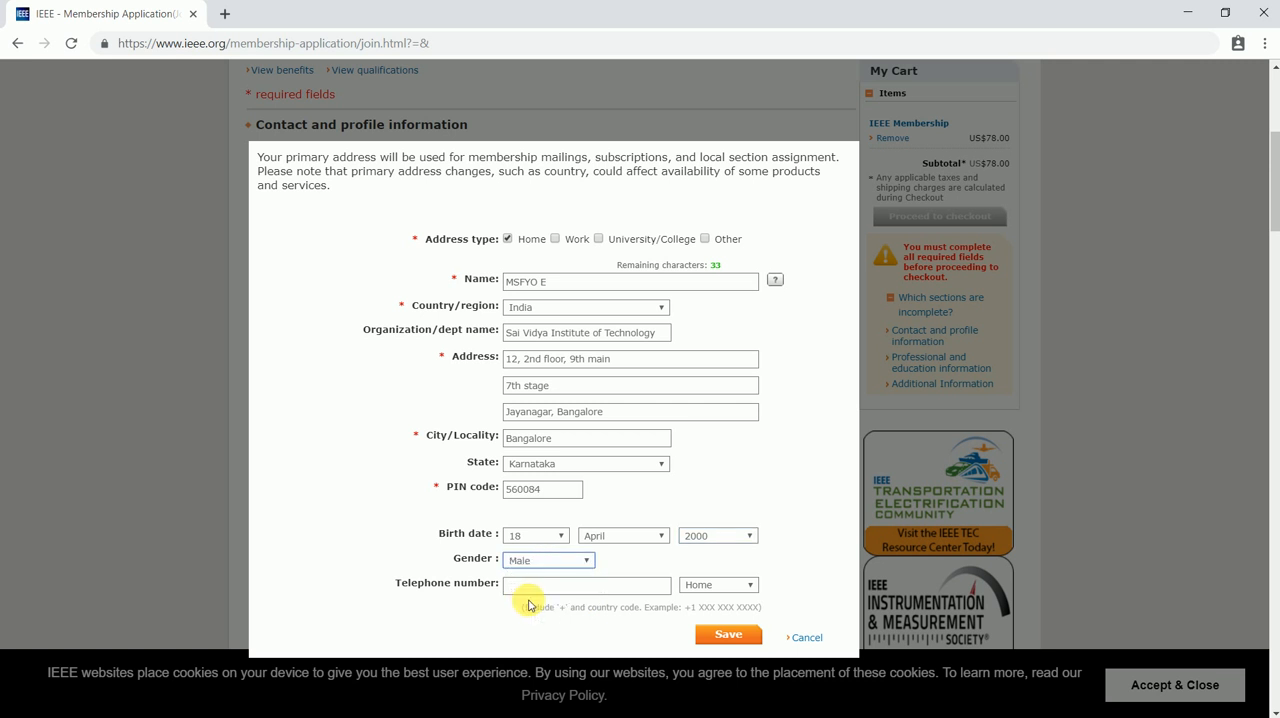
{"action": "left_click", "coordinate": [588, 584]}
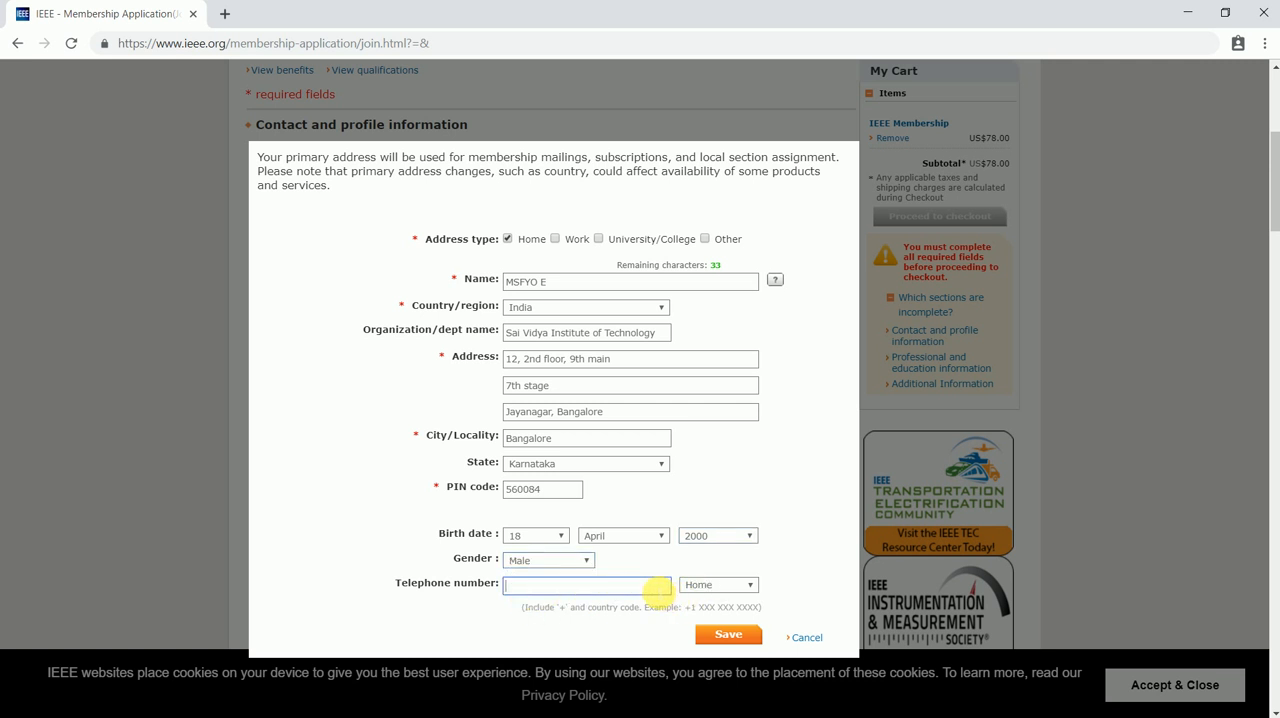
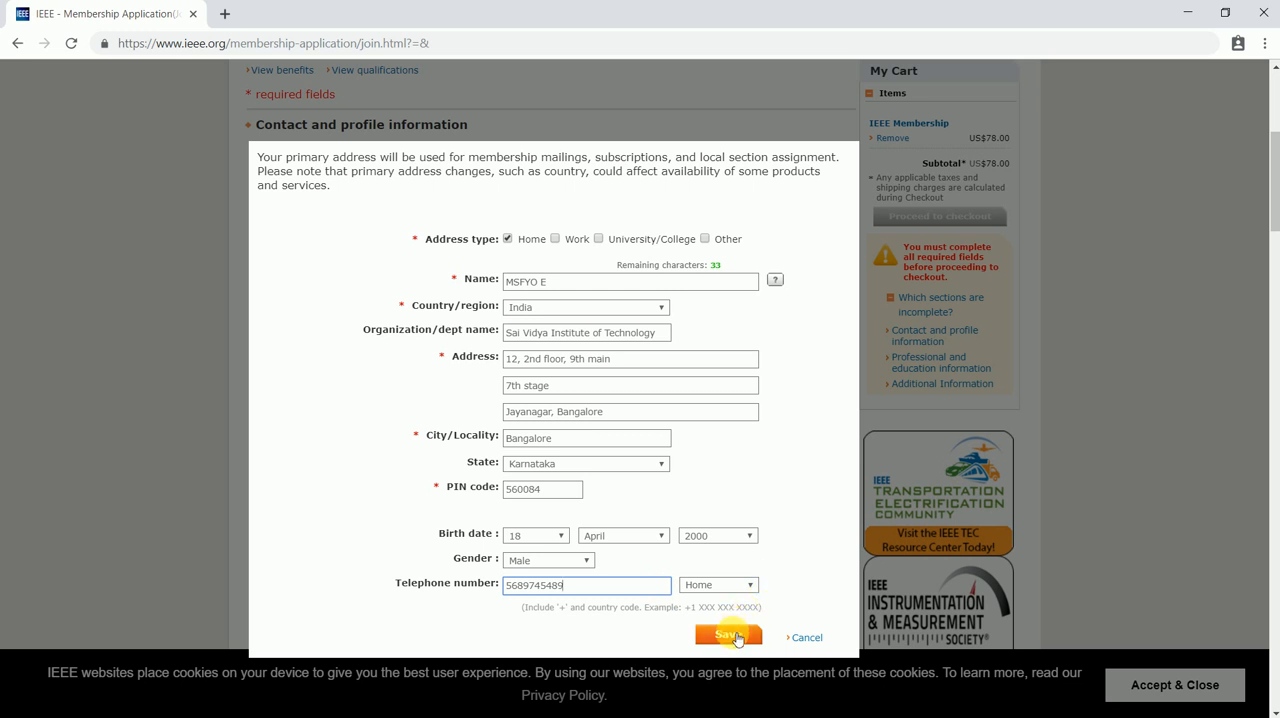
{"action": "left_click", "coordinate": [728, 636]}
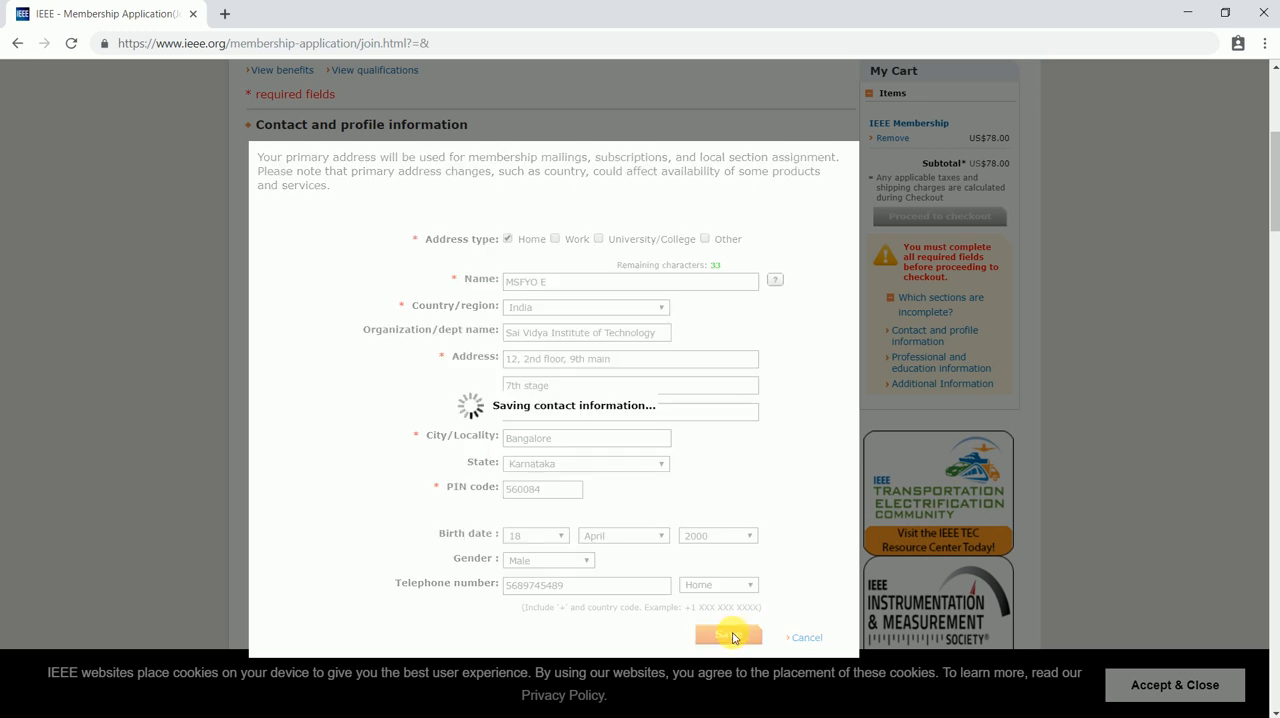
- Save the contact information and move down to the Professional and education section
{"action": "left_click", "coordinate": [728, 636]}
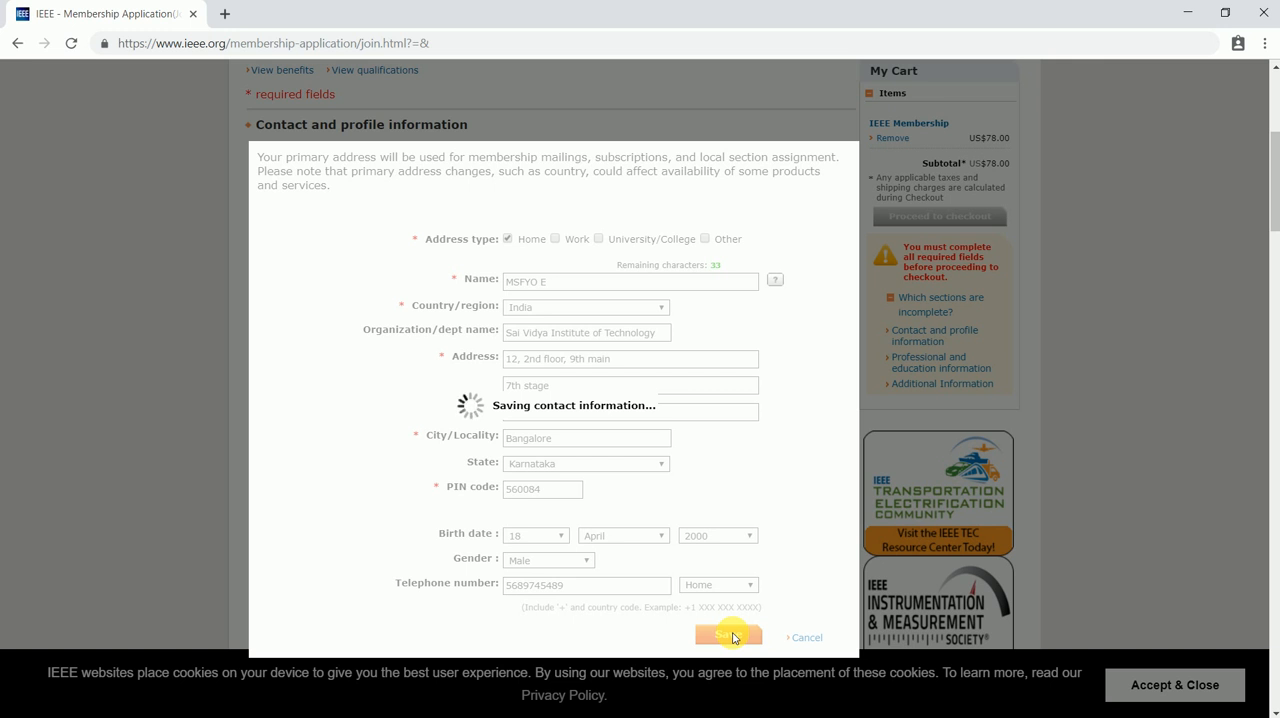
{"action": "left_click", "coordinate": [728, 636]}
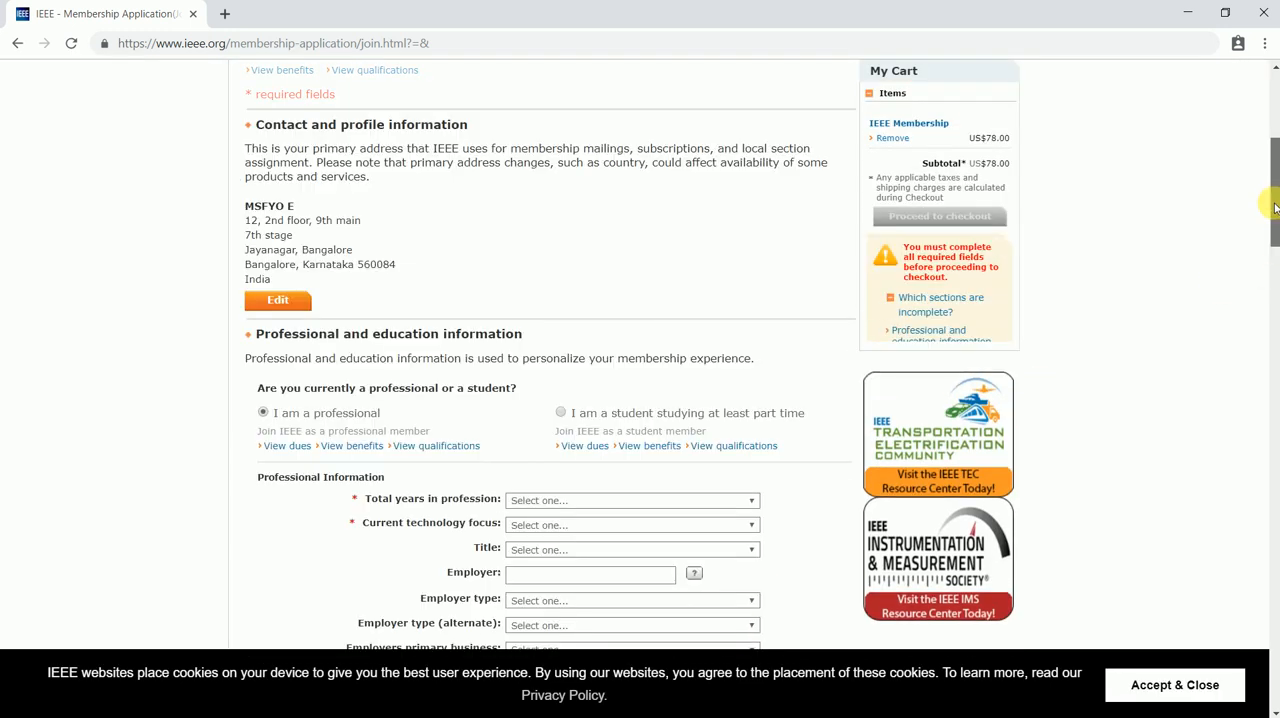
{"action": "scroll", "scroll_direction": "down", "scroll_amount": 3}
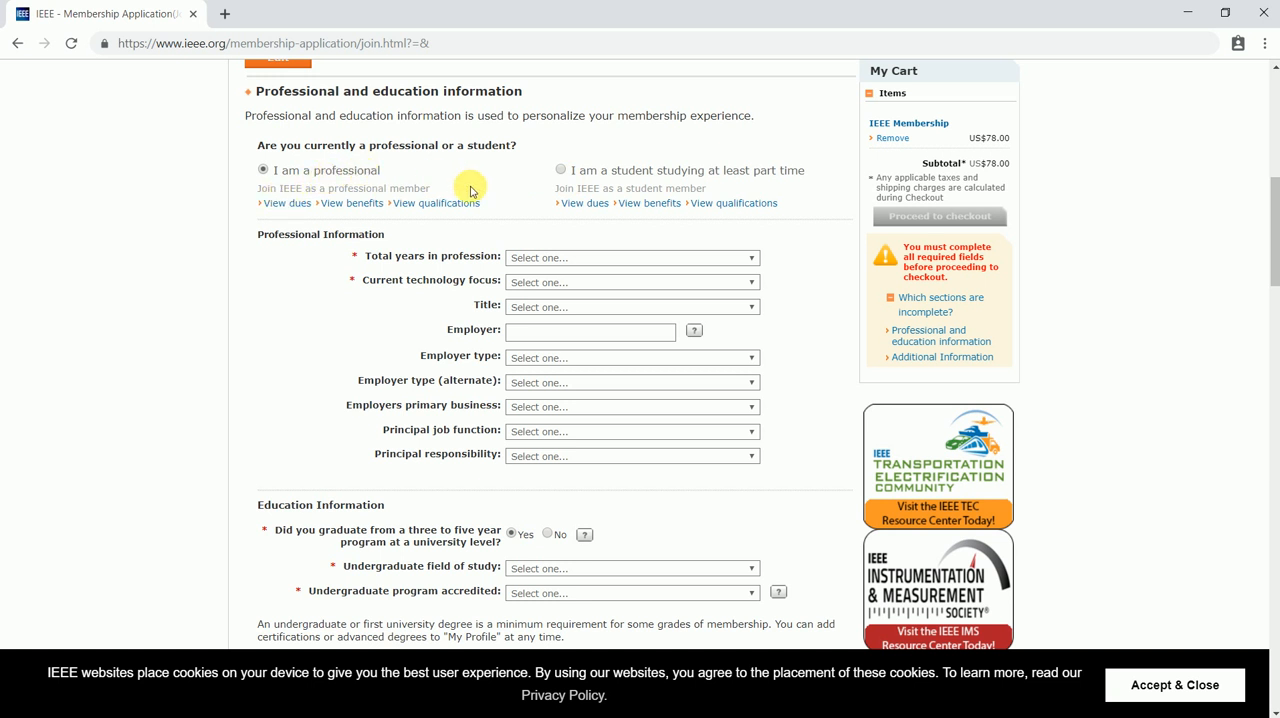
{"action": "mouse_move", "coordinate": [562, 168]}
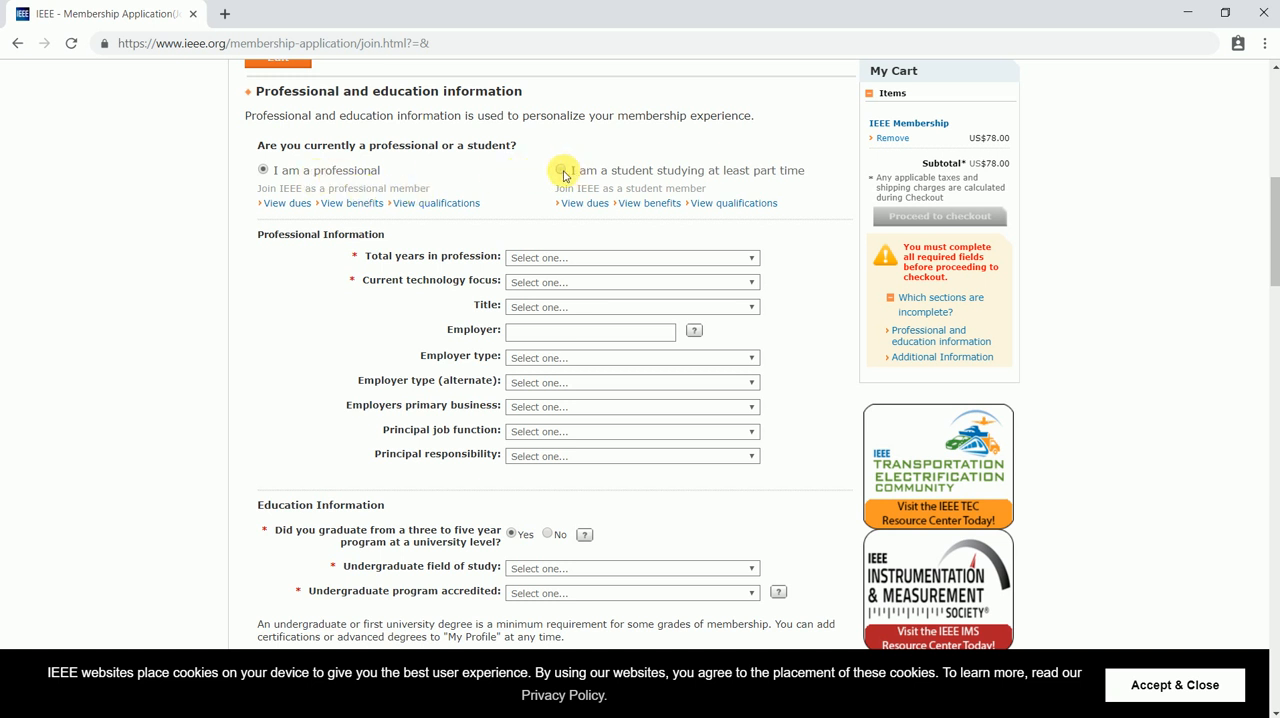
- Choose student membership and pick Sai Vidya Institute of Technology as the college
{"action": "left_click", "coordinate": [562, 170]}
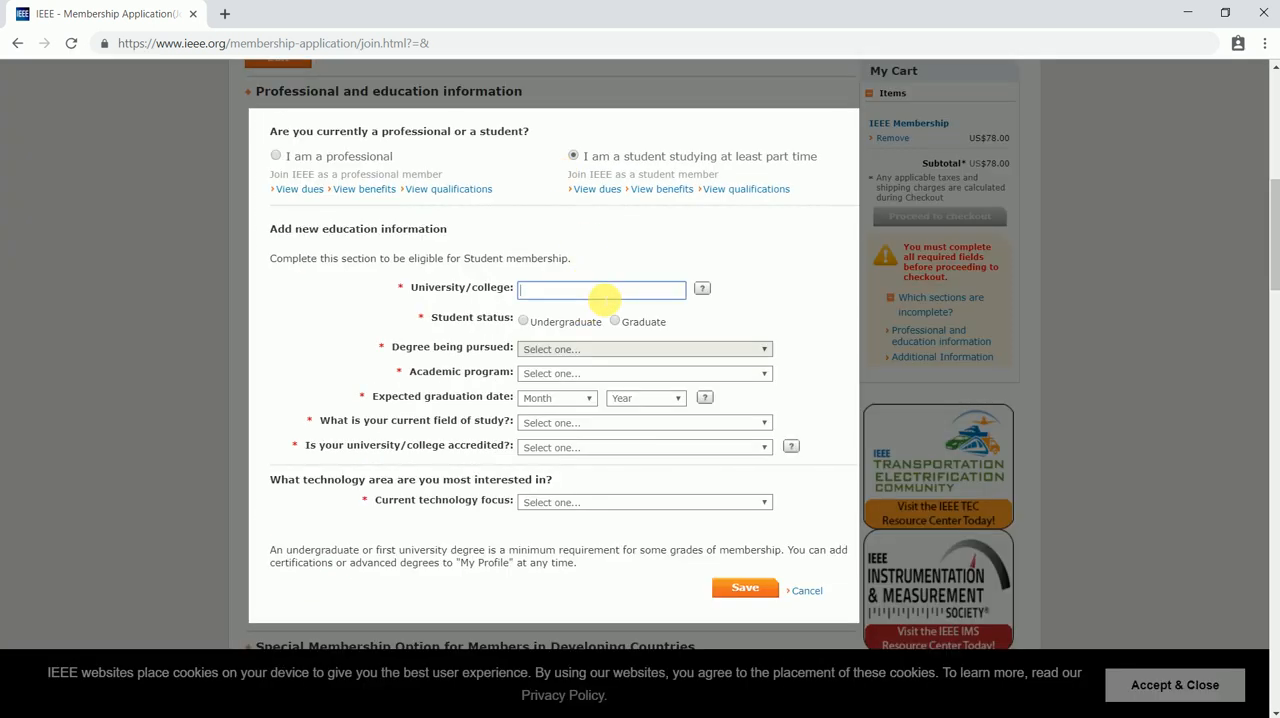
{"action": "type", "text": "Sai"}
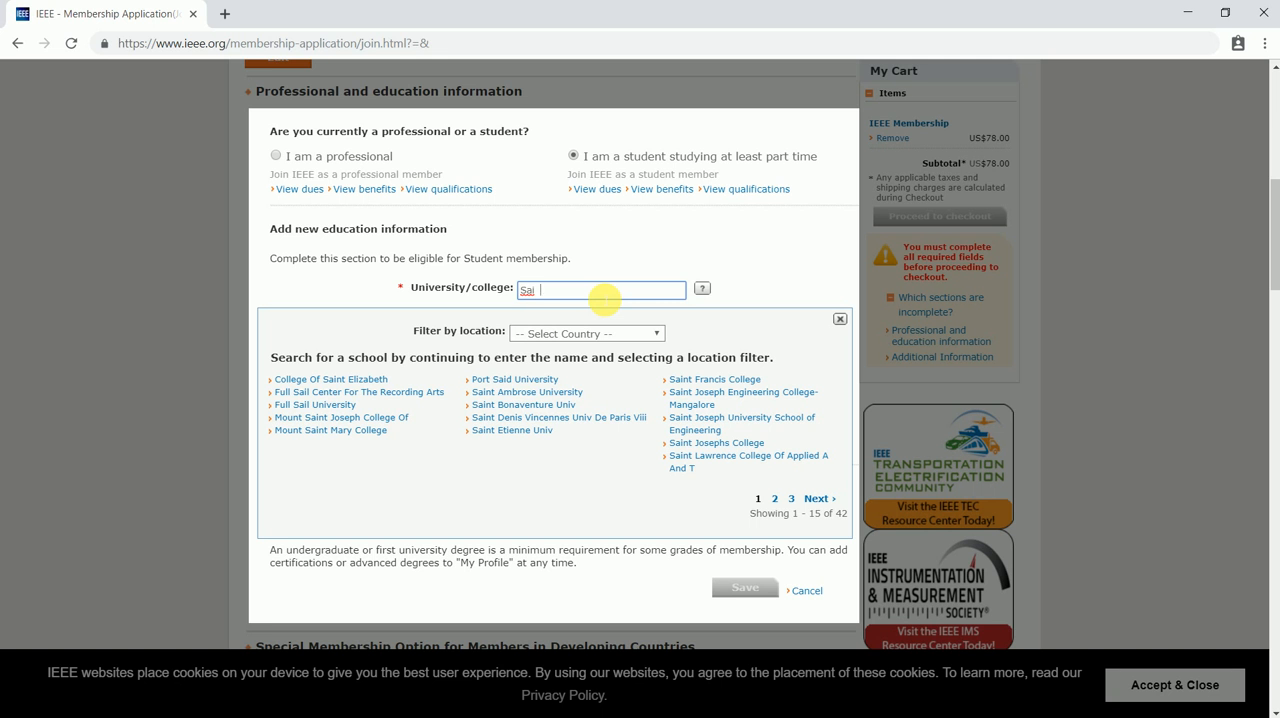
{"action": "type", "text": "Vidya"}
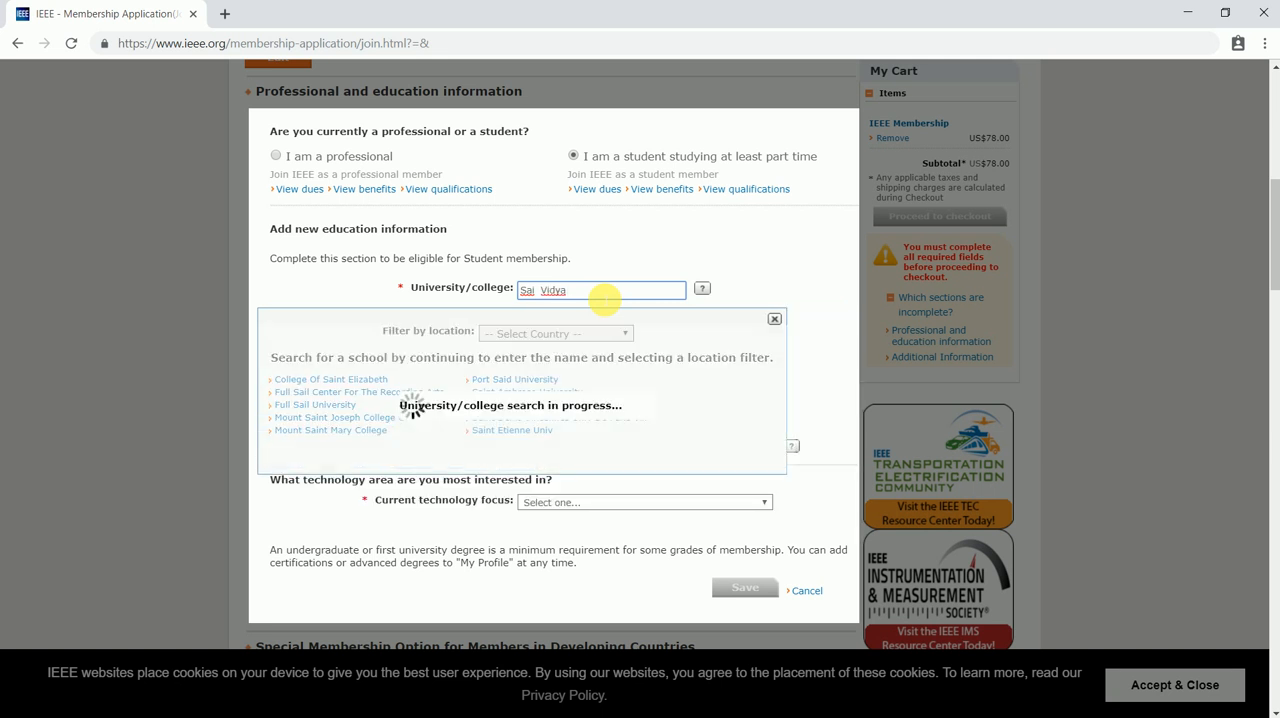
{"action": "type", "text": "Institute of Technology"}
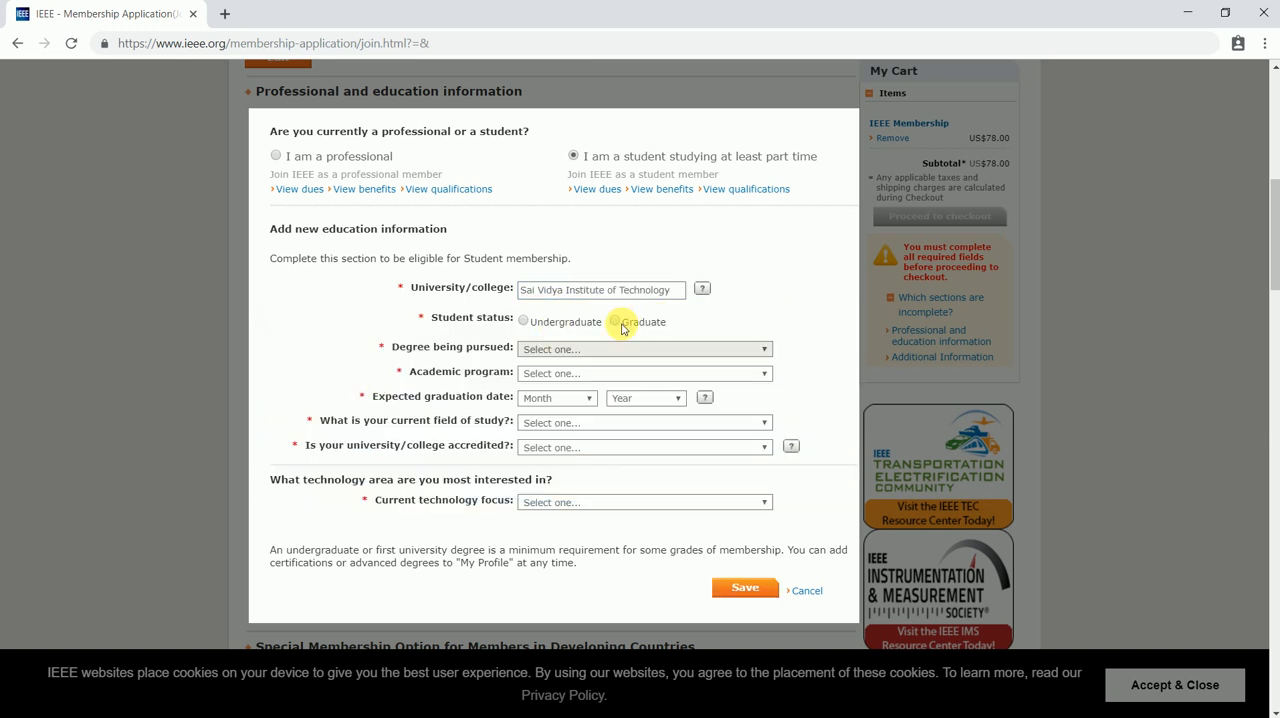
{"action": "left_click", "coordinate": [524, 320]}
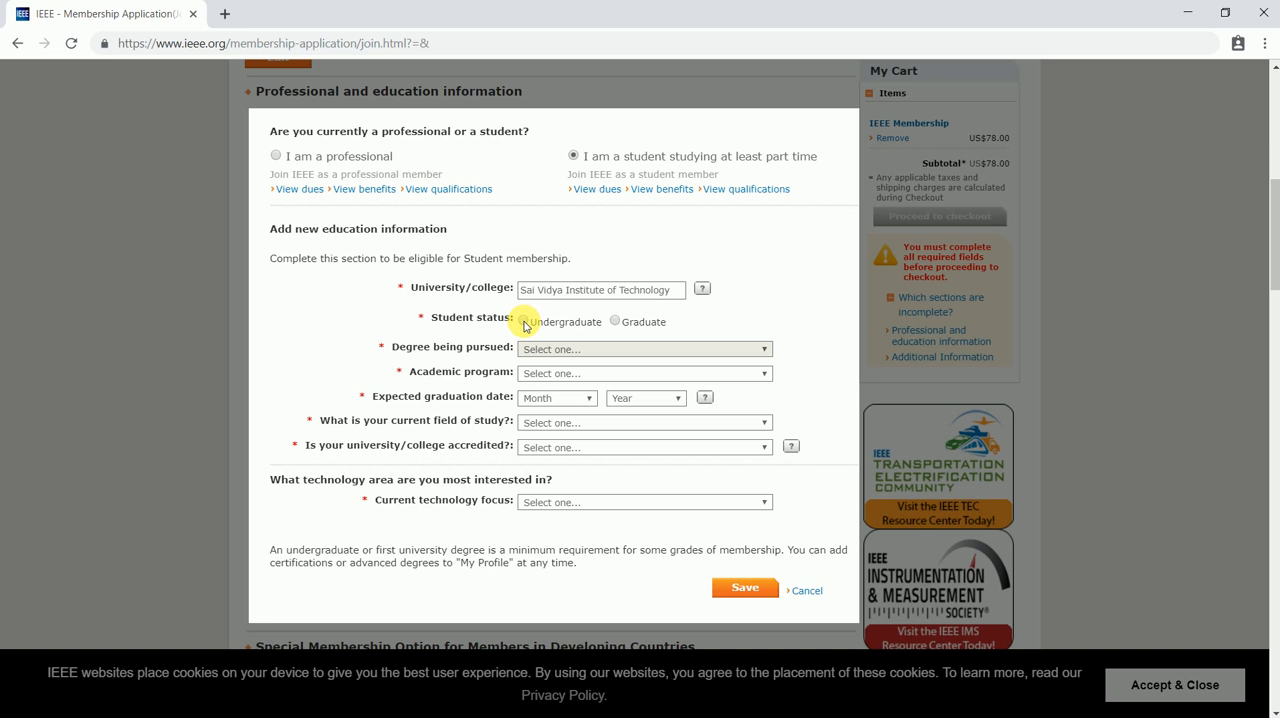
- Mark status as Undergraduate and choose Bachelor of Engineering as the degree
{"action": "left_click", "coordinate": [524, 320]}
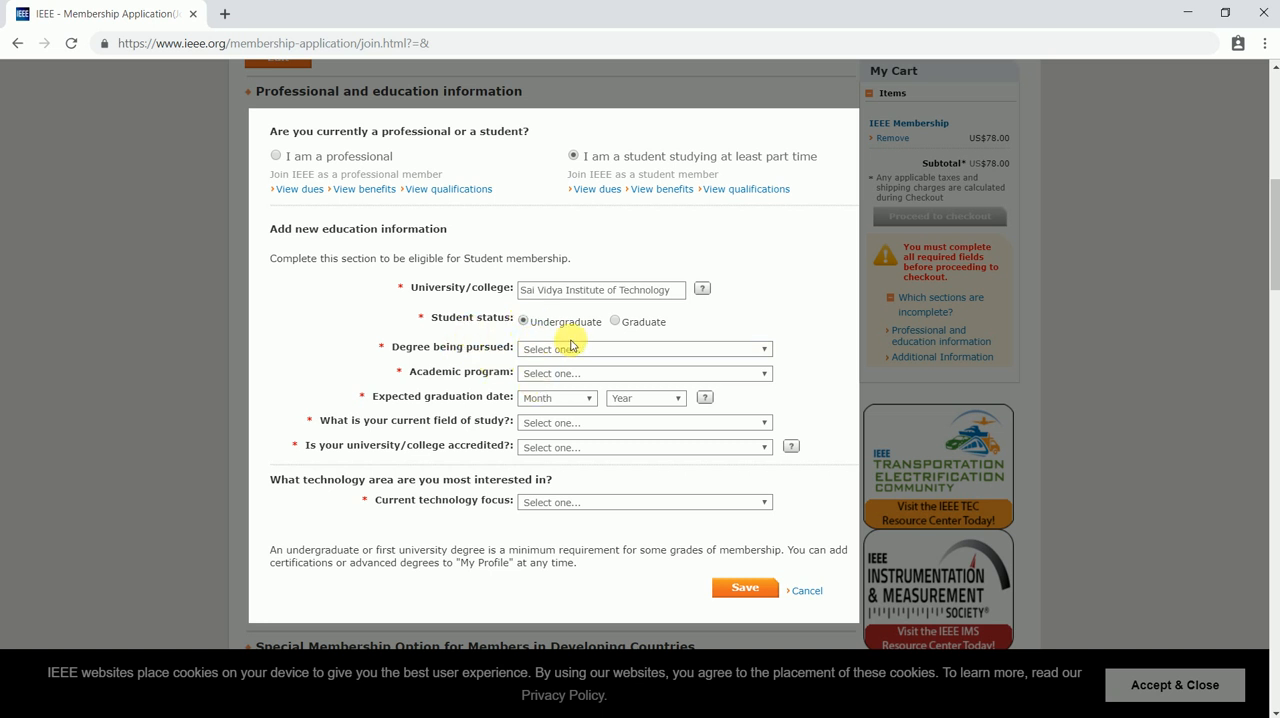
{"action": "left_click", "coordinate": [644, 348]}
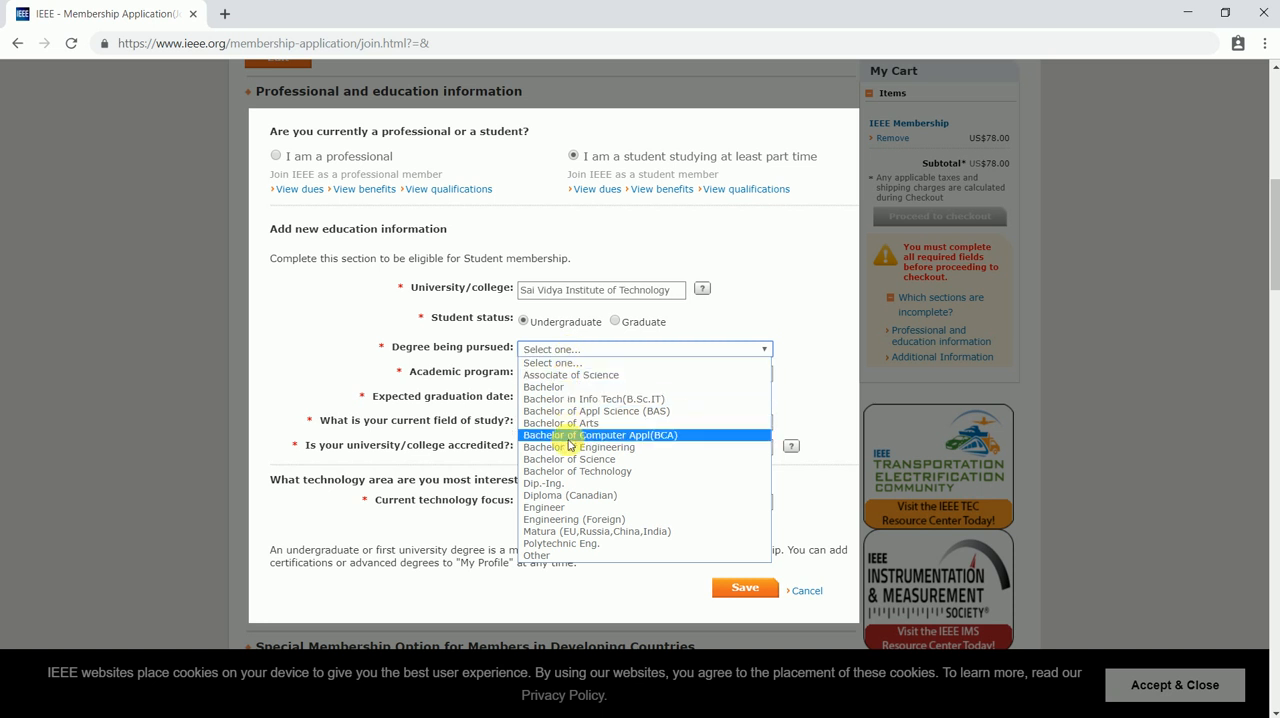
{"action": "left_click", "coordinate": [576, 448]}
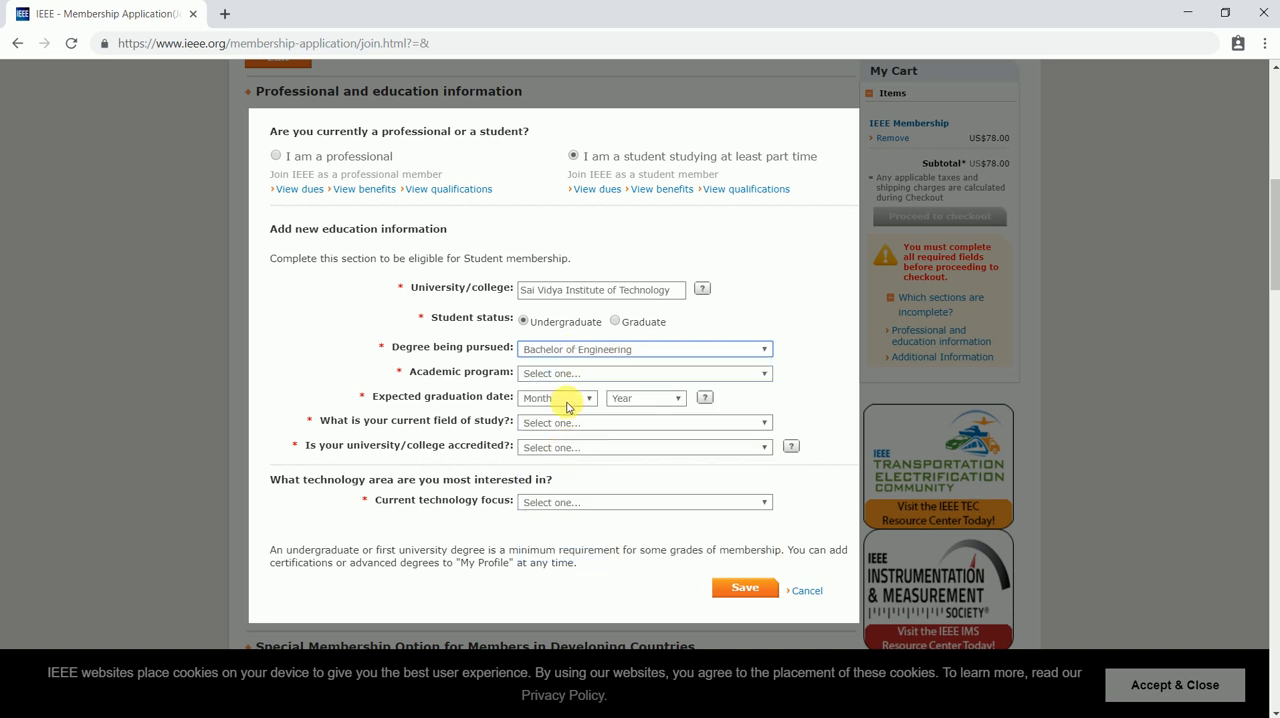
{"action": "left_click", "coordinate": [644, 372]}
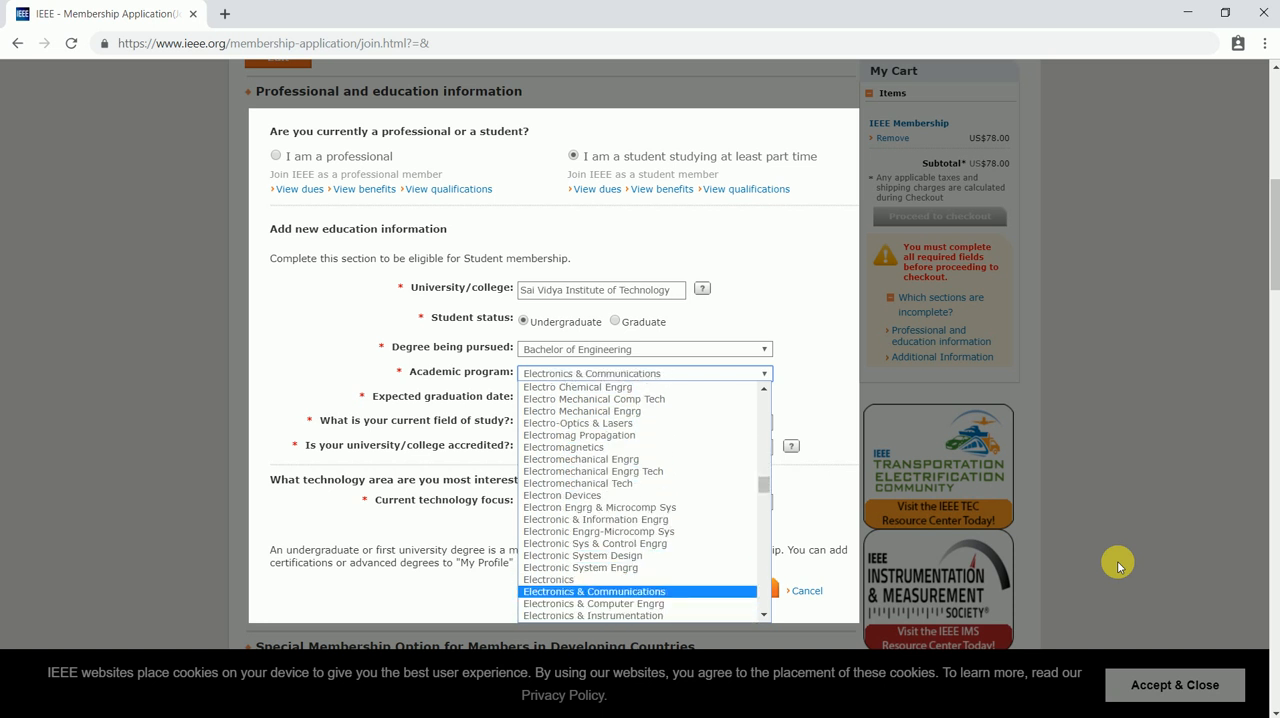
- Set academic program Electronics & Communications and graduation June 2020
{"action": "left_click", "coordinate": [594, 592]}
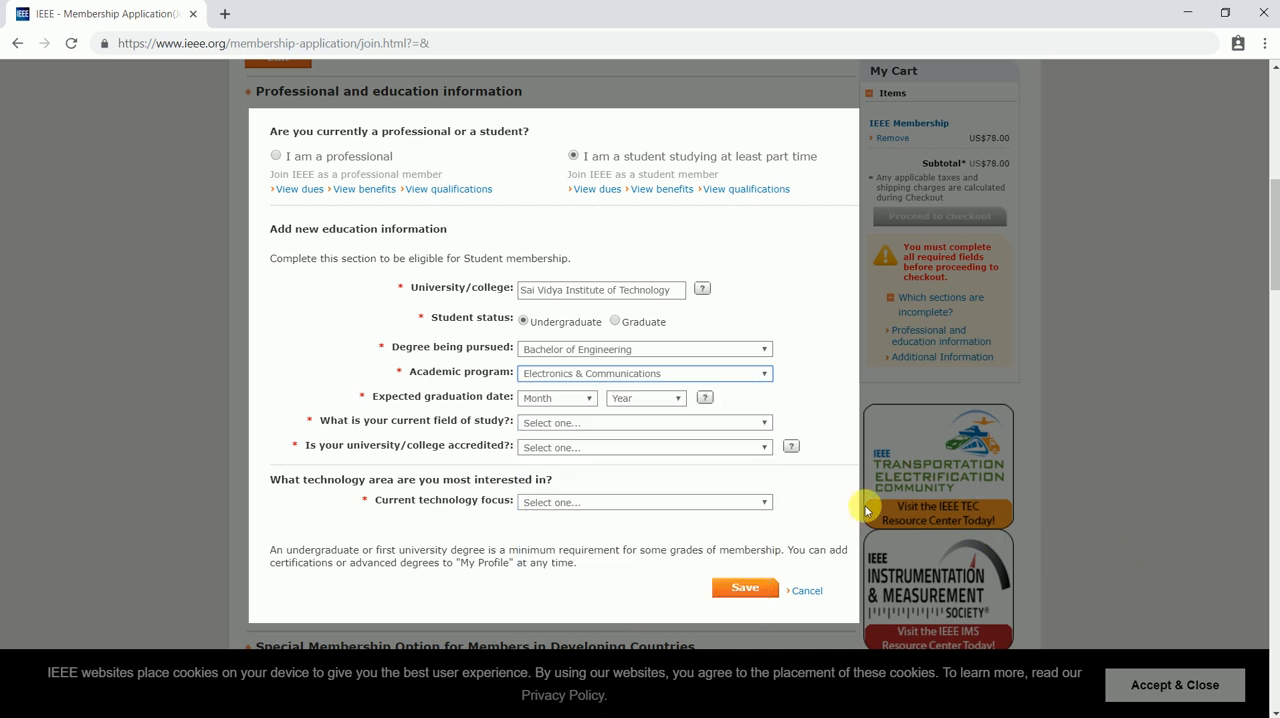
{"action": "left_click", "coordinate": [556, 398]}
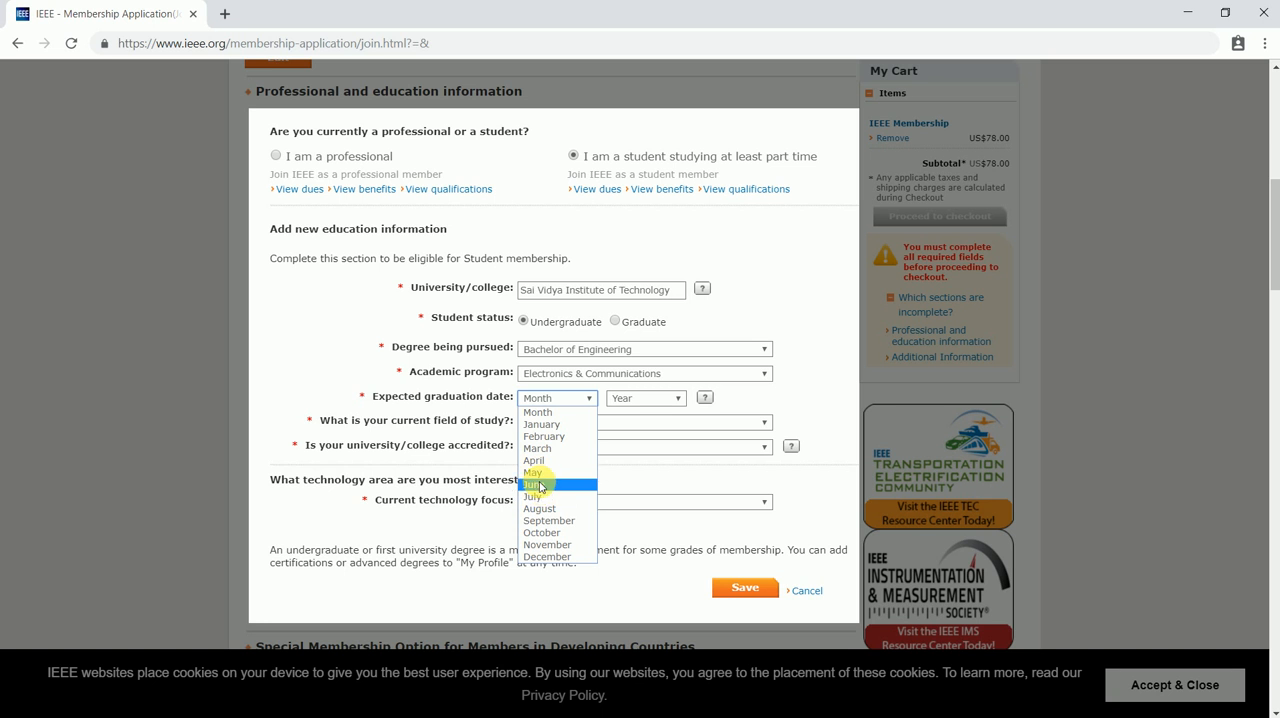
{"action": "left_click", "coordinate": [538, 484]}
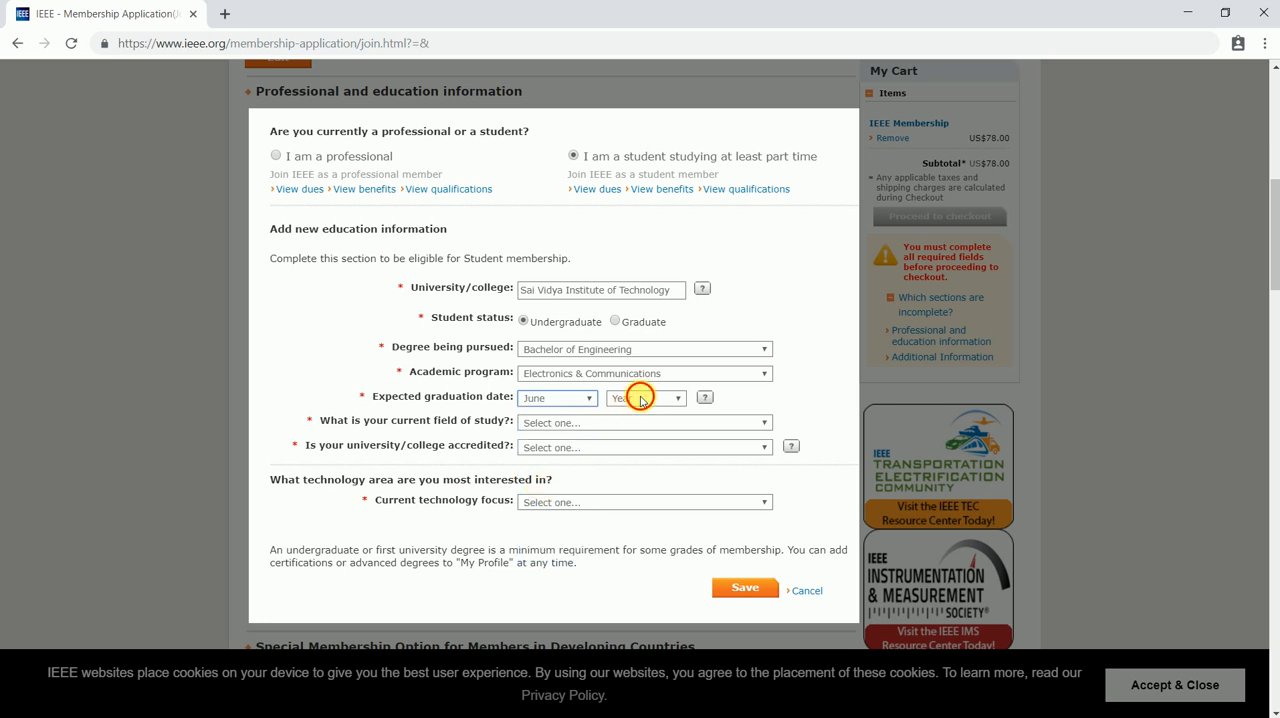
{"action": "left_click", "coordinate": [644, 396]}
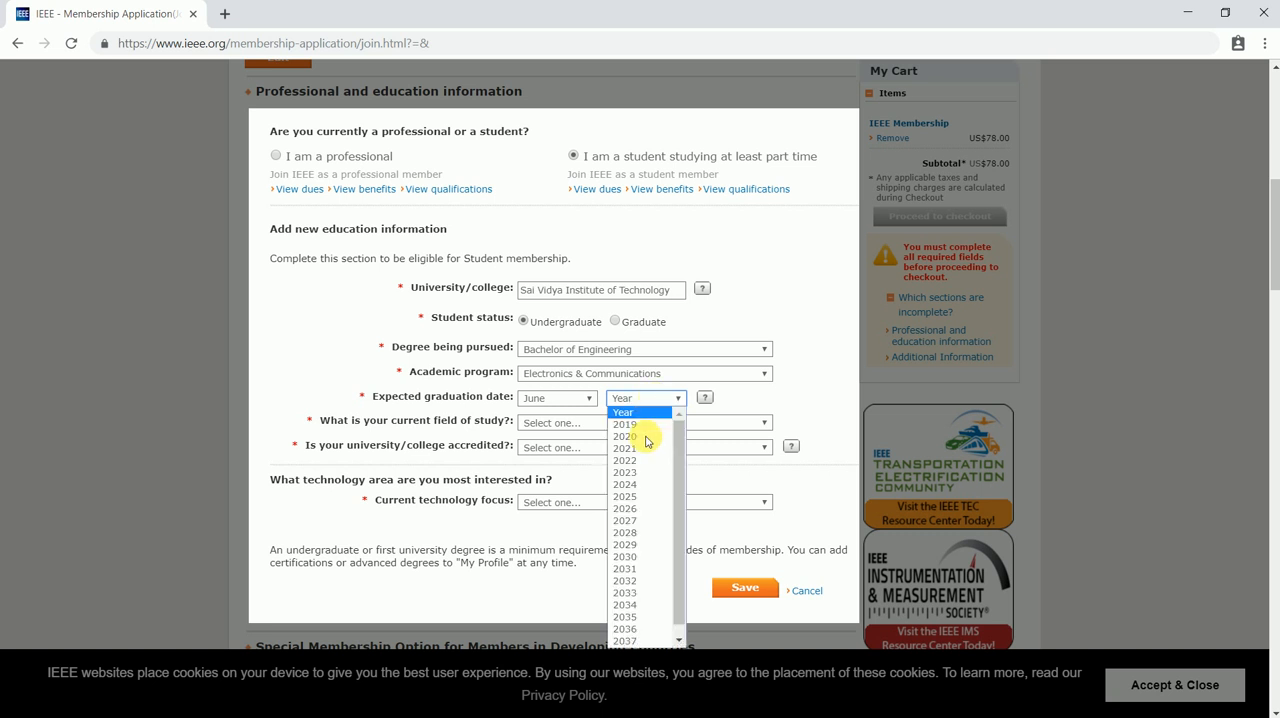
{"action": "left_click", "coordinate": [624, 434]}
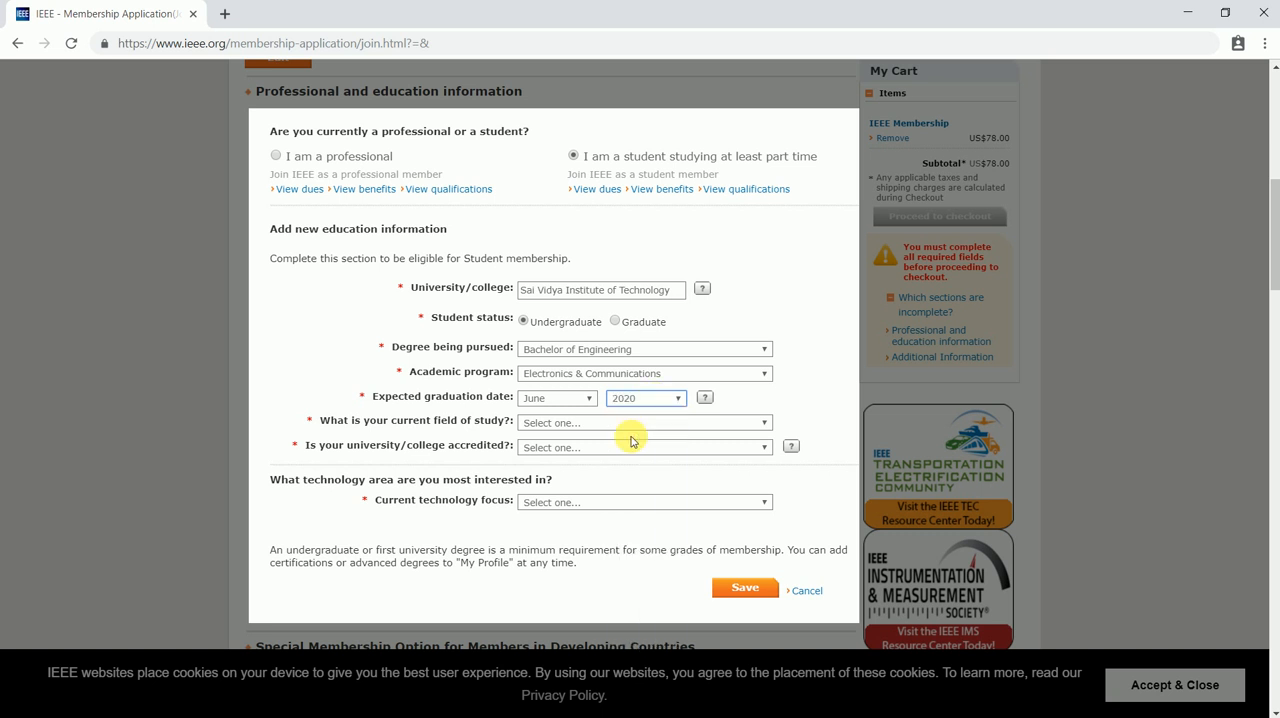
- Set field of study Engineering, mark the university accredited and correct graduation year to 2021
{"action": "left_click", "coordinate": [644, 420]}
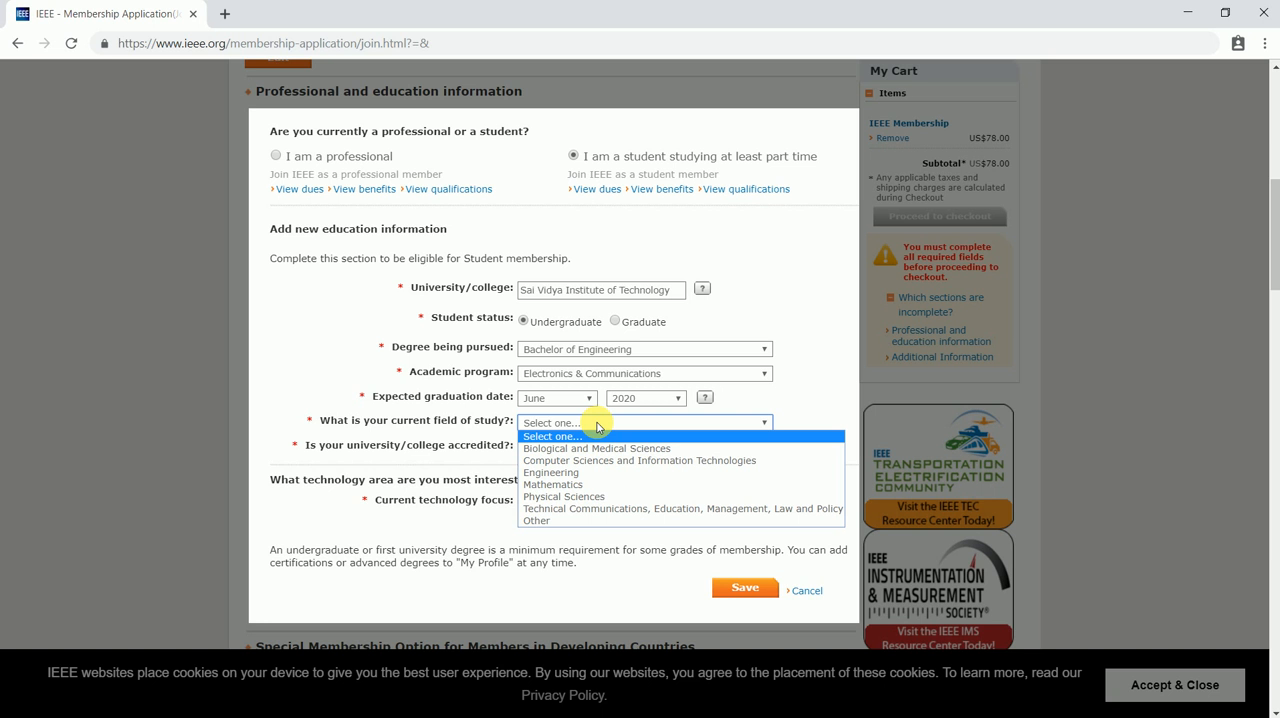
{"action": "left_click", "coordinate": [552, 472]}
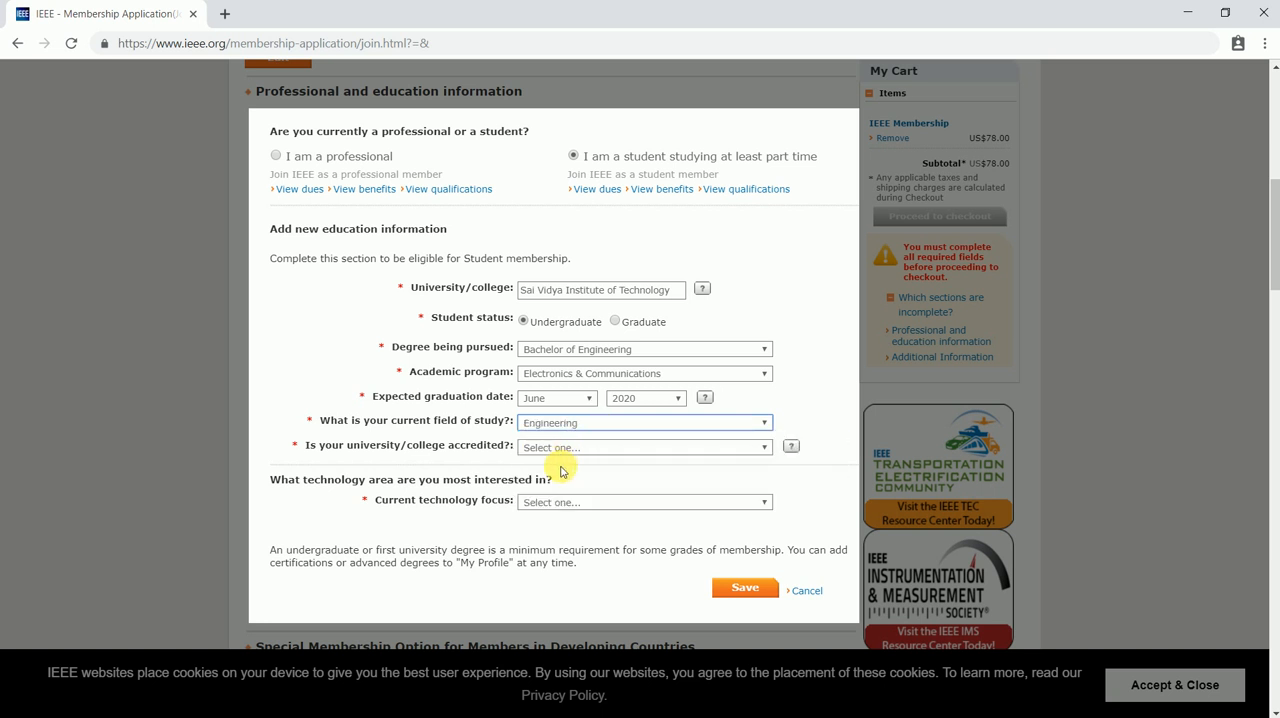
{"action": "left_click", "coordinate": [644, 446]}
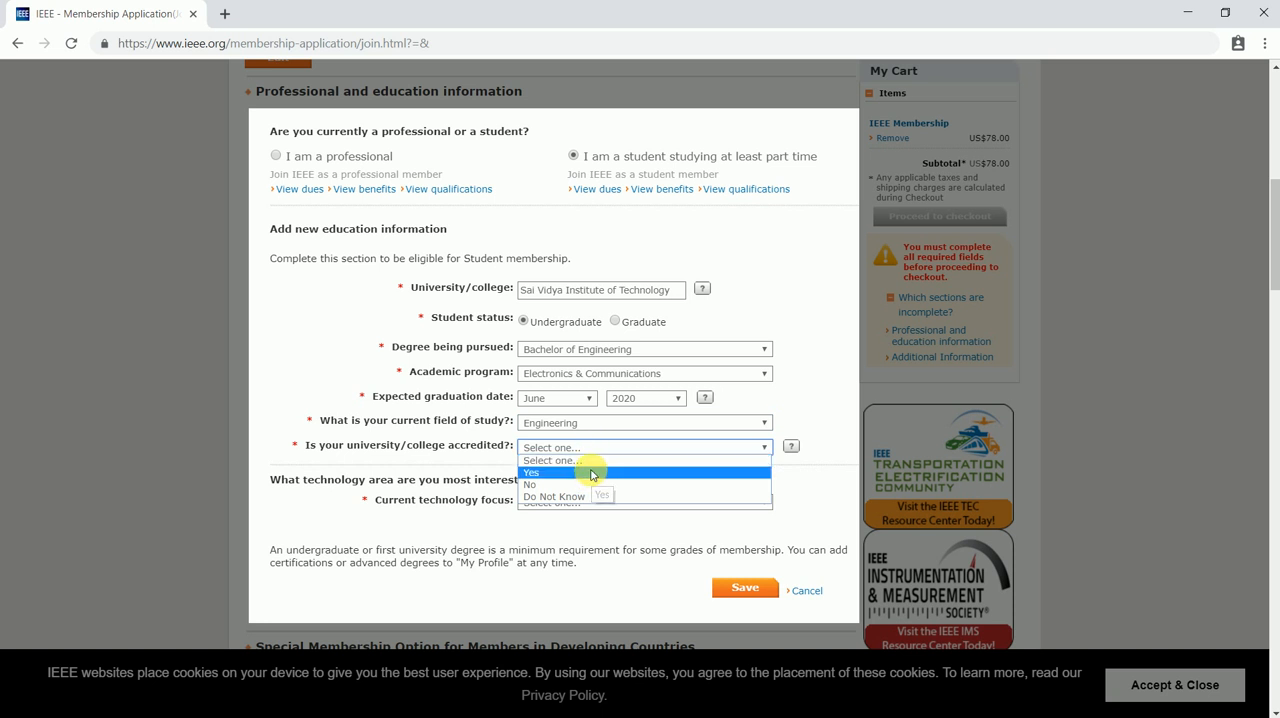
{"action": "left_click", "coordinate": [532, 472]}
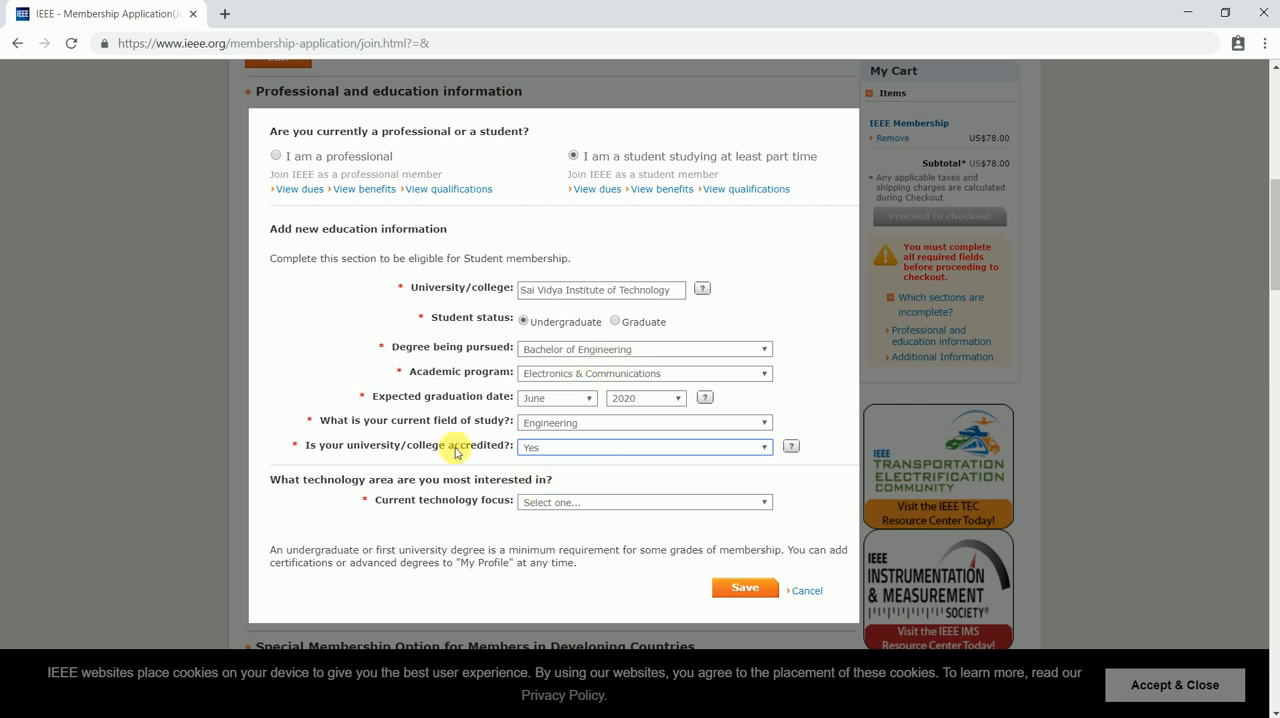
{"action": "mouse_move", "coordinate": [664, 398]}
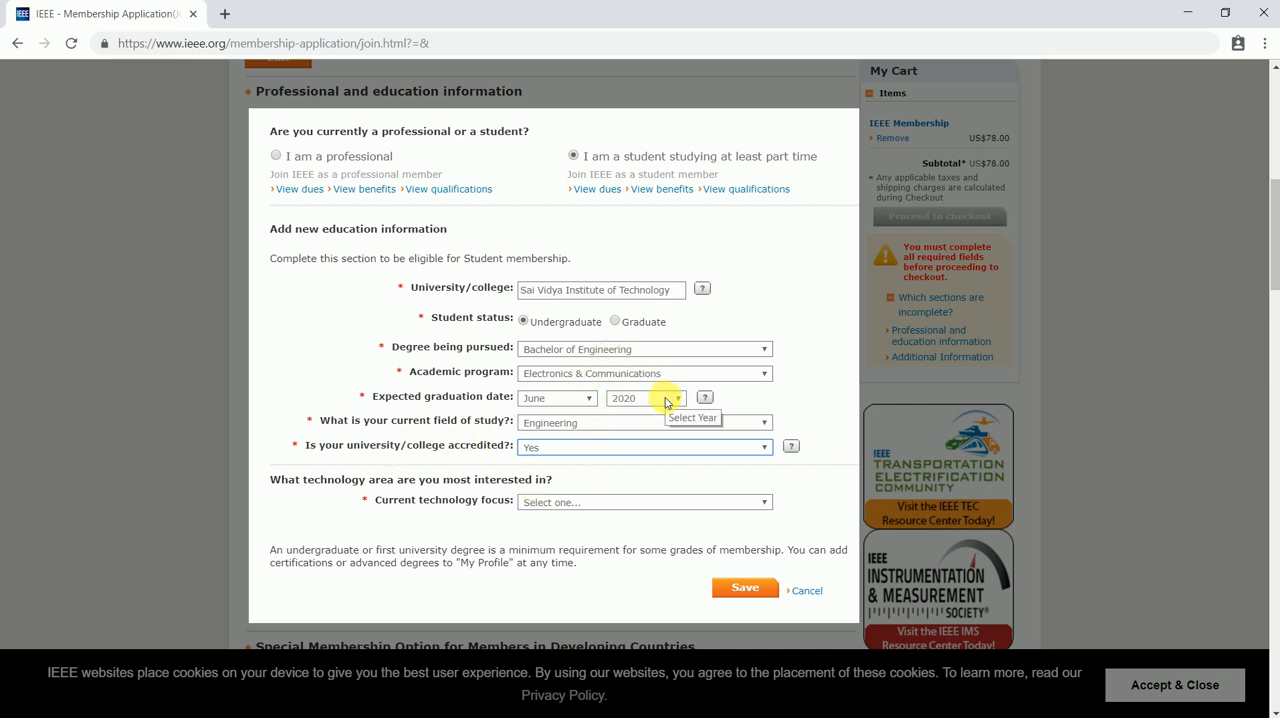
{"action": "left_click", "coordinate": [678, 398]}
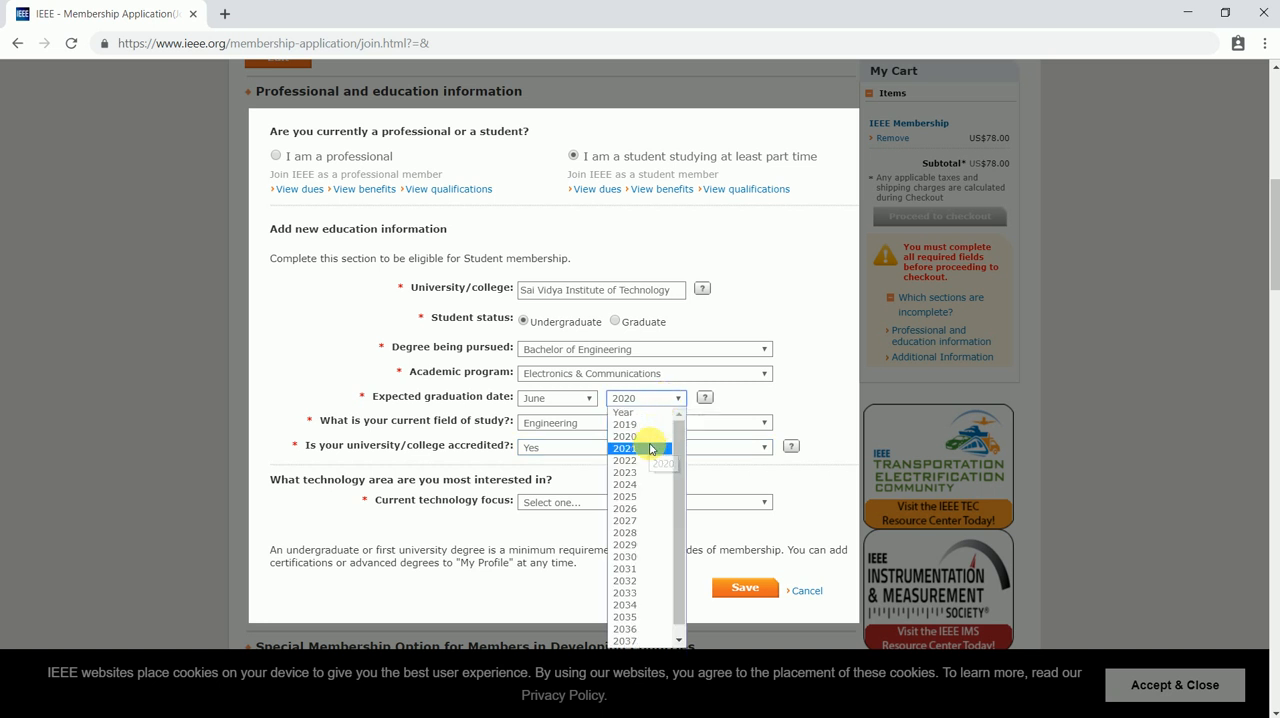
{"action": "left_click", "coordinate": [624, 448]}
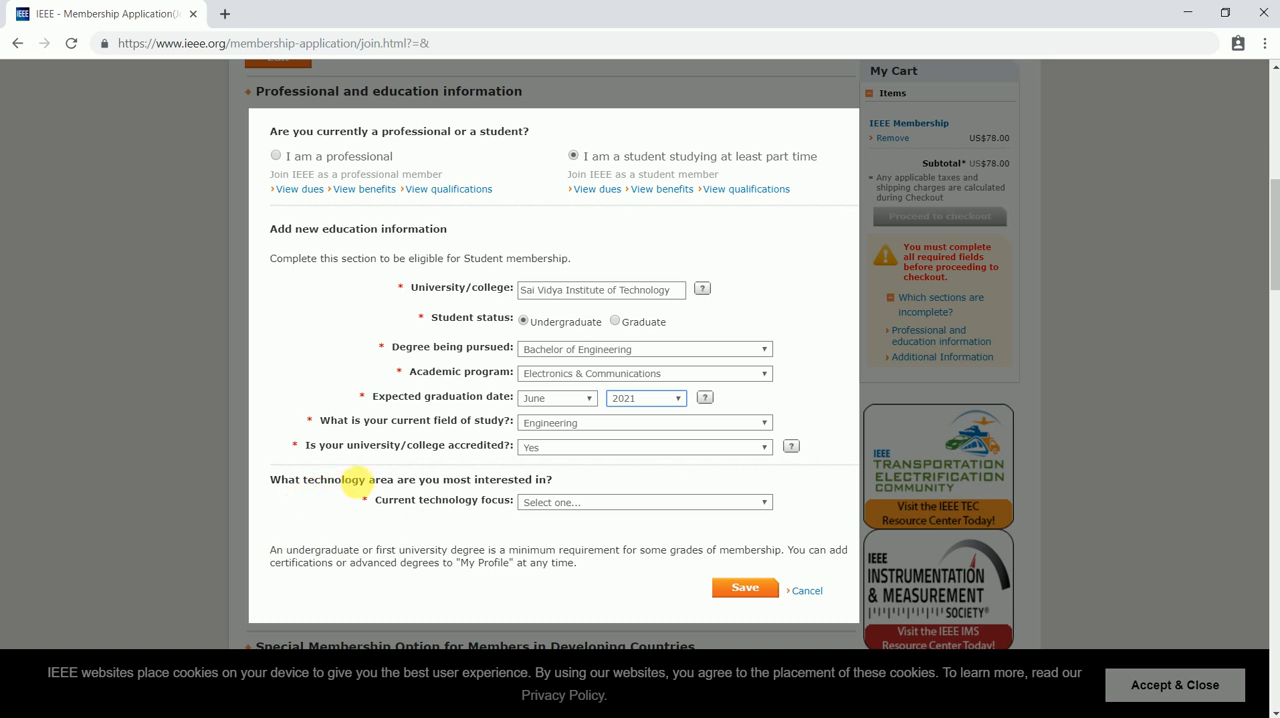
{"action": "mouse_move", "coordinate": [564, 502]}
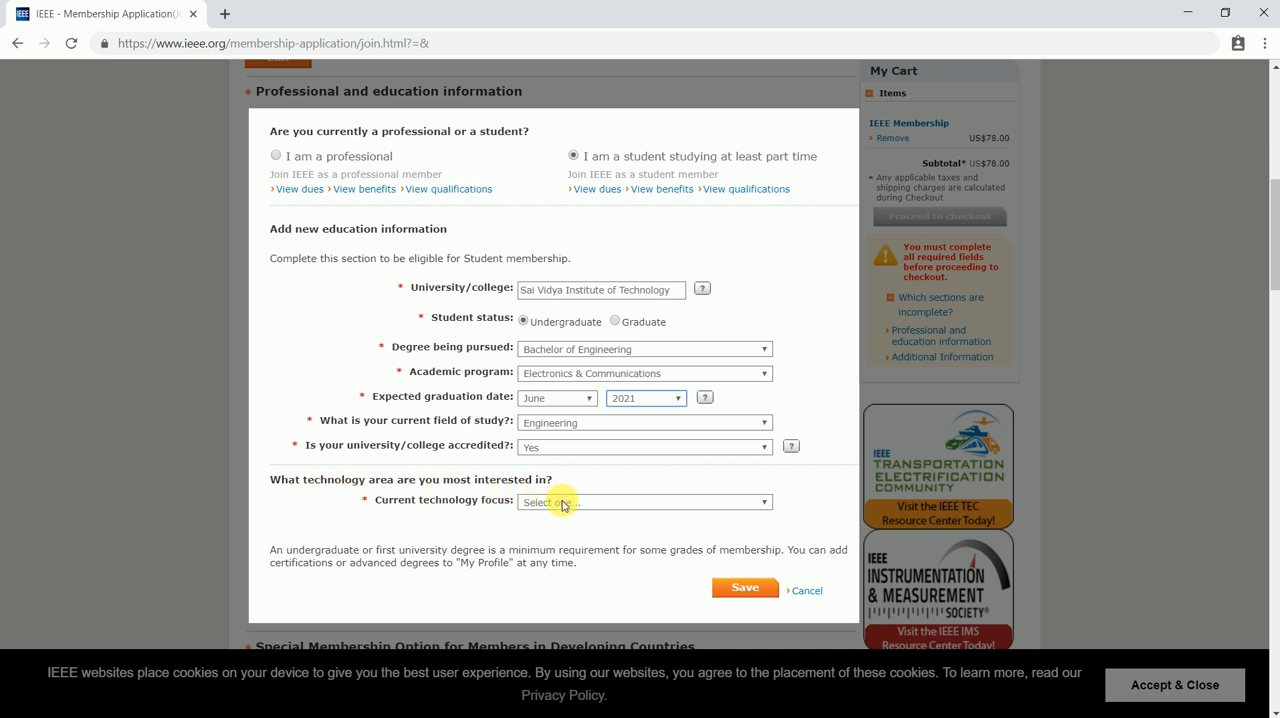
- Choose Computing and Processing as technology focus and save the education details
{"action": "left_click", "coordinate": [644, 502]}
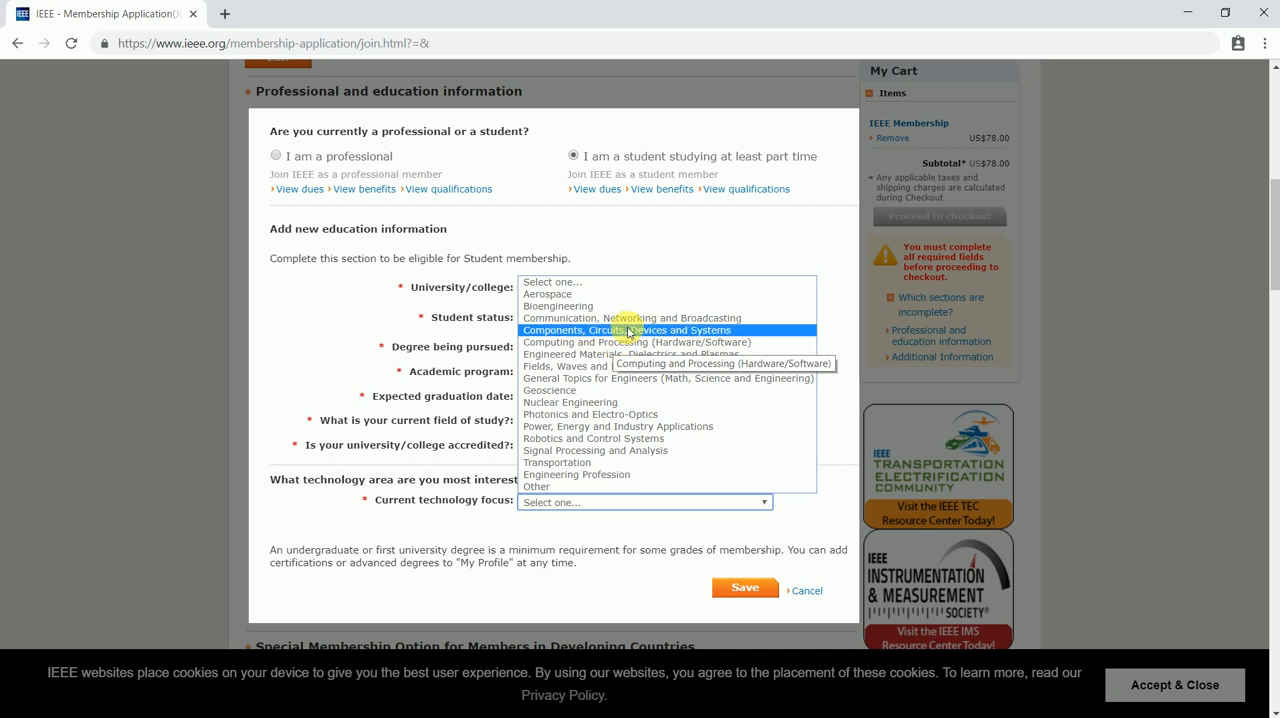
{"action": "mouse_move", "coordinate": [632, 330]}
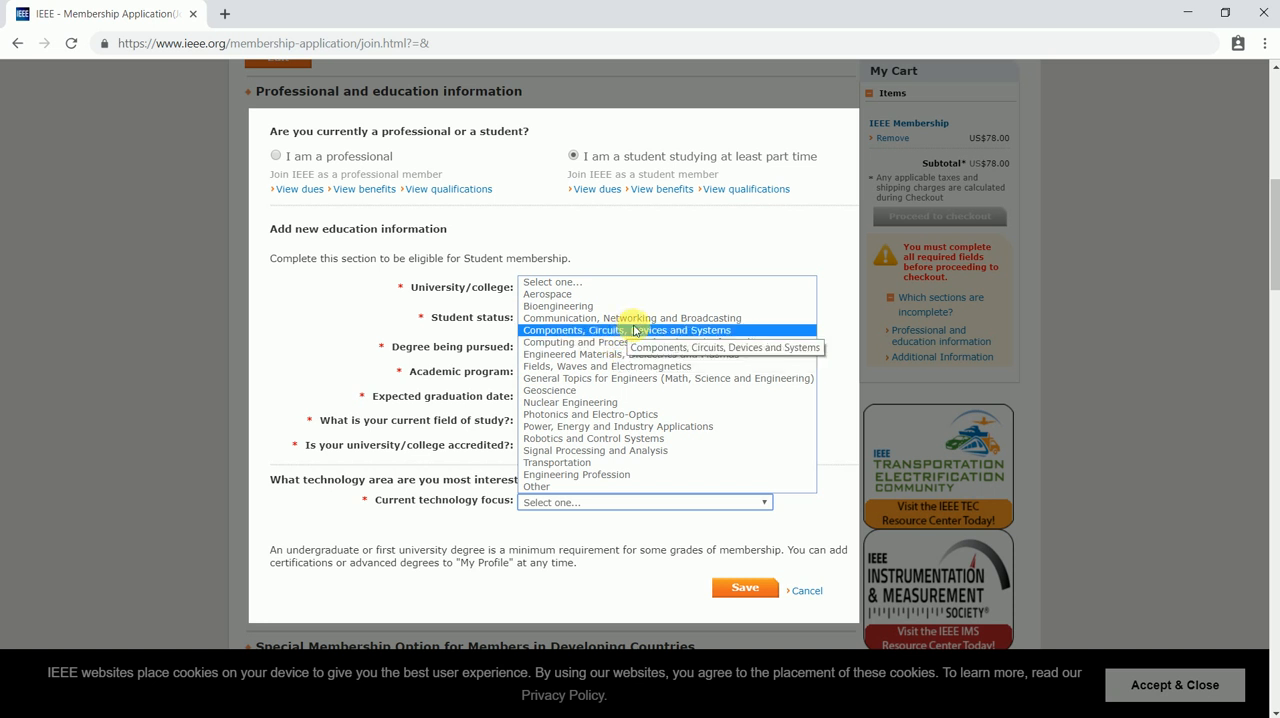
{"action": "mouse_move", "coordinate": [640, 342]}
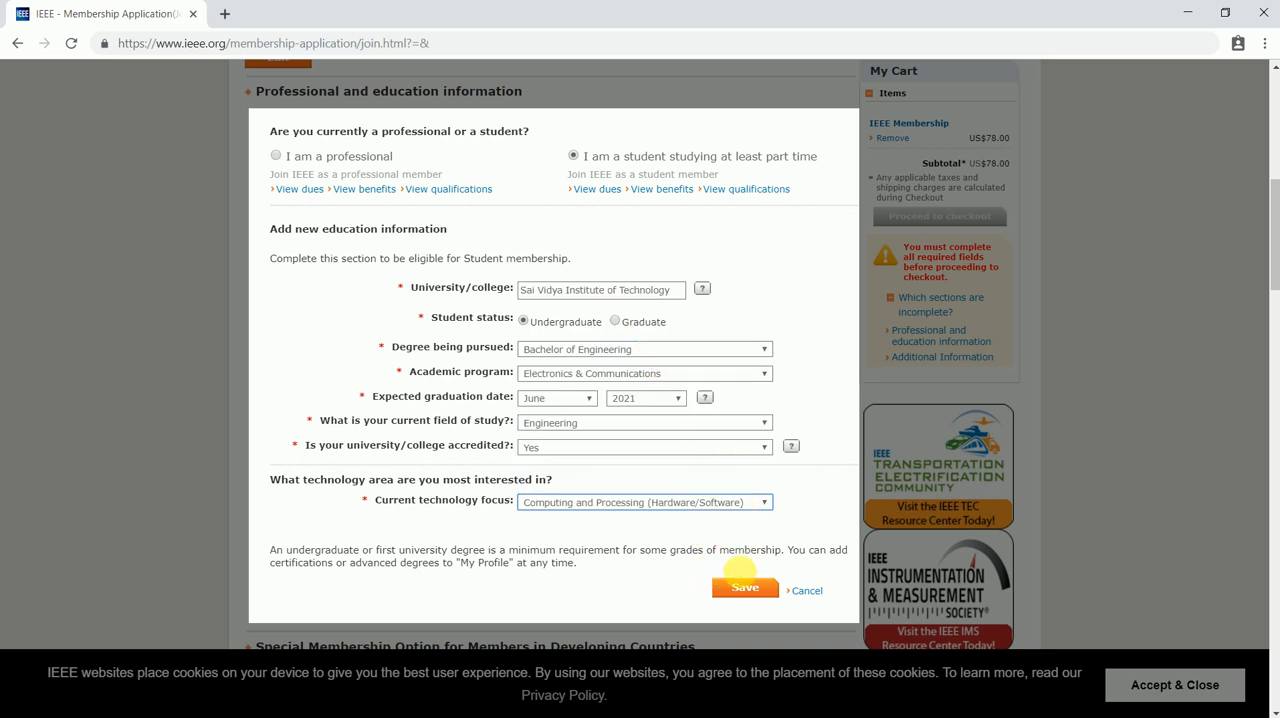
{"action": "left_click", "coordinate": [744, 588]}
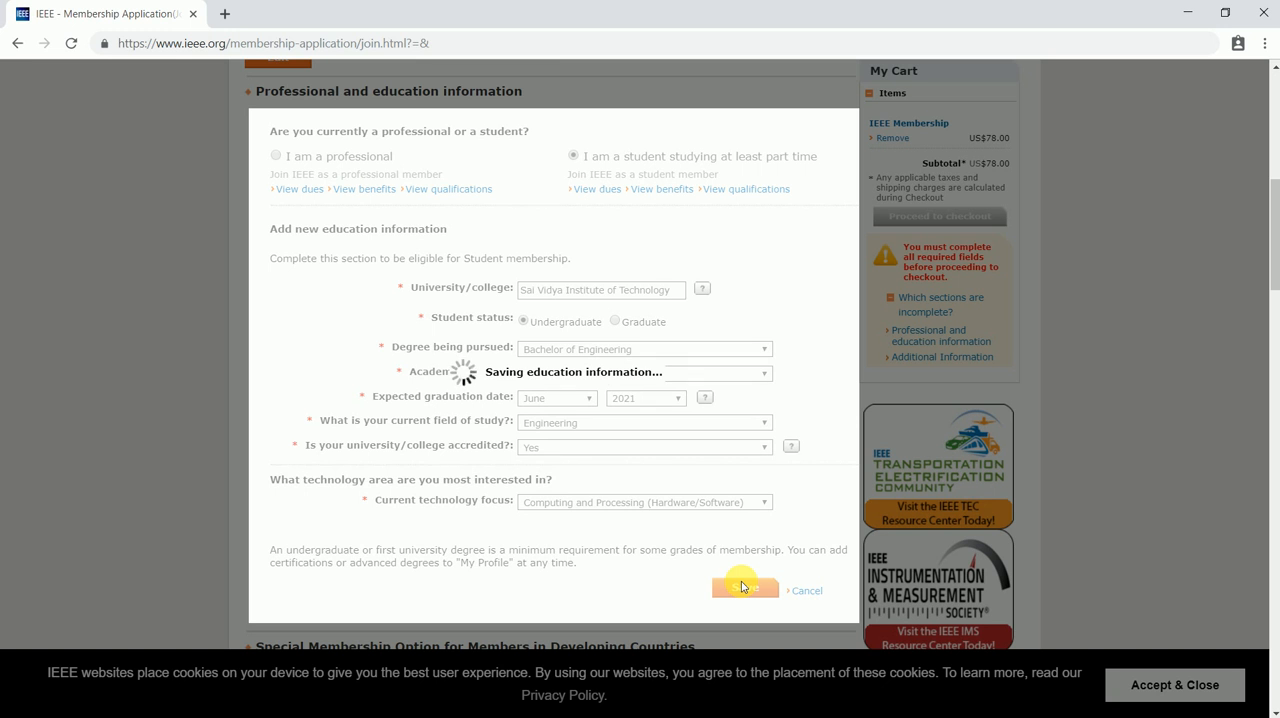
{"action": "left_click", "coordinate": [744, 588]}
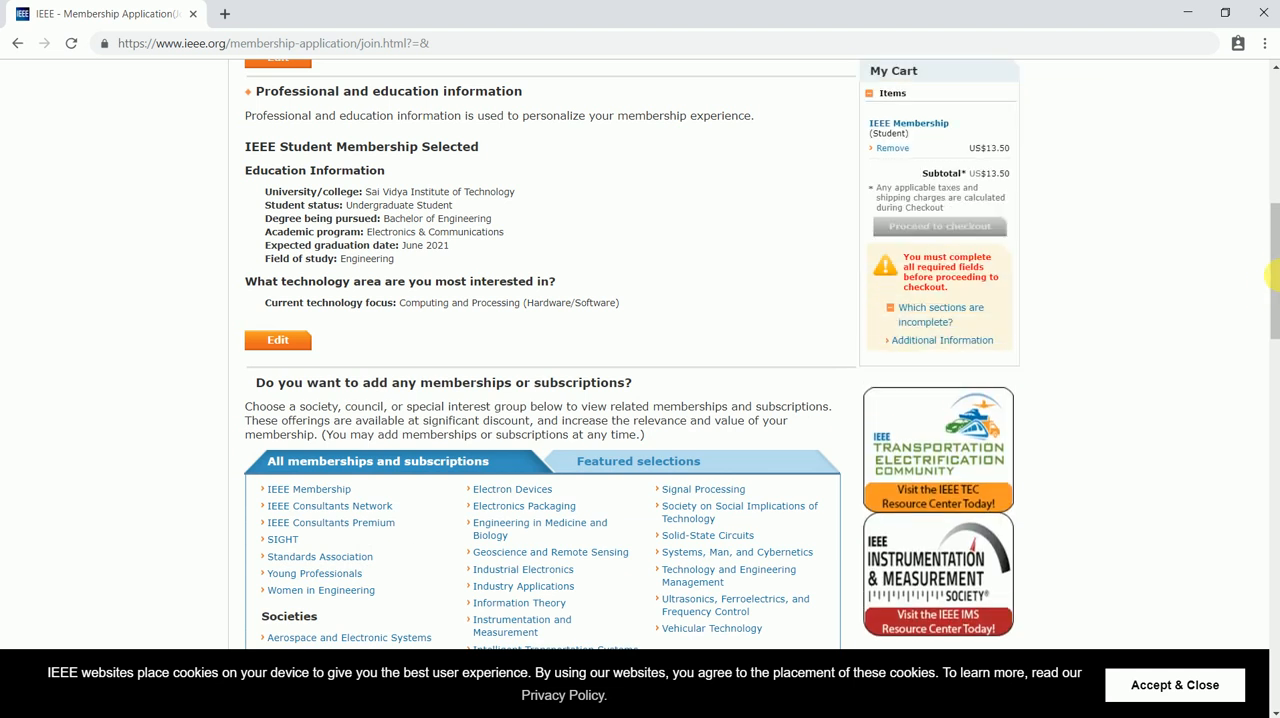
{"action": "scroll", "scroll_direction": "down", "scroll_amount": 3}
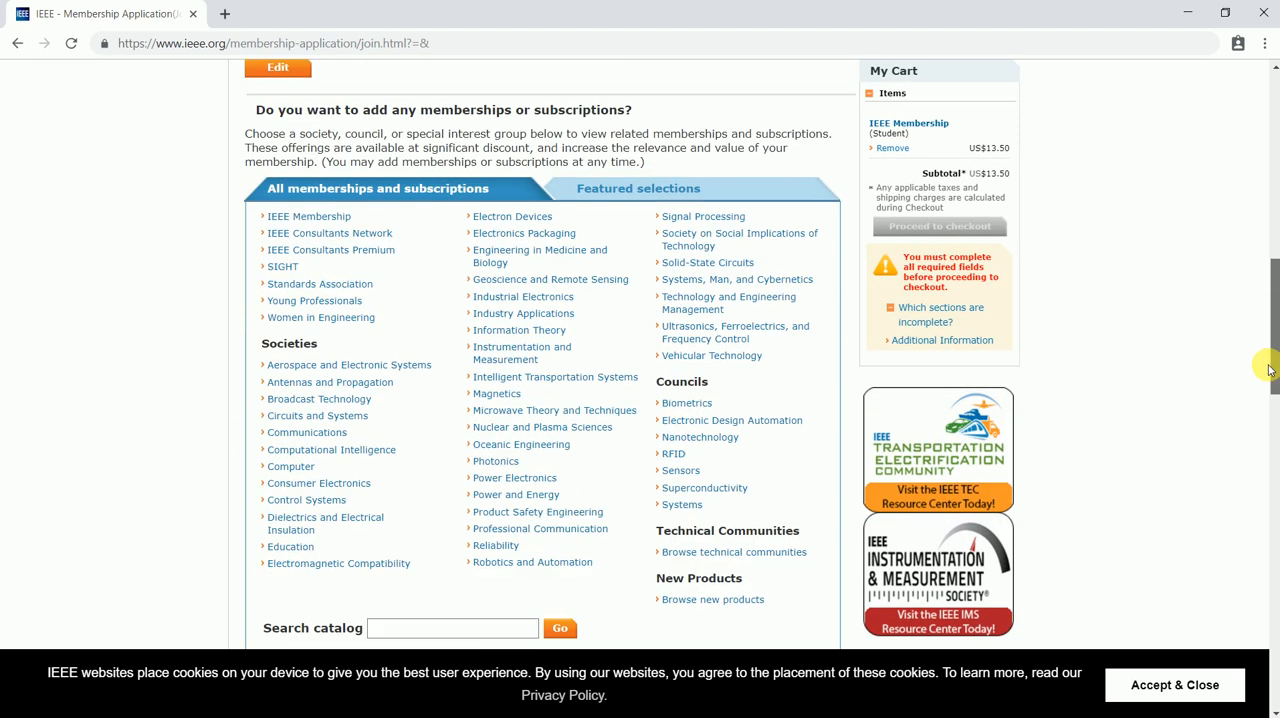
{"action": "scroll", "scroll_direction": "down", "scroll_amount": 3}
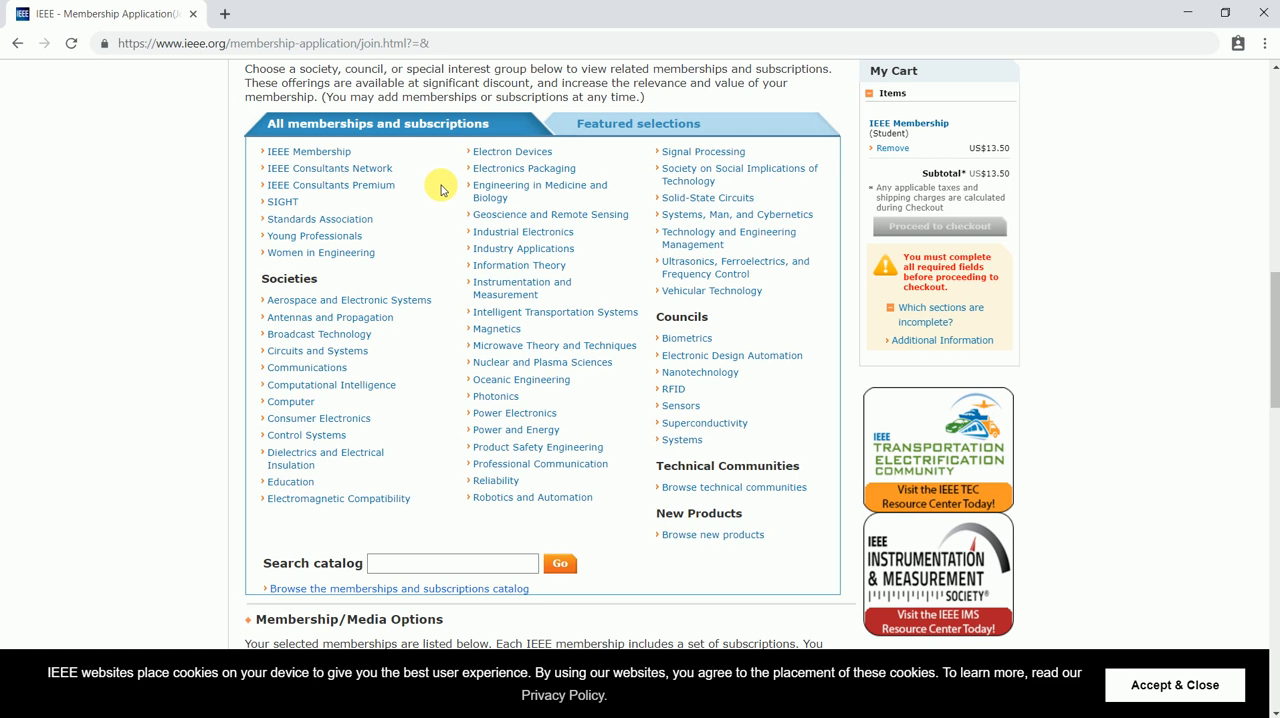
{"action": "mouse_move", "coordinate": [476, 222]}
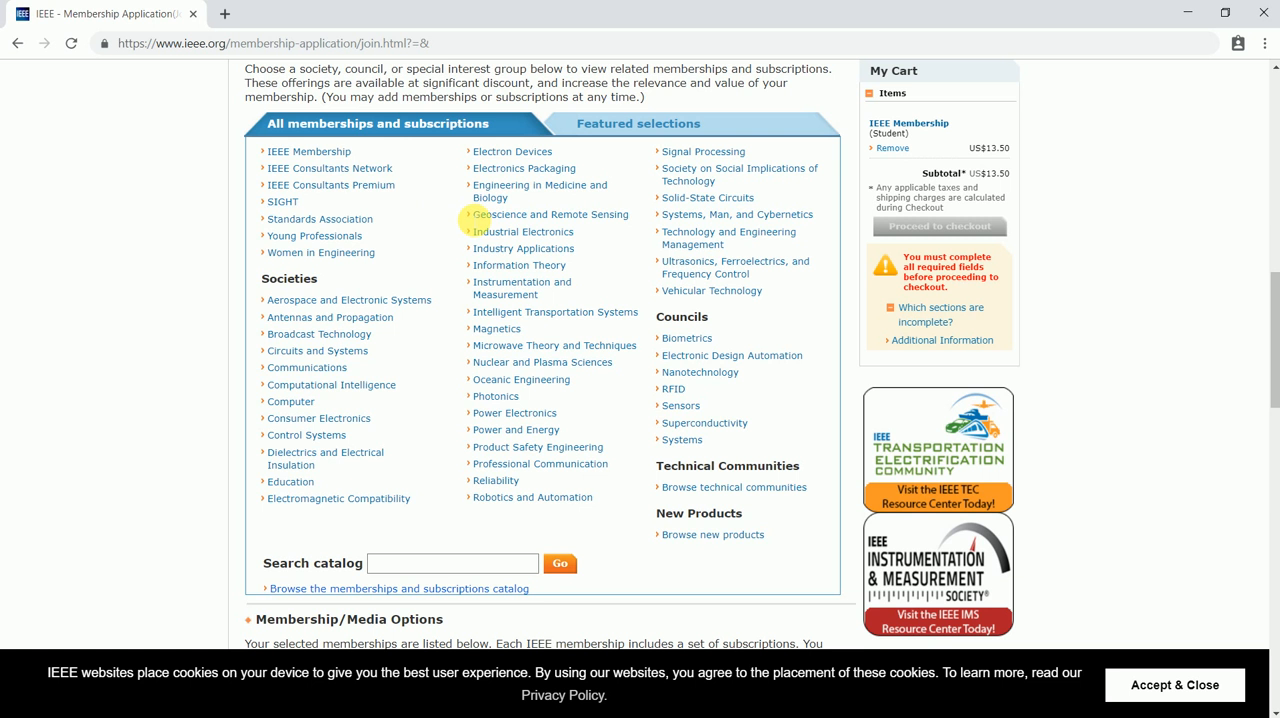
{"action": "mouse_move", "coordinate": [368, 328]}
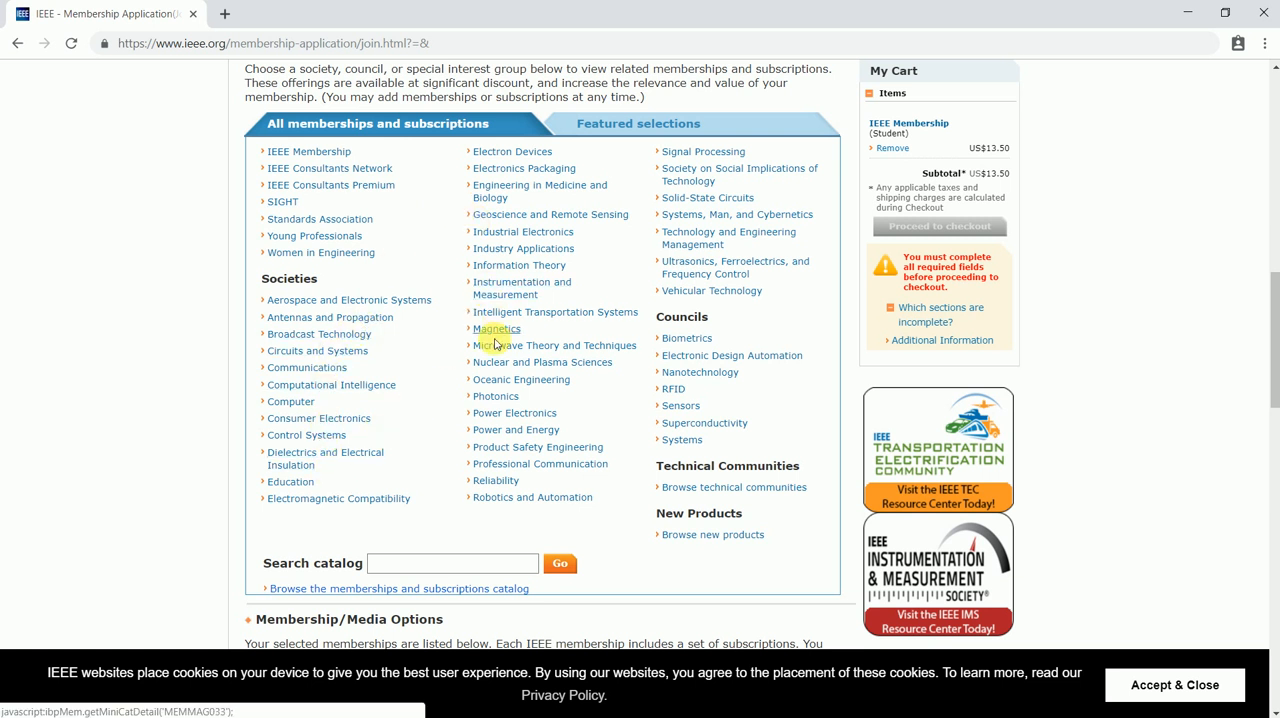
- Add IEEE Photonics Society Membership (US$5.00) to the cart
{"action": "left_click", "coordinate": [496, 396]}
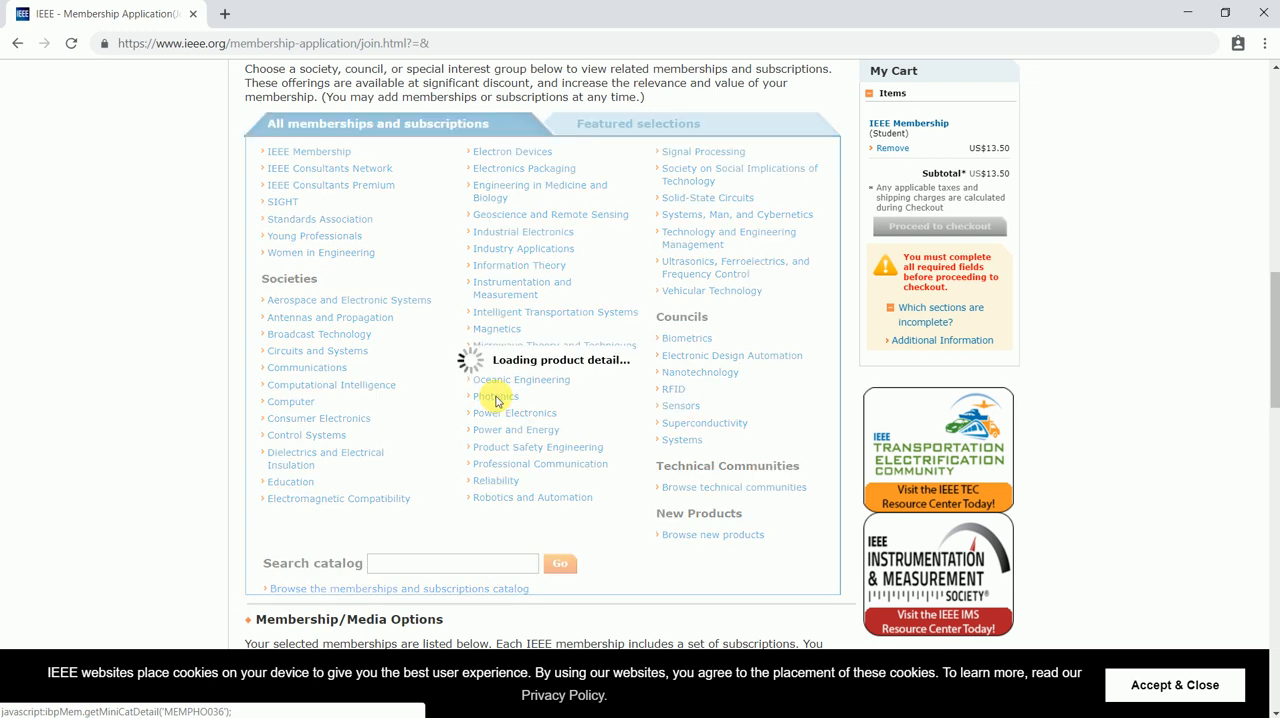
{"action": "left_click", "coordinate": [496, 396]}
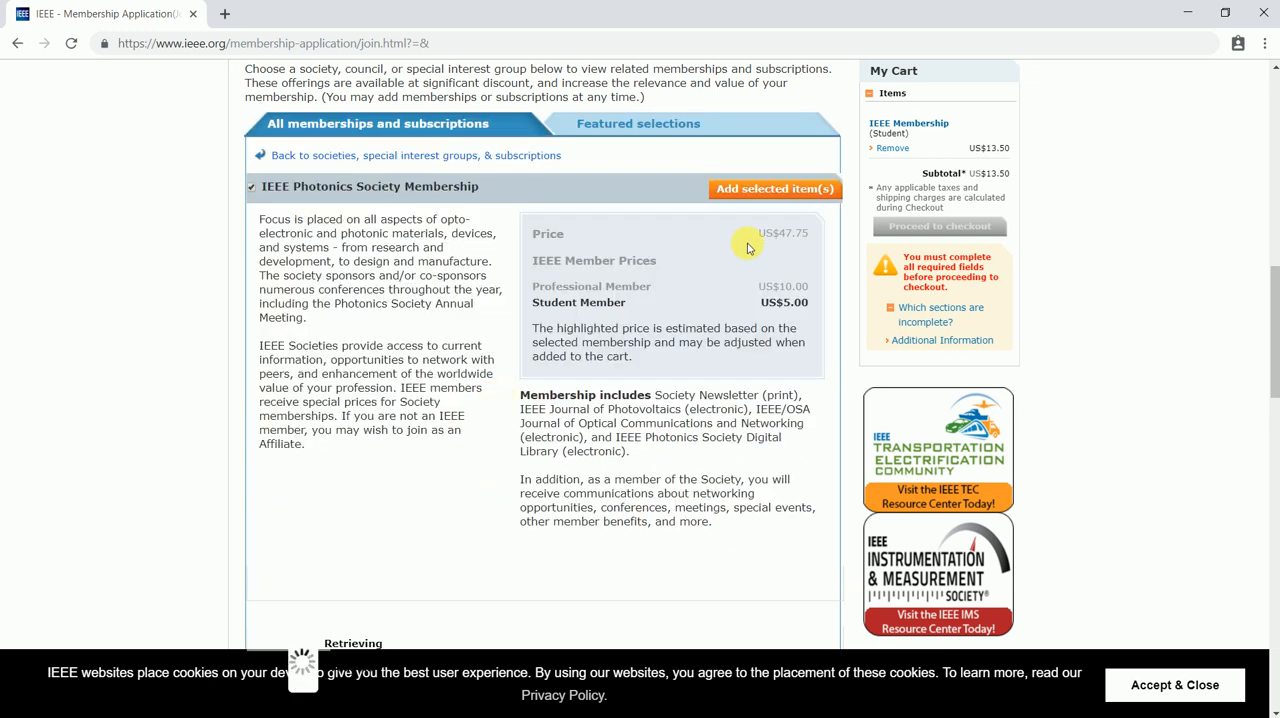
{"action": "mouse_move", "coordinate": [516, 466]}
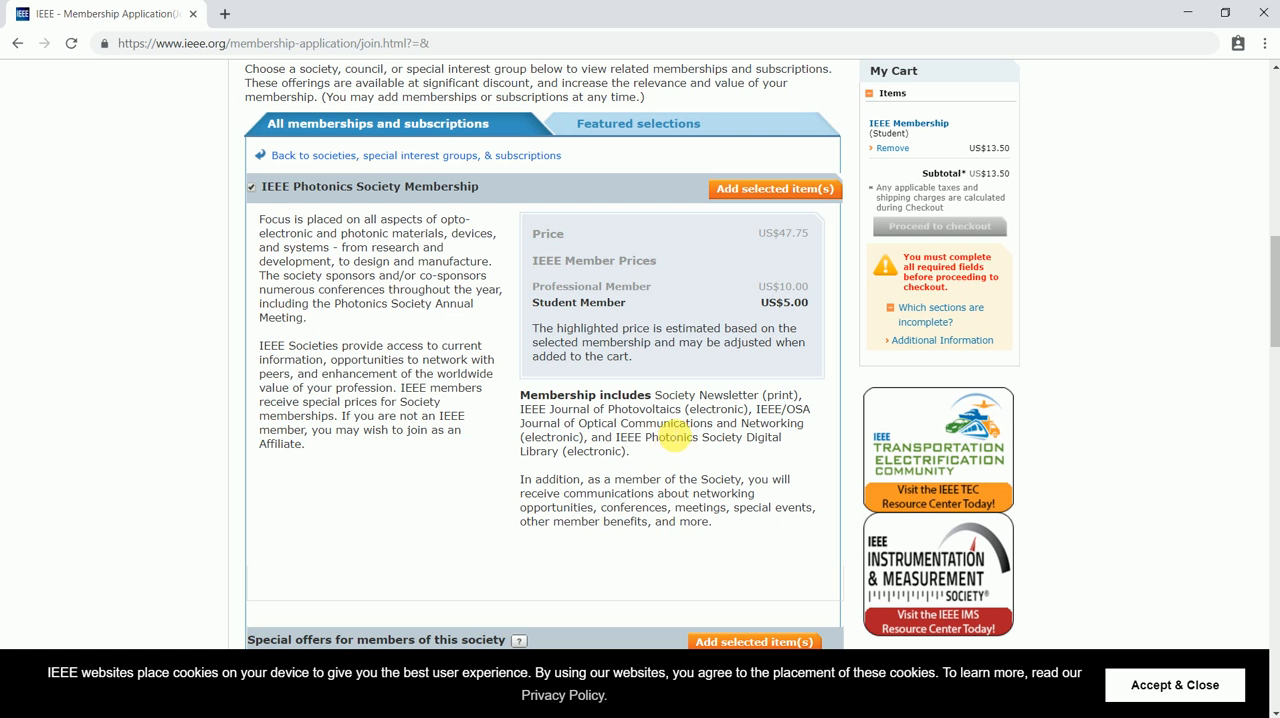
{"action": "mouse_move", "coordinate": [668, 428]}
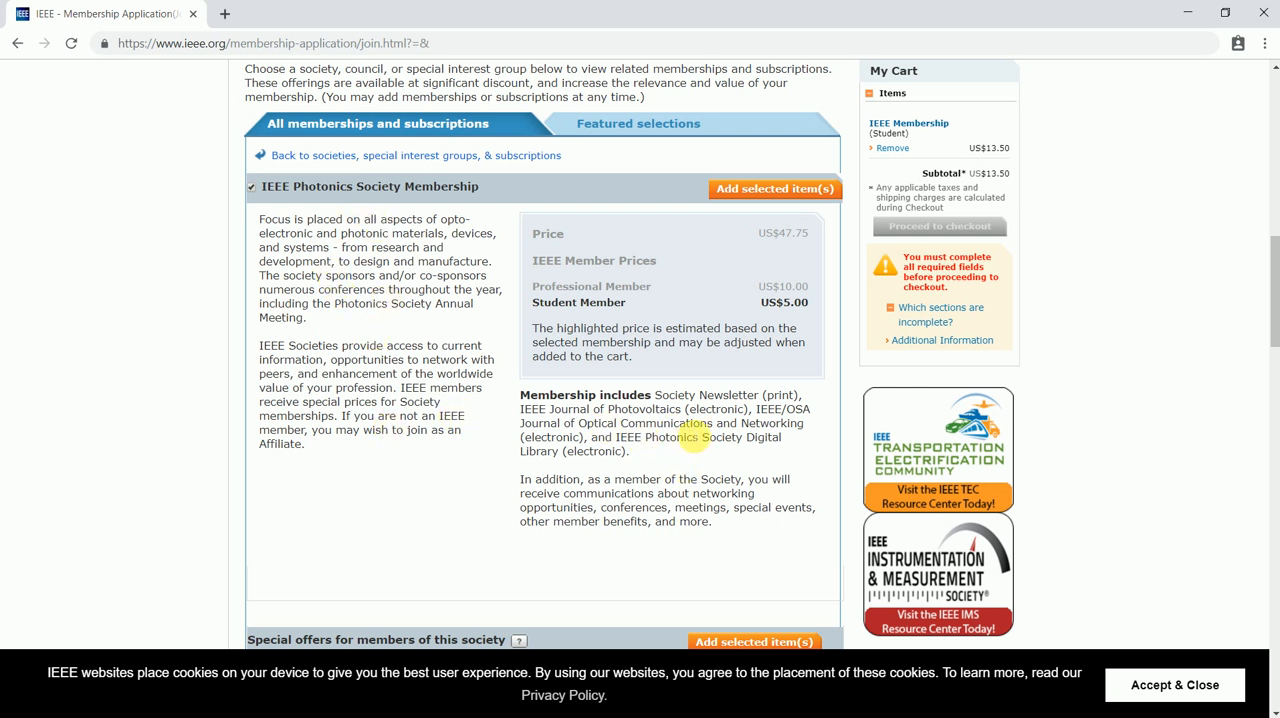
{"action": "mouse_move", "coordinate": [392, 442]}
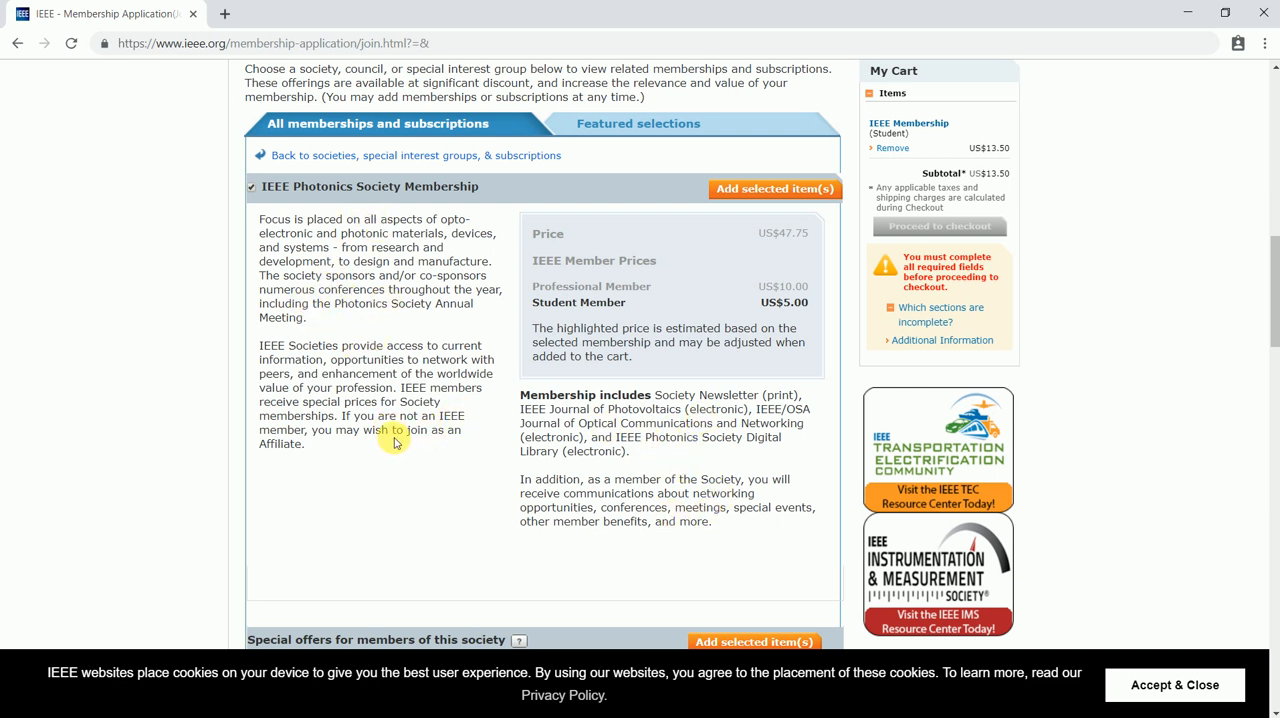
{"action": "mouse_move", "coordinate": [660, 462]}
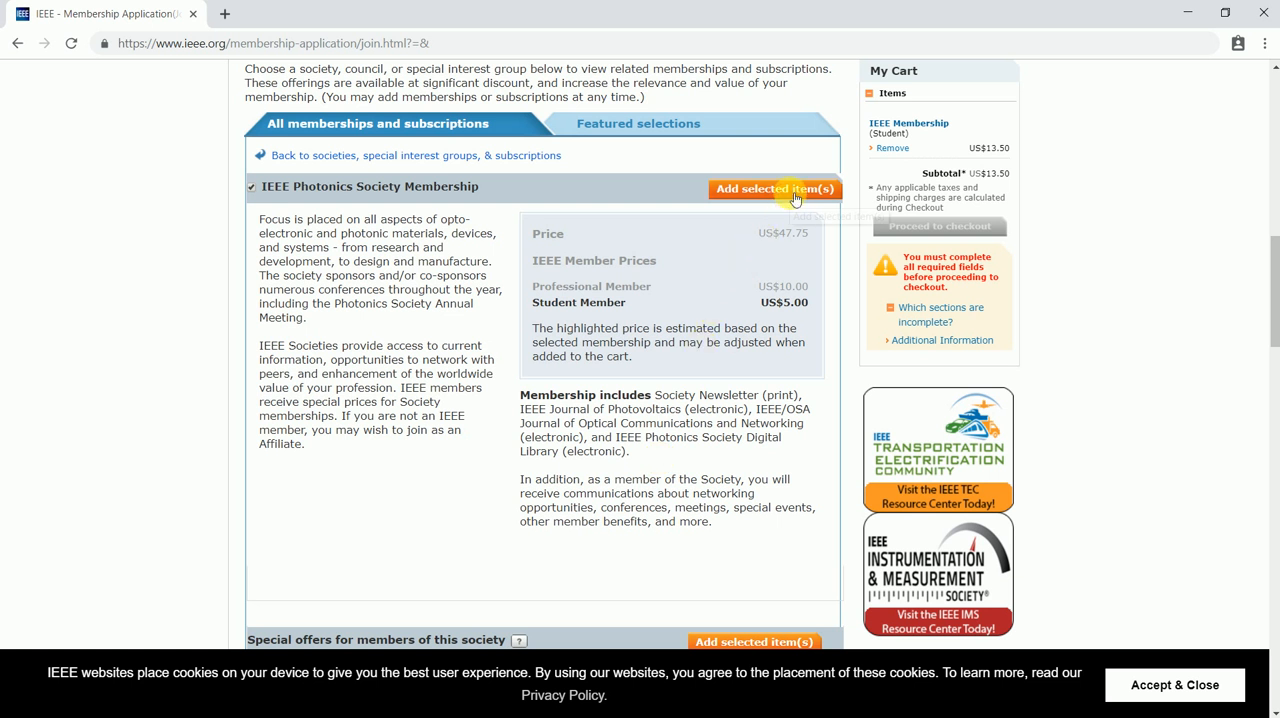
{"action": "left_click", "coordinate": [776, 190]}
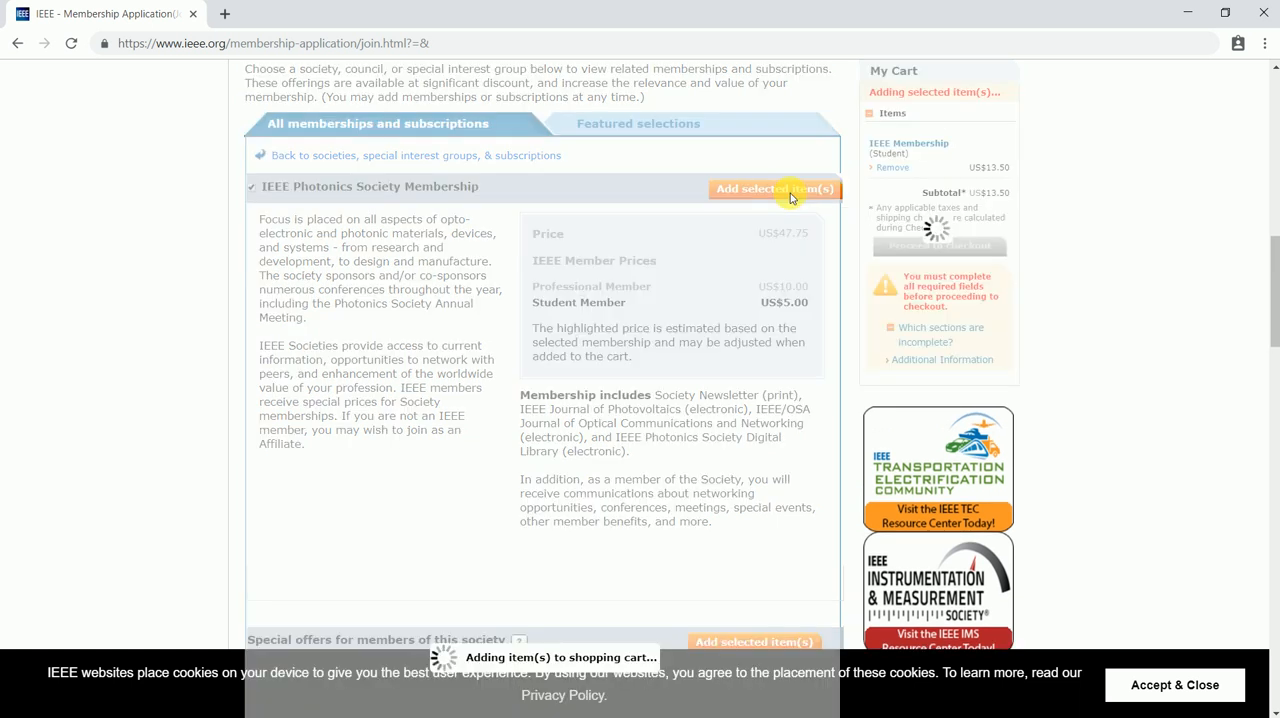
{"action": "left_click", "coordinate": [776, 190]}
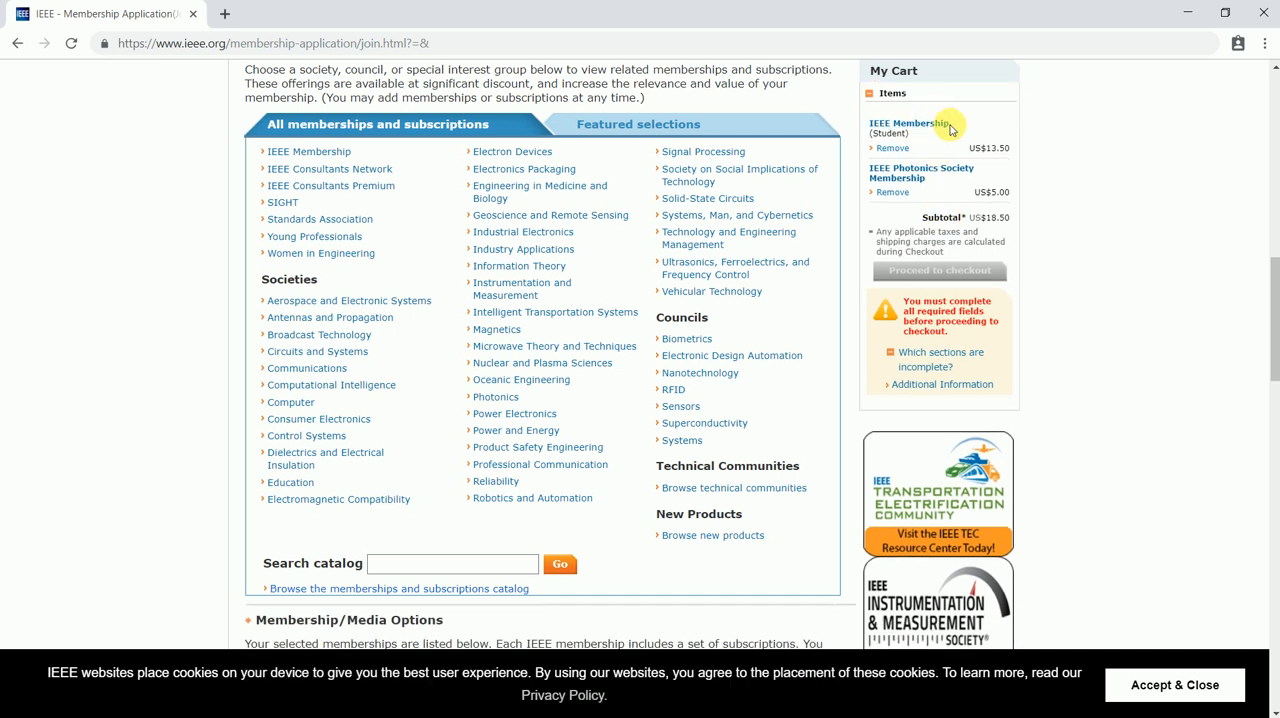
{"action": "mouse_move", "coordinate": [944, 146]}
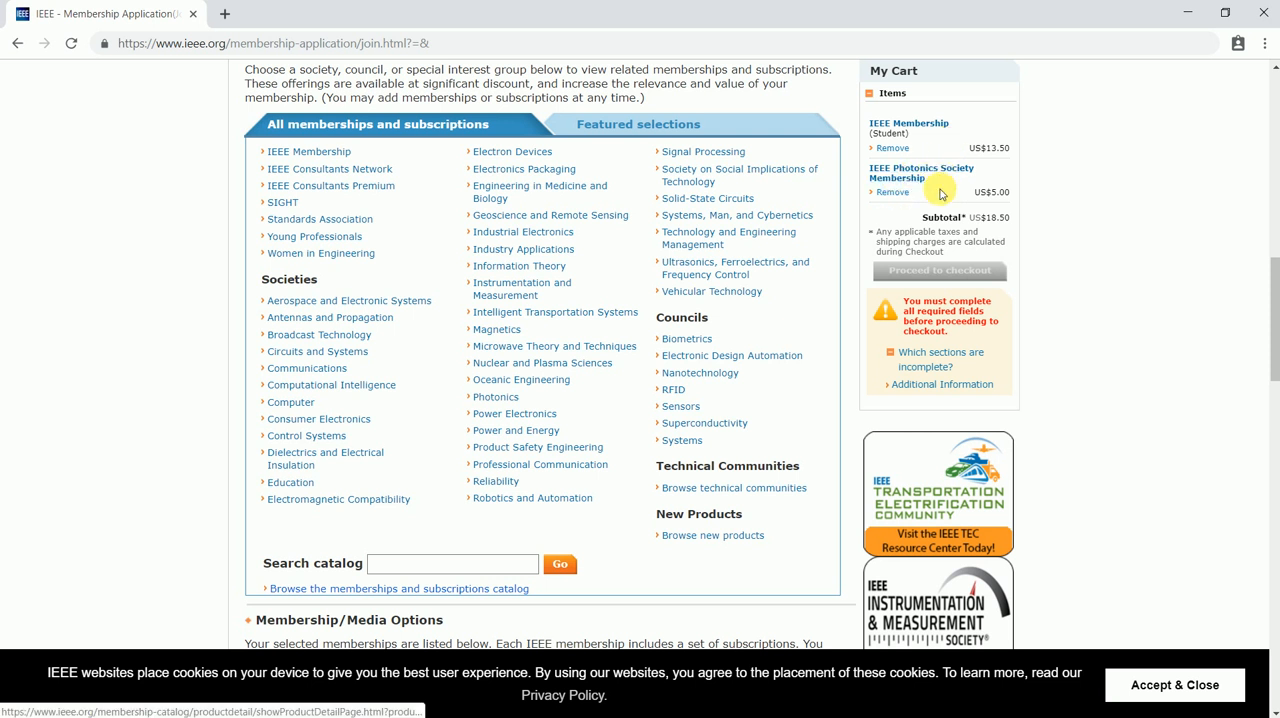
{"action": "mouse_move", "coordinate": [704, 198]}
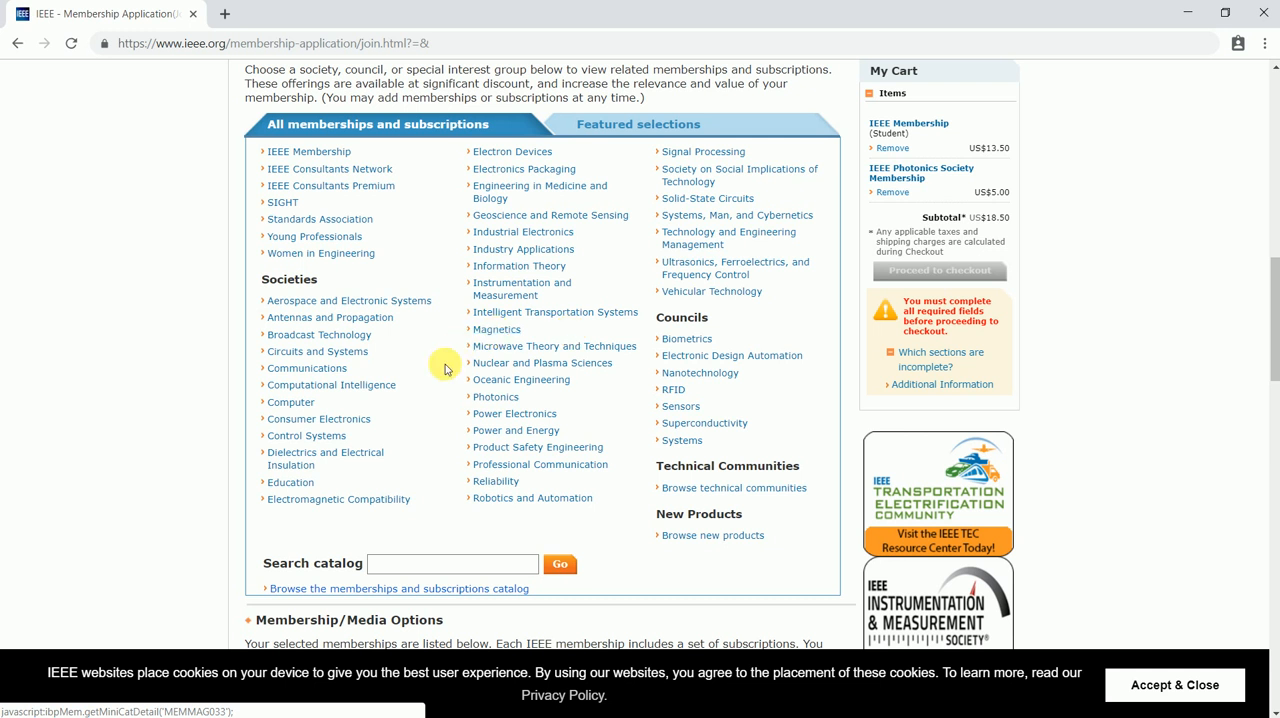
{"action": "mouse_move", "coordinate": [520, 192]}
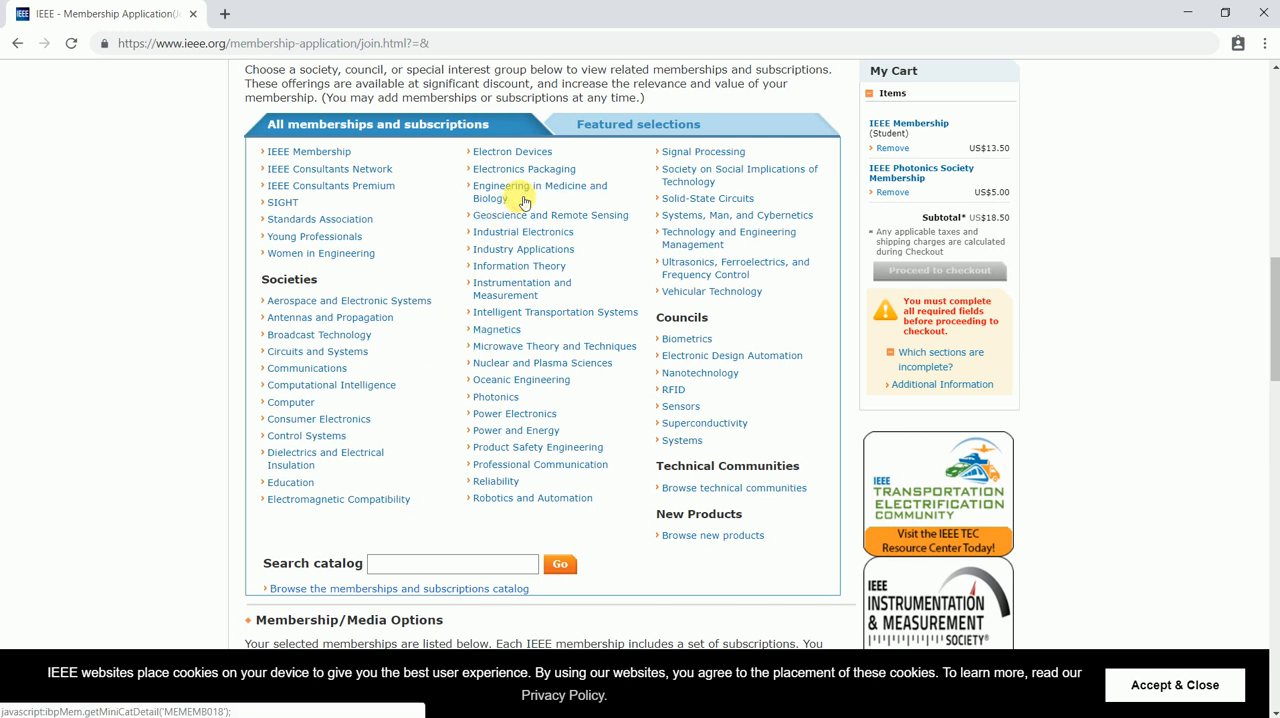
- Add IEEE Engineering in Medicine and Biology Society Membership (US$2.50) to the cart
{"action": "left_click", "coordinate": [540, 192]}
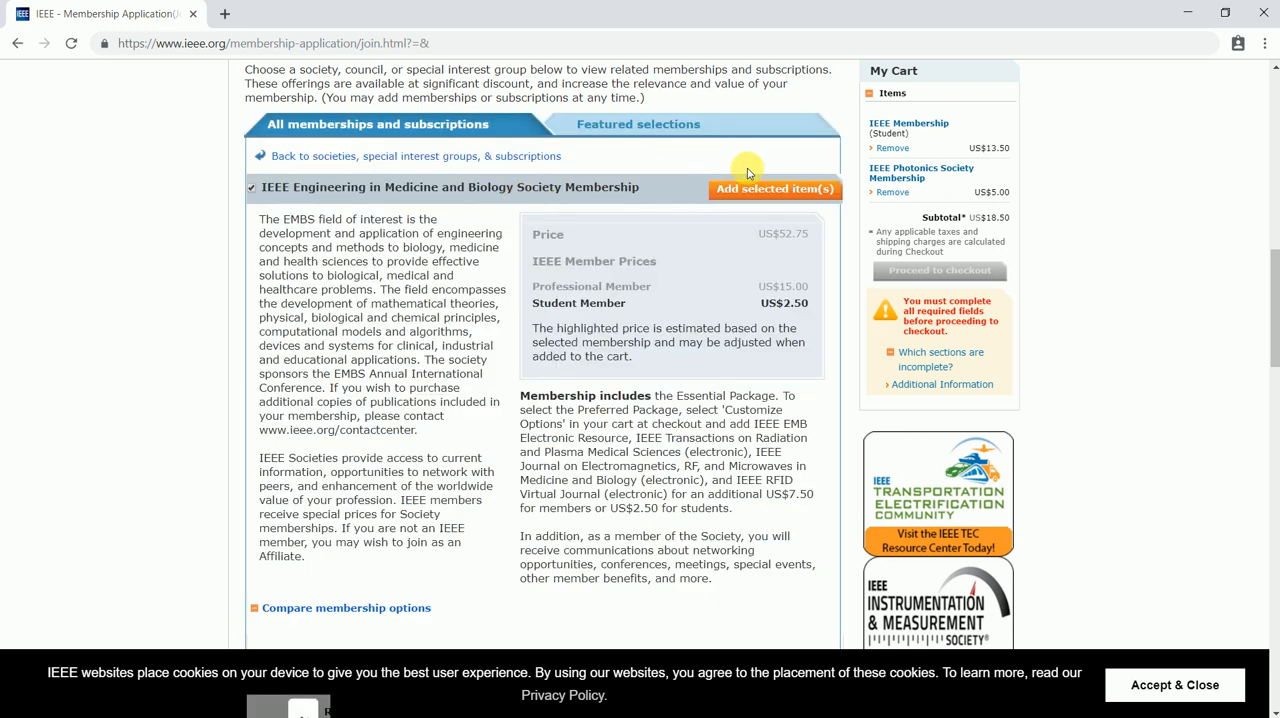
{"action": "mouse_move", "coordinate": [776, 190]}
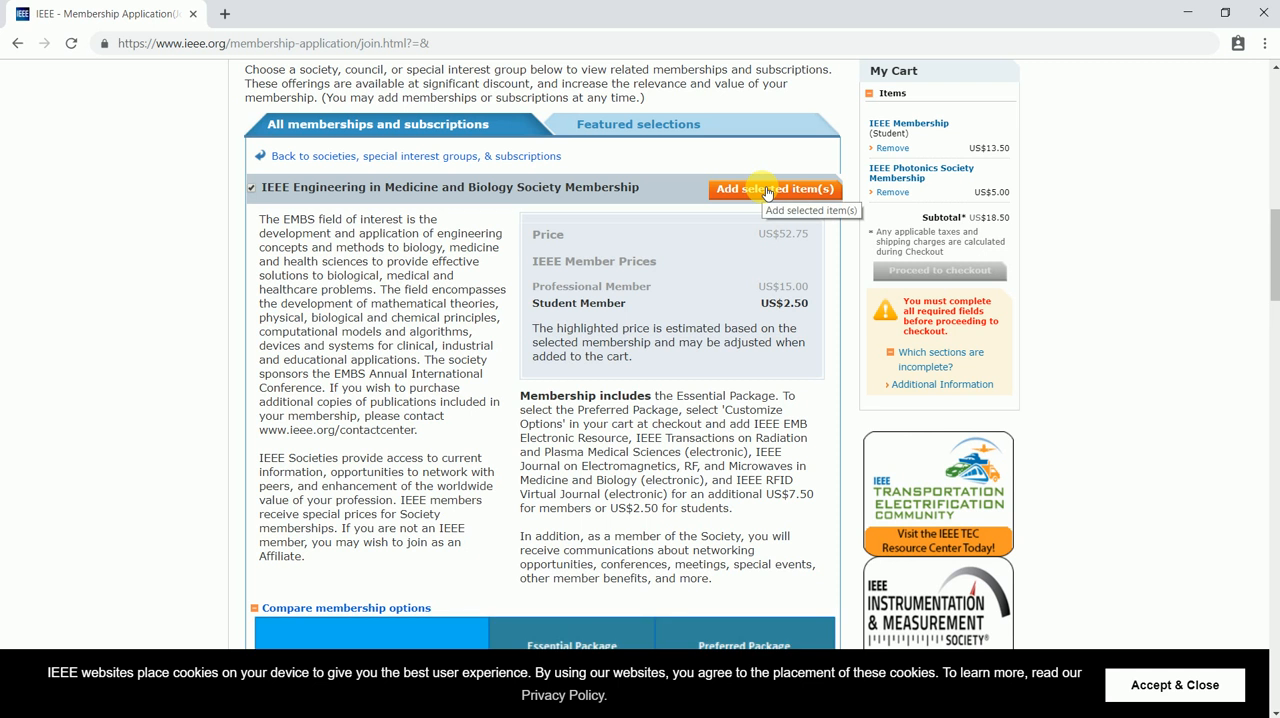
{"action": "left_click", "coordinate": [776, 190]}
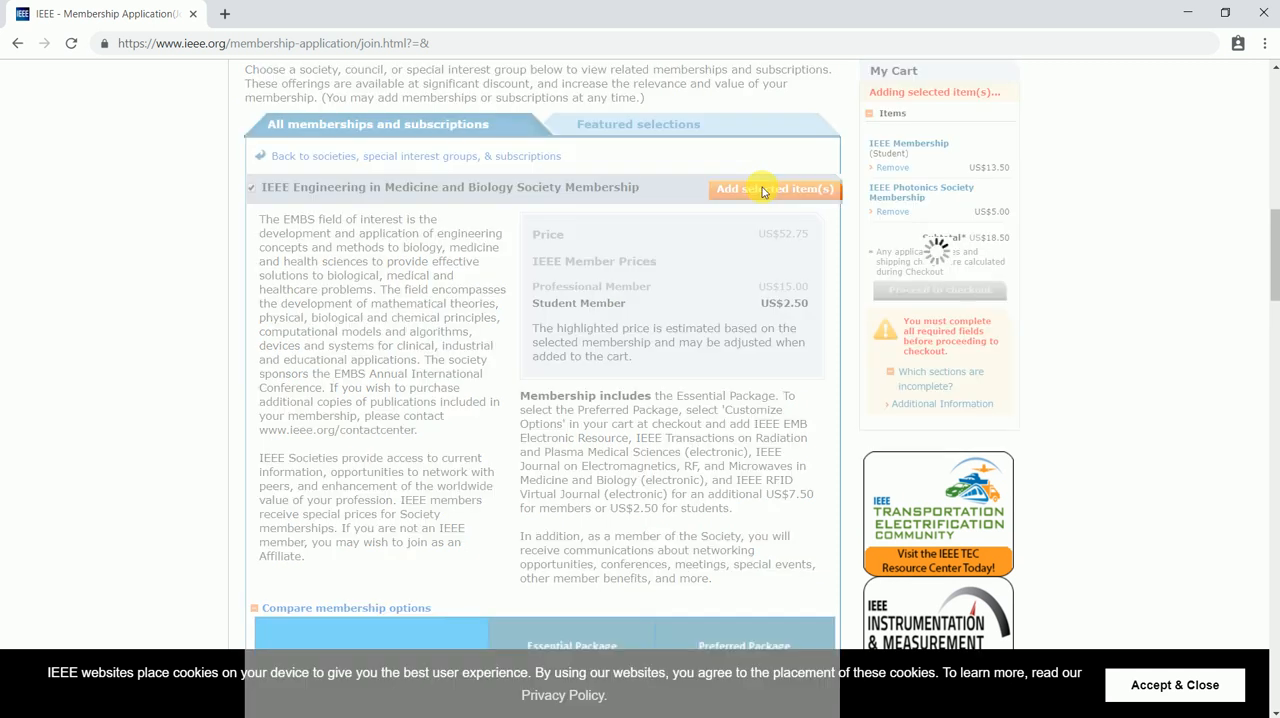
{"action": "left_click", "coordinate": [776, 190]}
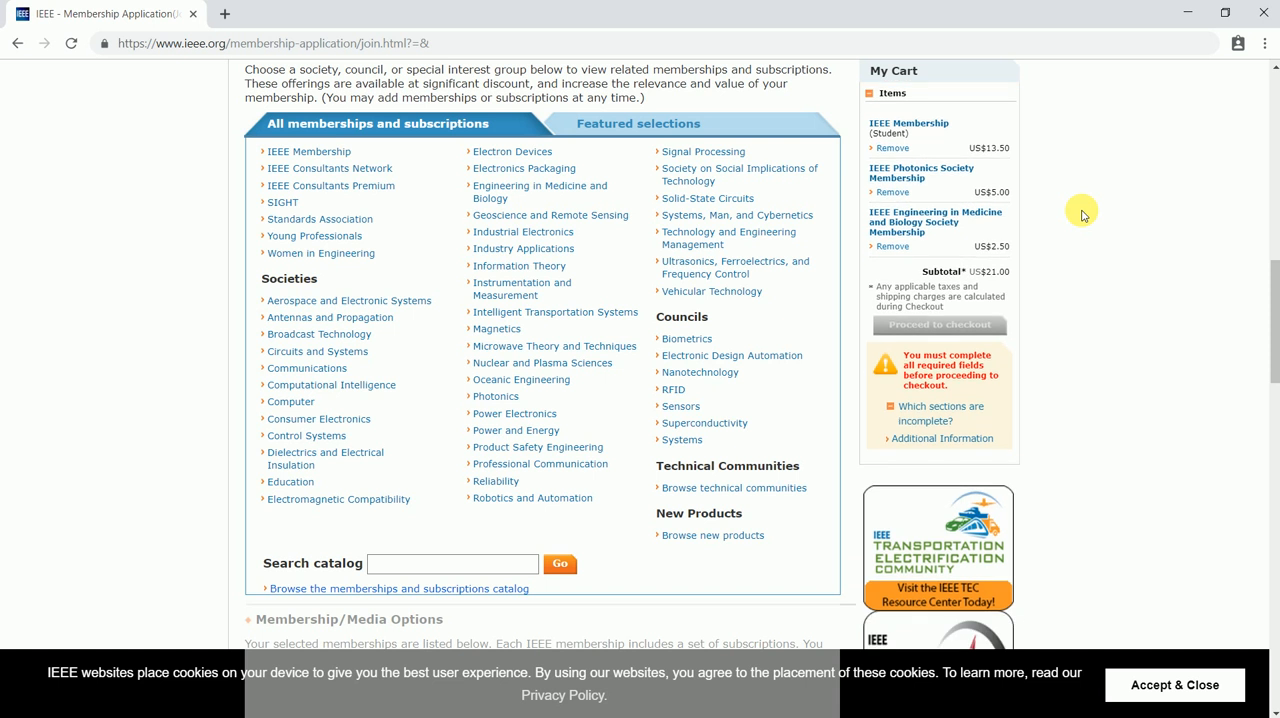
{"action": "mouse_move", "coordinate": [948, 192]}
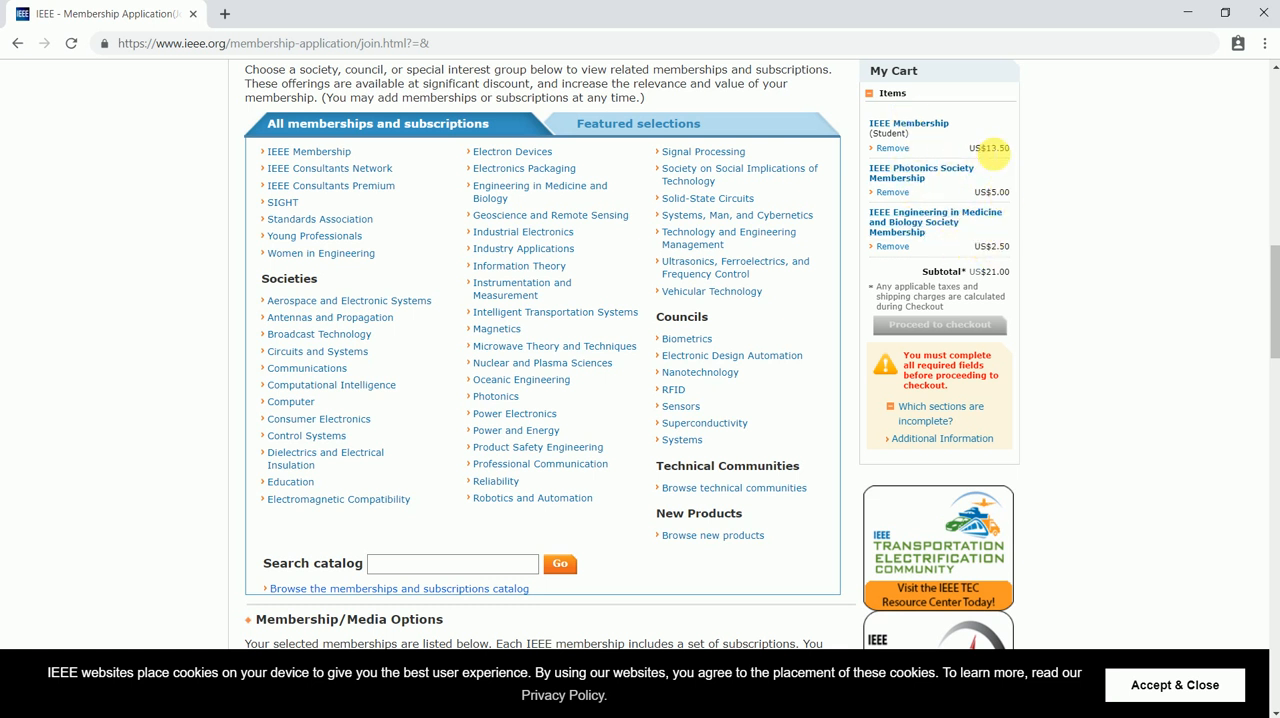
{"action": "mouse_move", "coordinate": [1004, 244]}
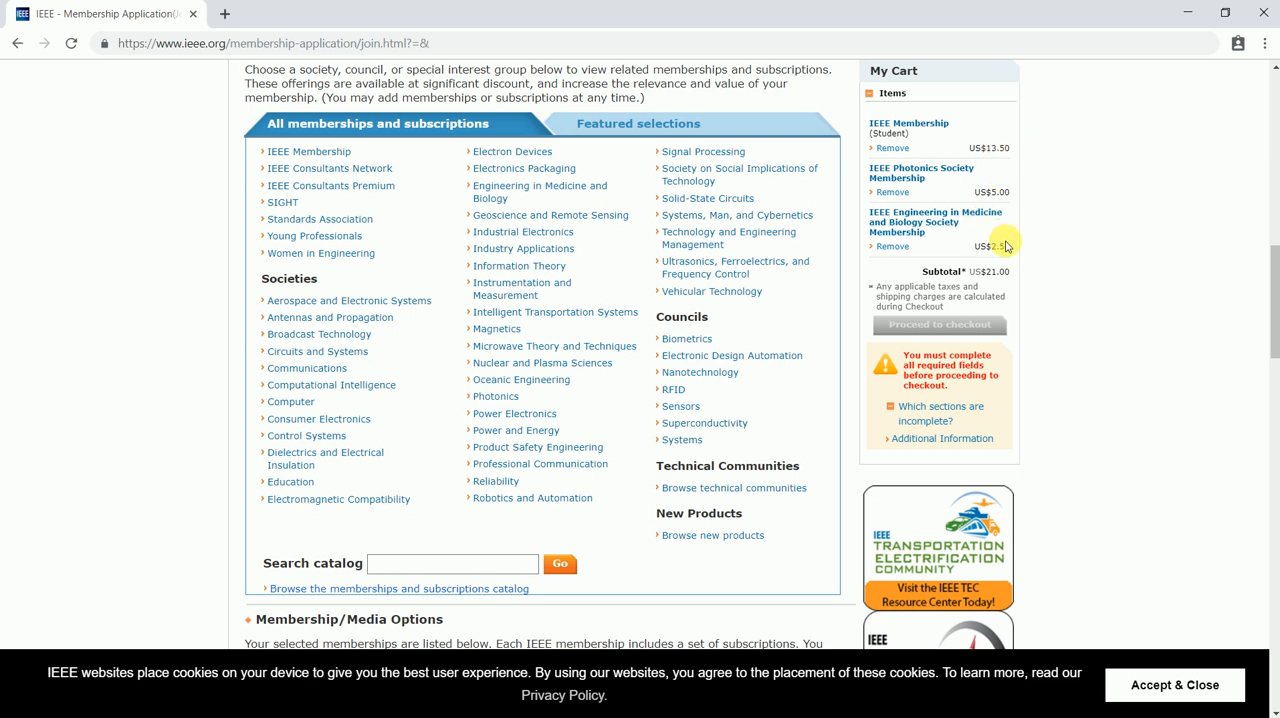
{"action": "mouse_move", "coordinate": [1004, 280]}
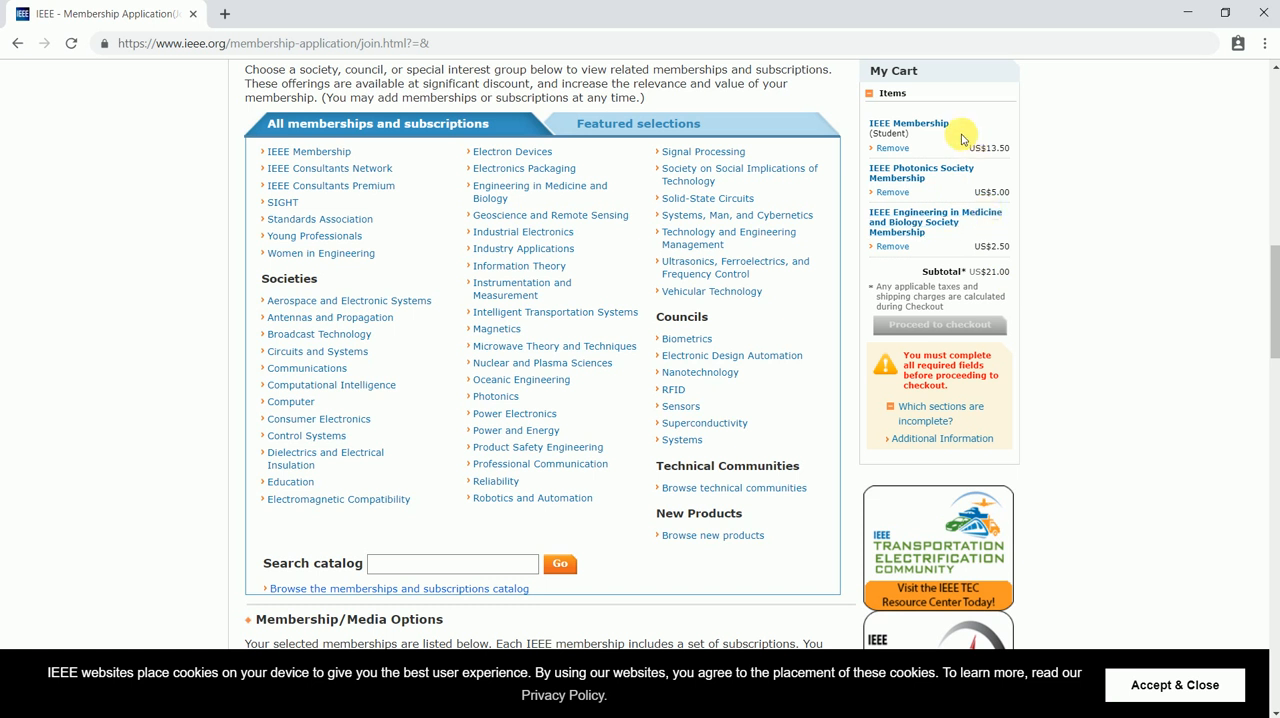
{"action": "mouse_move", "coordinate": [940, 190]}
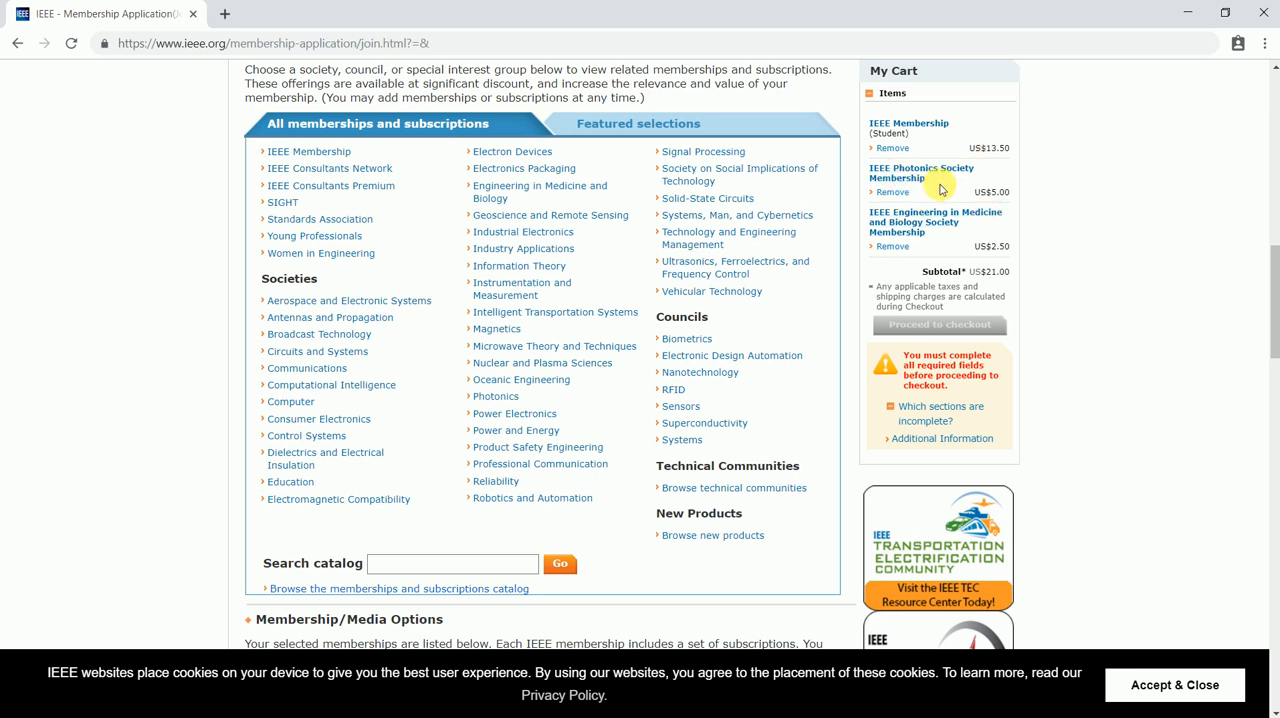
{"action": "mouse_move", "coordinate": [944, 240]}
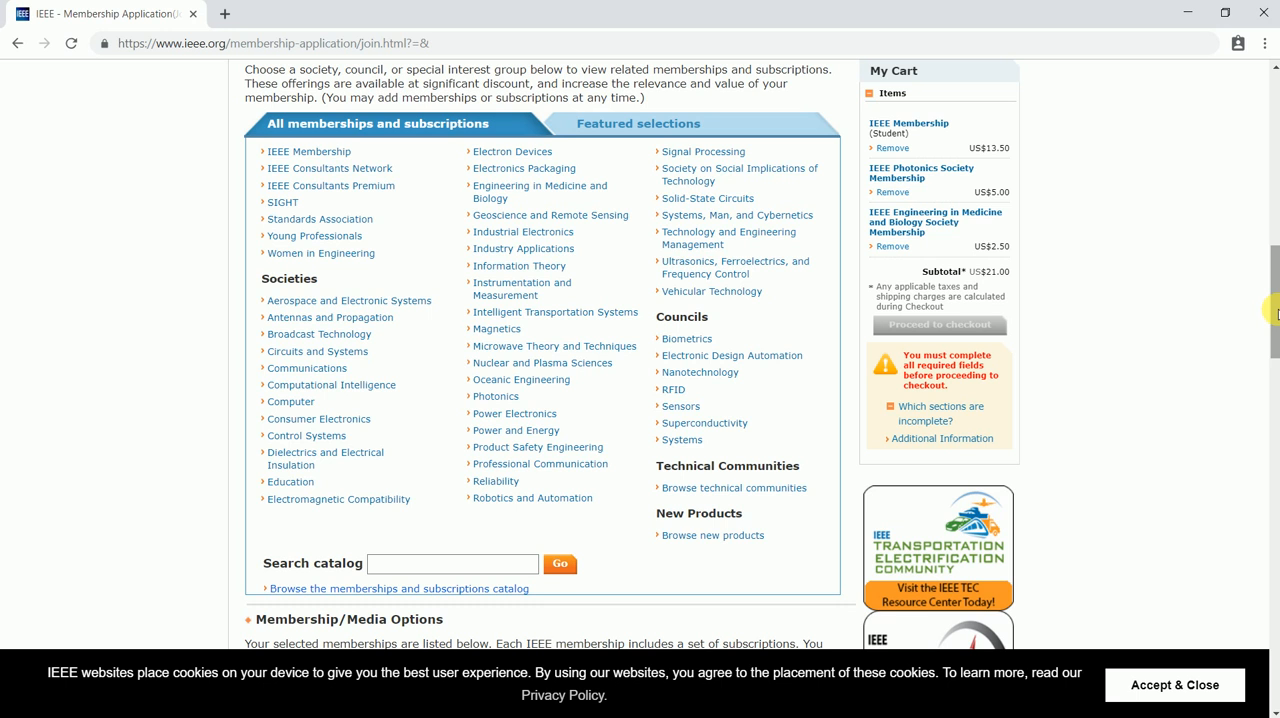
- Scroll past Membership/Media Options down to the Additional Information questions
{"action": "scroll", "scroll_direction": "down", "scroll_amount": 3}
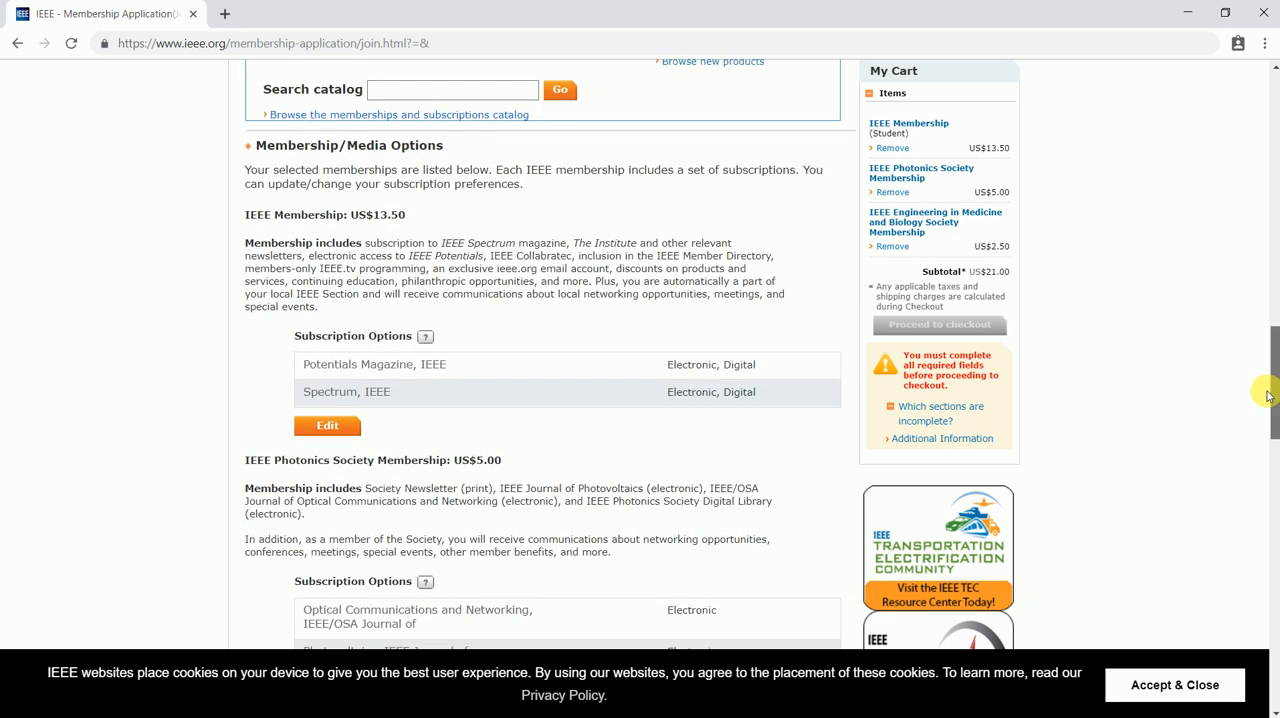
{"action": "scroll", "scroll_direction": "down", "scroll_amount": 3}
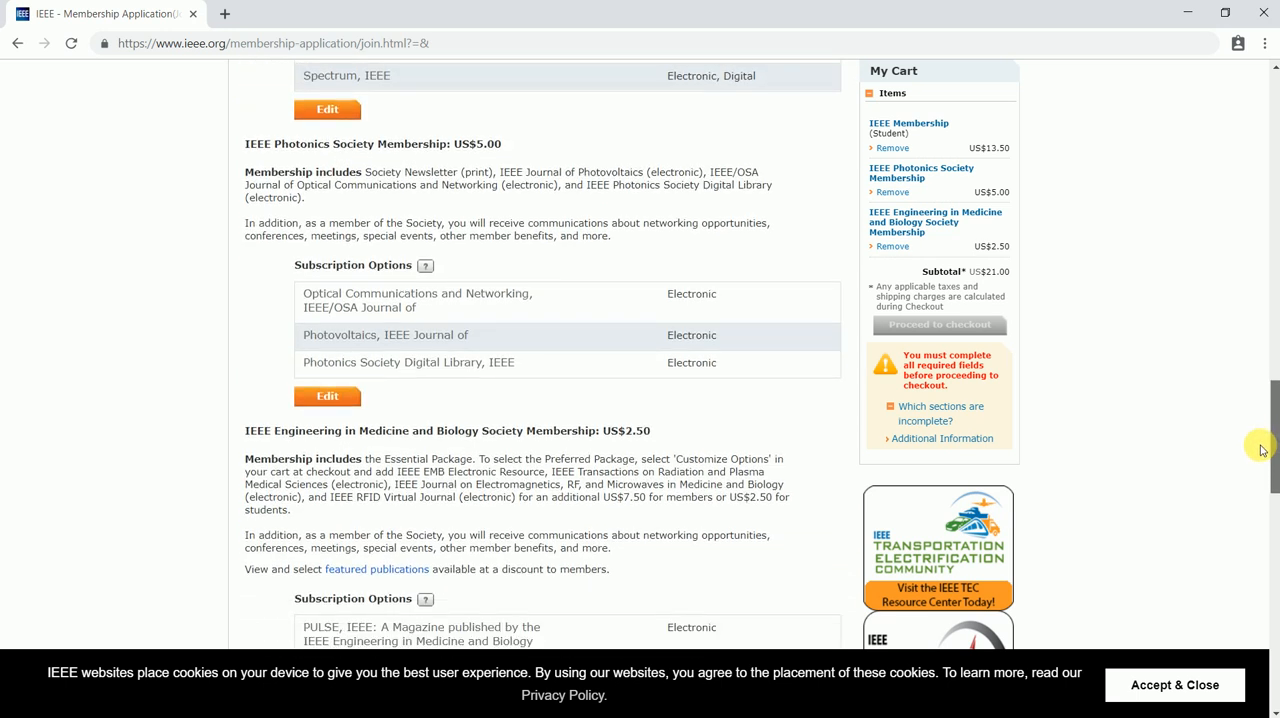
{"action": "scroll", "scroll_direction": "down", "scroll_amount": 3}
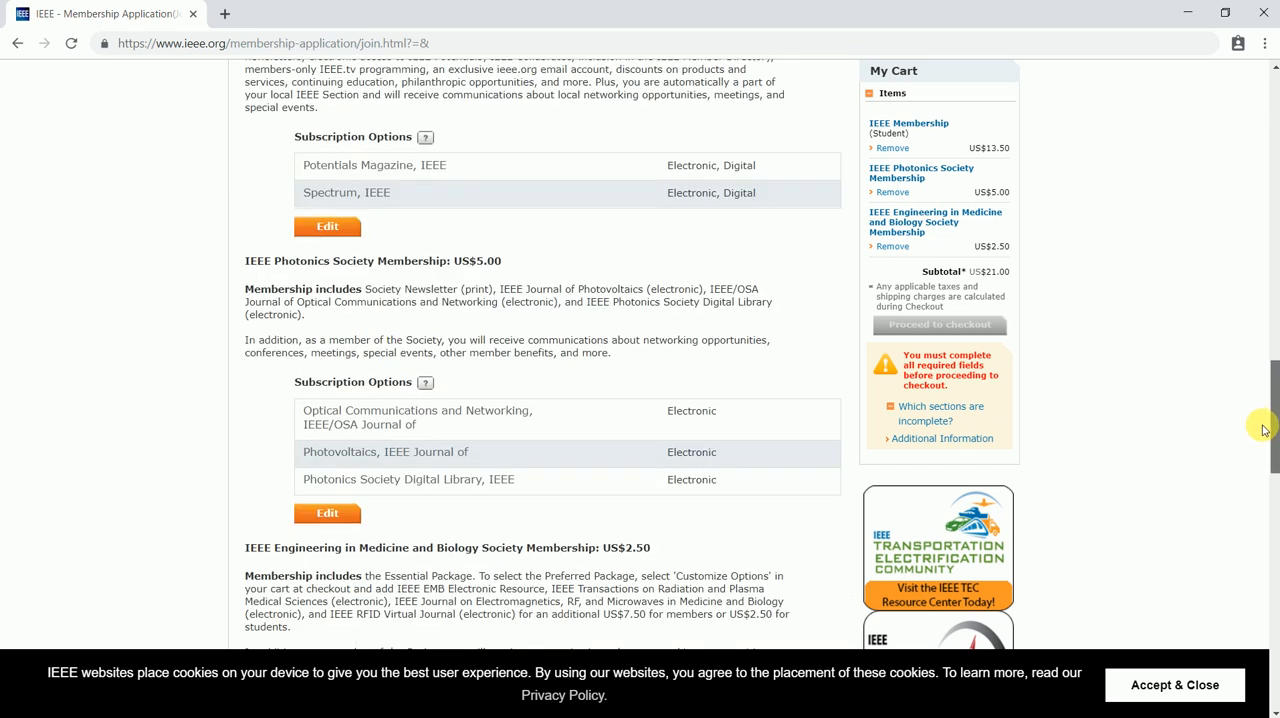
{"action": "scroll", "scroll_direction": "down", "scroll_amount": 3}
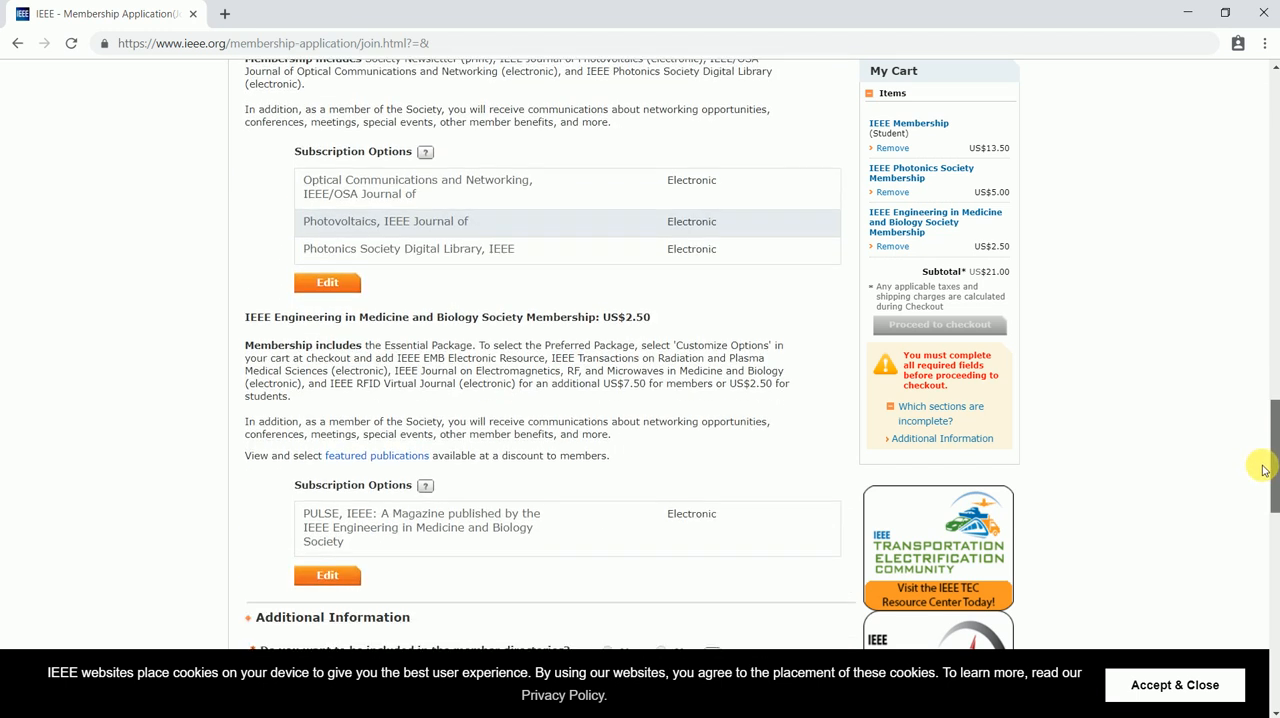
{"action": "scroll", "scroll_direction": "down", "scroll_amount": 3}
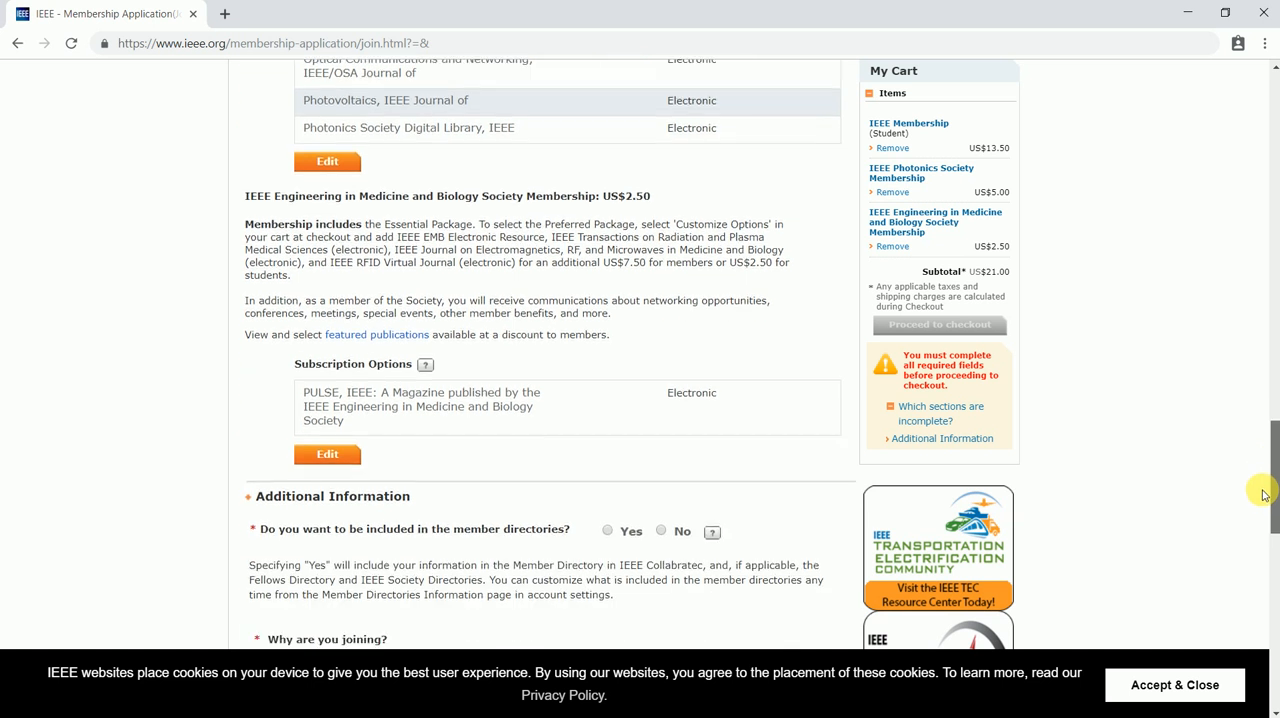
{"action": "scroll", "scroll_direction": "down", "scroll_amount": 3}
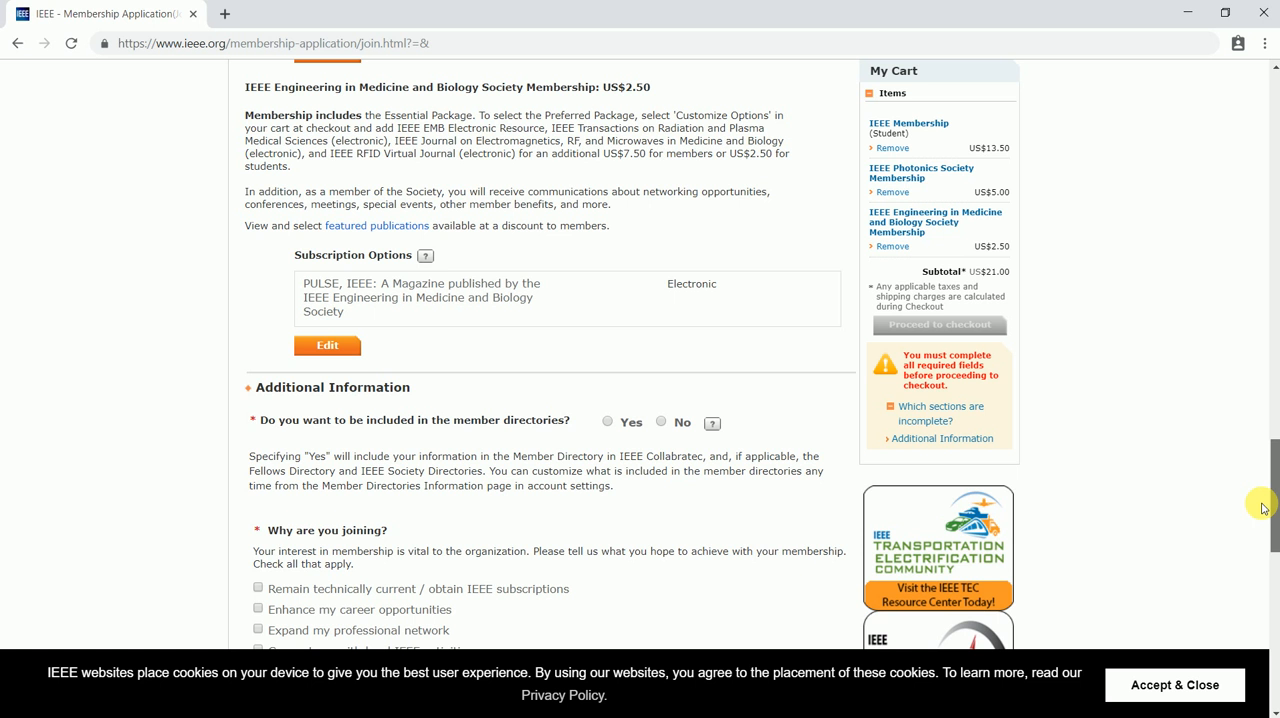
{"action": "scroll", "scroll_direction": "down", "scroll_amount": 3}
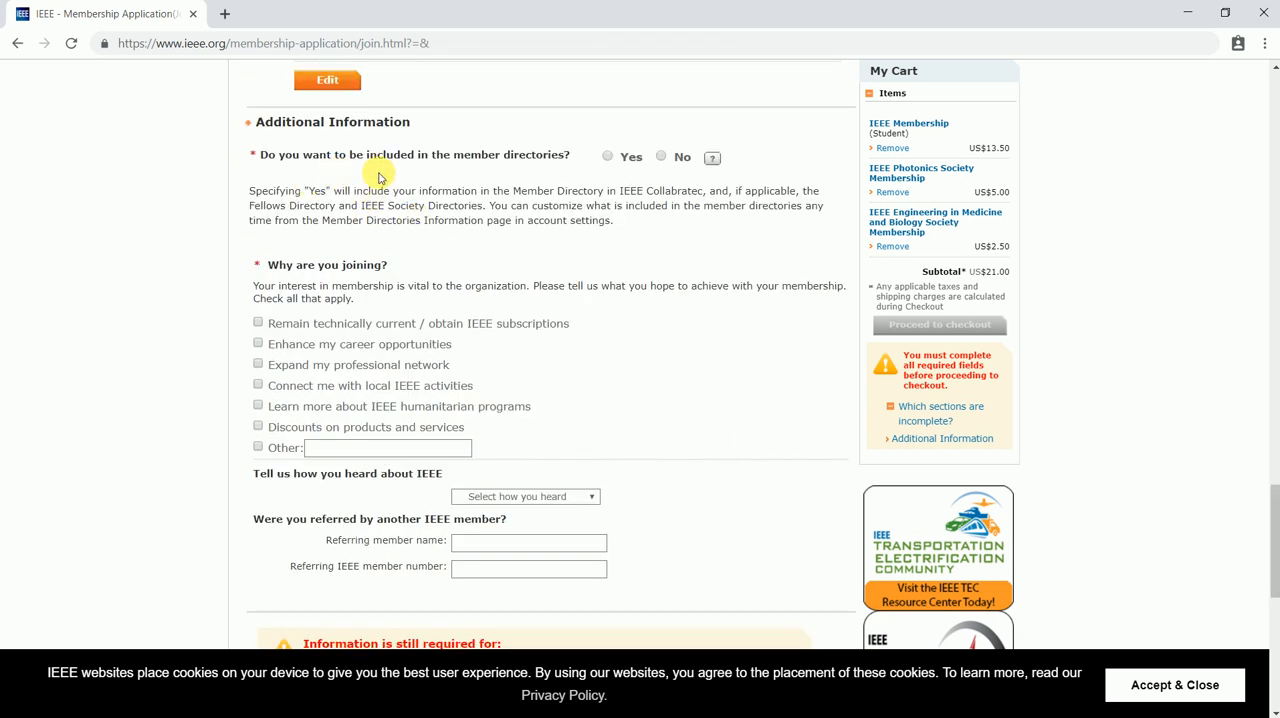
{"action": "mouse_move", "coordinate": [412, 168]}
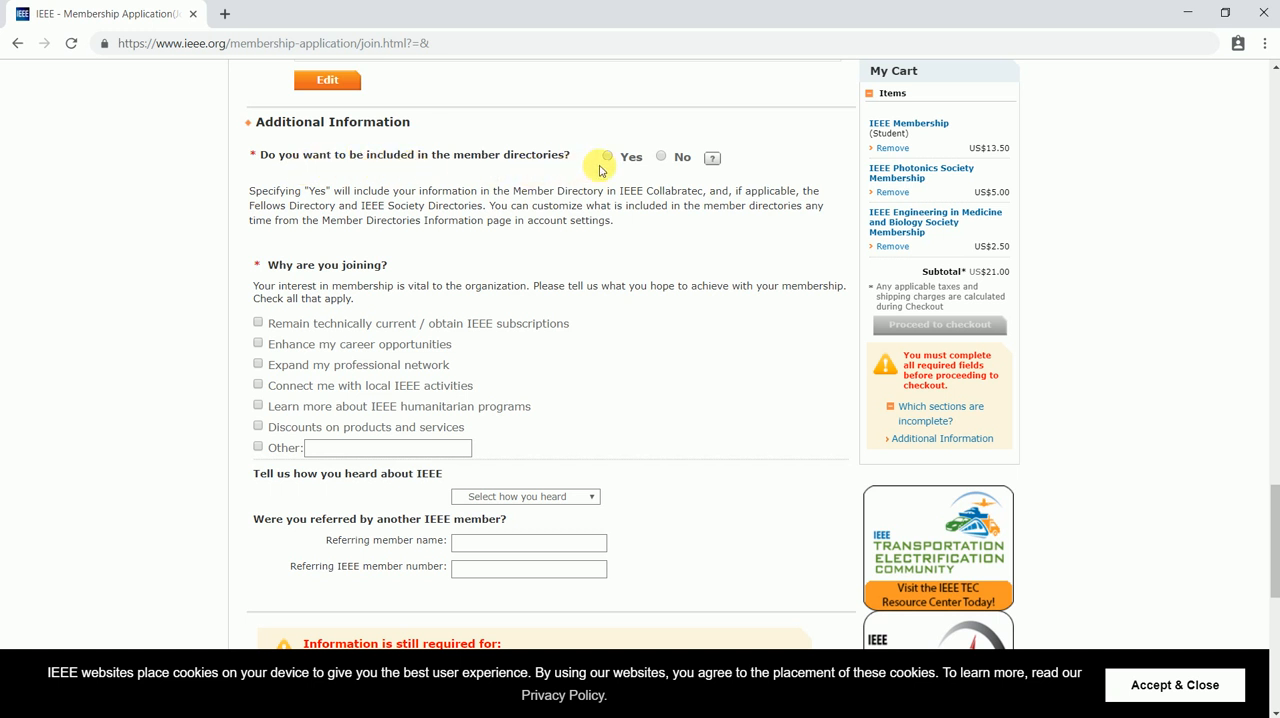
- Answer Yes to inclusion in the member directories, checking and dismissing its help tooltip
{"action": "left_click", "coordinate": [604, 156]}
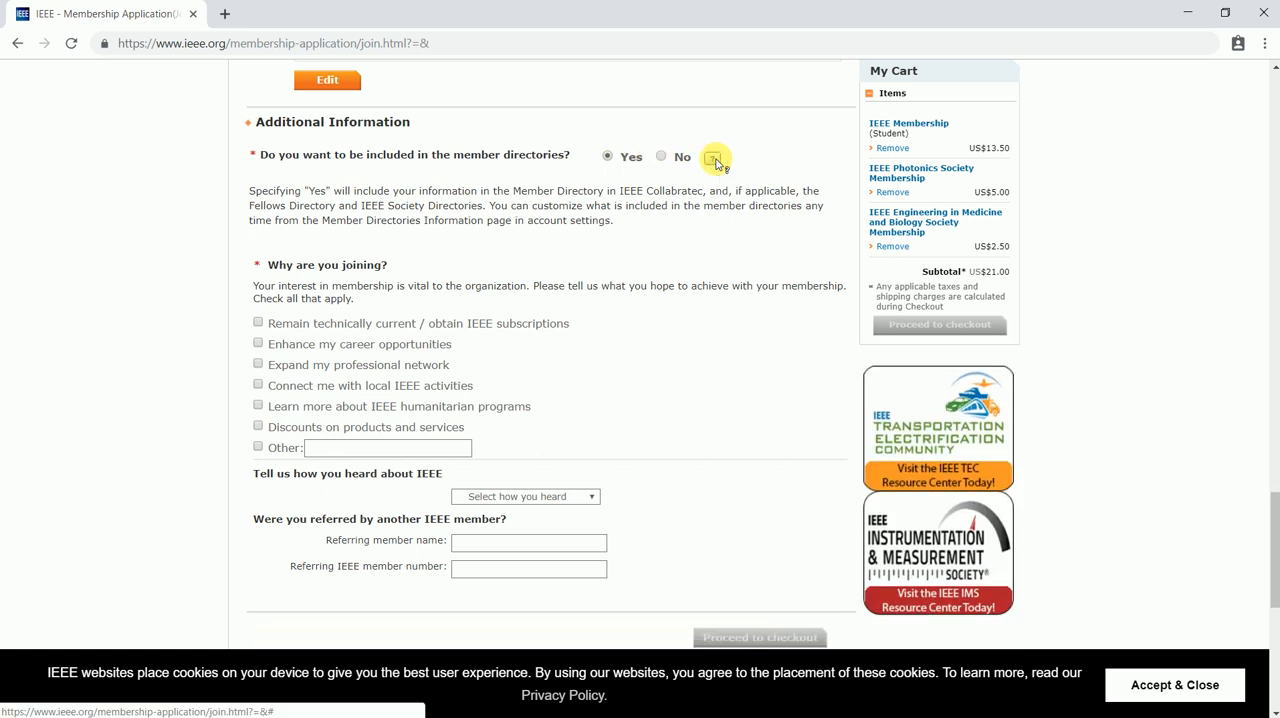
{"action": "left_click", "coordinate": [712, 156]}
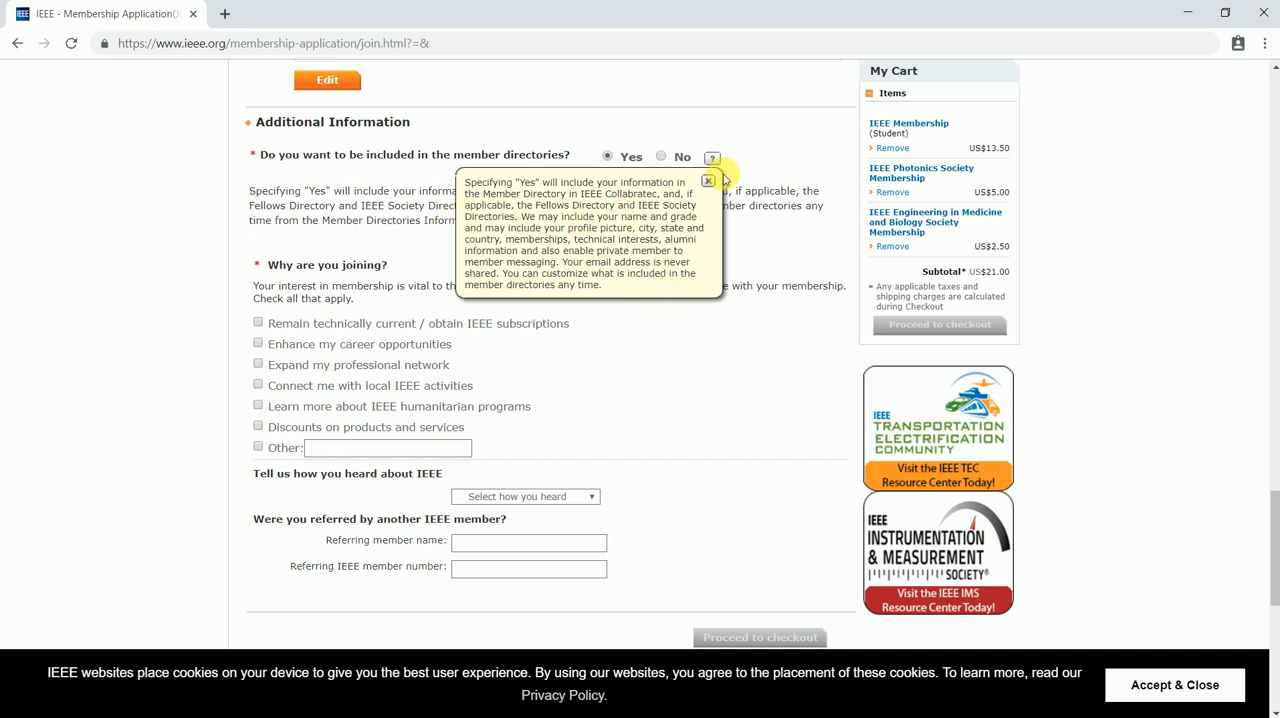
{"action": "left_click", "coordinate": [708, 180]}
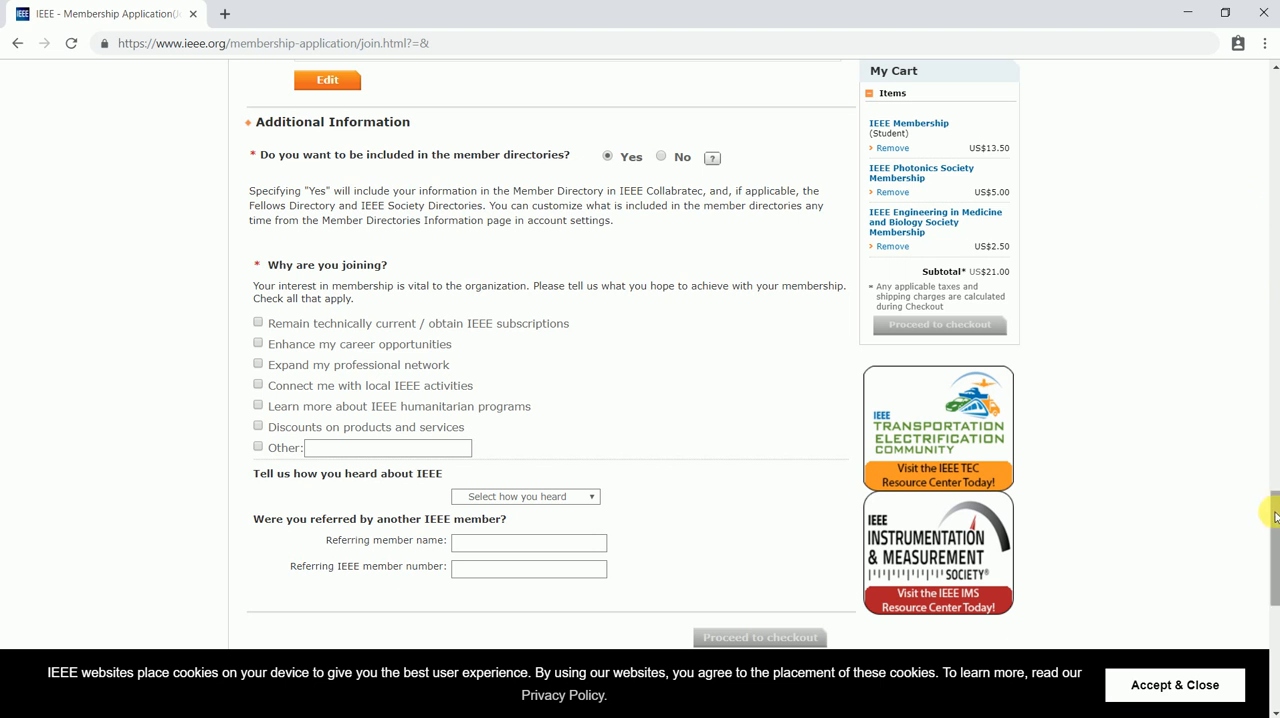
{"action": "scroll", "scroll_direction": "down", "scroll_amount": 3}
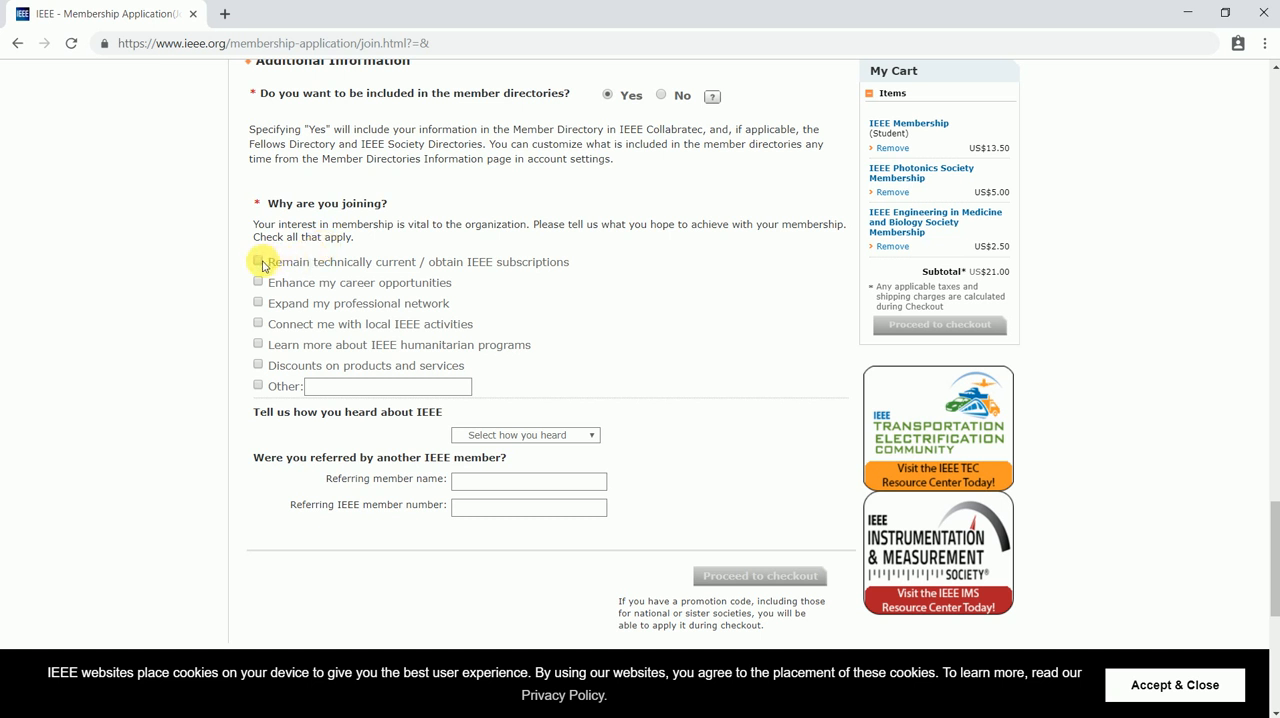
- Tick four joining reasons: staying technically current, professional network, local activities, humanitarian programs
{"action": "left_click", "coordinate": [258, 260]}
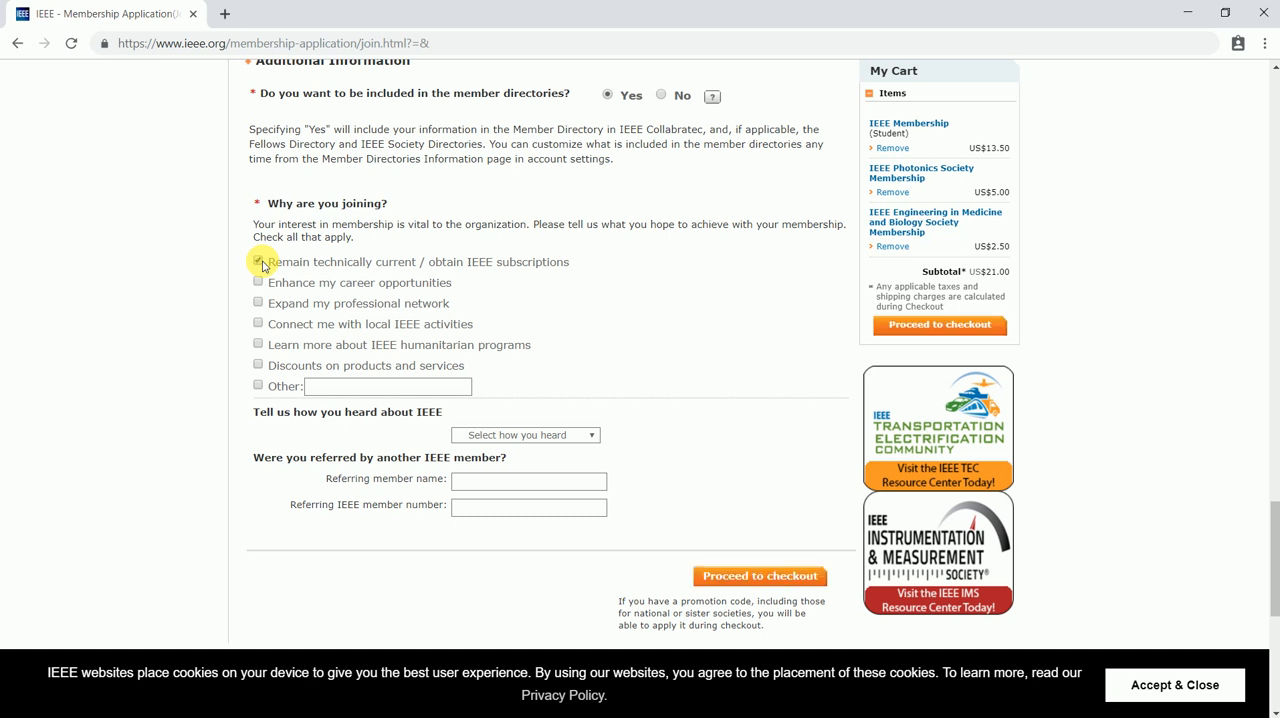
{"action": "left_click", "coordinate": [258, 260]}
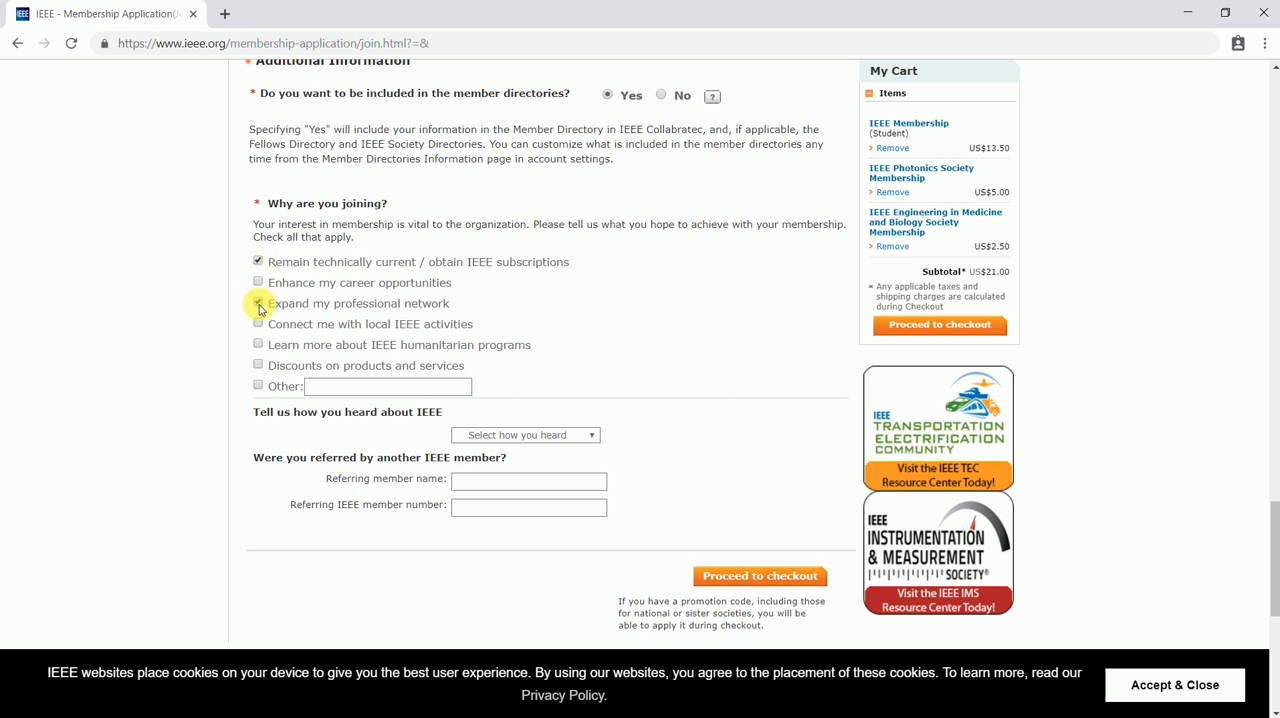
{"action": "left_click", "coordinate": [258, 304]}
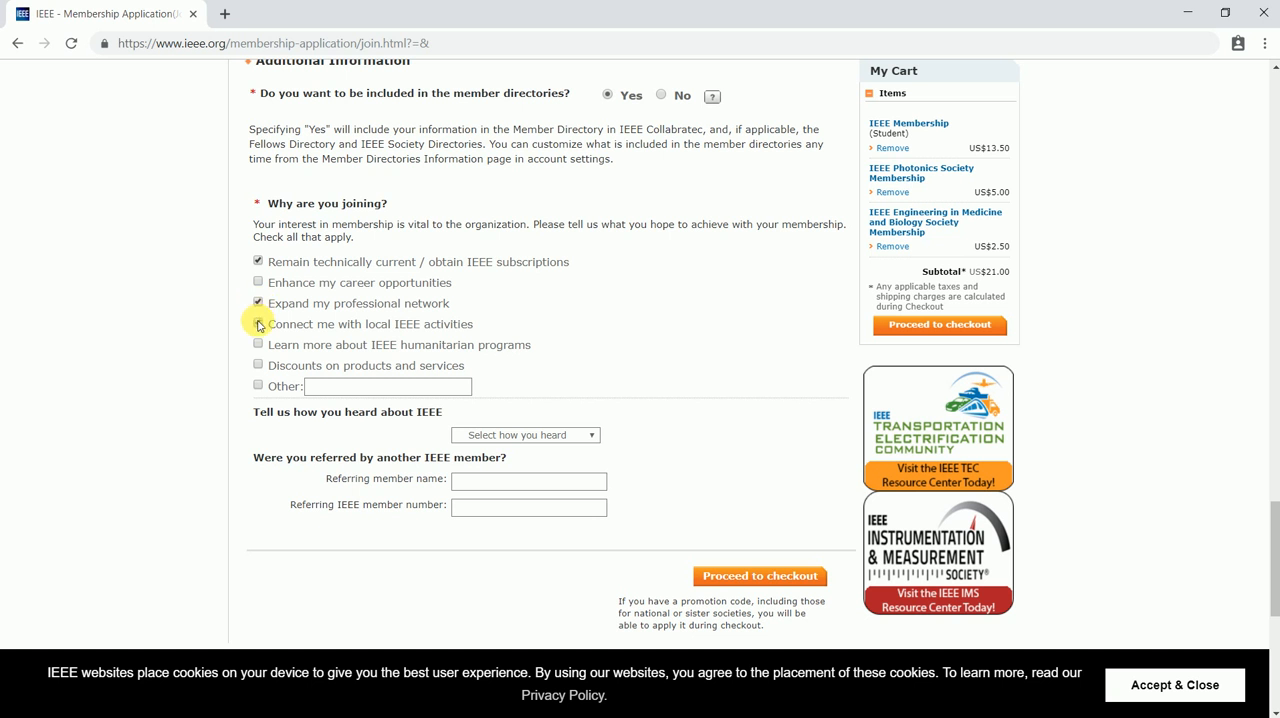
{"action": "left_click", "coordinate": [258, 324]}
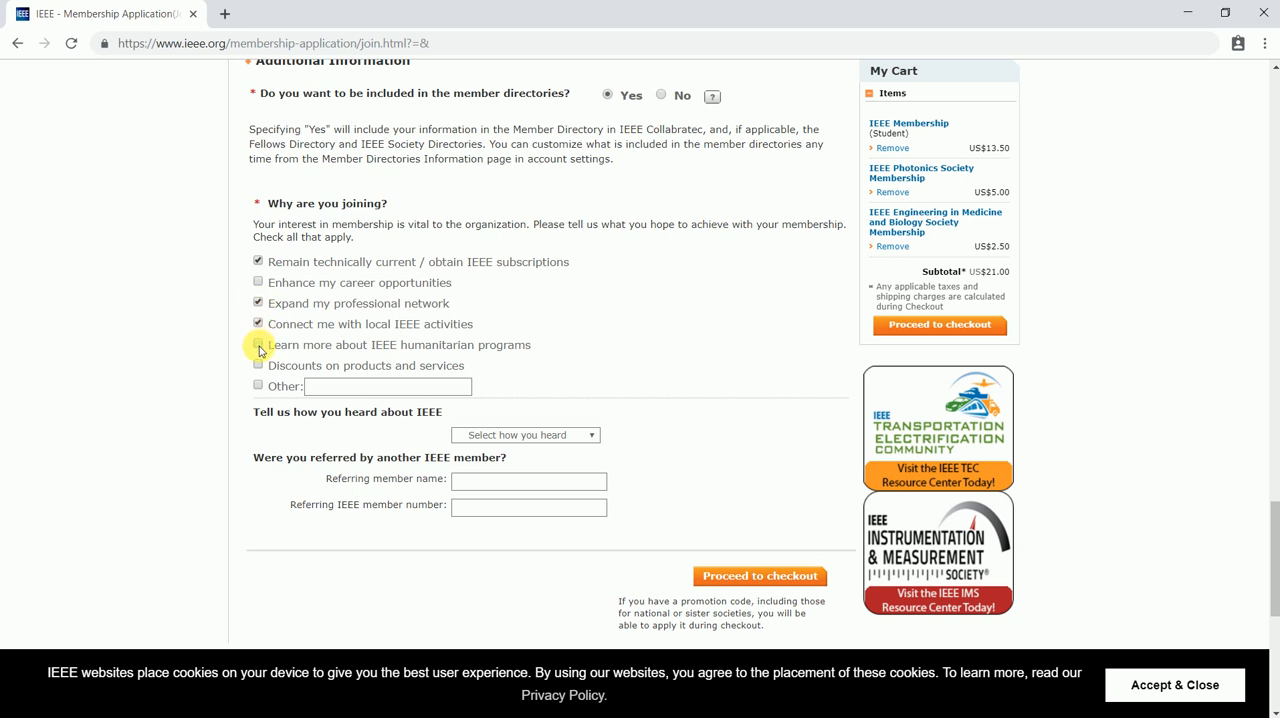
{"action": "left_click", "coordinate": [258, 344]}
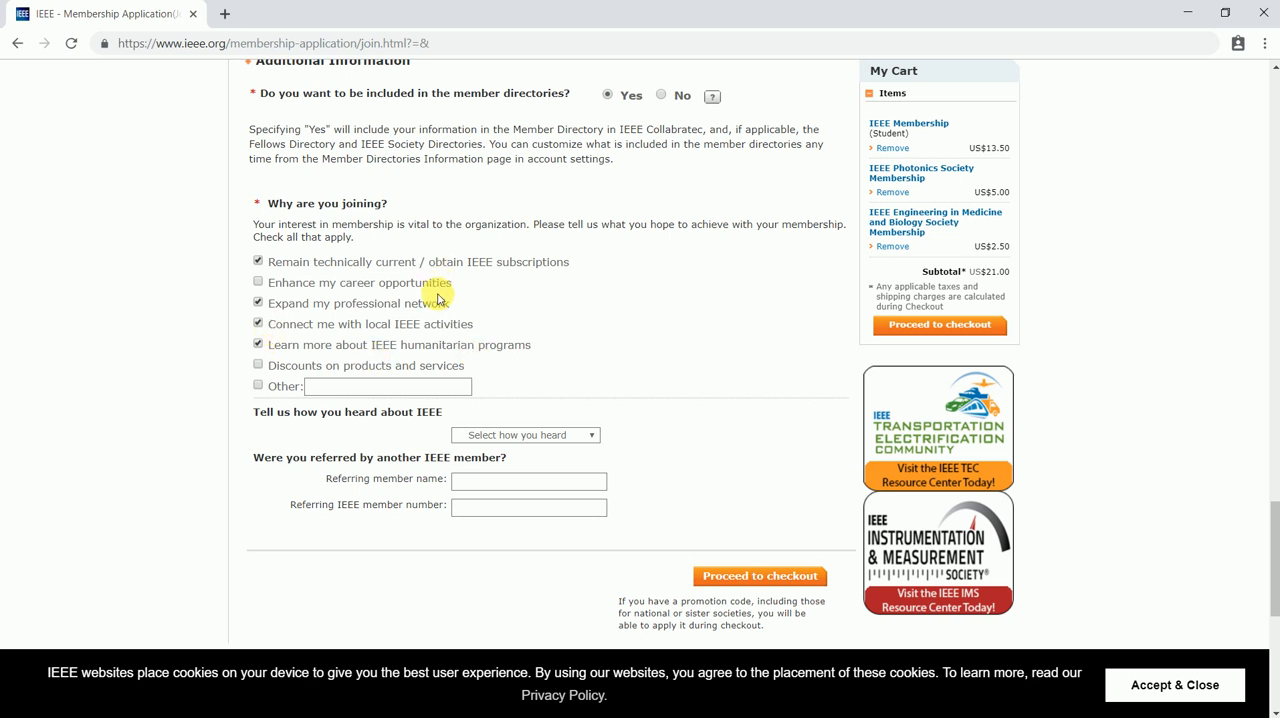
{"action": "mouse_move", "coordinate": [516, 318]}
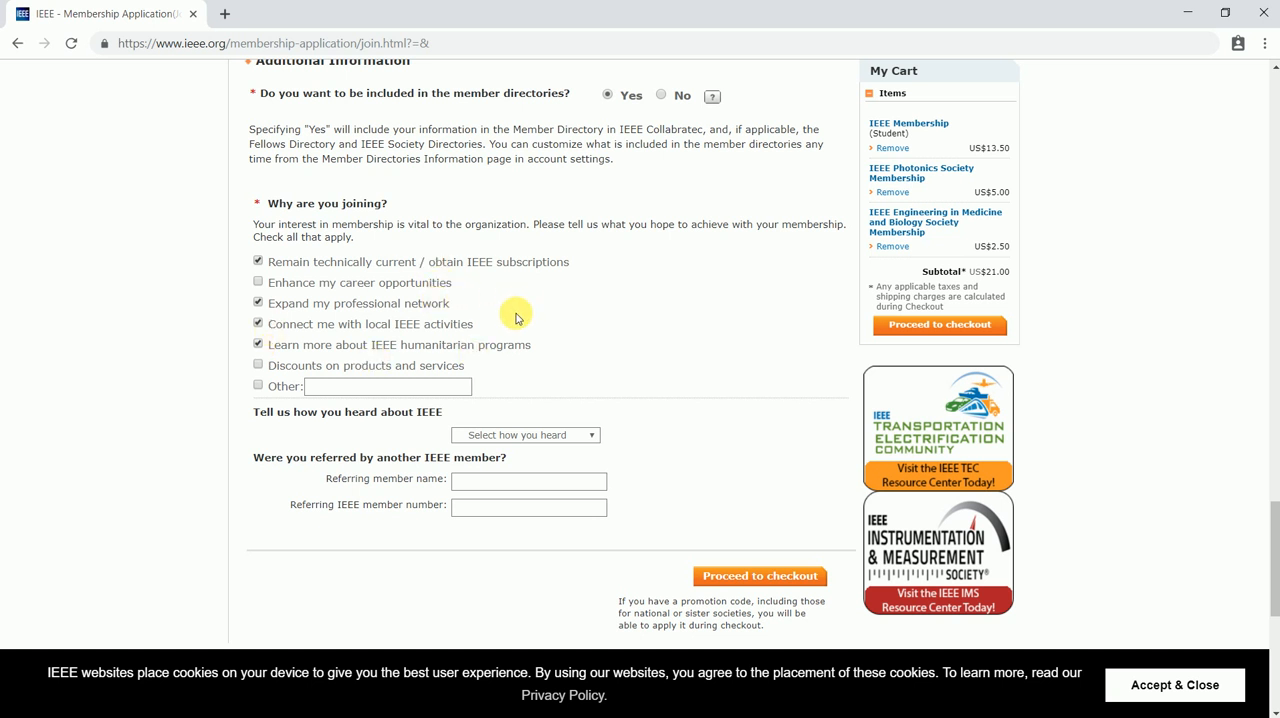
{"action": "mouse_move", "coordinate": [410, 428]}
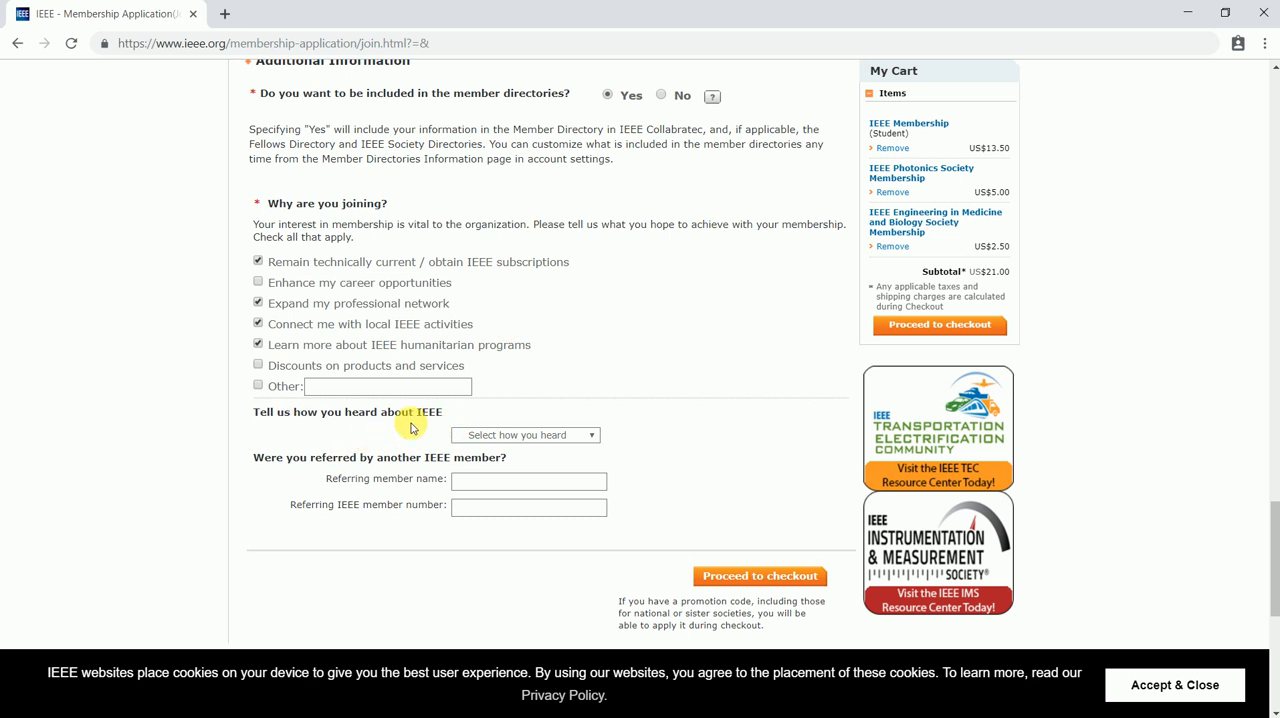
{"action": "mouse_move", "coordinate": [464, 434]}
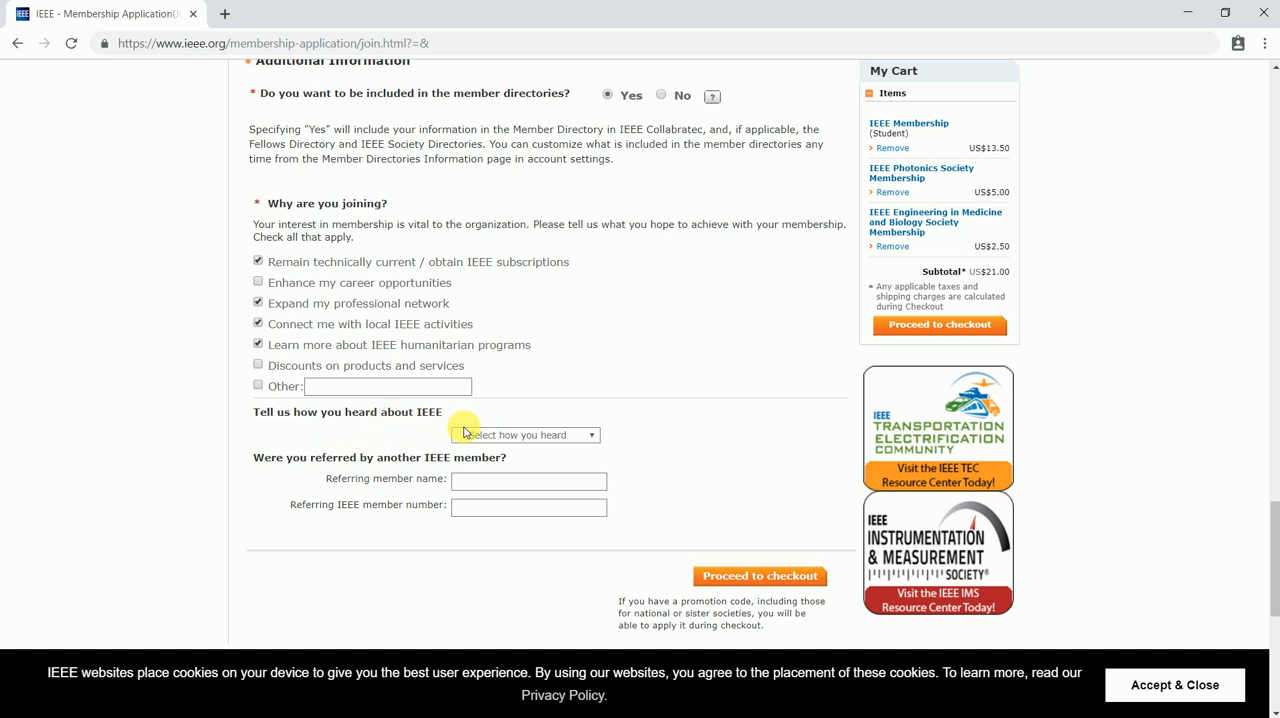
- Set 'how you heard about IEEE' to College professor and focus the referring member name field
{"action": "left_click", "coordinate": [524, 434]}
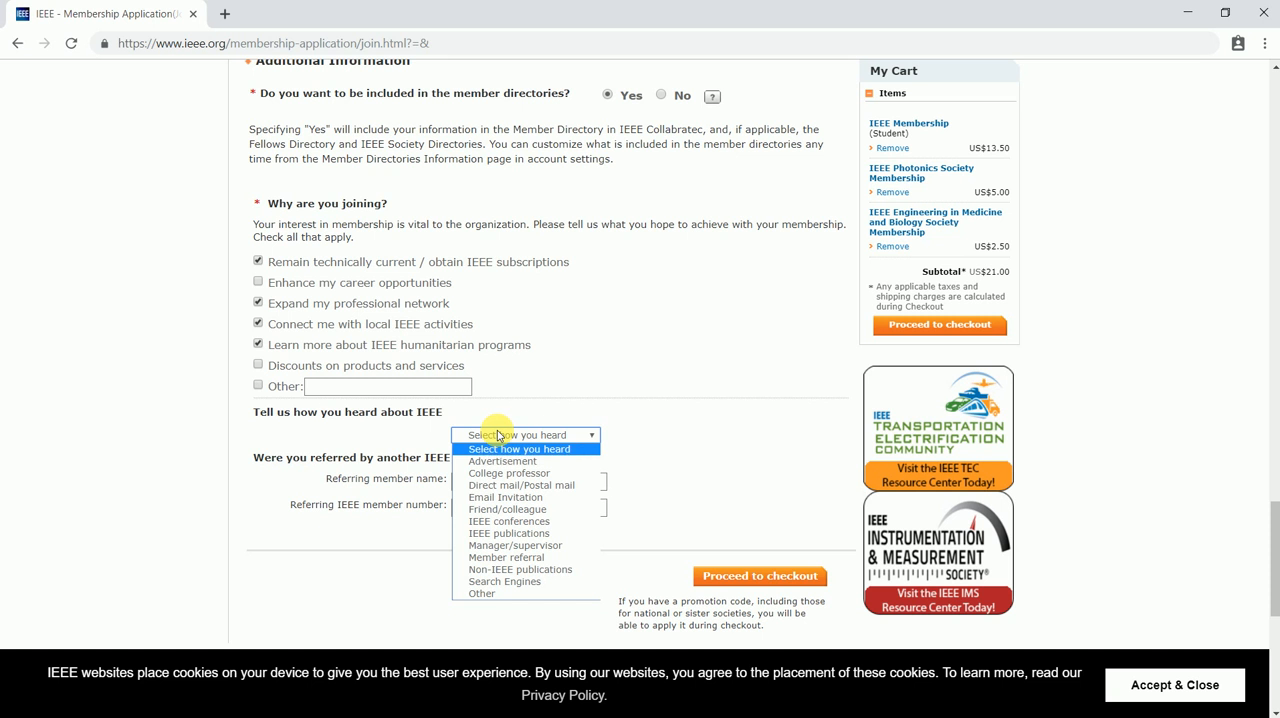
{"action": "mouse_move", "coordinate": [508, 472]}
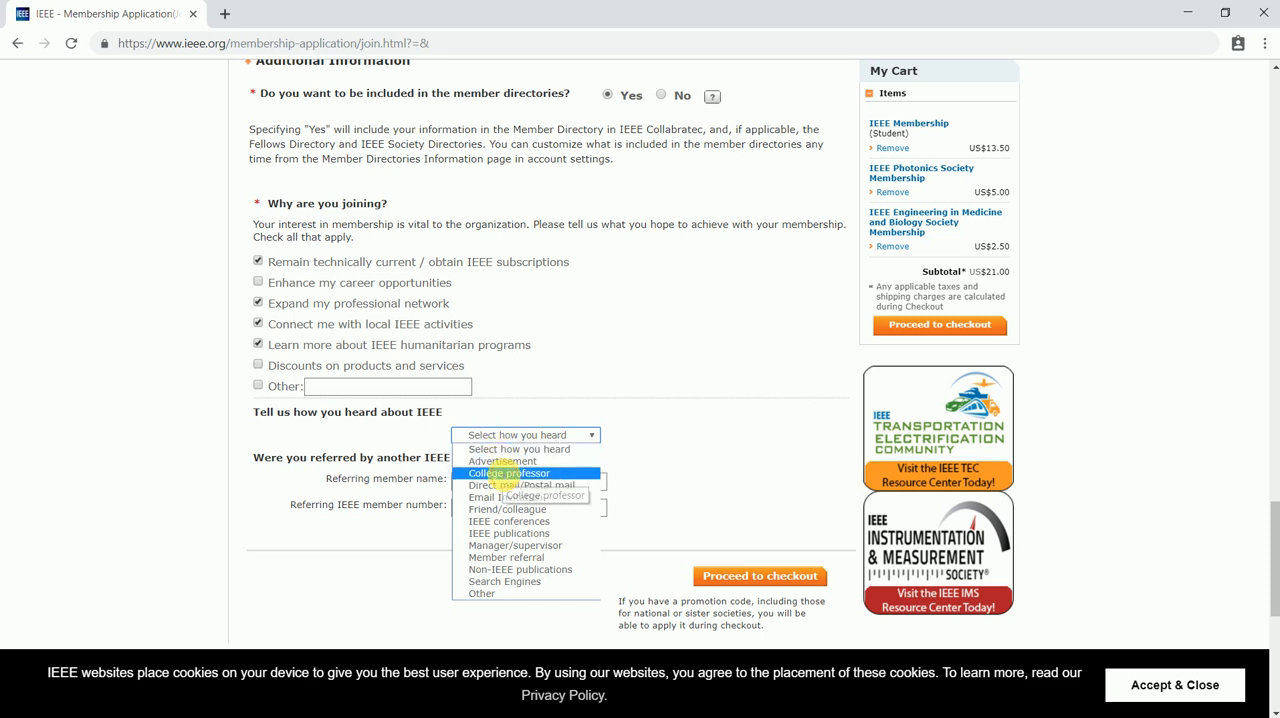
{"action": "left_click", "coordinate": [508, 474]}
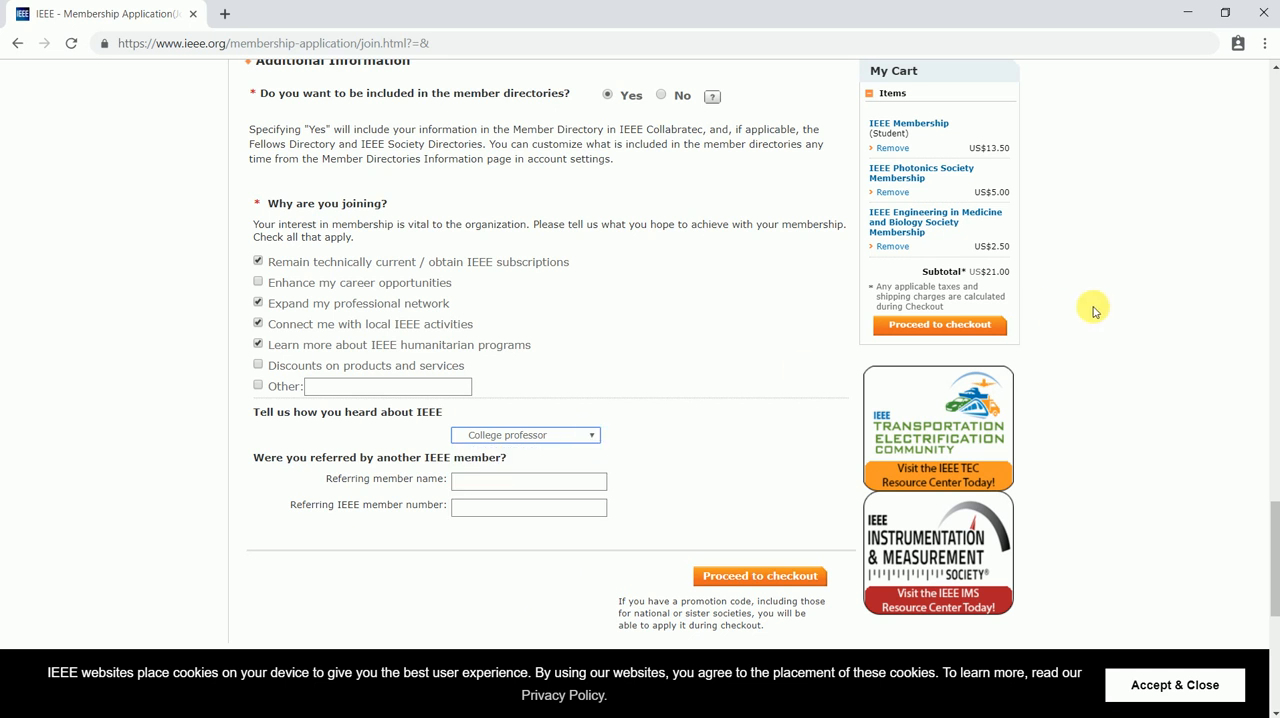
{"action": "scroll", "scroll_direction": "down", "scroll_amount": 3}
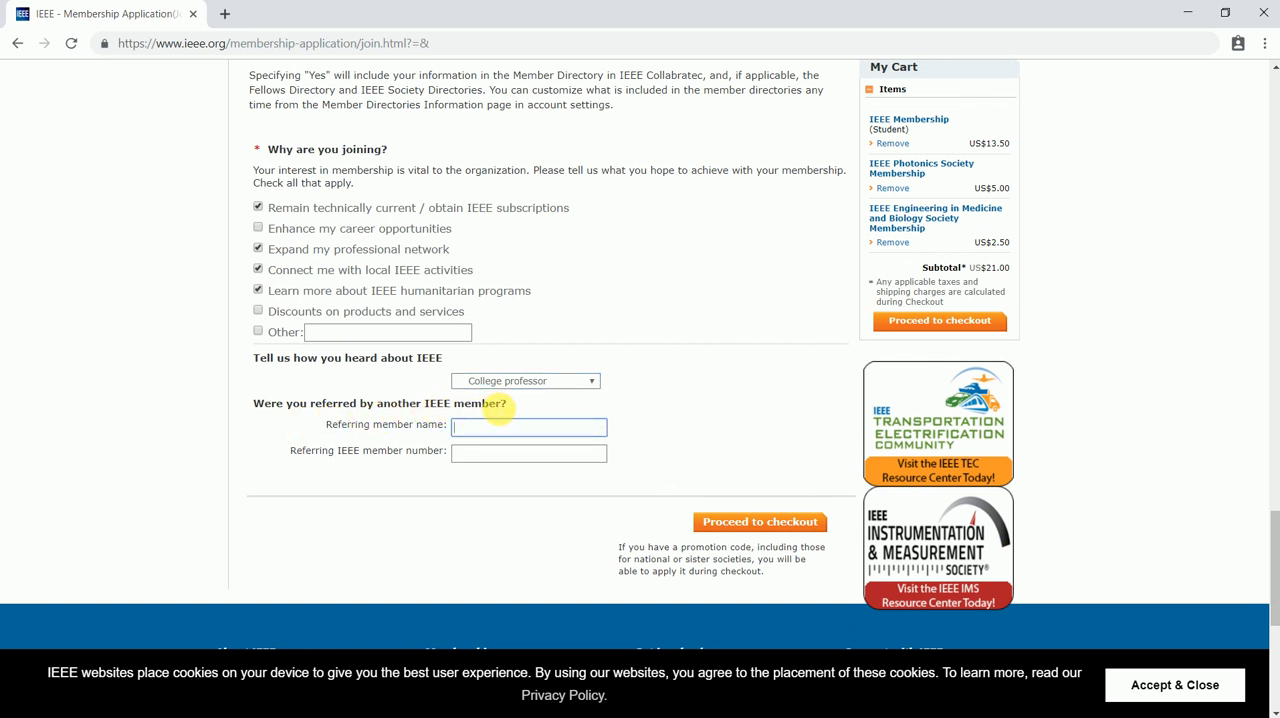
{"action": "left_click", "coordinate": [528, 428]}
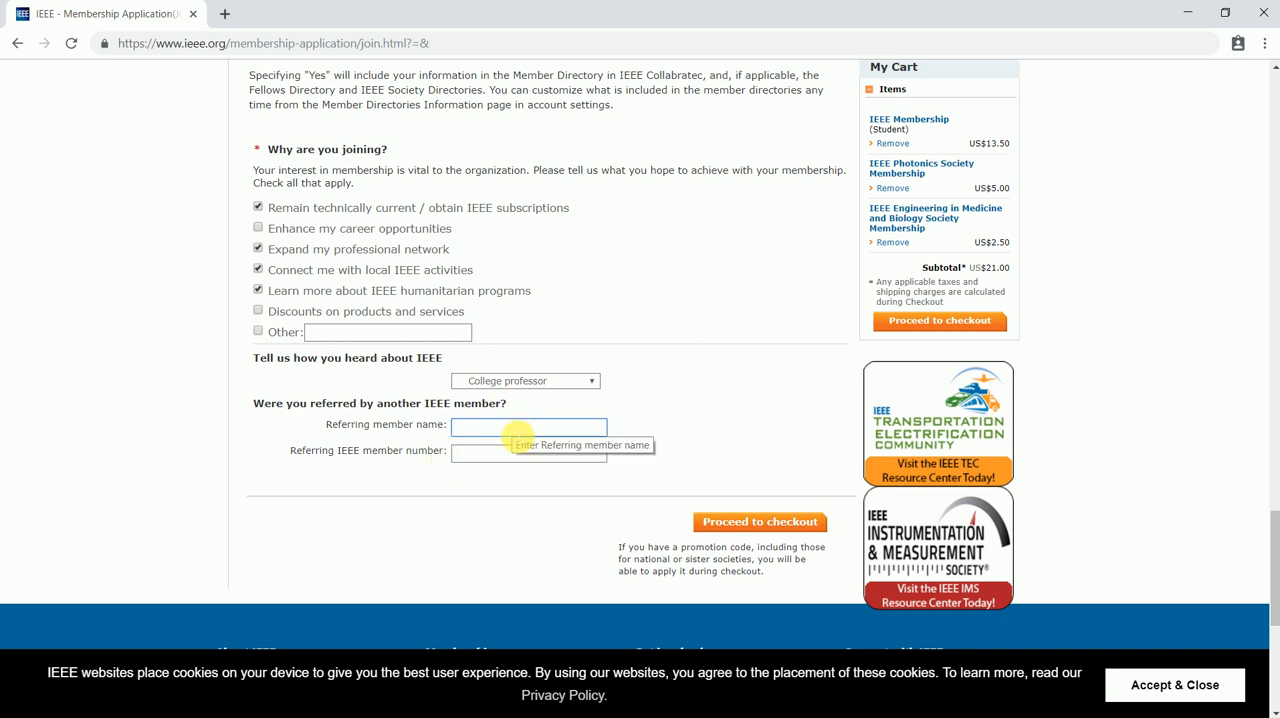
{"action": "mouse_move", "coordinate": [516, 528]}
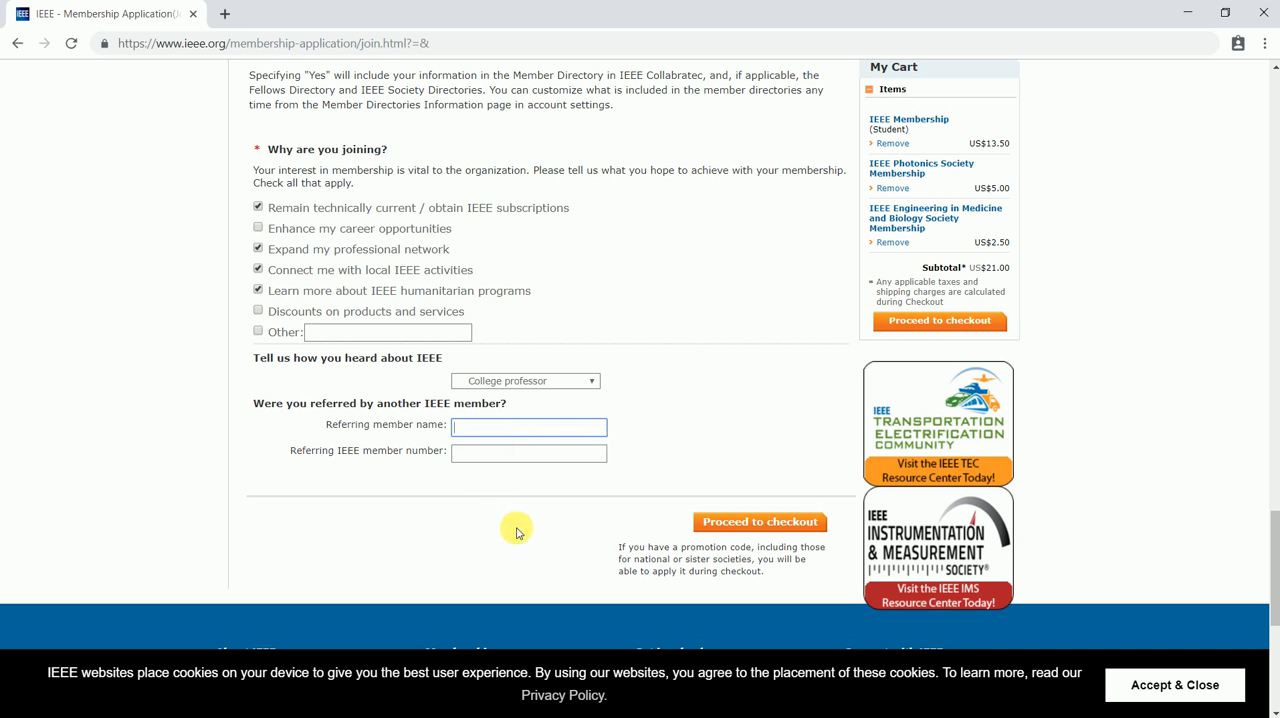
{"action": "mouse_move", "coordinate": [584, 466]}
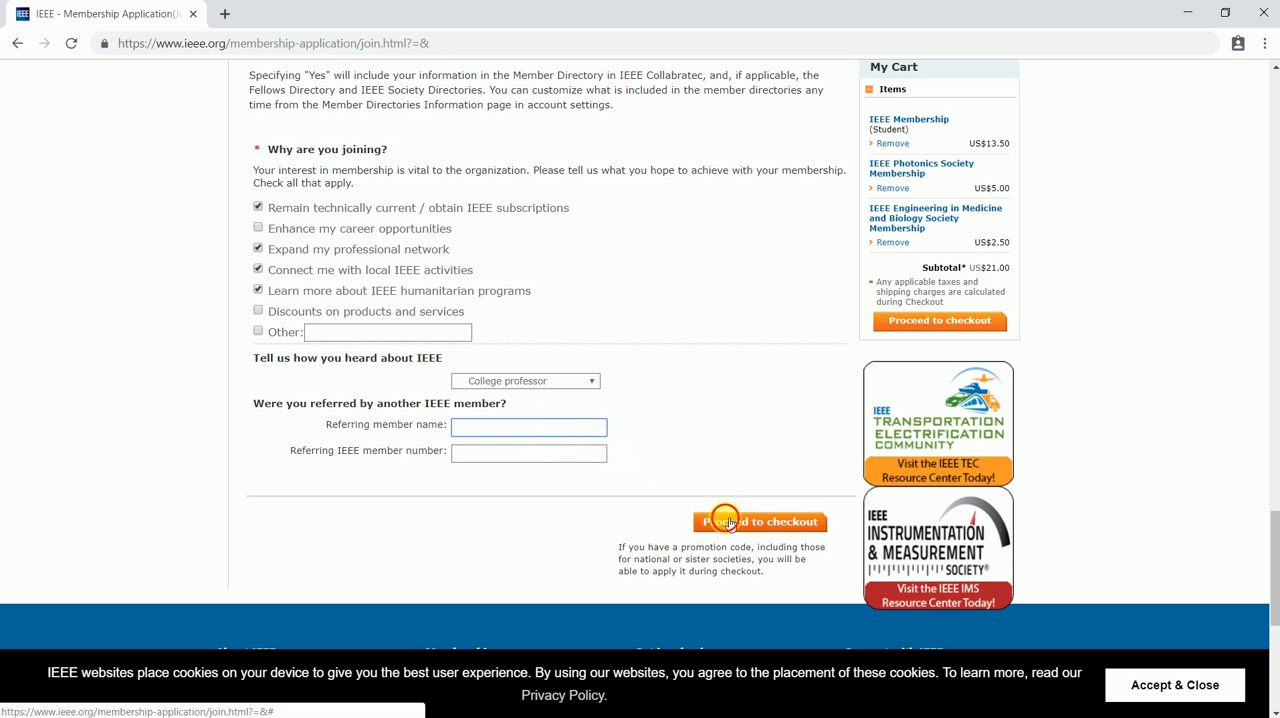
- Proceed to the IEEE Checkout page showing three memberships totalling US$21.00 and payment options
{"action": "left_click", "coordinate": [760, 520]}
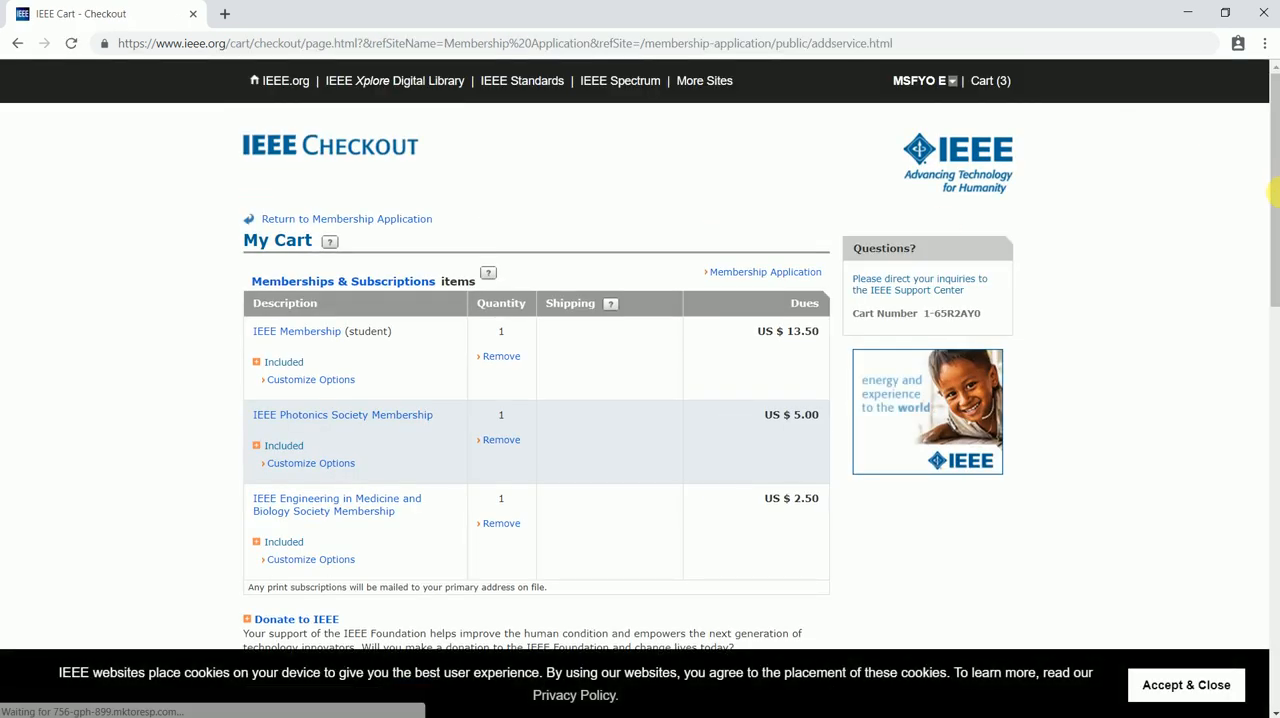
{"action": "scroll", "scroll_direction": "down", "scroll_amount": 3}
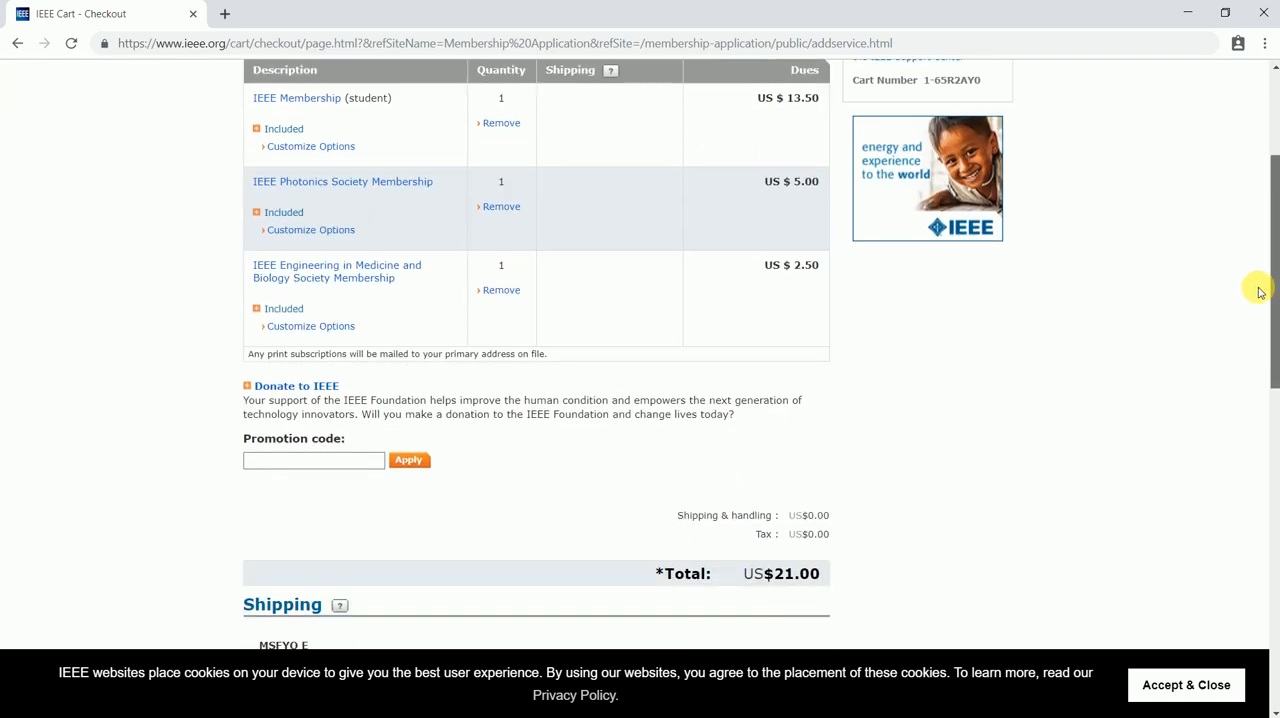
{"action": "scroll", "scroll_direction": "down", "scroll_amount": 3}
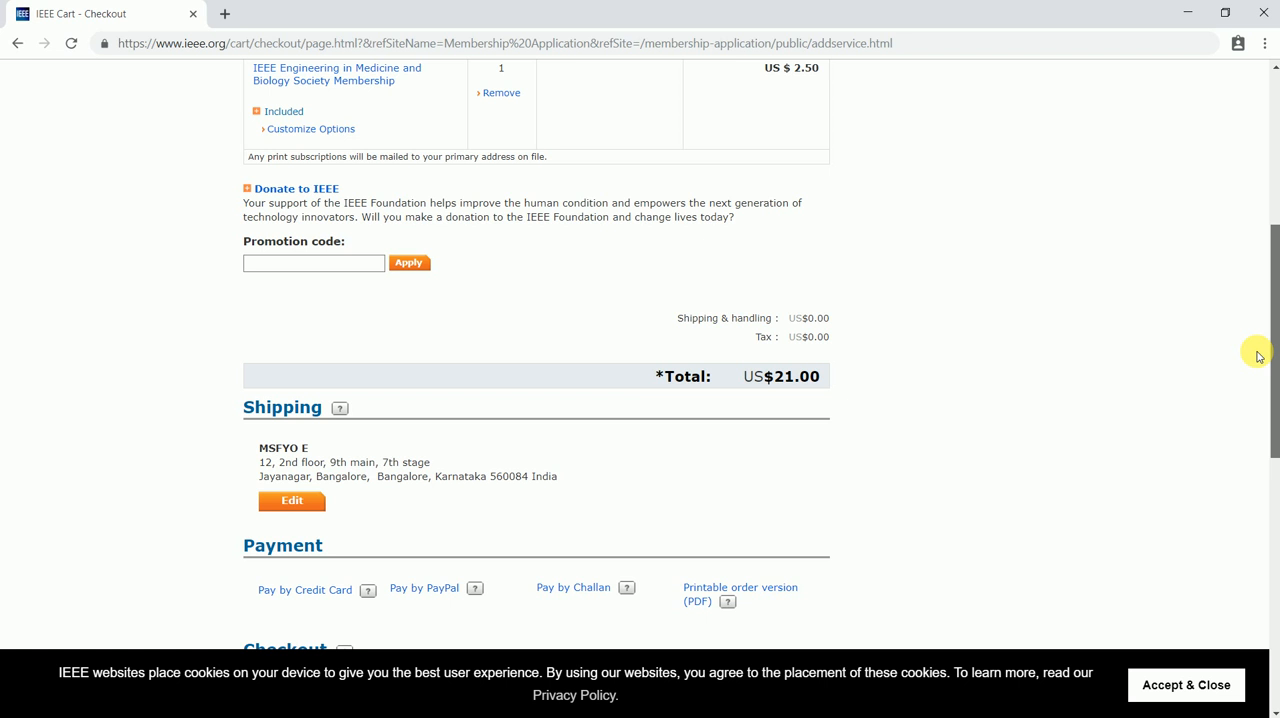
{"action": "scroll", "scroll_direction": "down", "scroll_amount": 3}
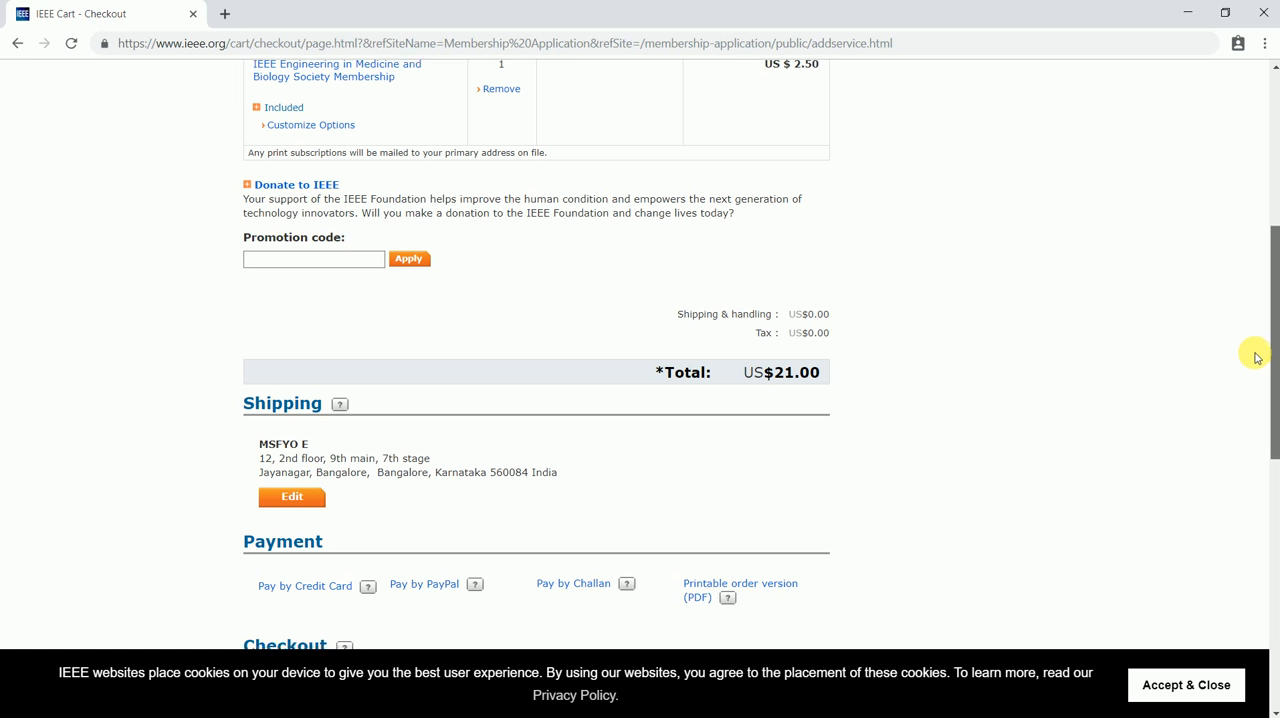
{"action": "scroll", "scroll_direction": "down", "scroll_amount": 3}
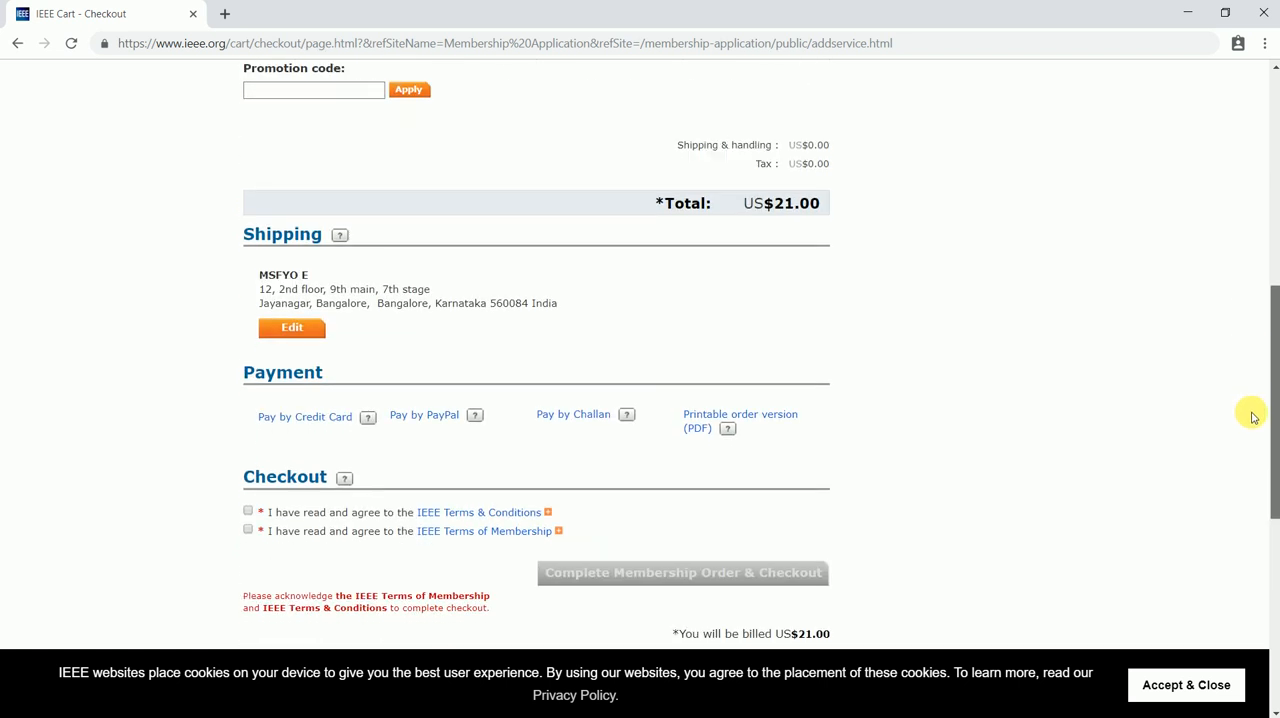
{"action": "scroll", "scroll_direction": "down", "scroll_amount": 3}
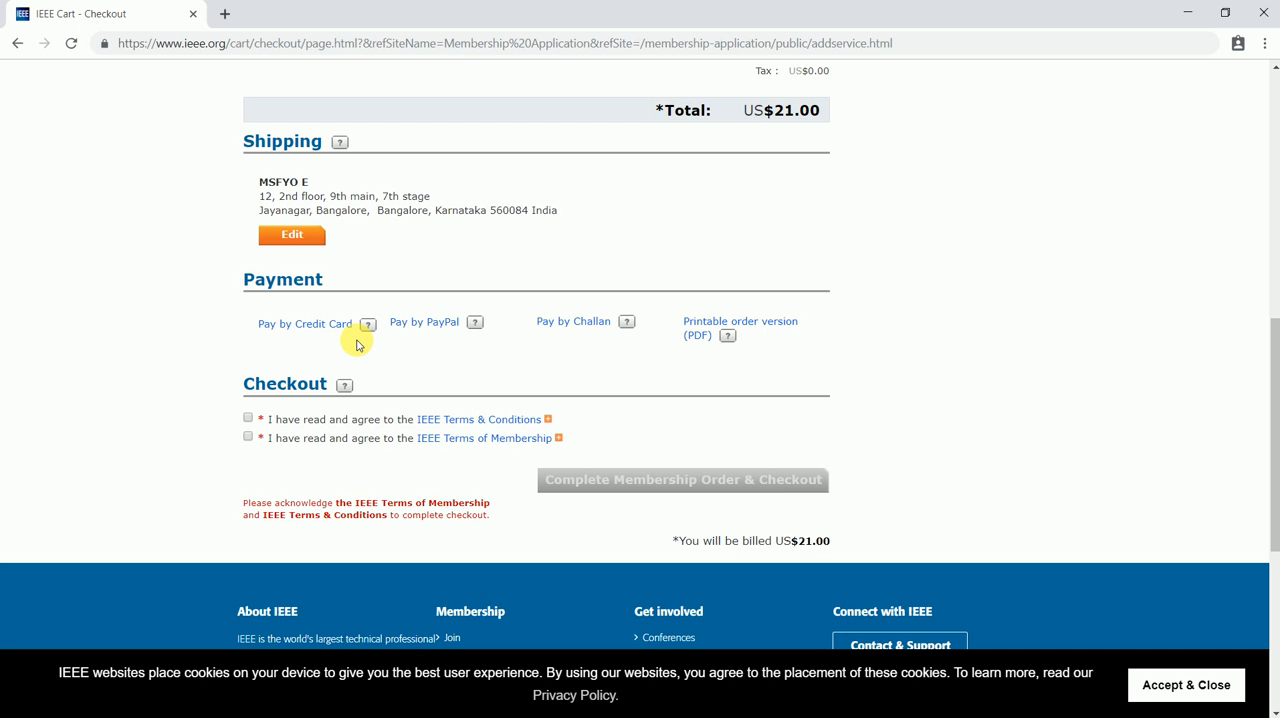
{"action": "mouse_move", "coordinate": [760, 256]}
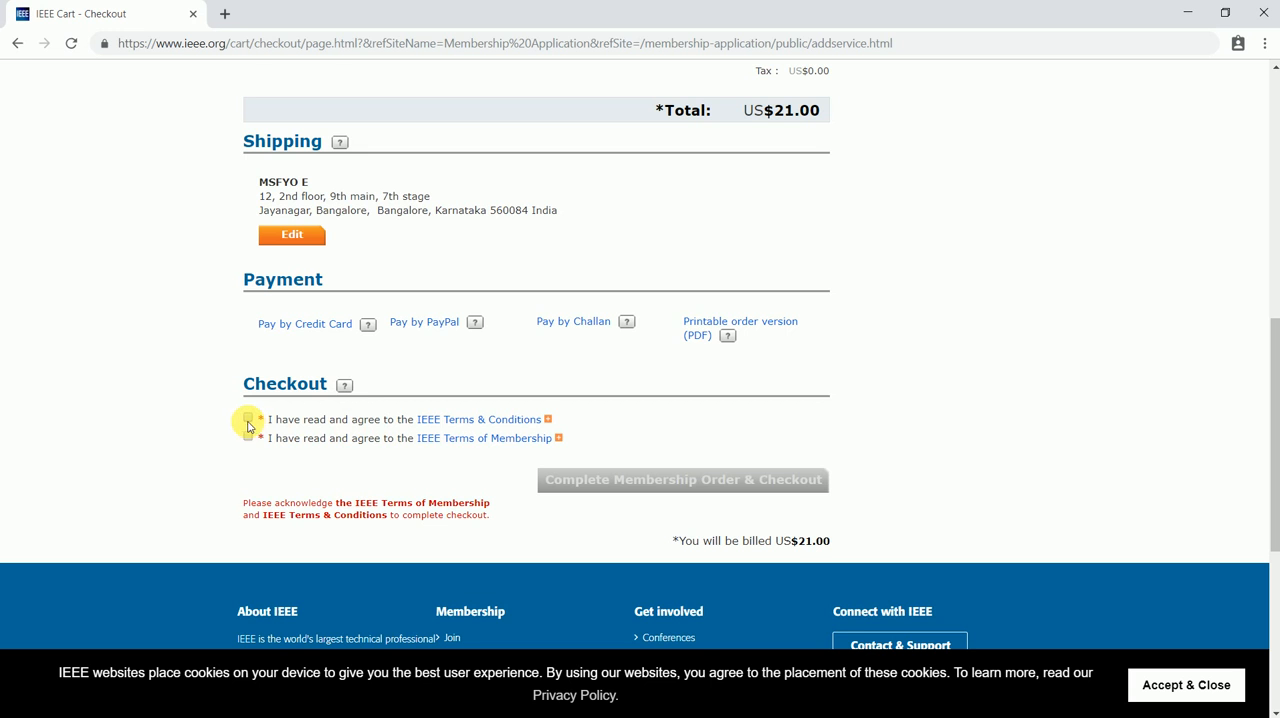
- Agree to the IEEE Terms & Conditions and Terms of Membership on the checkout page
{"action": "left_click", "coordinate": [248, 418]}
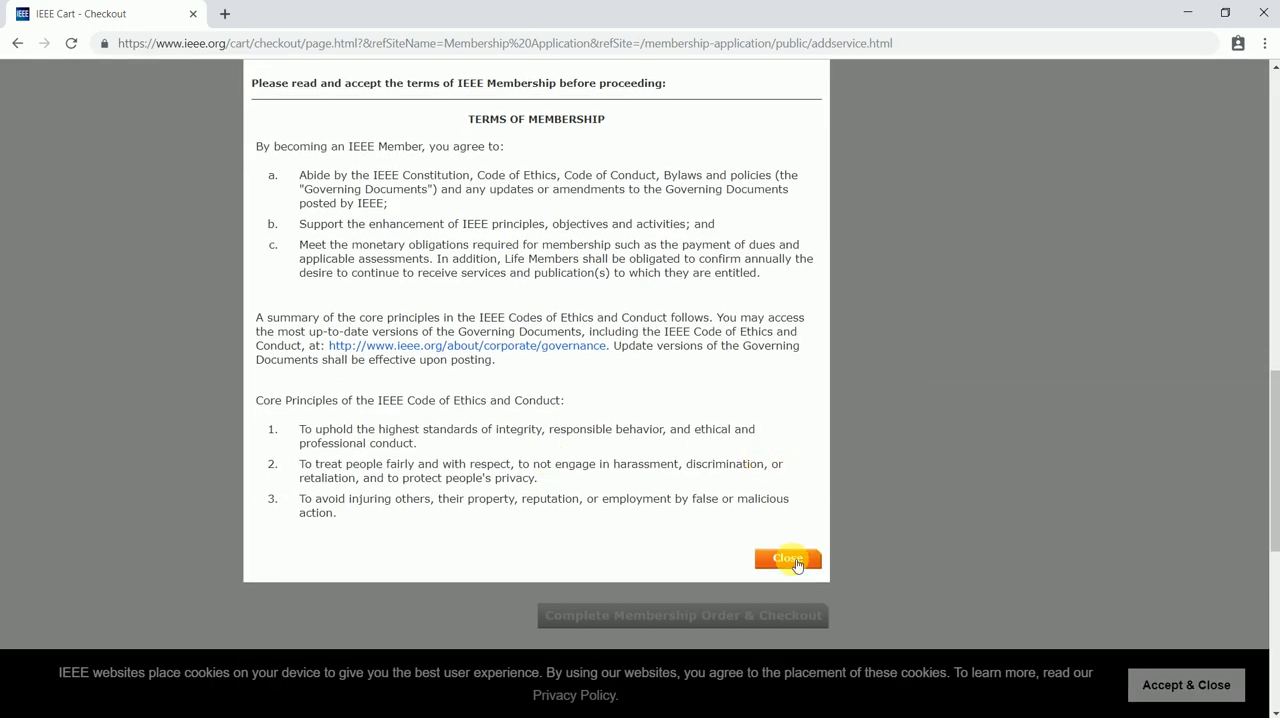
{"action": "mouse_move", "coordinate": [788, 558]}
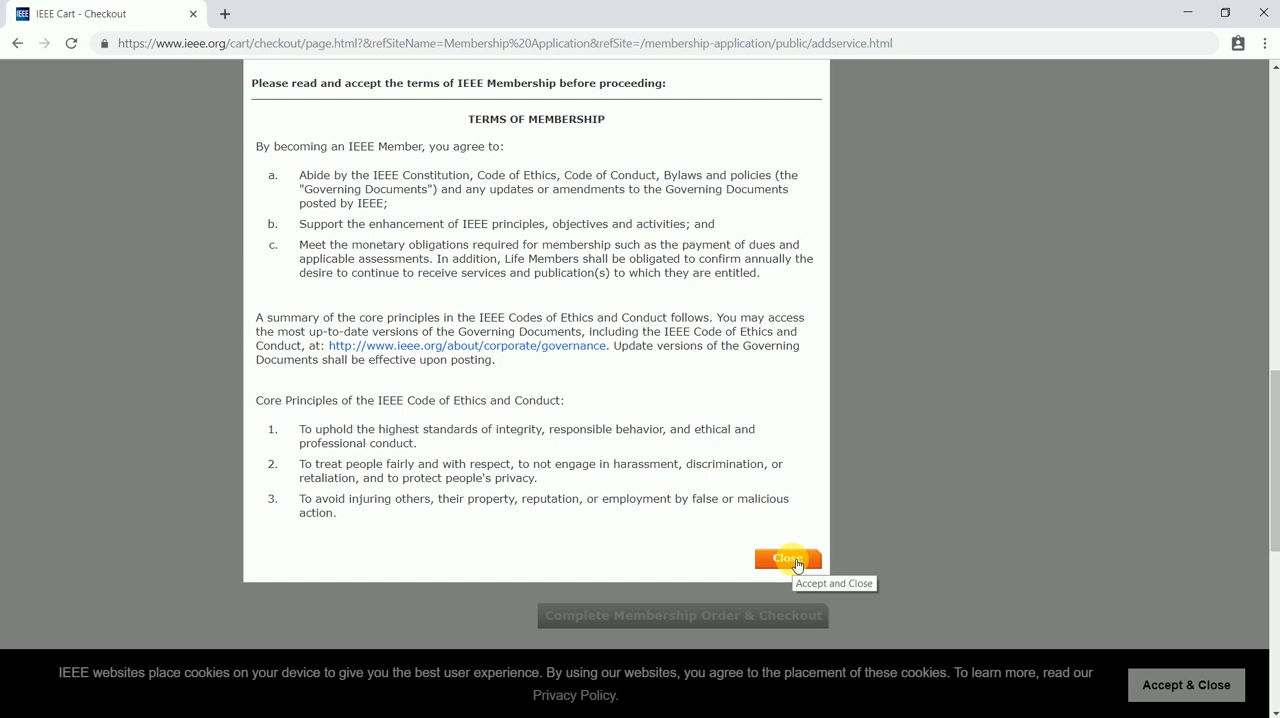
{"action": "left_click", "coordinate": [788, 558]}
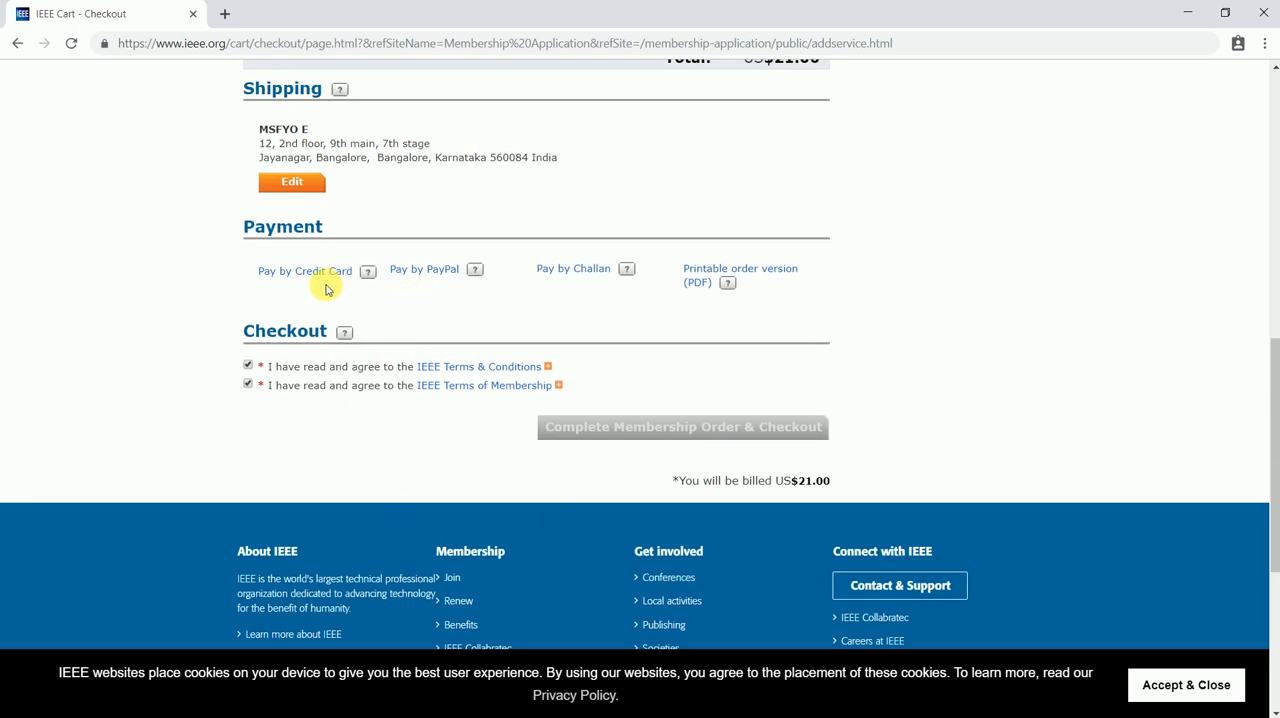
{"action": "mouse_move", "coordinate": [336, 272]}
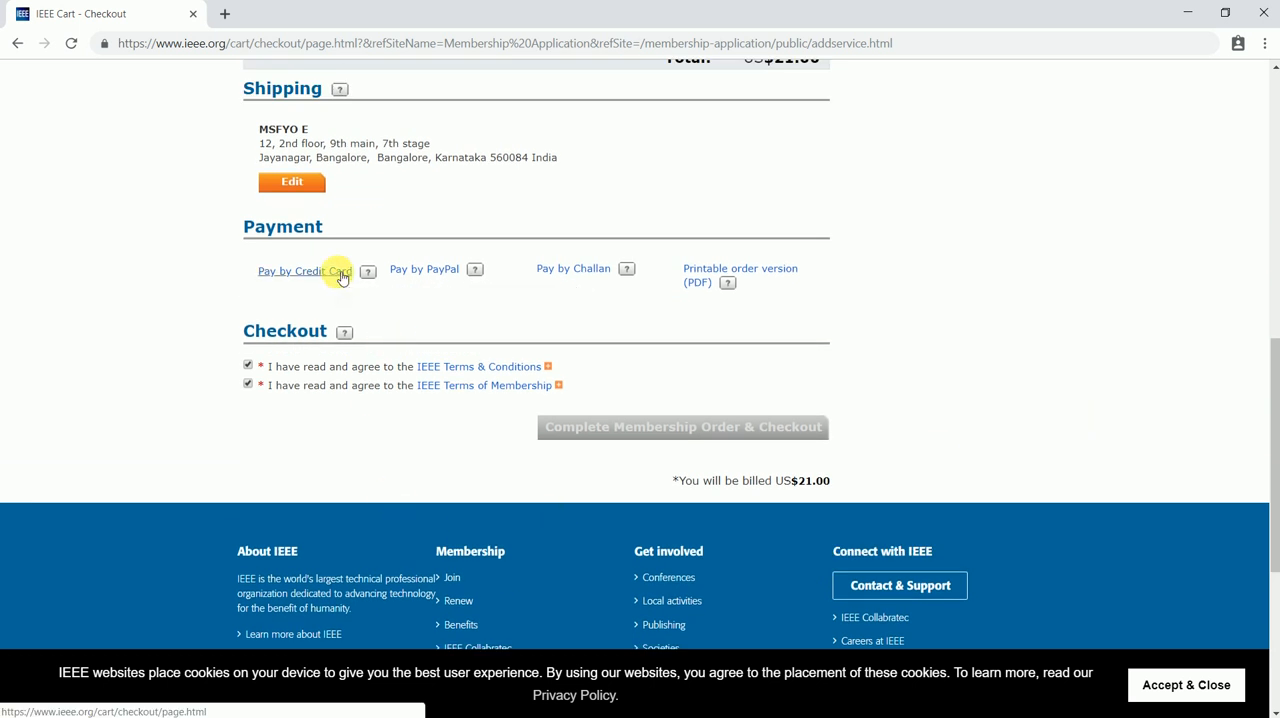
{"action": "left_click", "coordinate": [296, 272]}
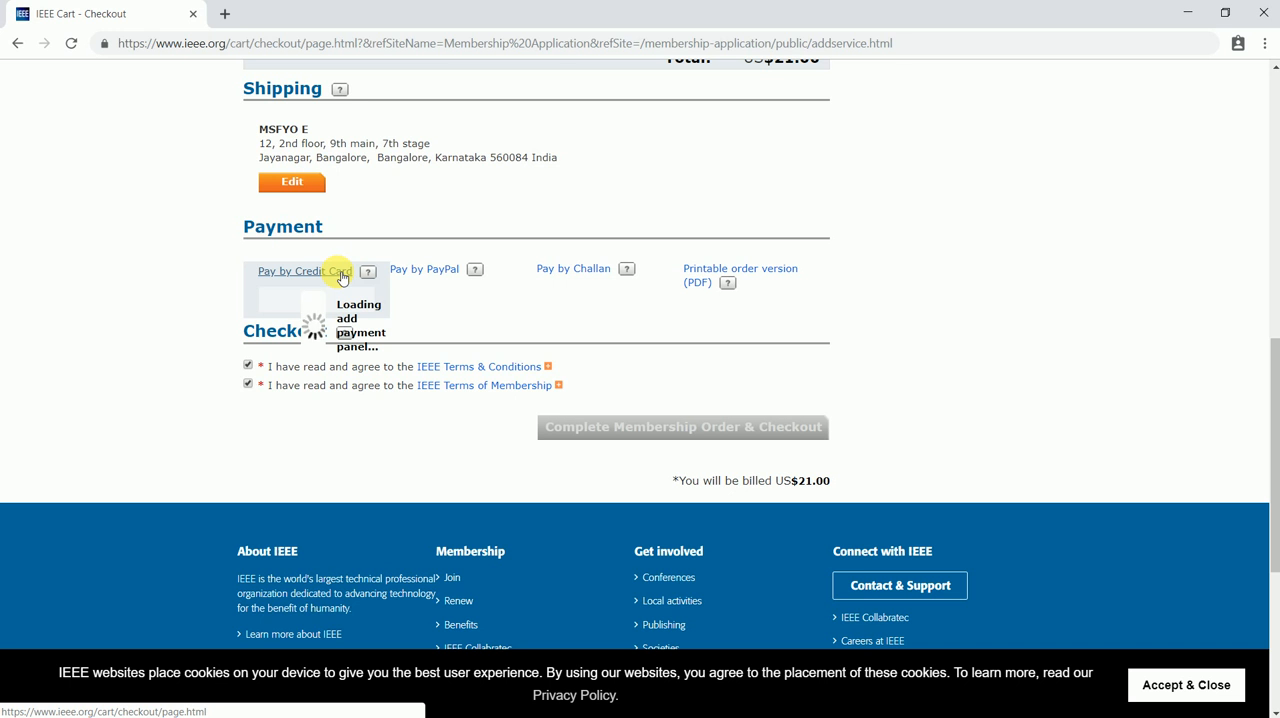
{"action": "left_click", "coordinate": [304, 272]}
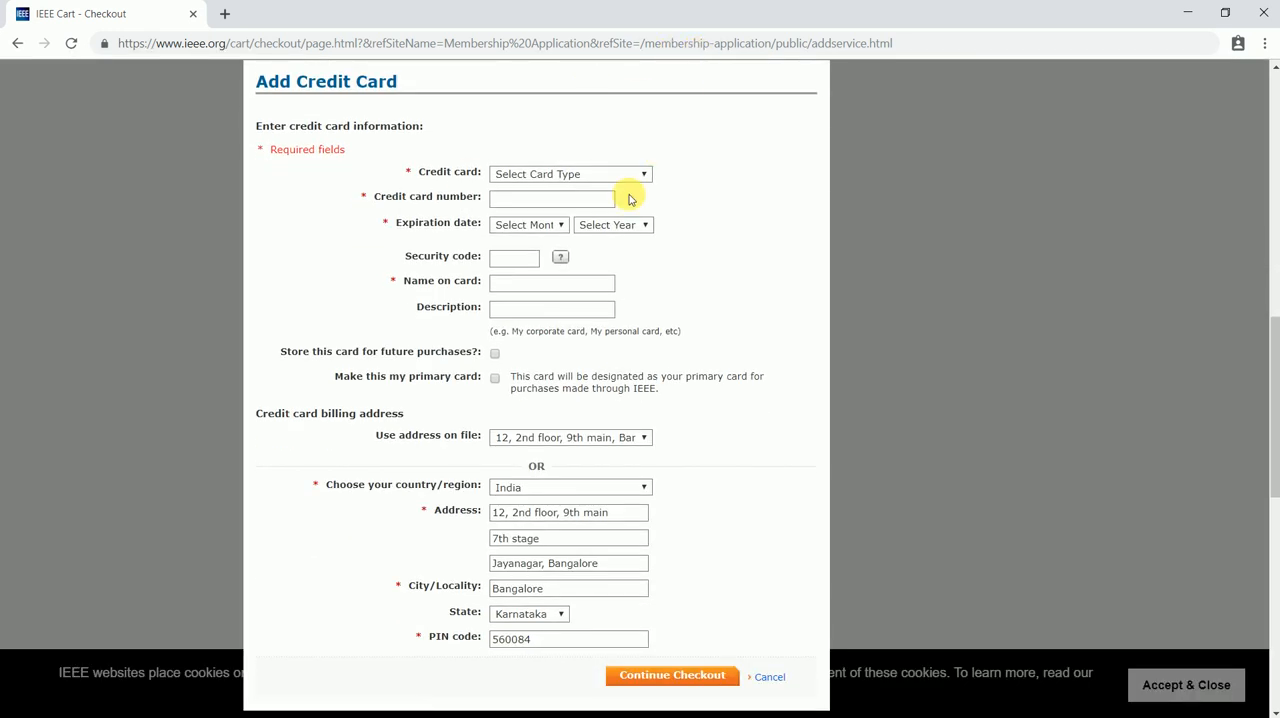
{"action": "mouse_move", "coordinate": [618, 224]}
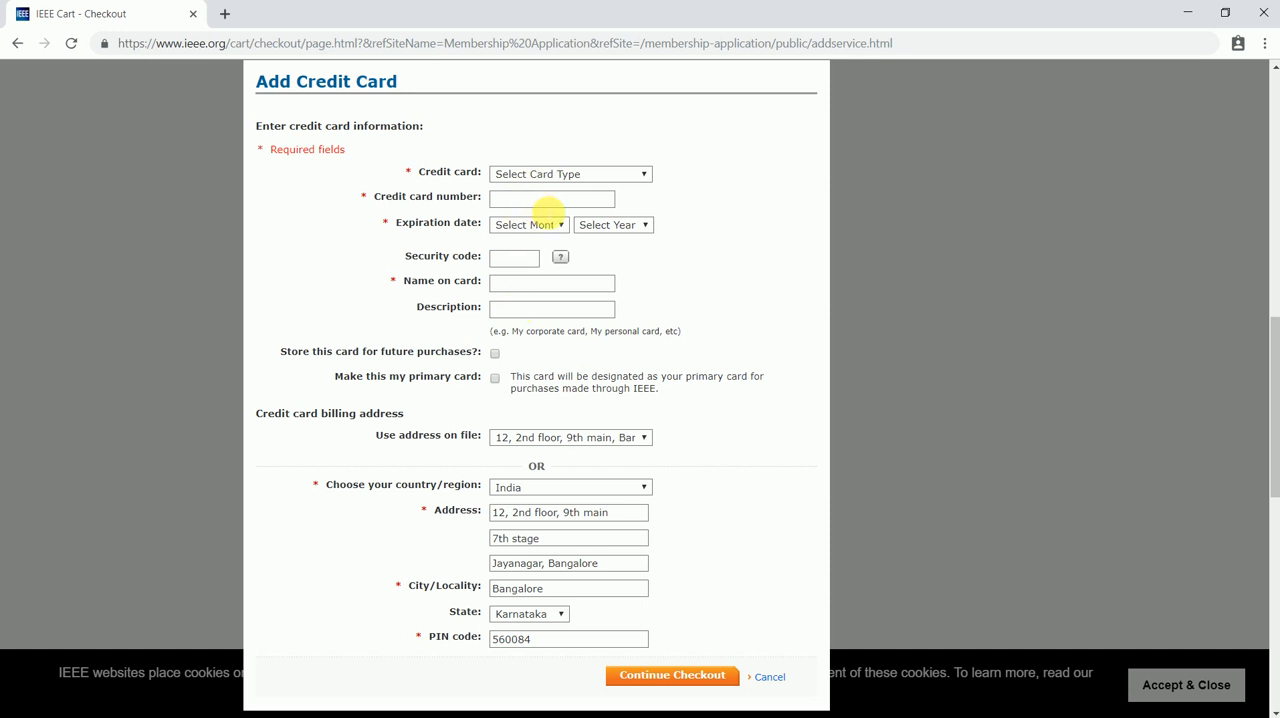
{"action": "mouse_move", "coordinate": [600, 172]}
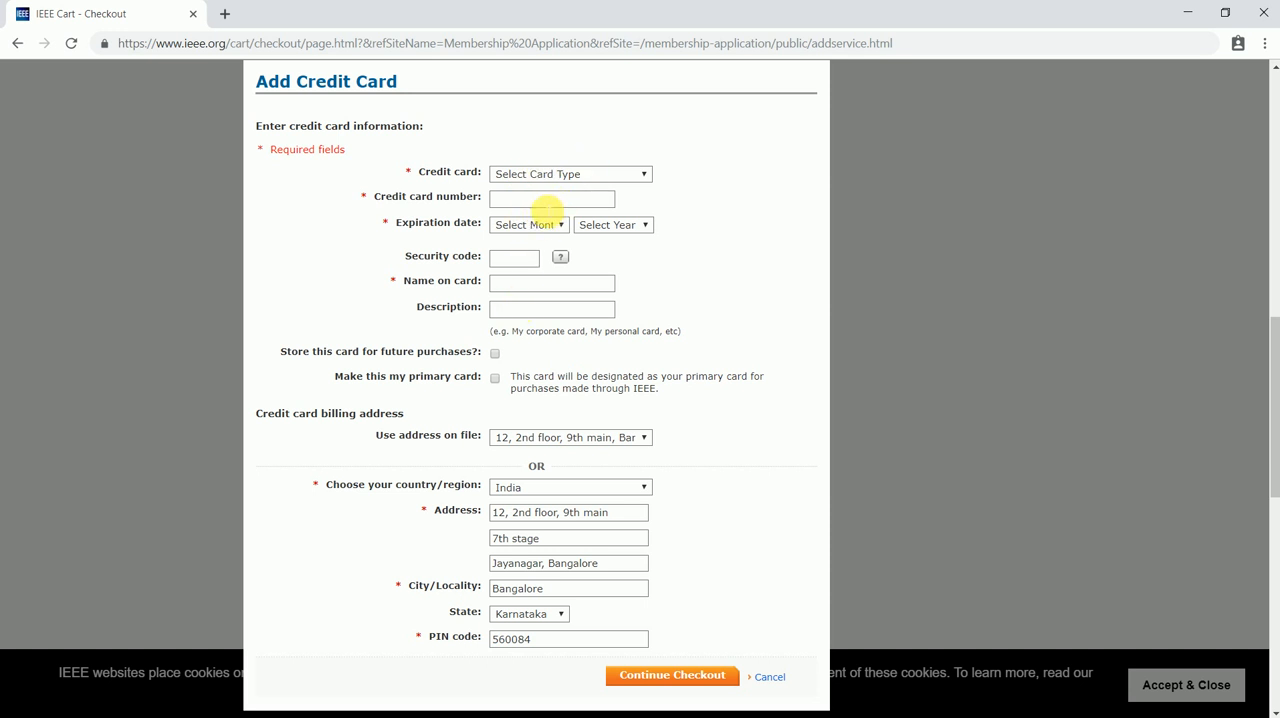
{"action": "mouse_move", "coordinate": [512, 258]}
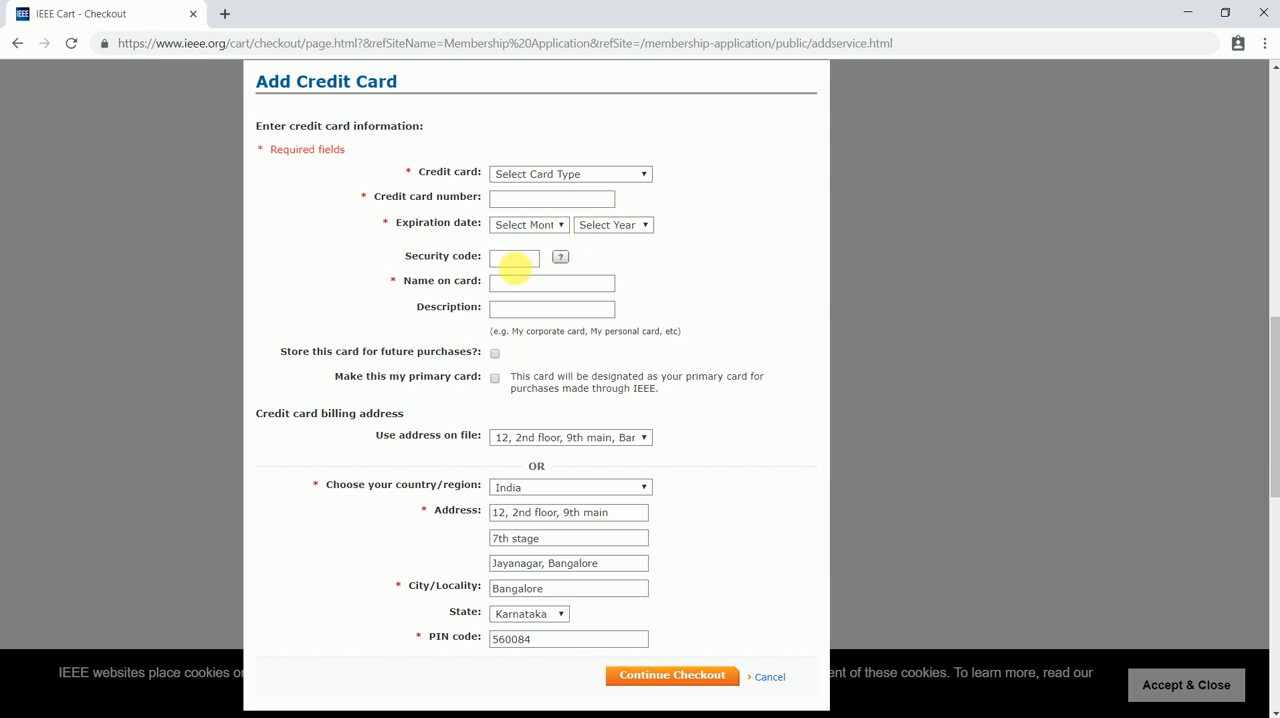
{"action": "mouse_move", "coordinate": [680, 616]}
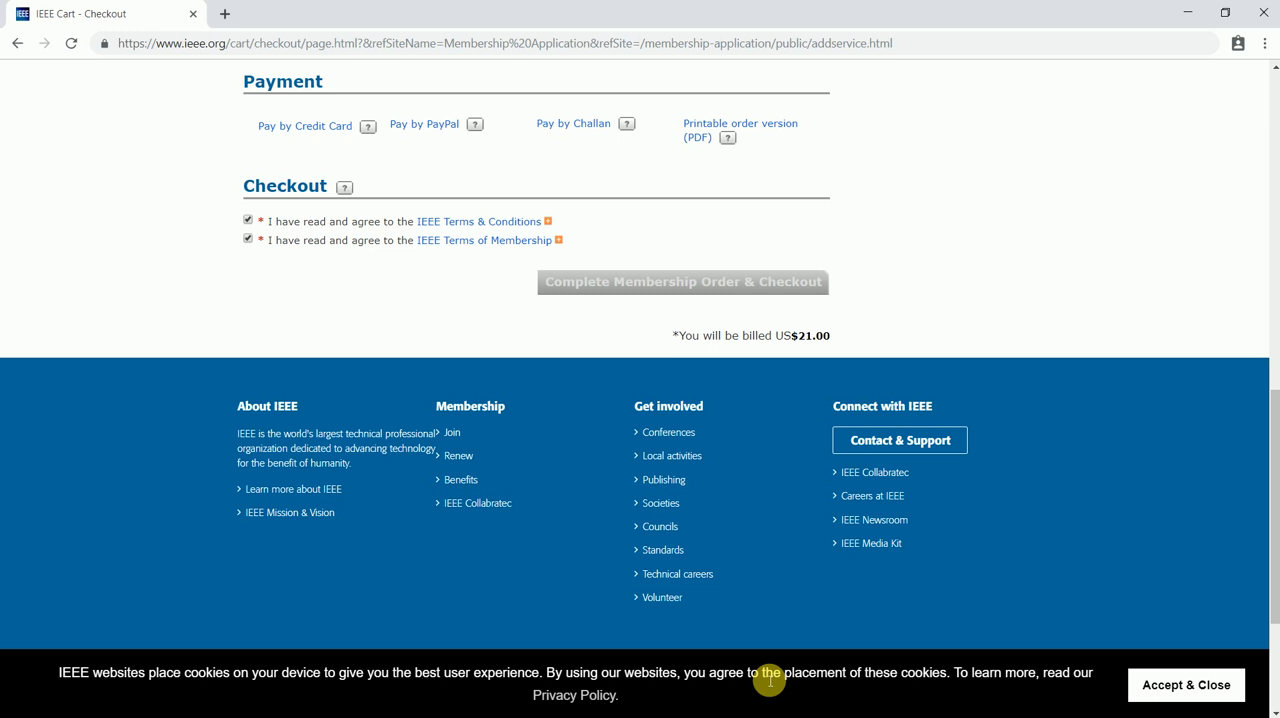
{"action": "mouse_move", "coordinate": [678, 700]}
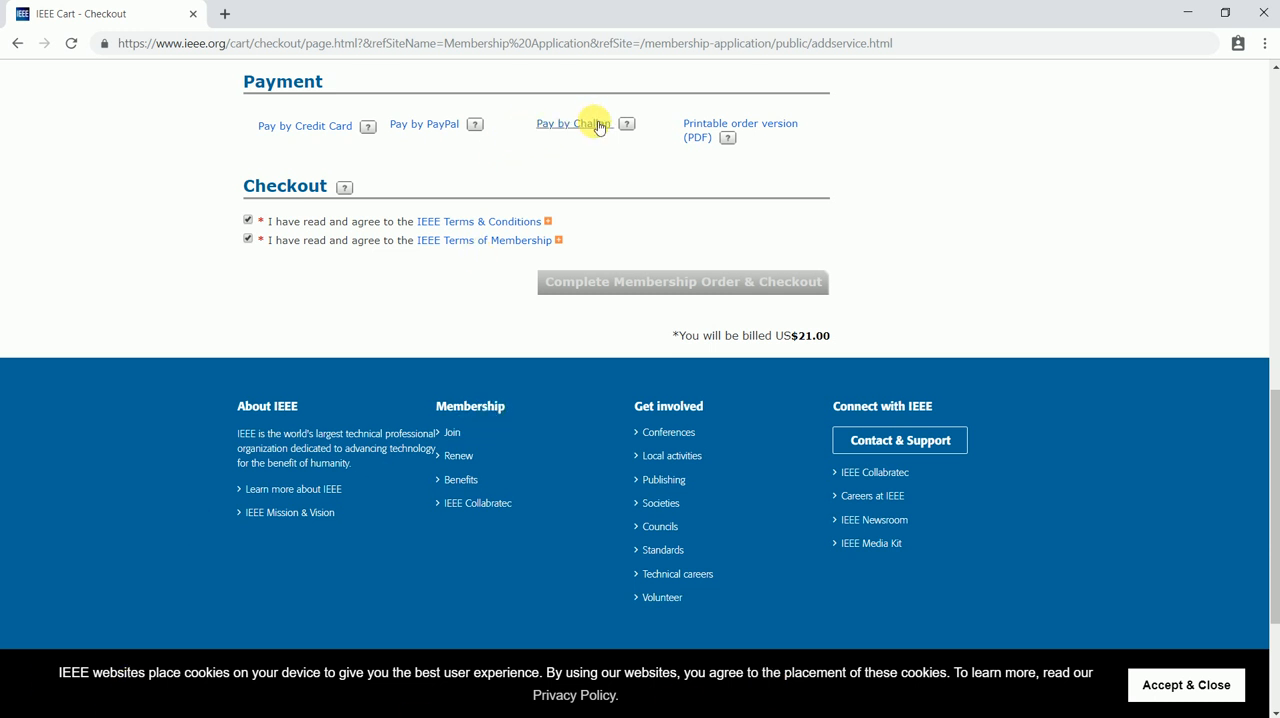
- Start the Pay by Challan form with mobile number 58964789
{"action": "left_click", "coordinate": [570, 124]}
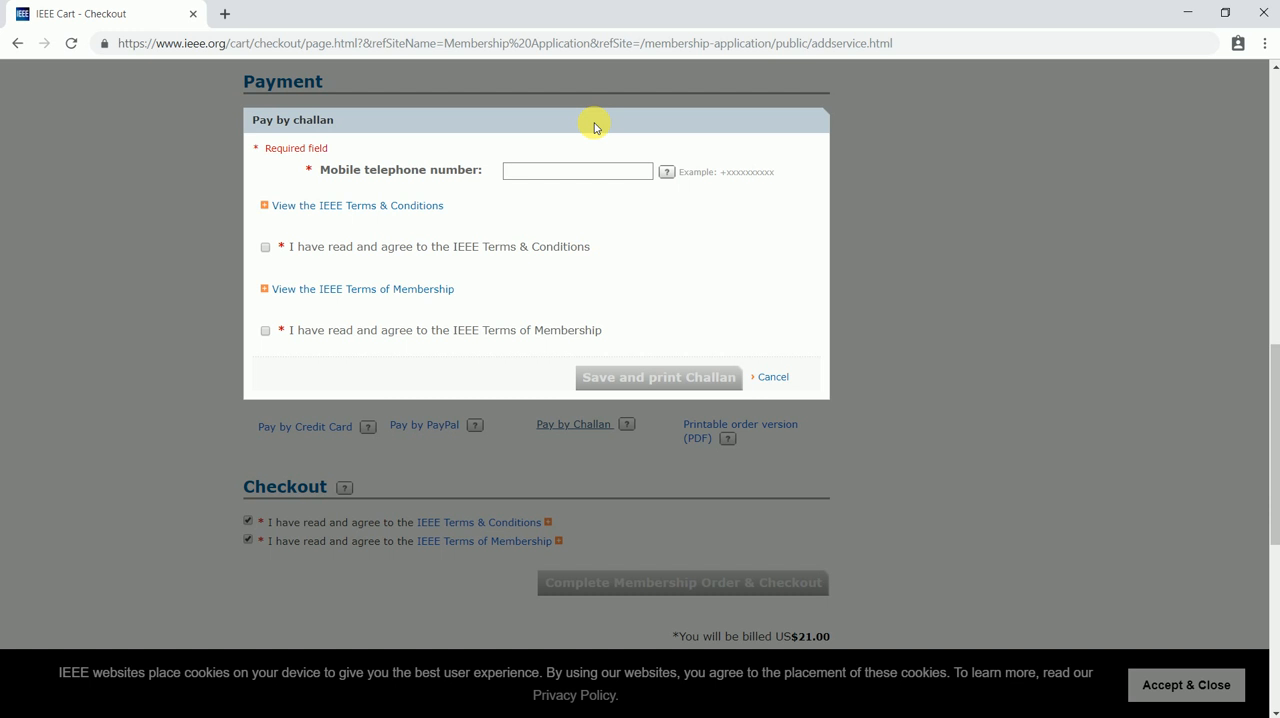
{"action": "left_click", "coordinate": [576, 172]}
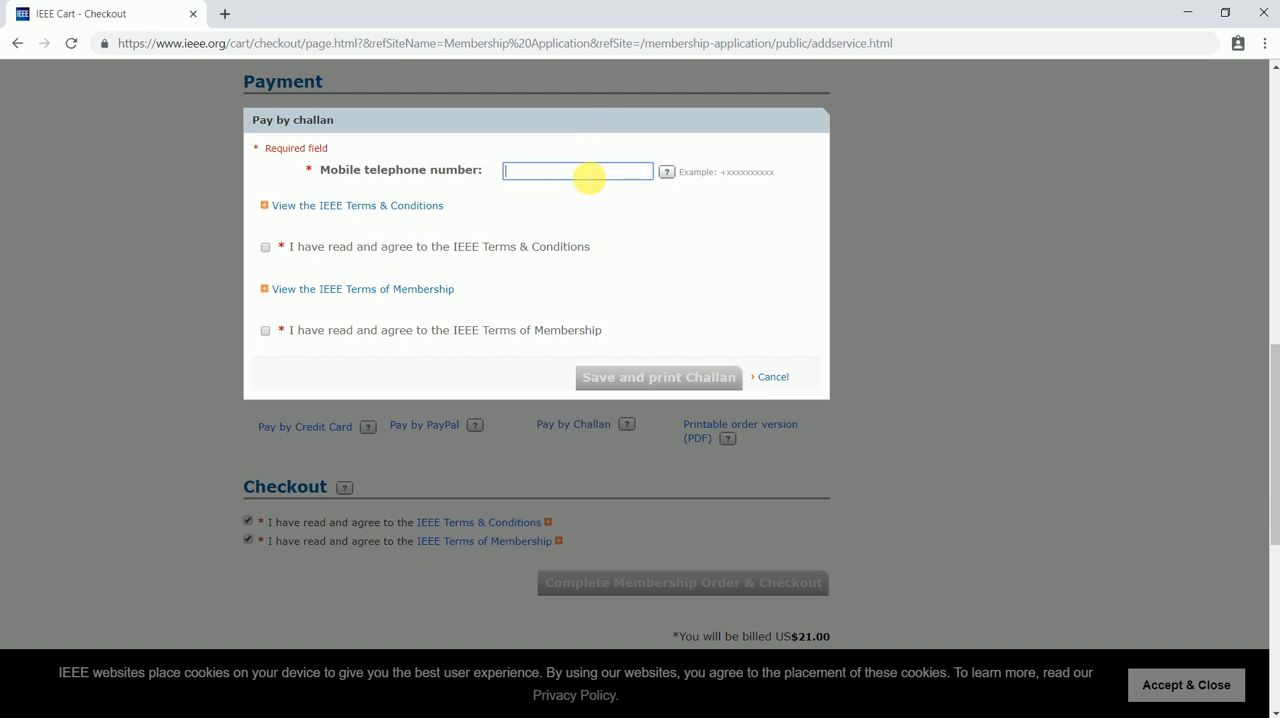
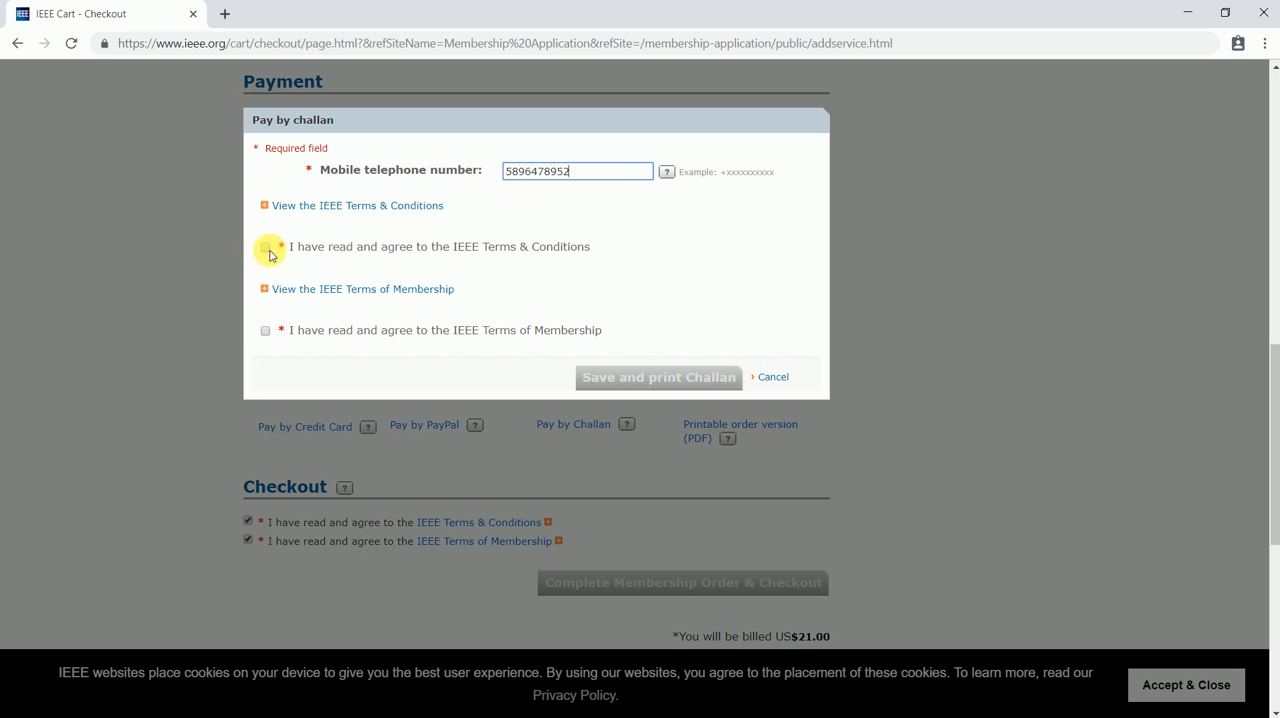
- Agree to both IEEE terms and submit Save and print Challan
{"action": "left_click", "coordinate": [264, 246]}
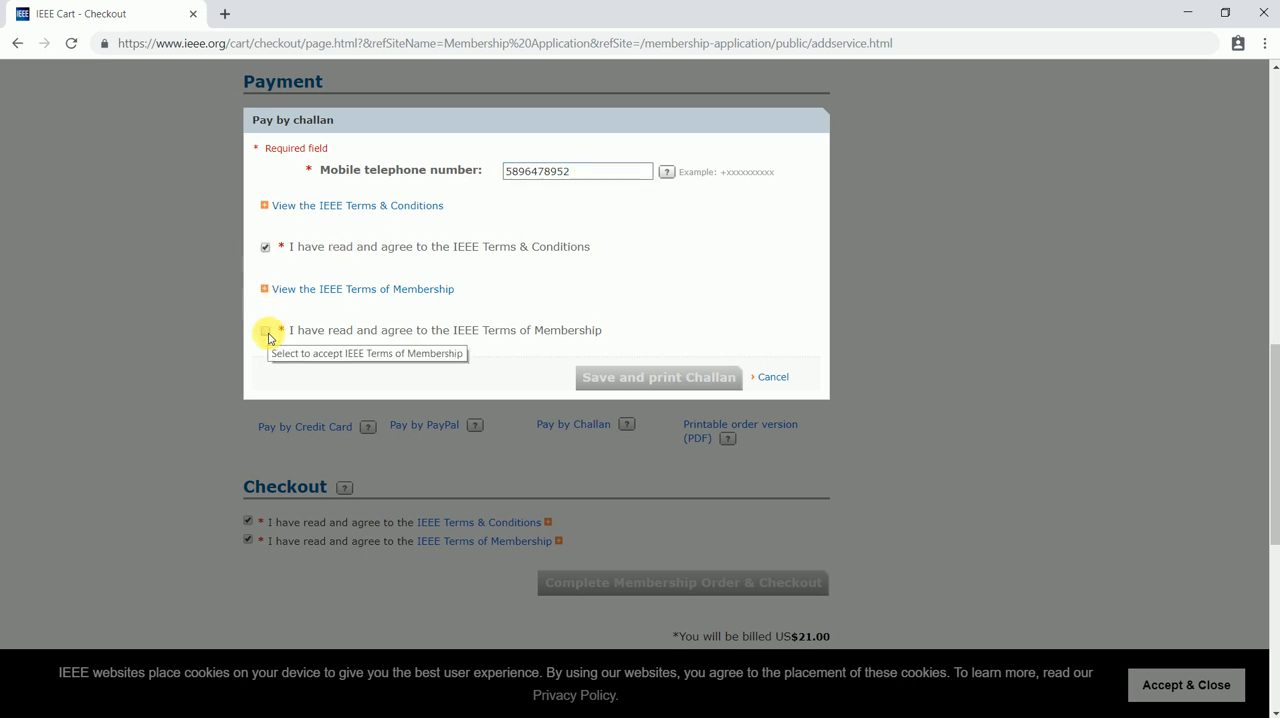
{"action": "left_click", "coordinate": [364, 288]}
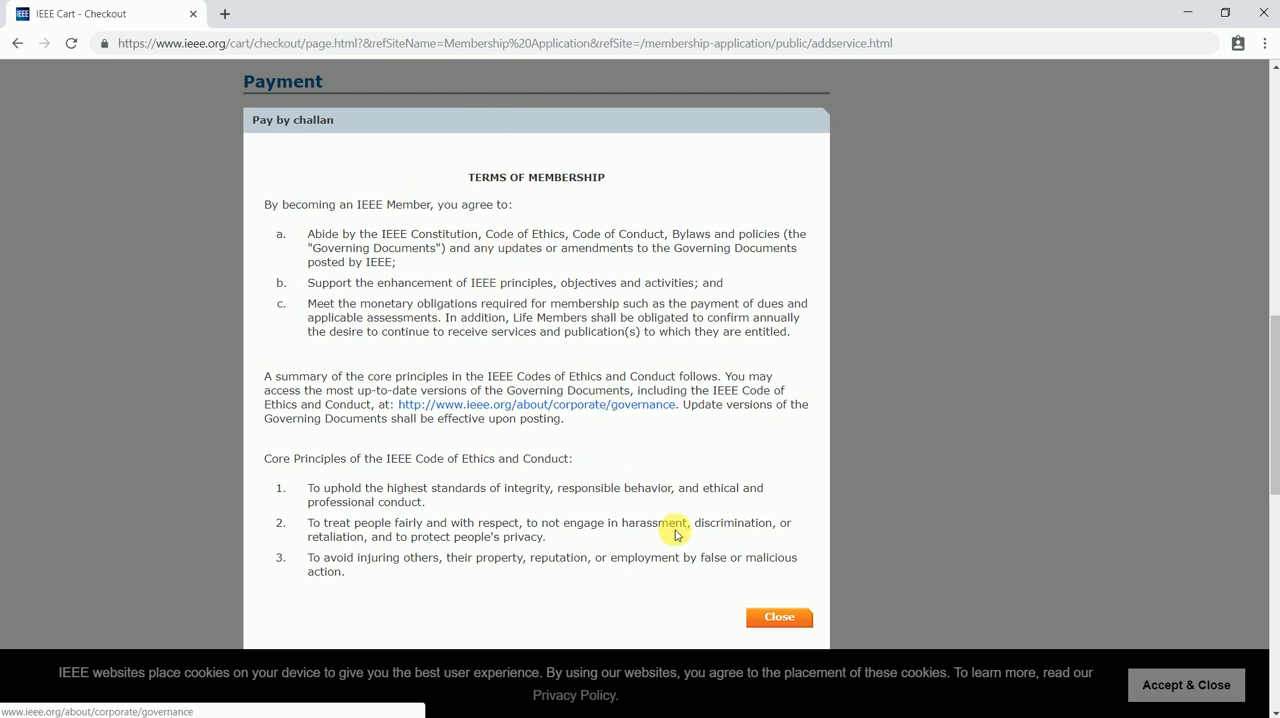
{"action": "mouse_move", "coordinate": [800, 620]}
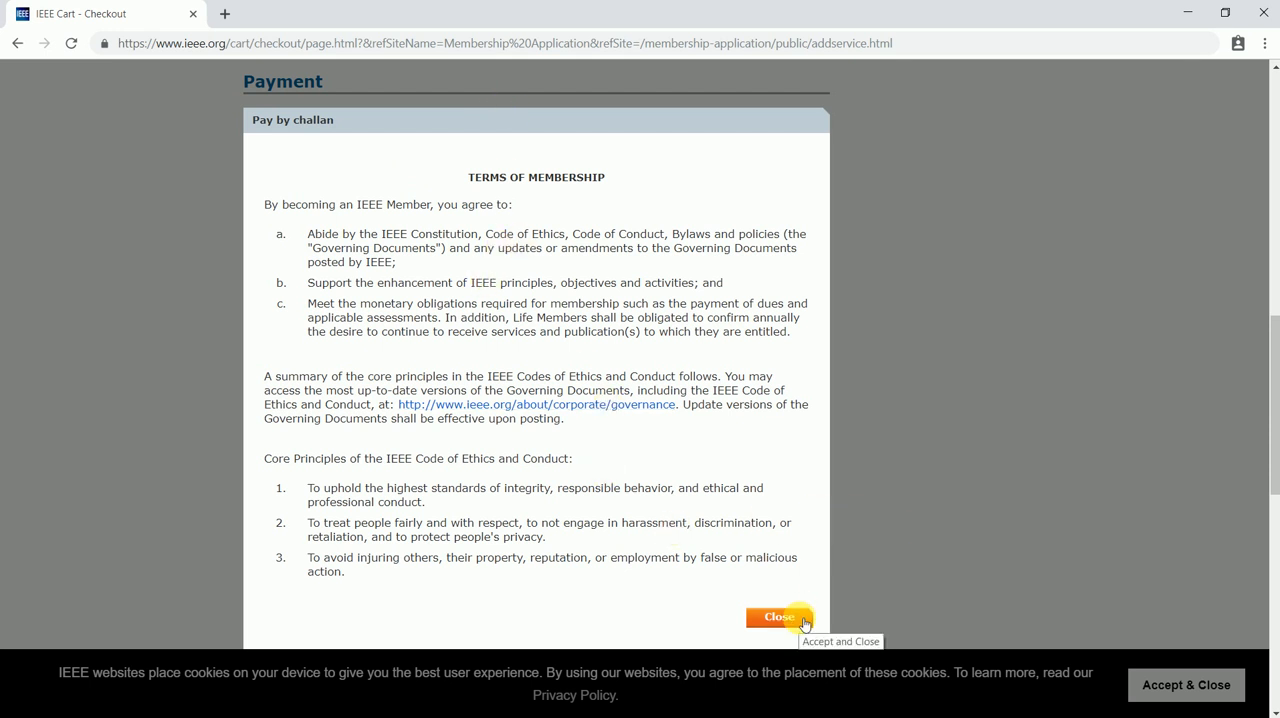
{"action": "left_click", "coordinate": [780, 616]}
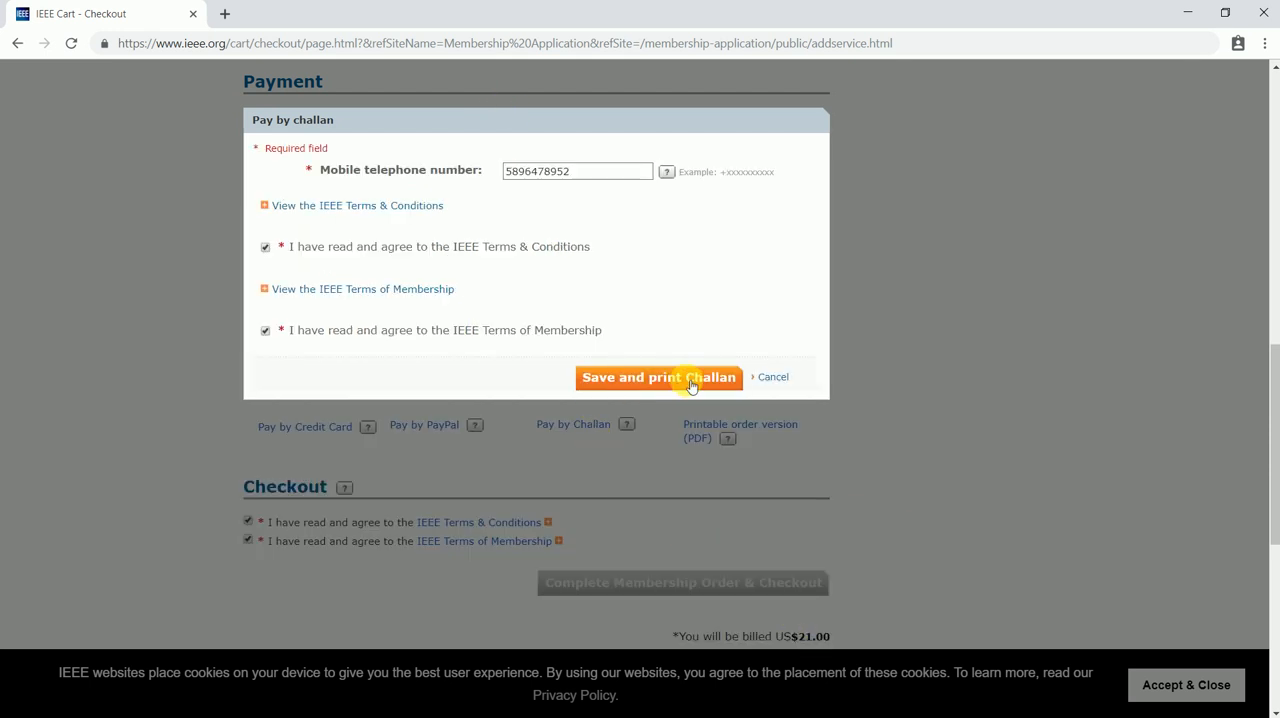
{"action": "left_click", "coordinate": [658, 376]}
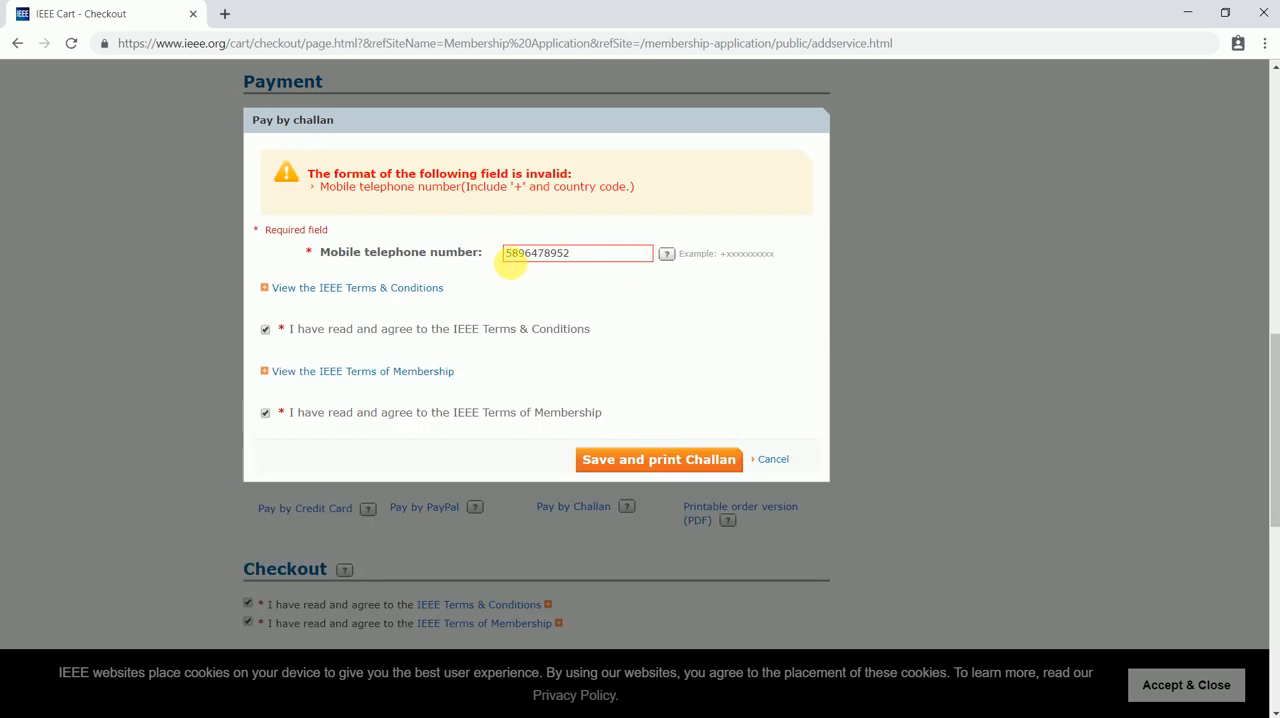
- Correct the mobile number to include country code +91 and resubmit the challan
{"action": "left_click", "coordinate": [576, 252]}
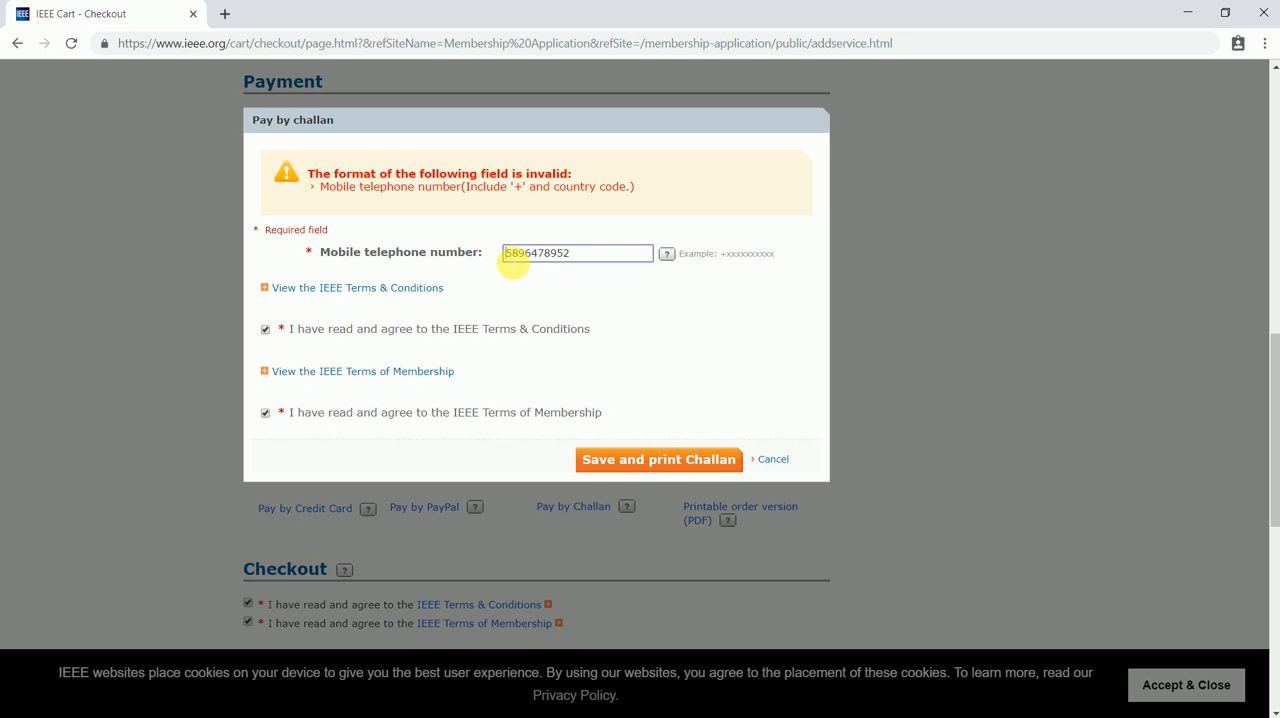
{"action": "type", "text": "+91"}
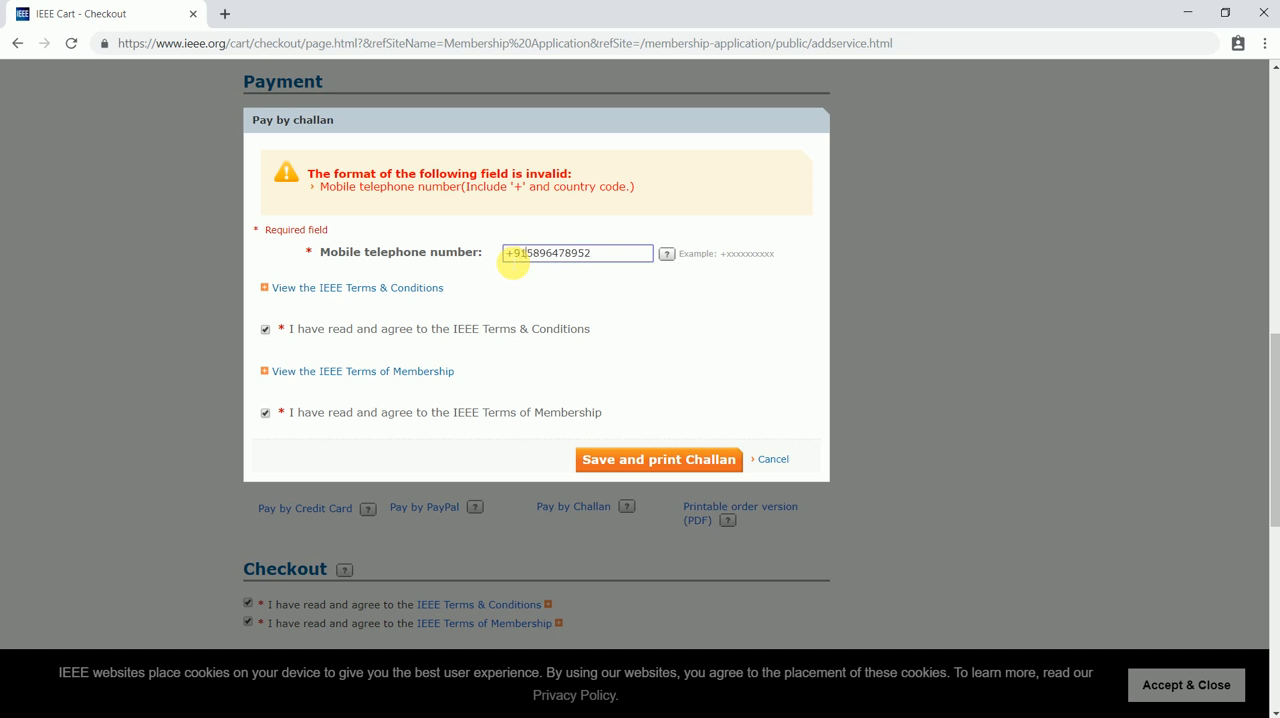
{"action": "left_click", "coordinate": [658, 460]}
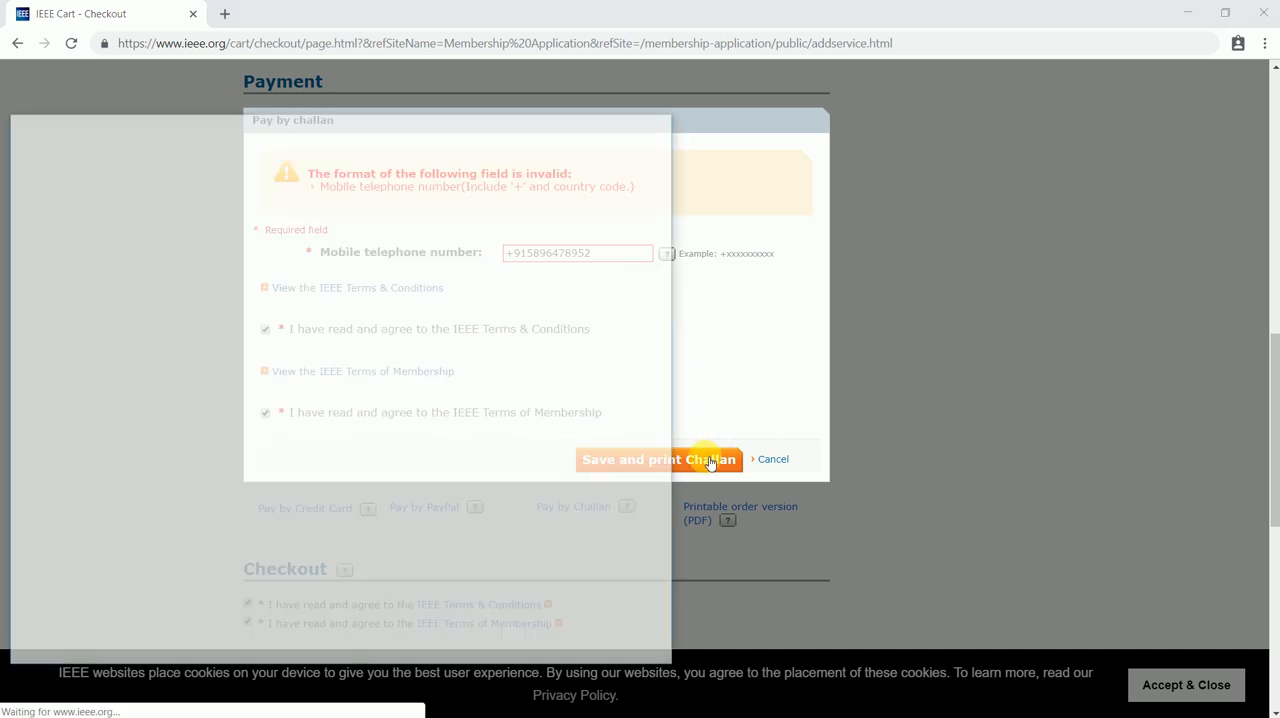
- View the printable challan enlarged with its INR amount, then reach the Challan Confirmation page
{"action": "left_click", "coordinate": [658, 460]}
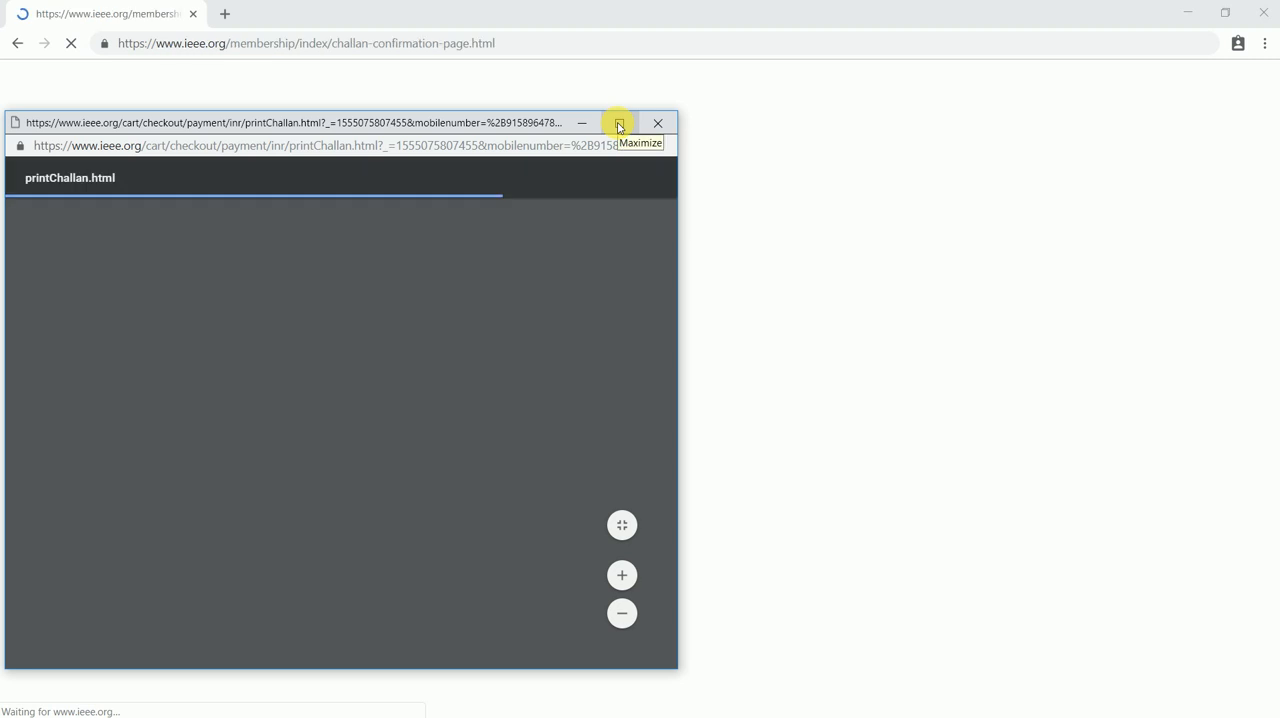
{"action": "left_click", "coordinate": [618, 124]}
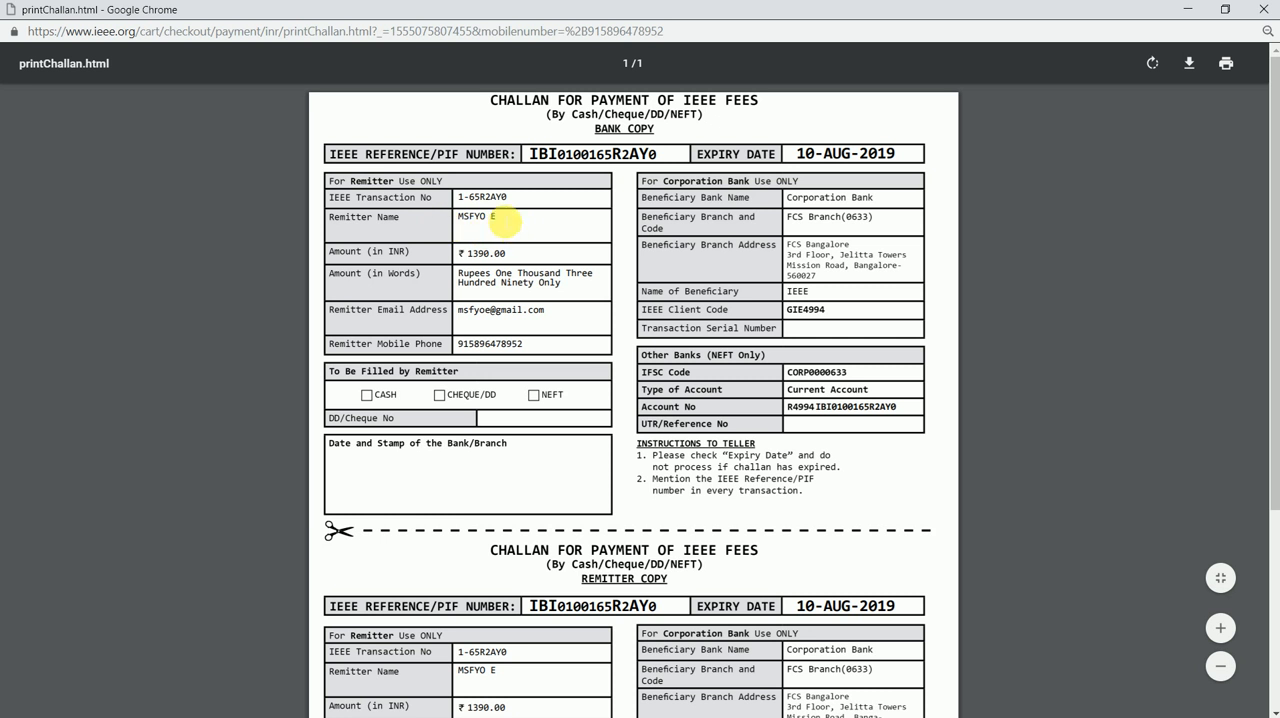
{"action": "left_click_drag", "start_coordinate": [504, 222], "coordinate": [470, 272]}
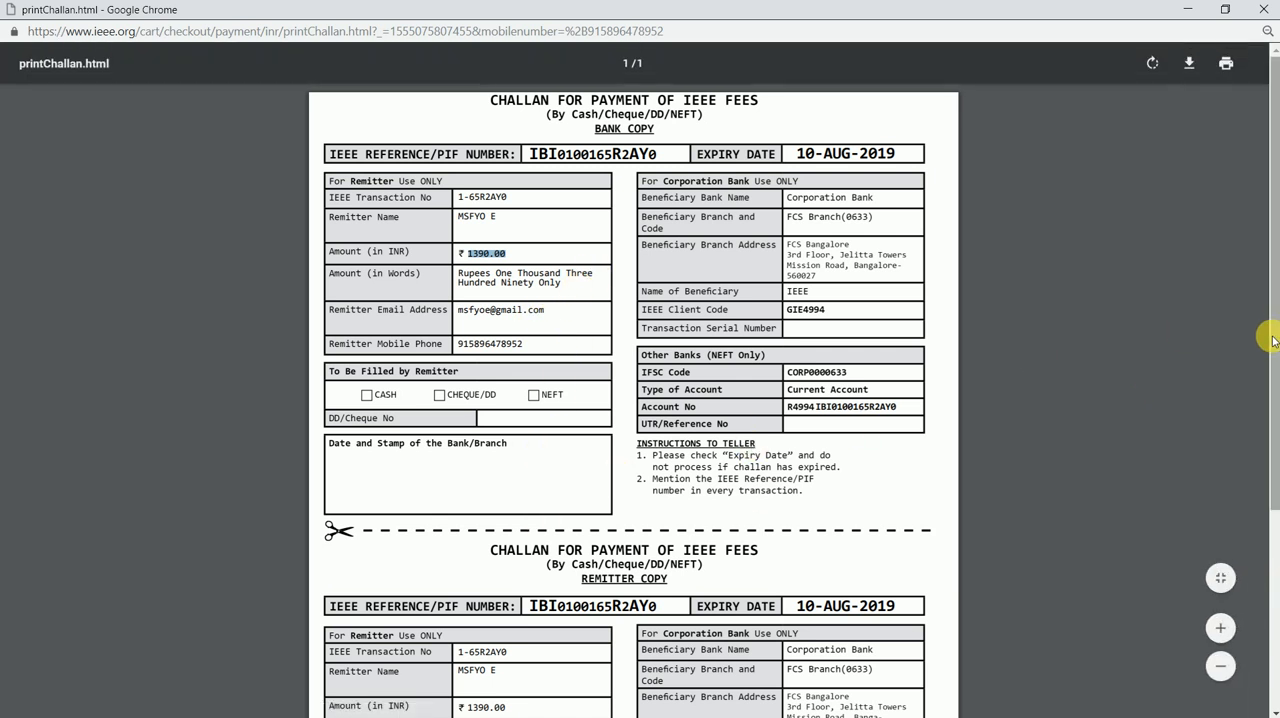
{"action": "scroll", "scroll_direction": "down", "scroll_amount": 3}
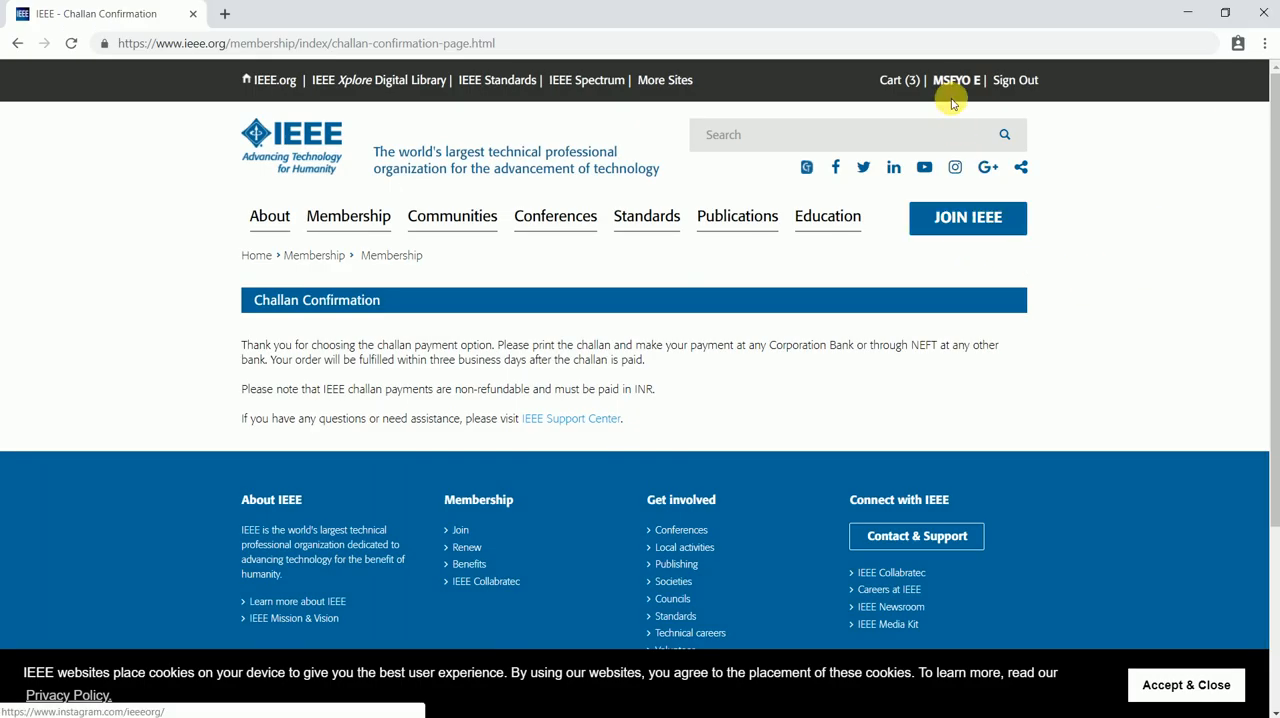
- Go to the My Account page listing profile, address, order history and purchase information
{"action": "left_click", "coordinate": [956, 80]}
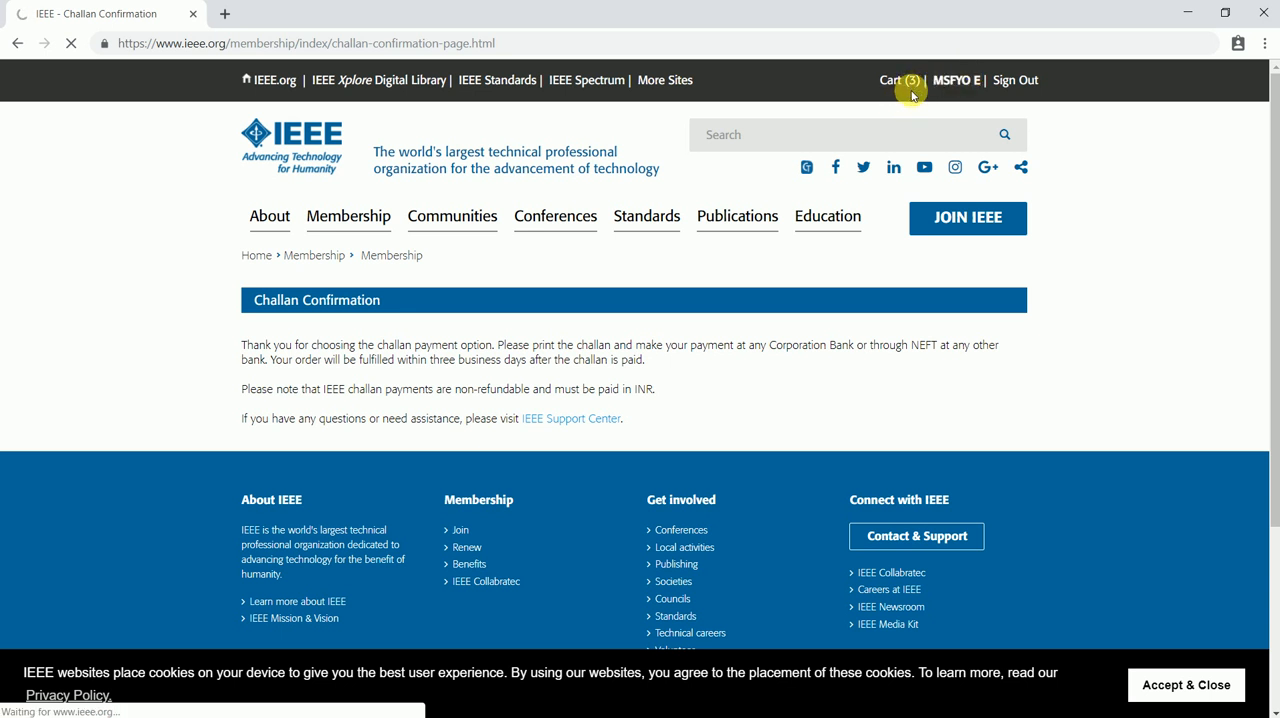
{"action": "left_click", "coordinate": [952, 80]}
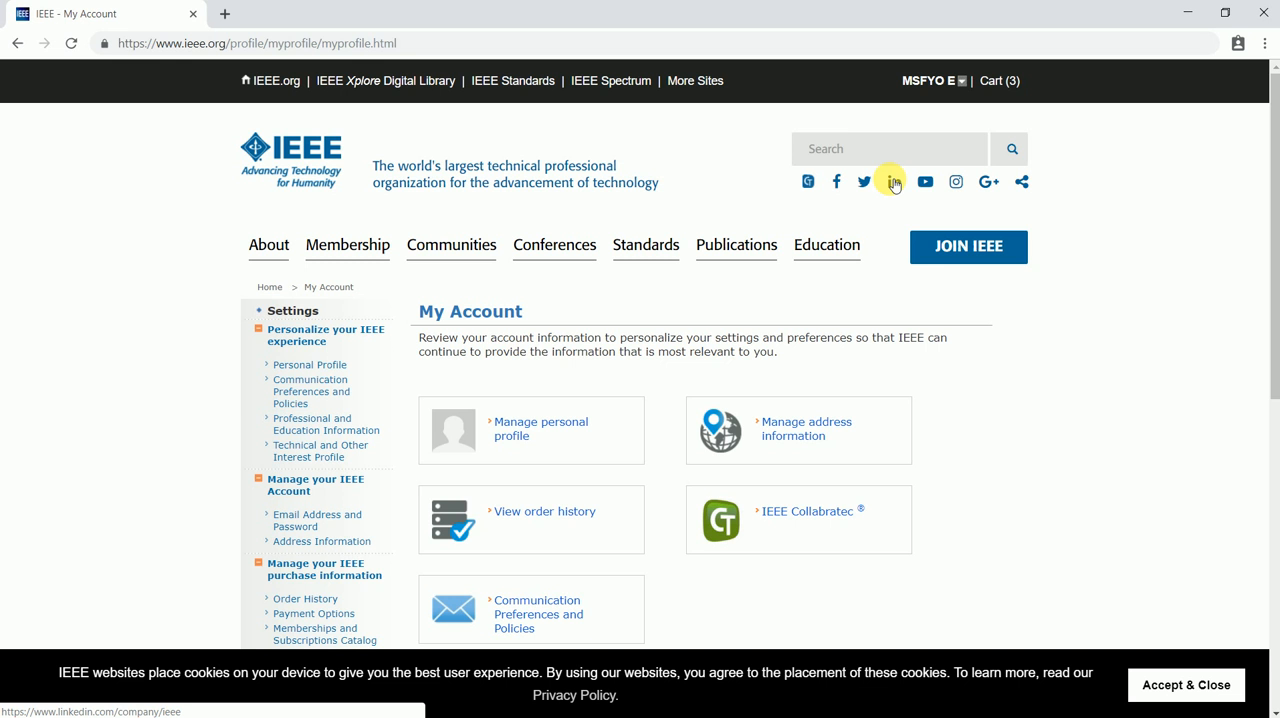
{"action": "scroll", "scroll_direction": "down", "scroll_amount": 3}
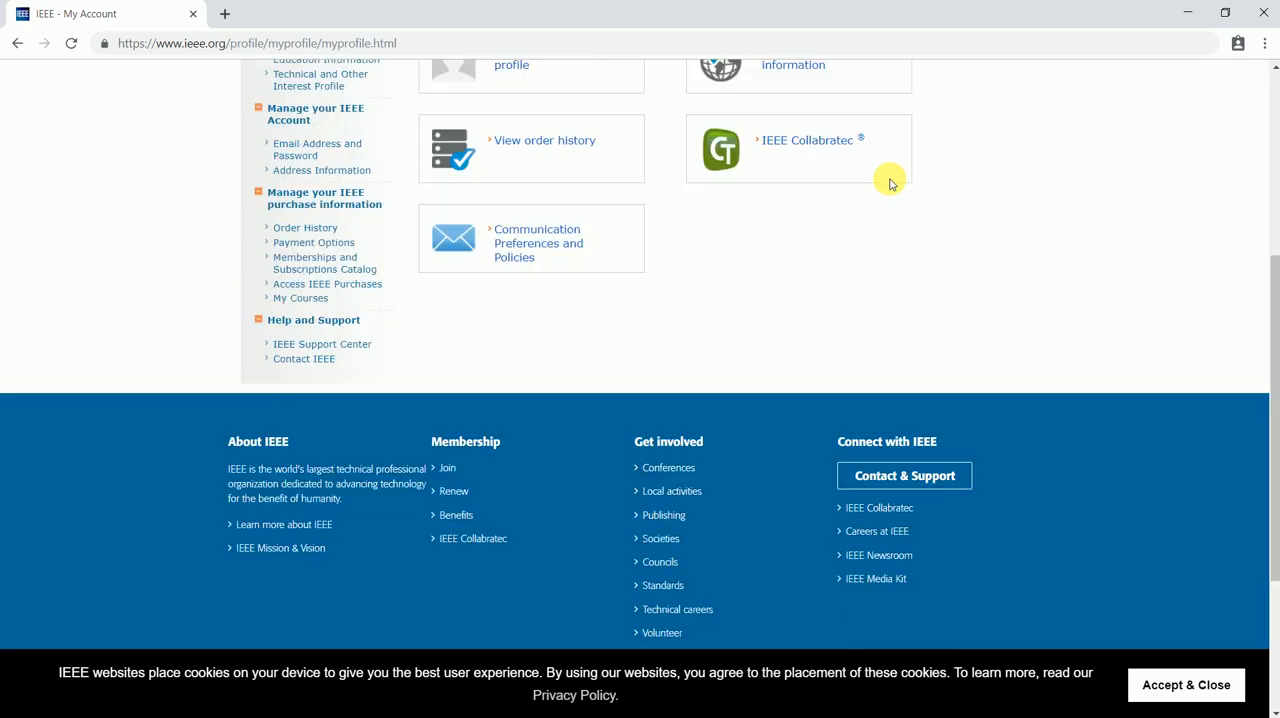